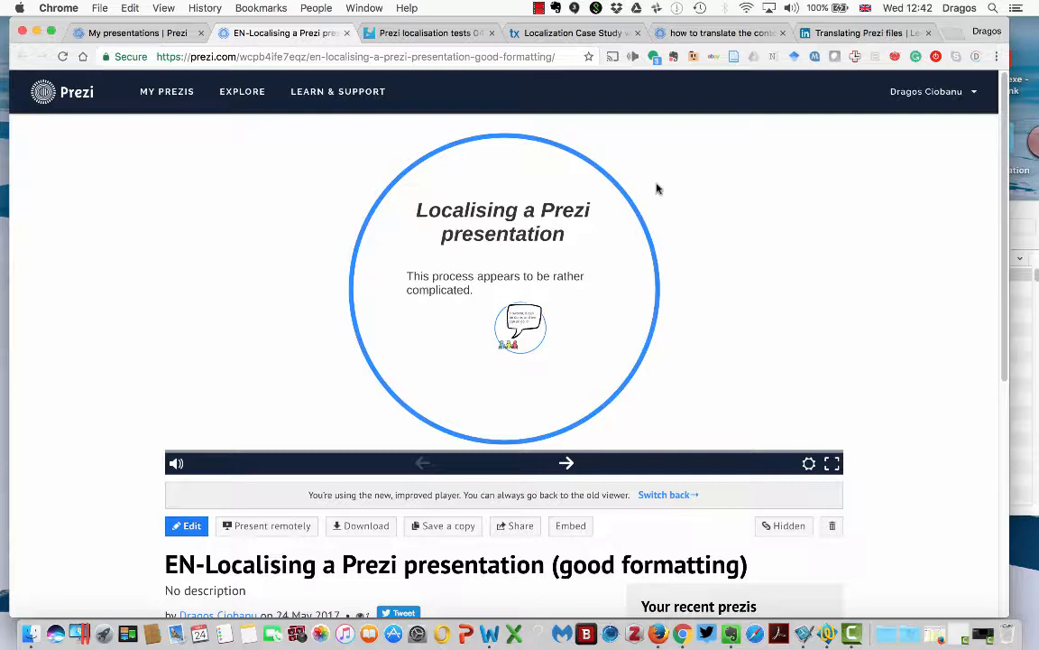
mouse_move(47, 111)
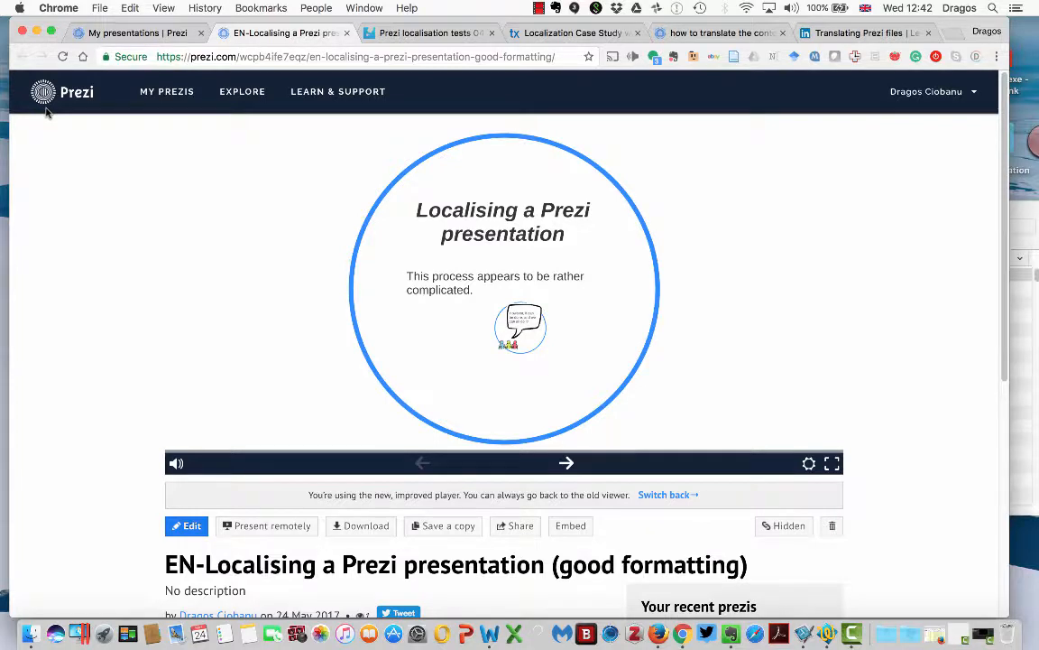
mouse_move(74, 122)
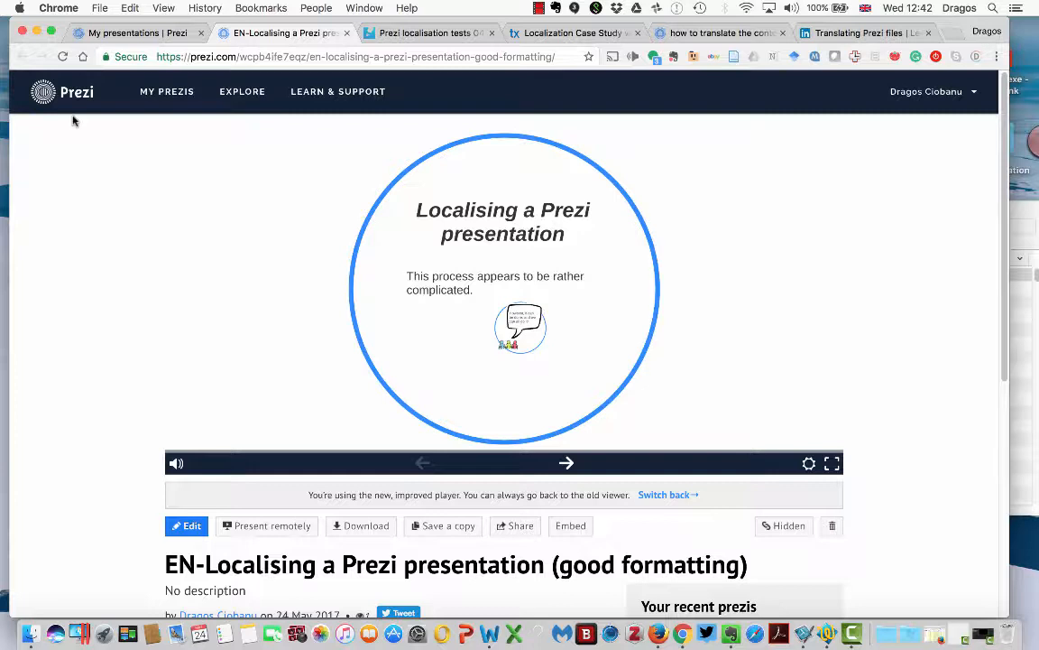
mouse_move(95, 112)
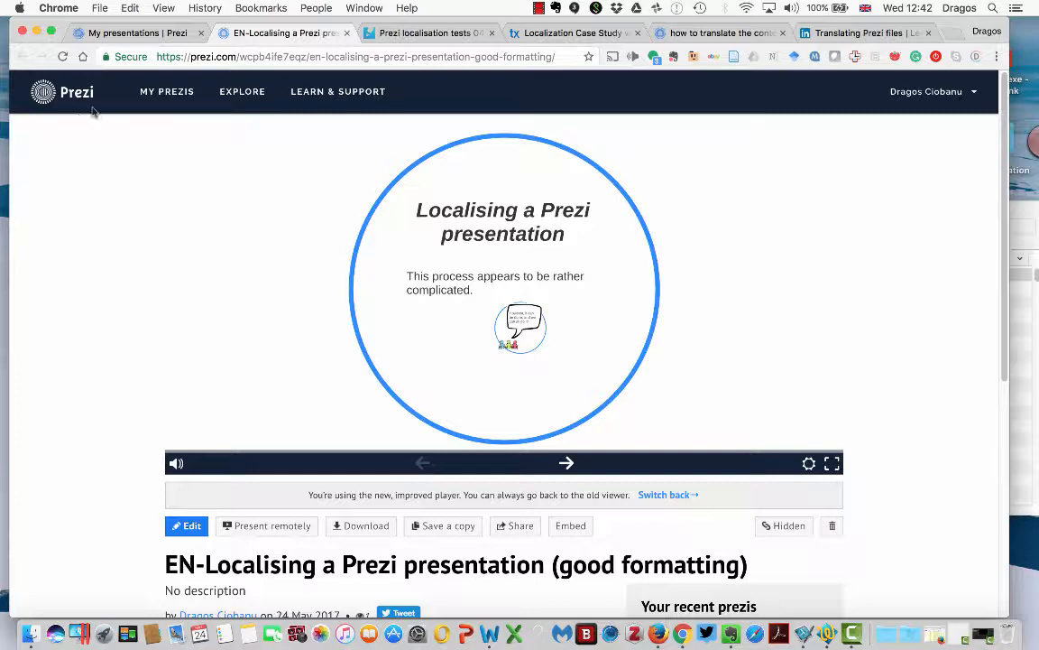
mouse_move(615, 135)
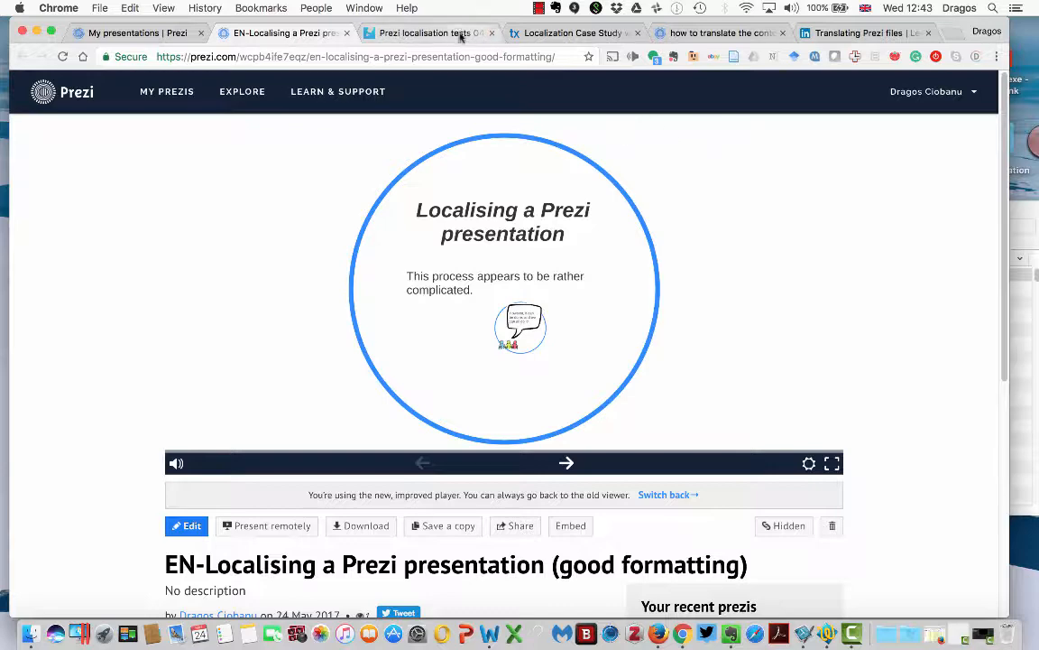
- Switch to the Transifex case study on Prezi reaching 40 million users
left_click(574, 32)
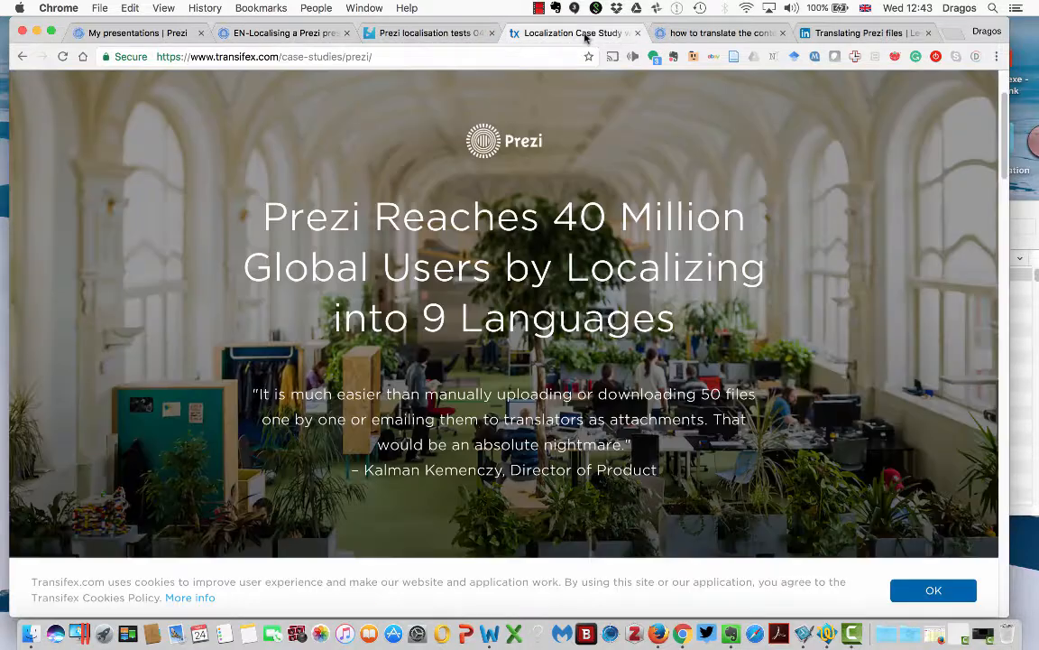
mouse_move(110, 246)
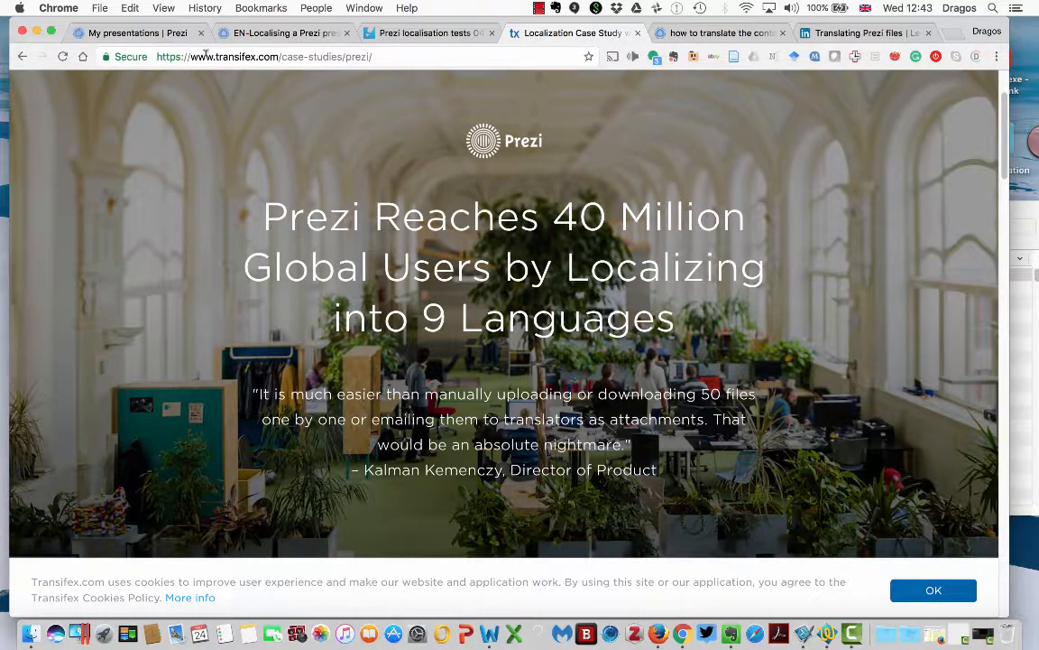
mouse_move(200, 234)
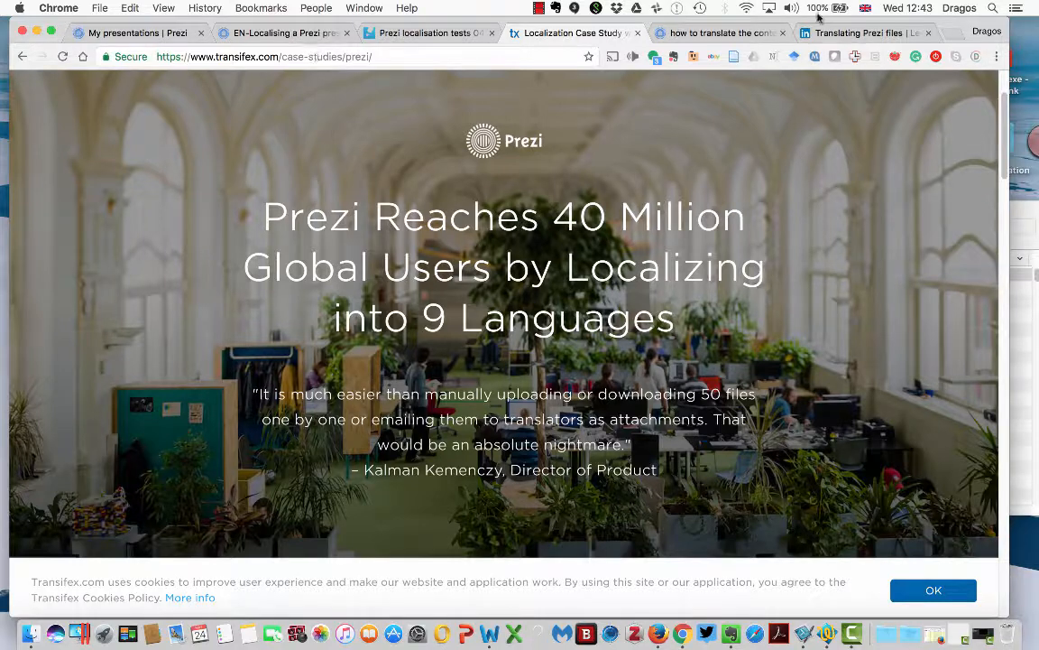
- Show the forum thread 'how to translate the content of a prezi?'
left_click(722, 33)
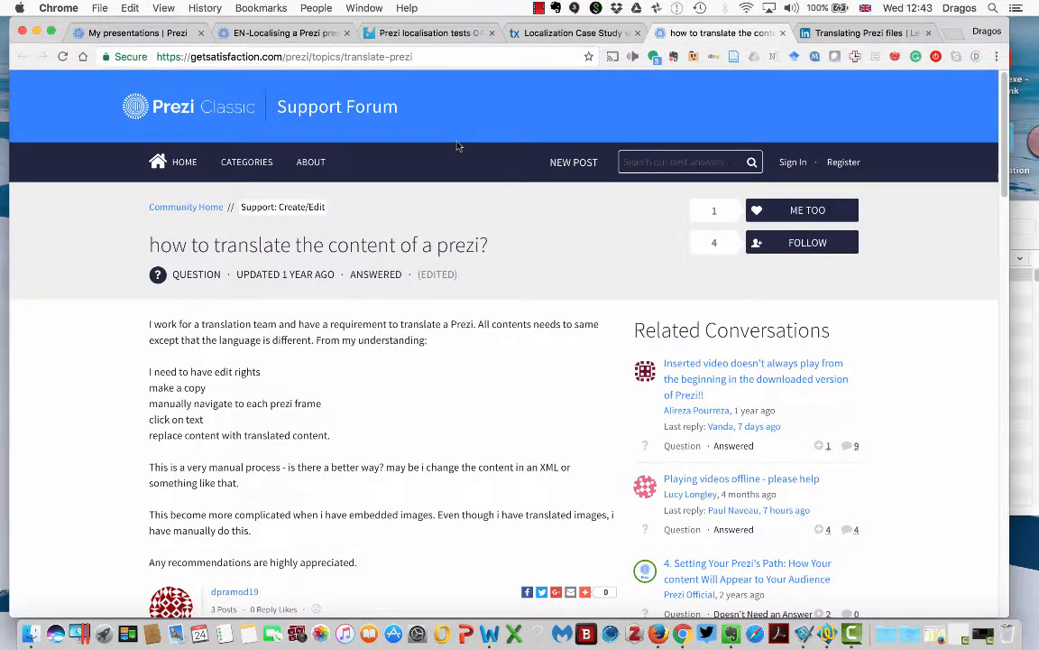
mouse_move(82, 242)
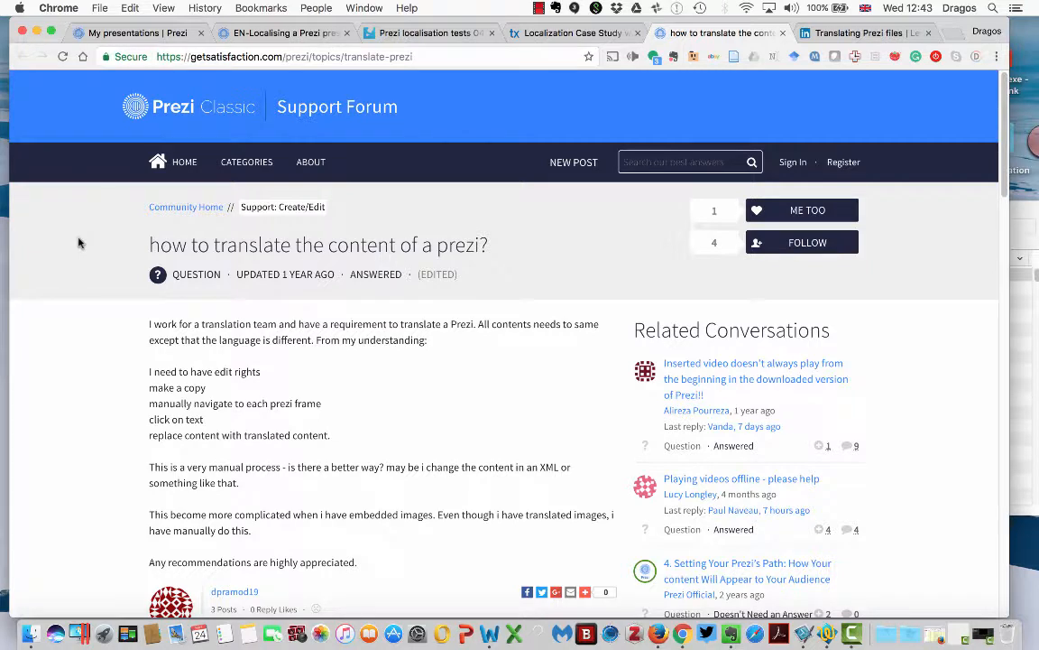
mouse_move(114, 404)
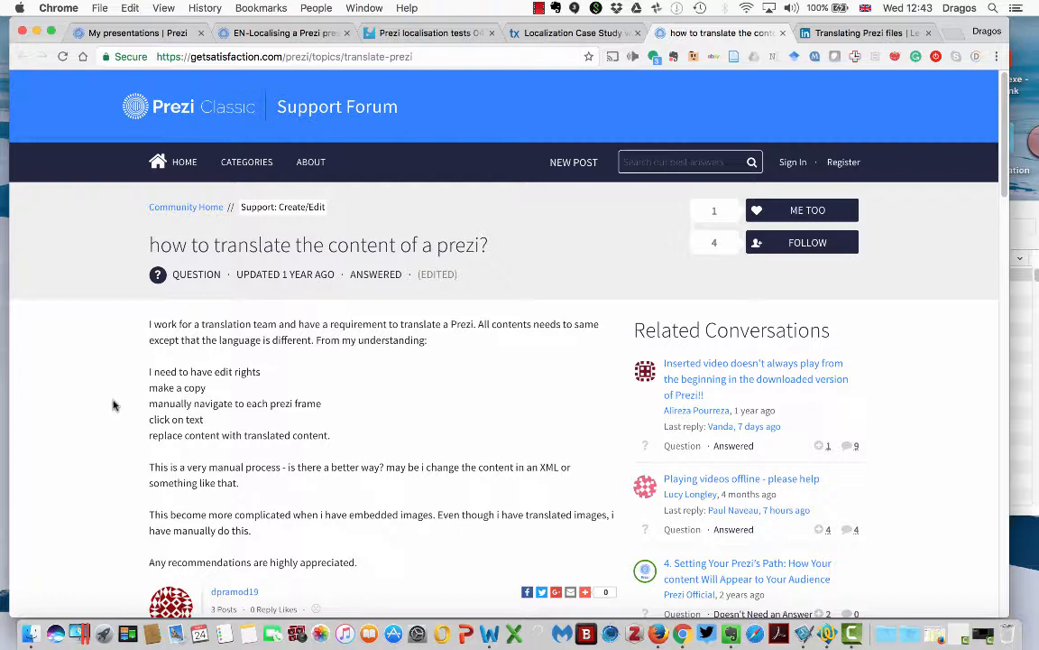
mouse_move(135, 331)
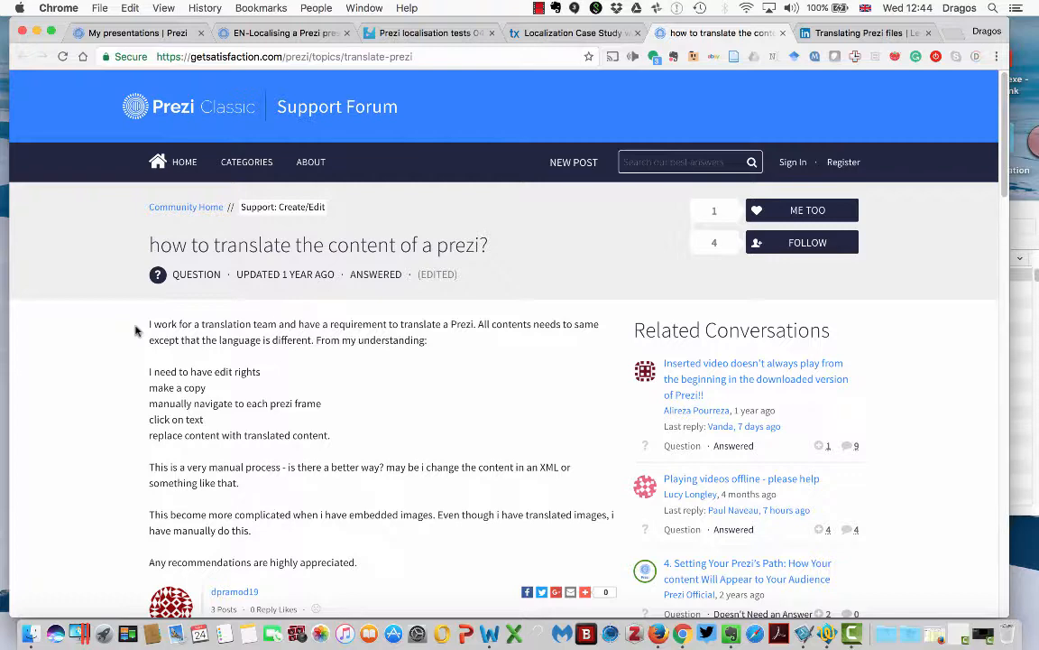
- Scroll through the LinkedIn 'Translating Prezi files' article, then go to My presentations
left_click(862, 32)
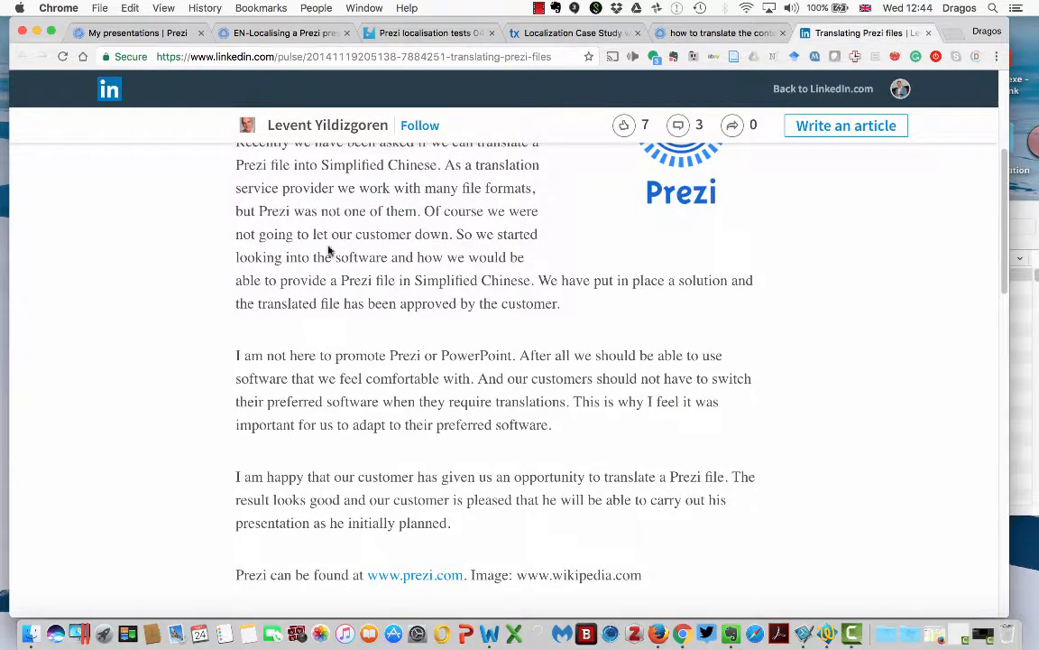
scroll("up", 3)
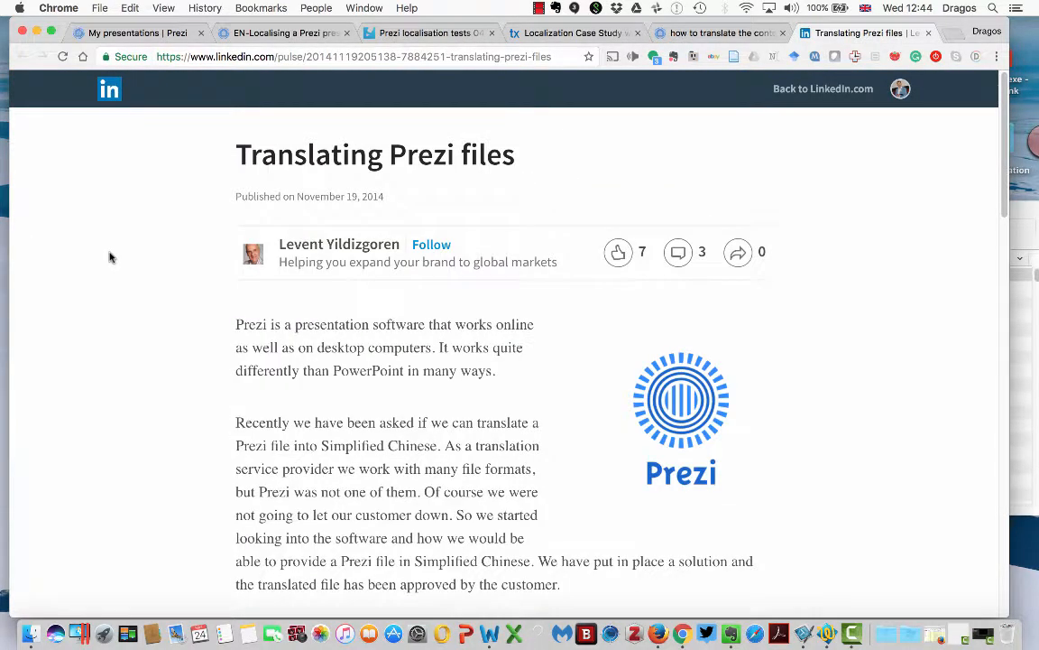
mouse_move(154, 252)
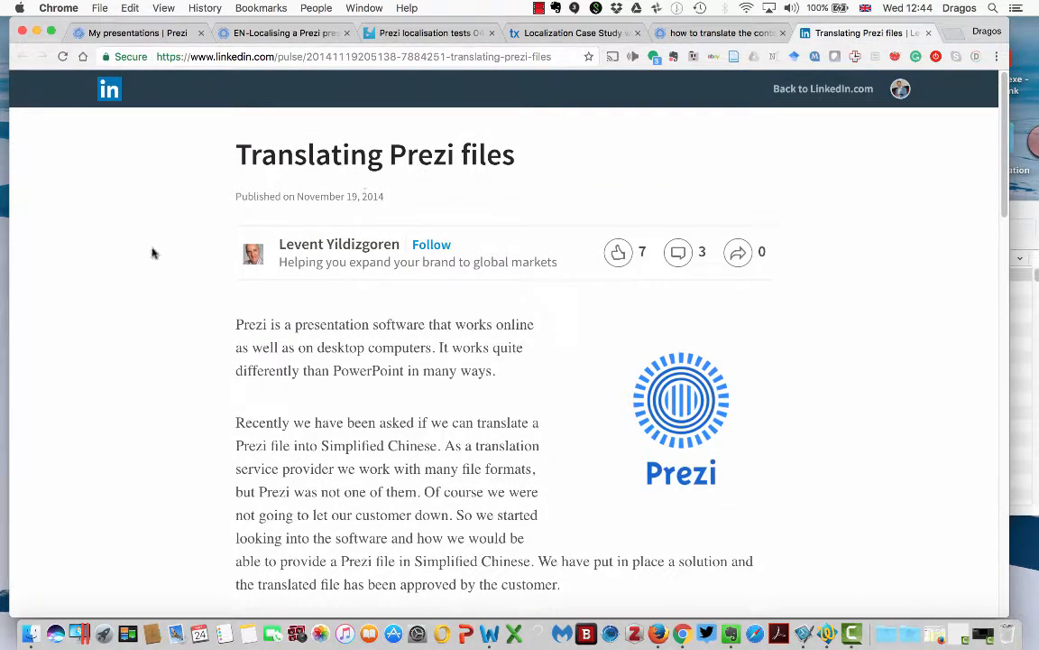
mouse_move(144, 253)
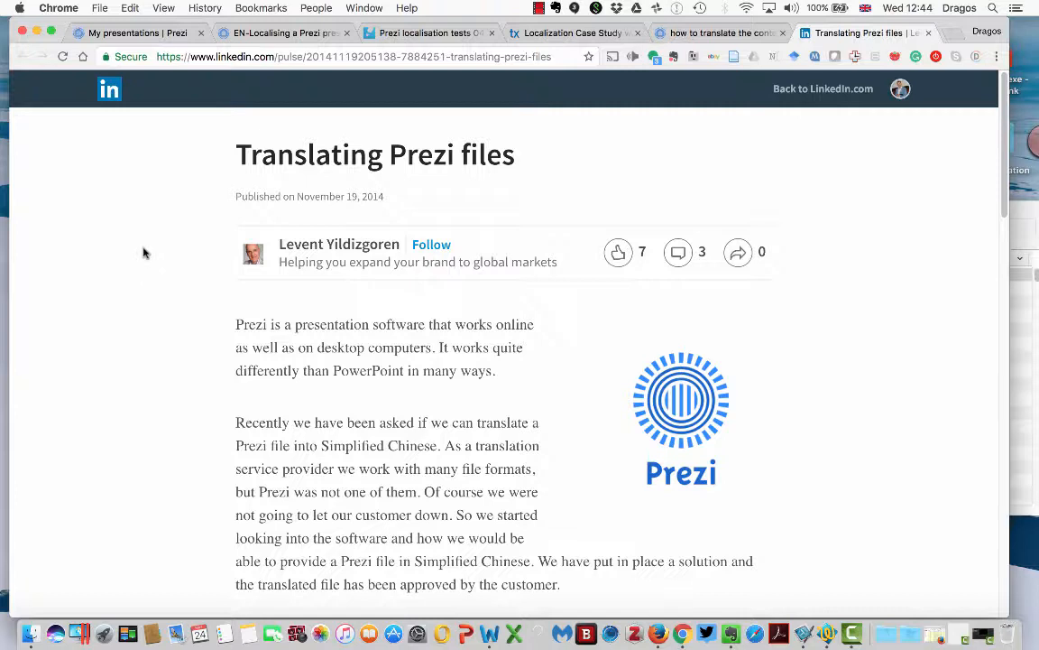
scroll("down", 3)
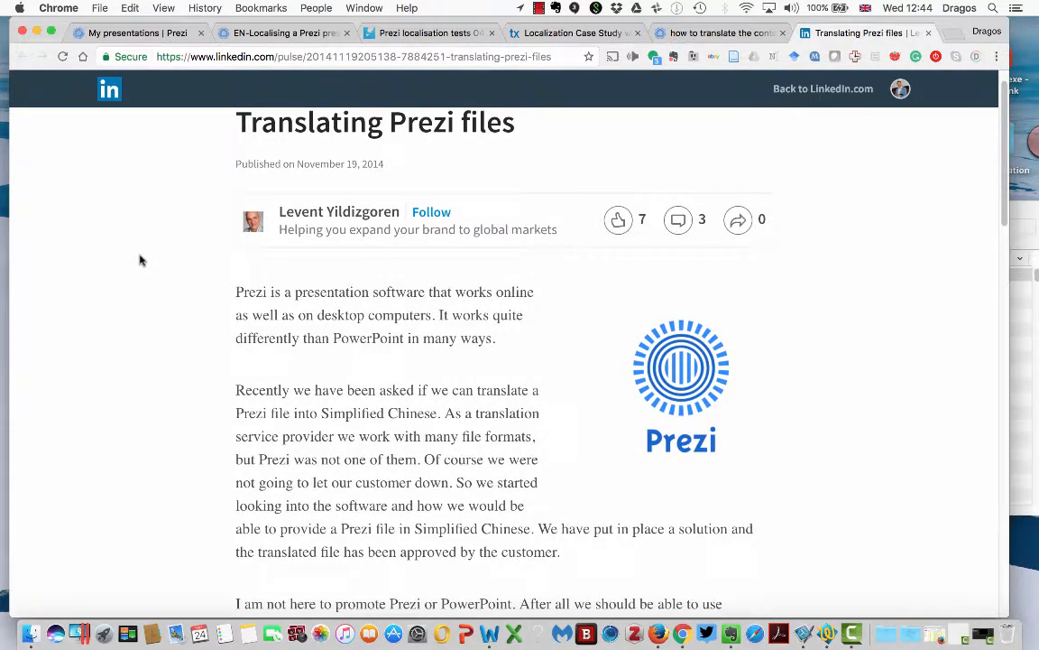
scroll("down", 3)
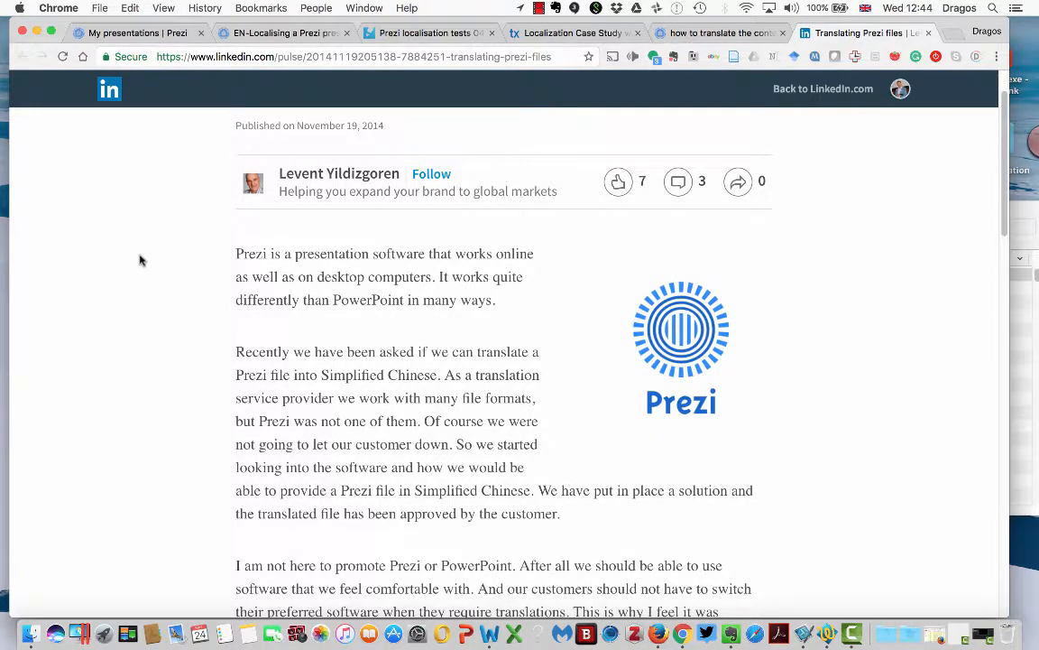
scroll("down", 3)
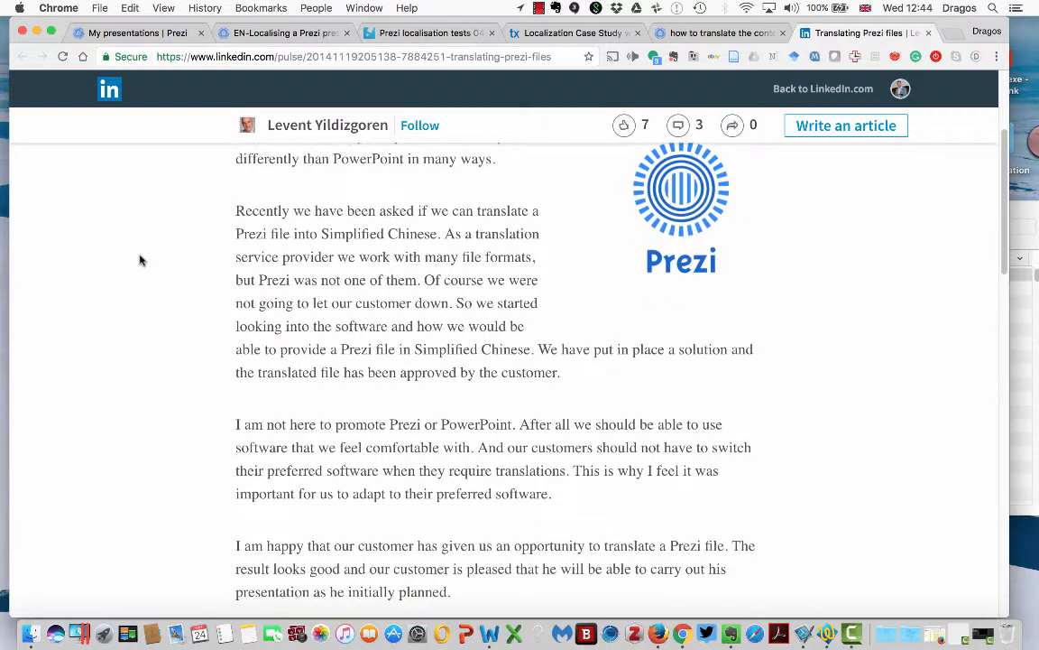
scroll("down", 3)
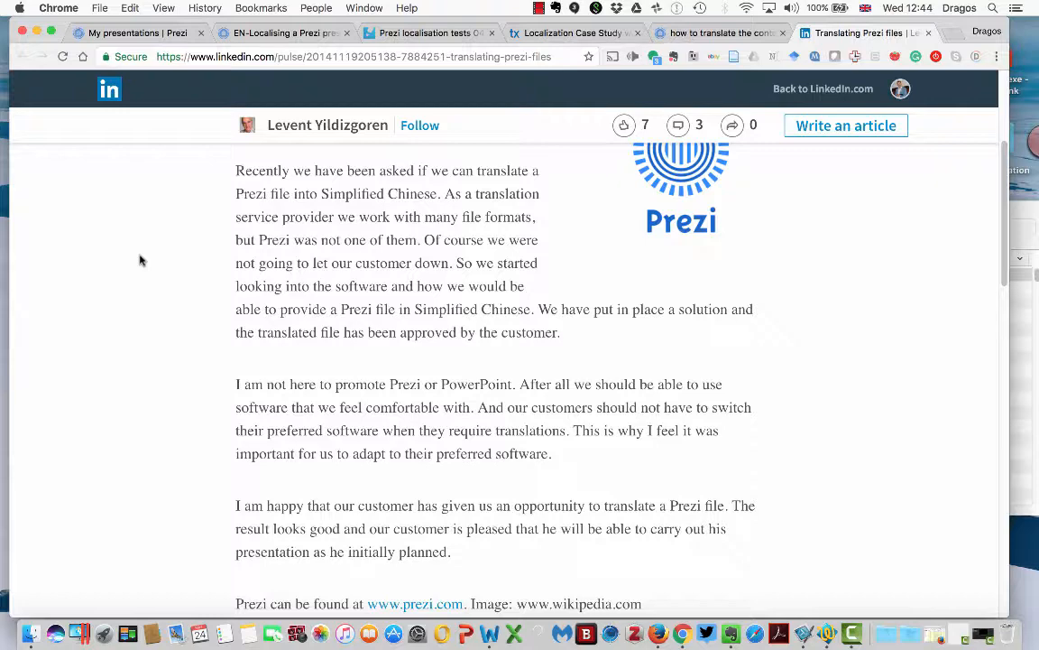
left_click(135, 32)
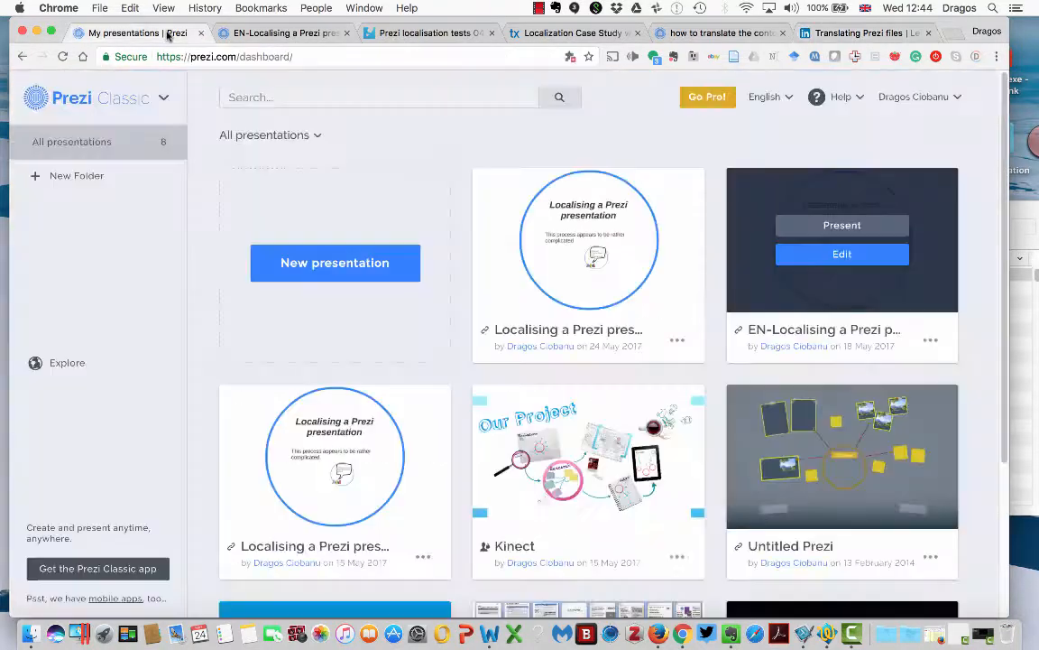
- View the Prezi Next dashboard and its Classic option, then return to EN-Localising
left_click(284, 33)
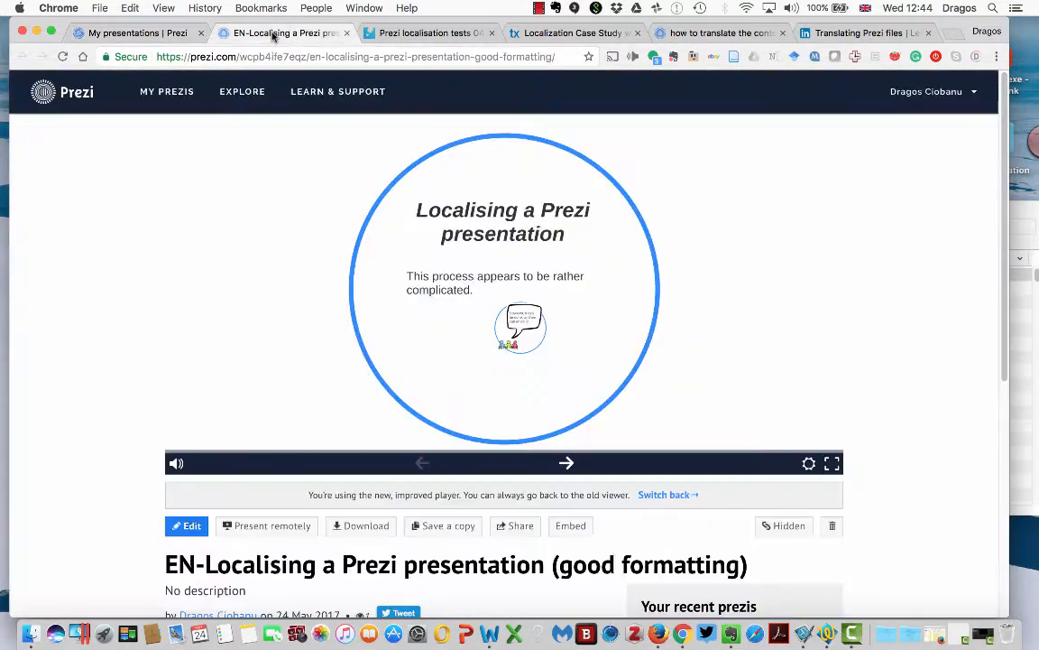
mouse_move(77, 91)
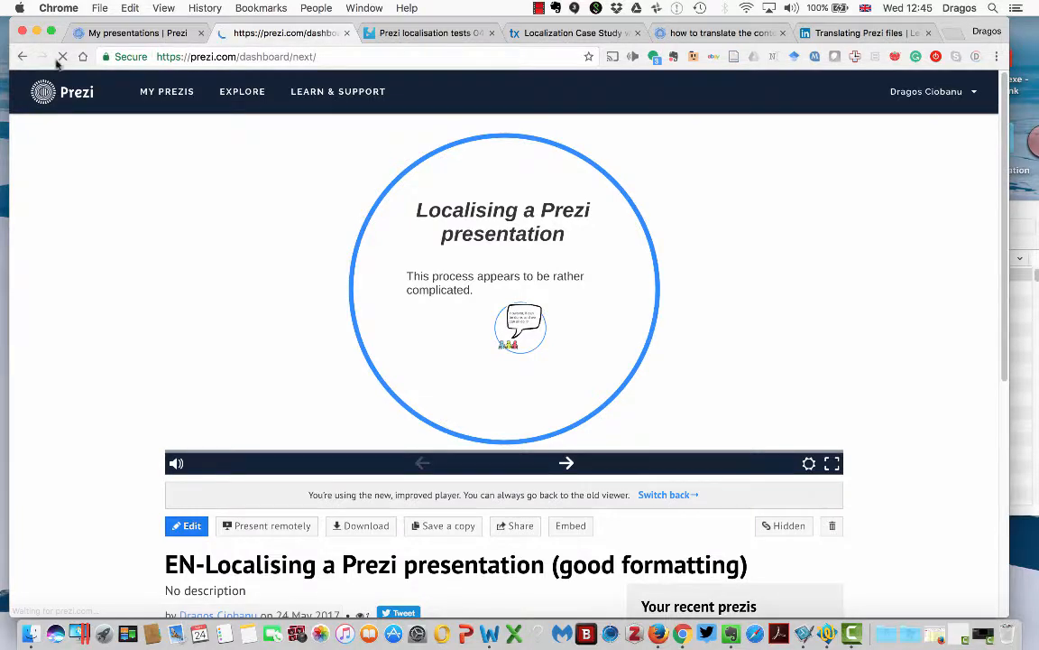
left_click(23, 55)
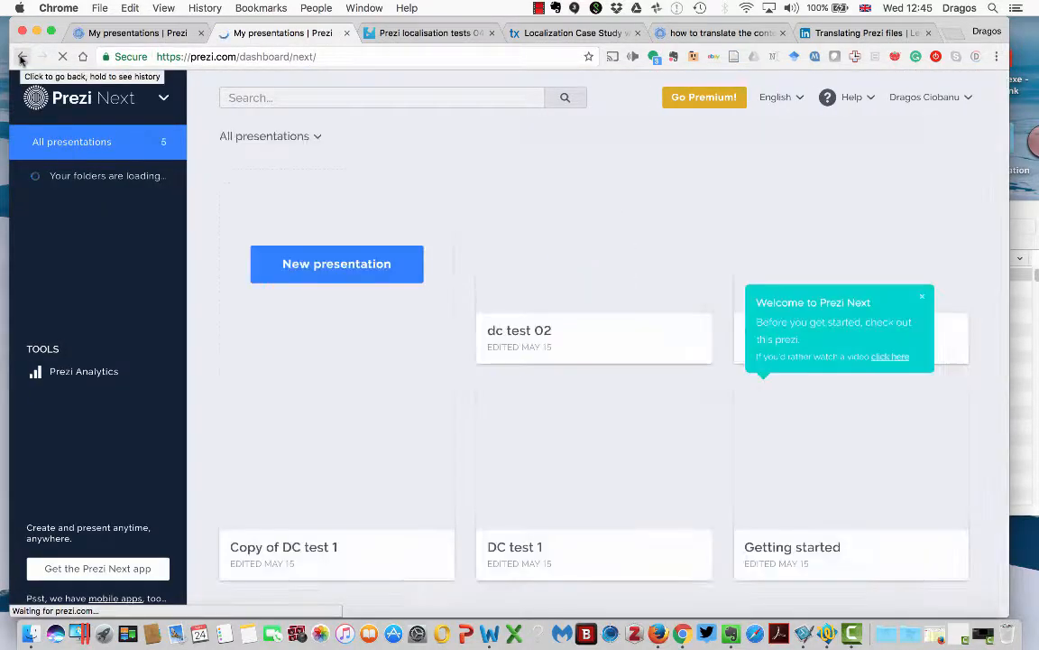
left_click(164, 97)
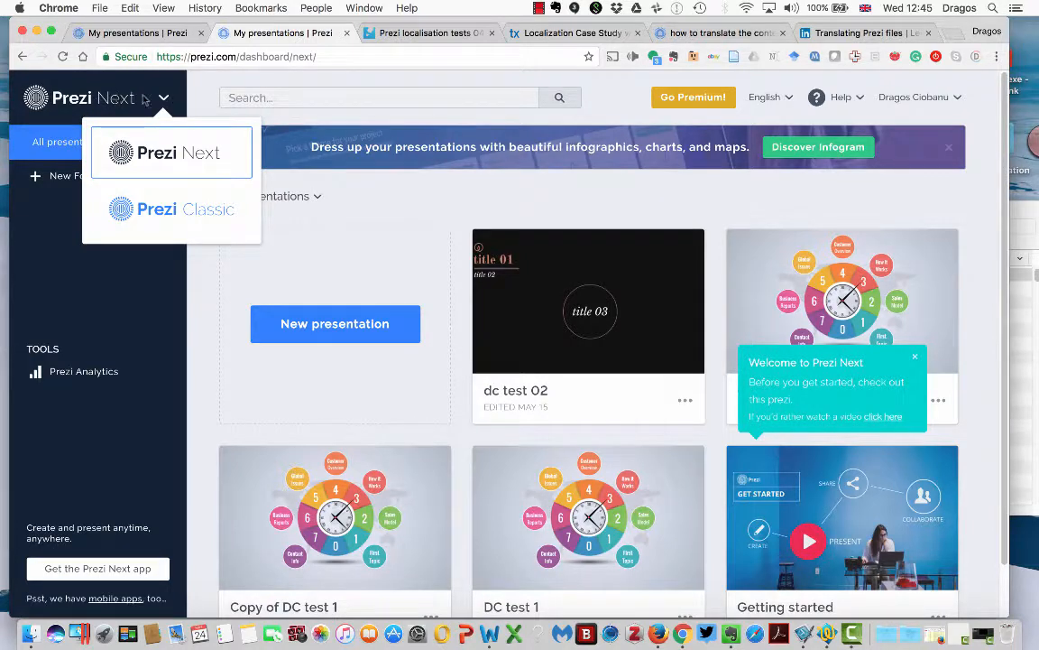
mouse_move(185, 222)
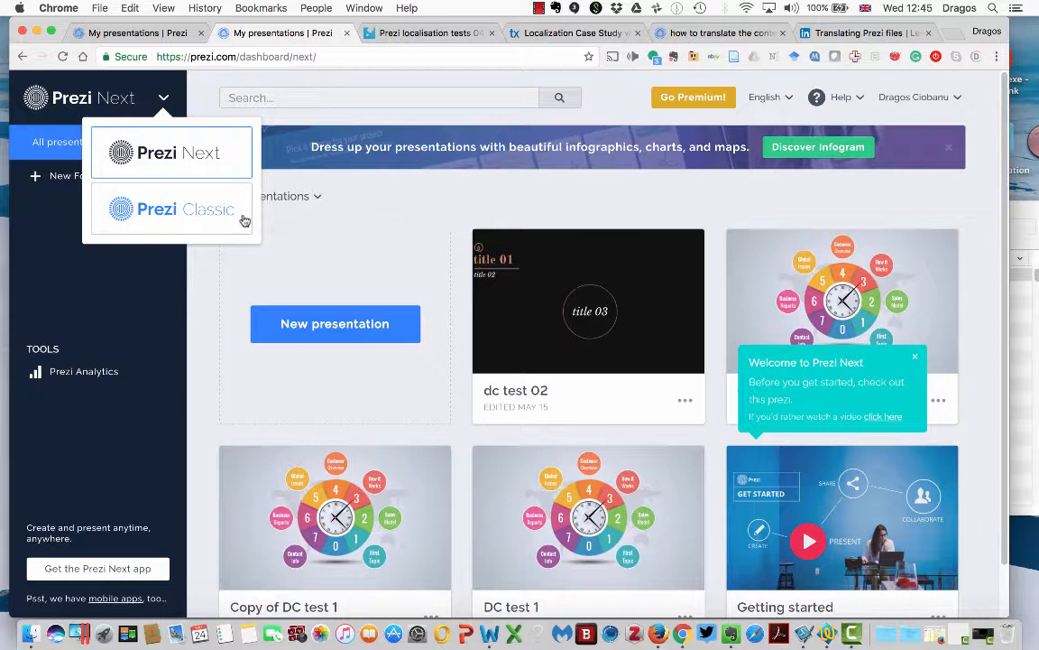
mouse_move(196, 214)
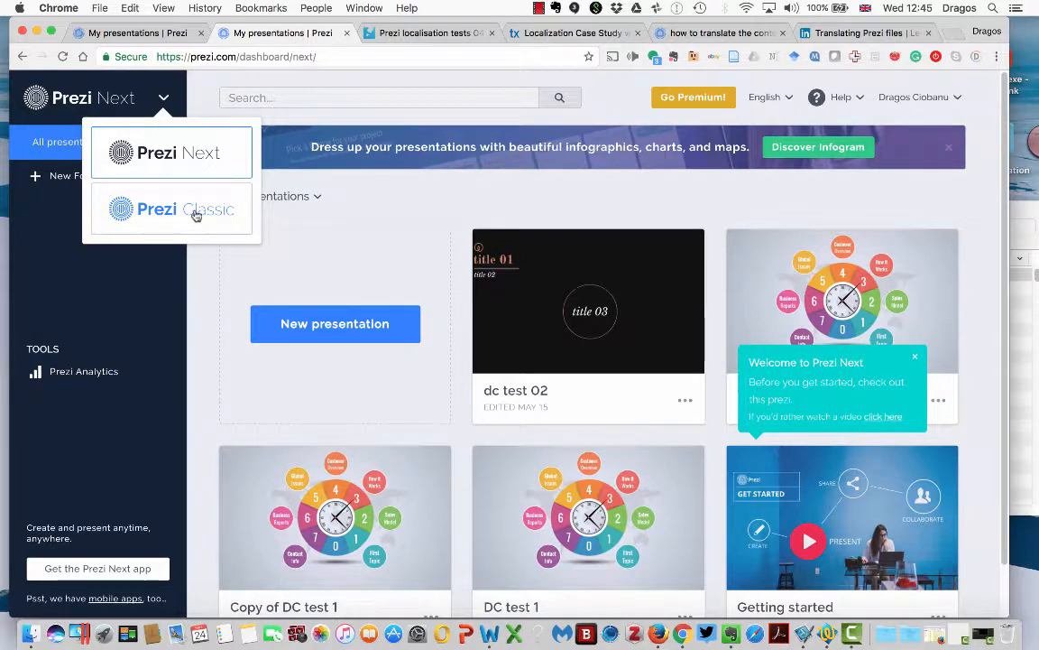
mouse_move(175, 132)
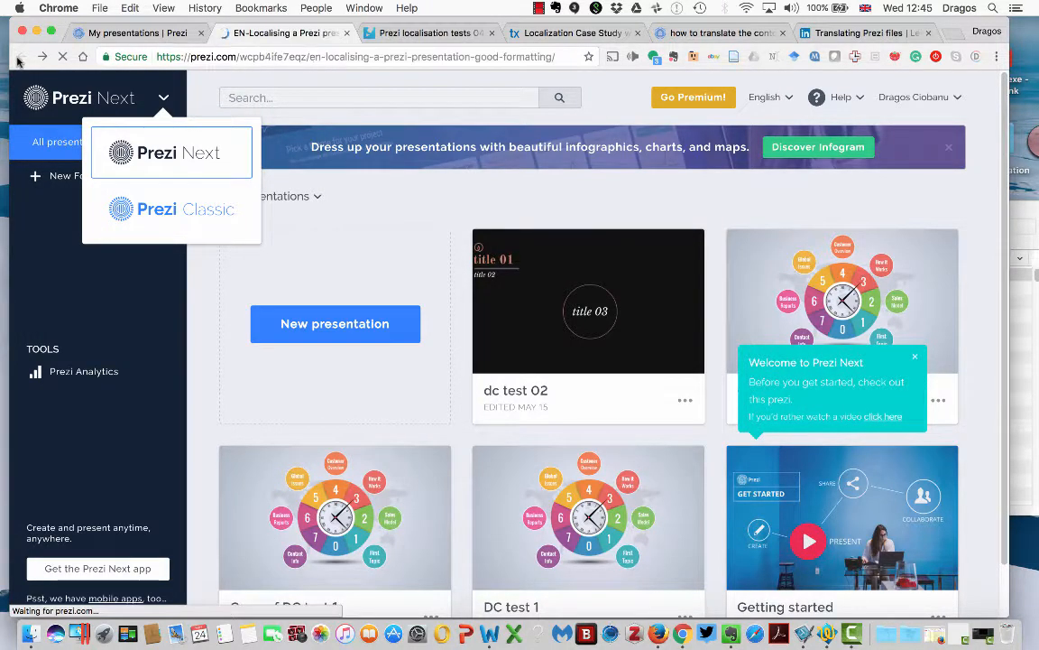
left_click(284, 33)
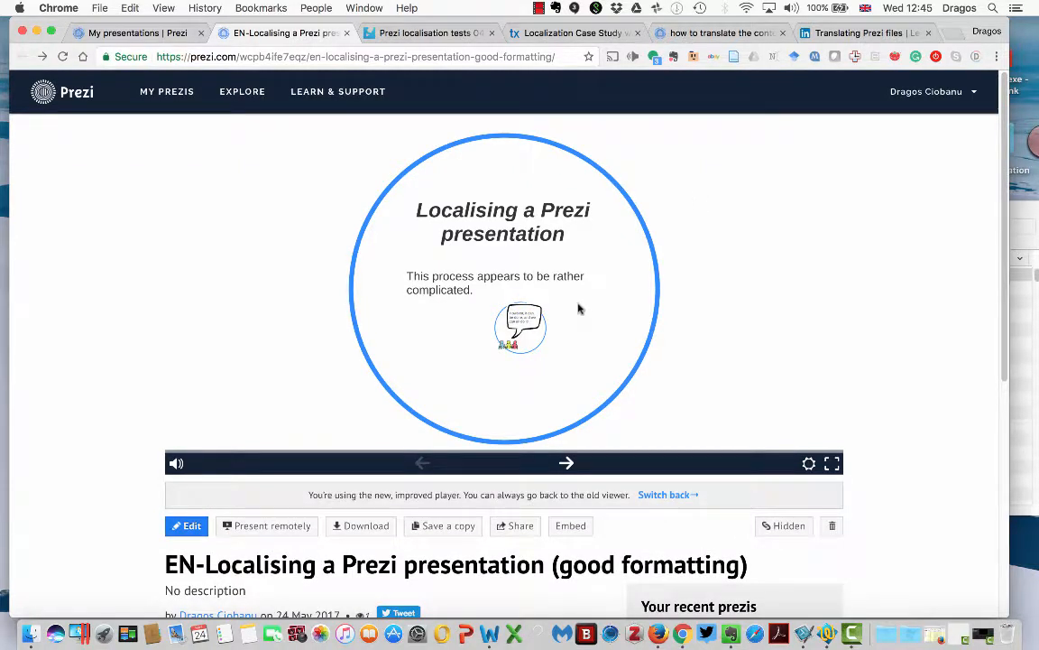
mouse_move(458, 226)
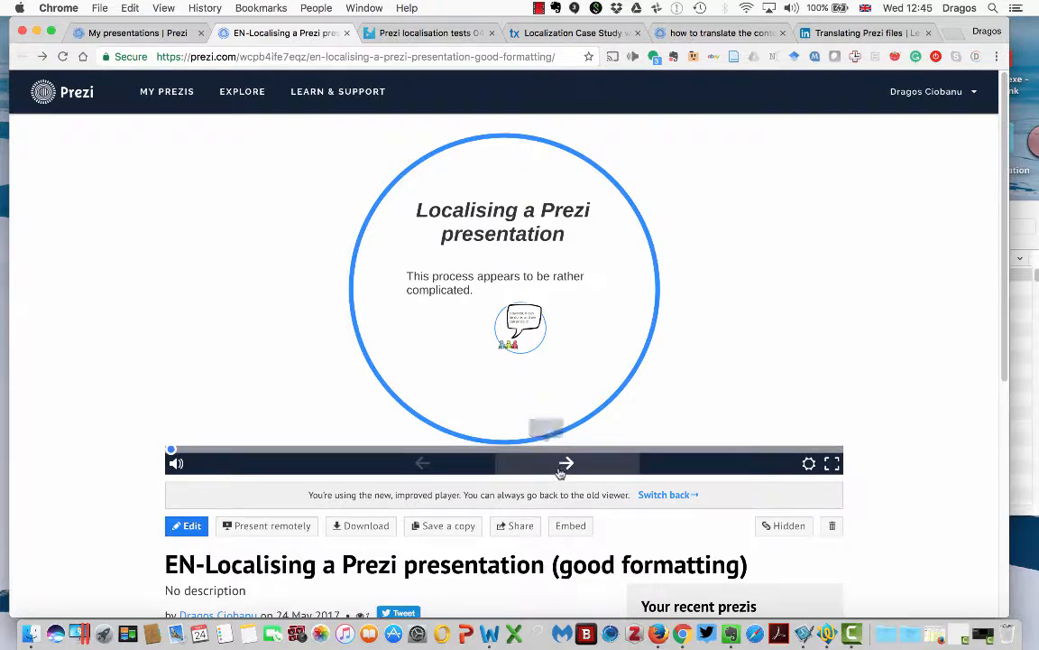
- Advance the presentation to 'However, it can be done, and we can all do it!'
left_click(566, 463)
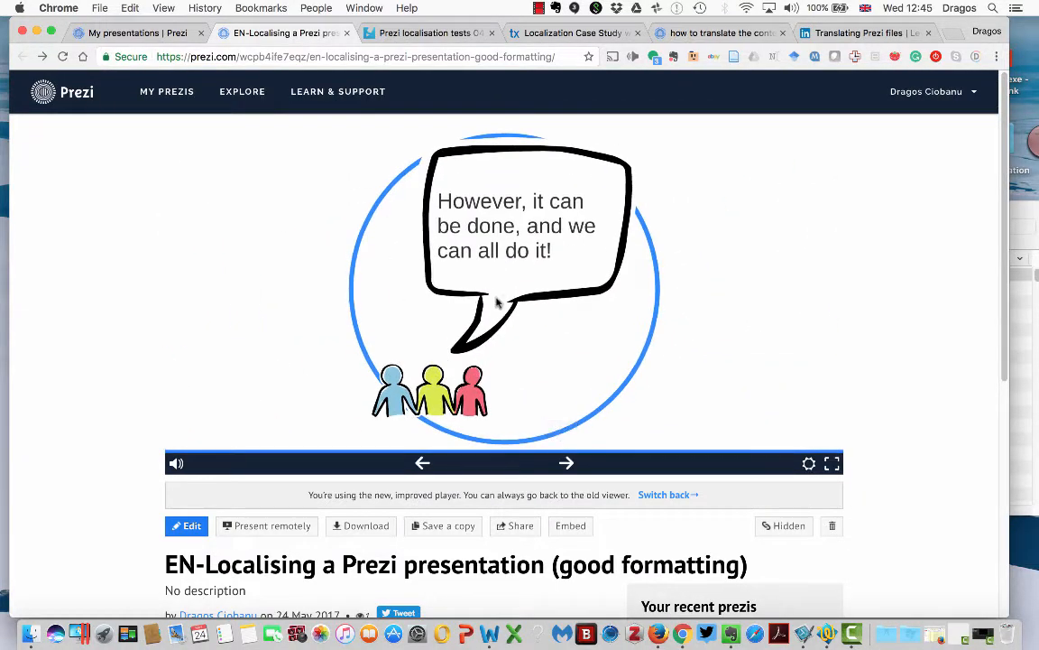
mouse_move(505, 295)
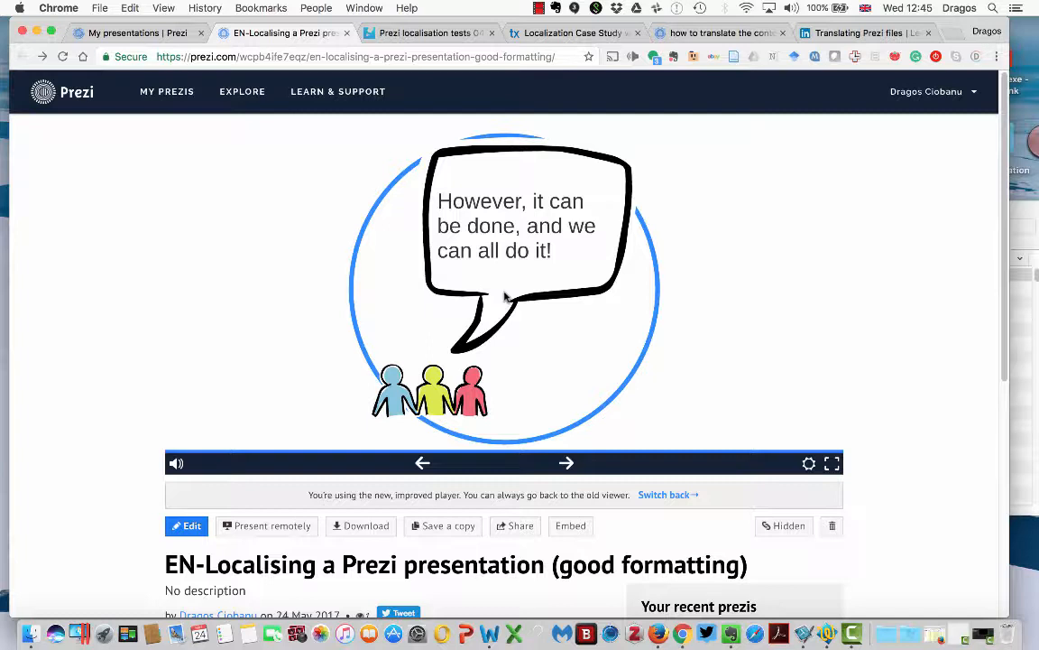
mouse_move(523, 209)
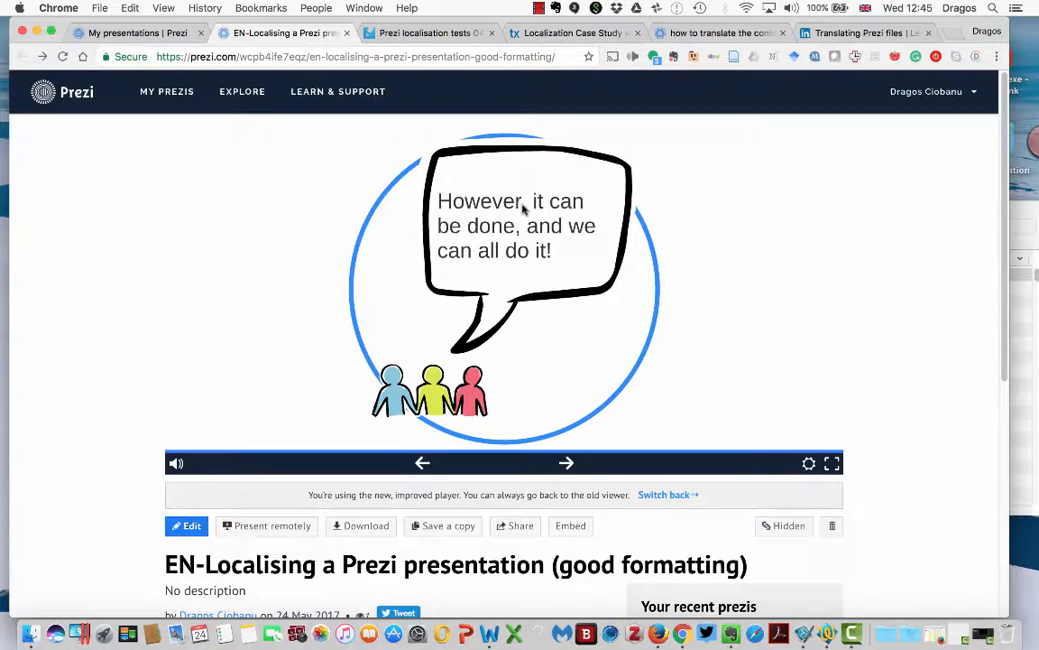
mouse_move(456, 275)
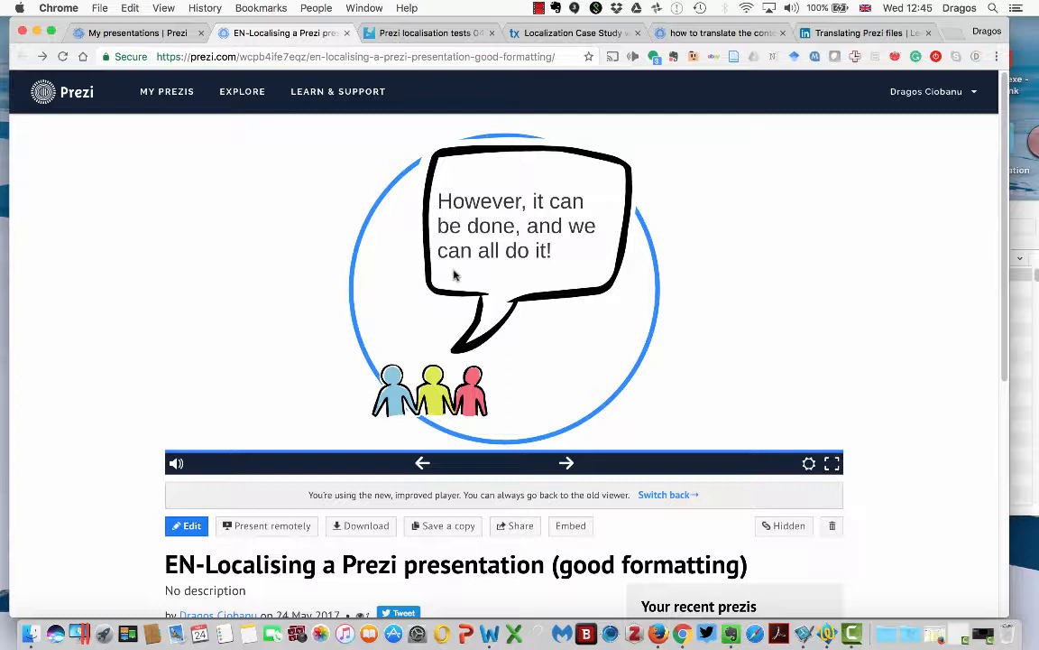
mouse_move(491, 243)
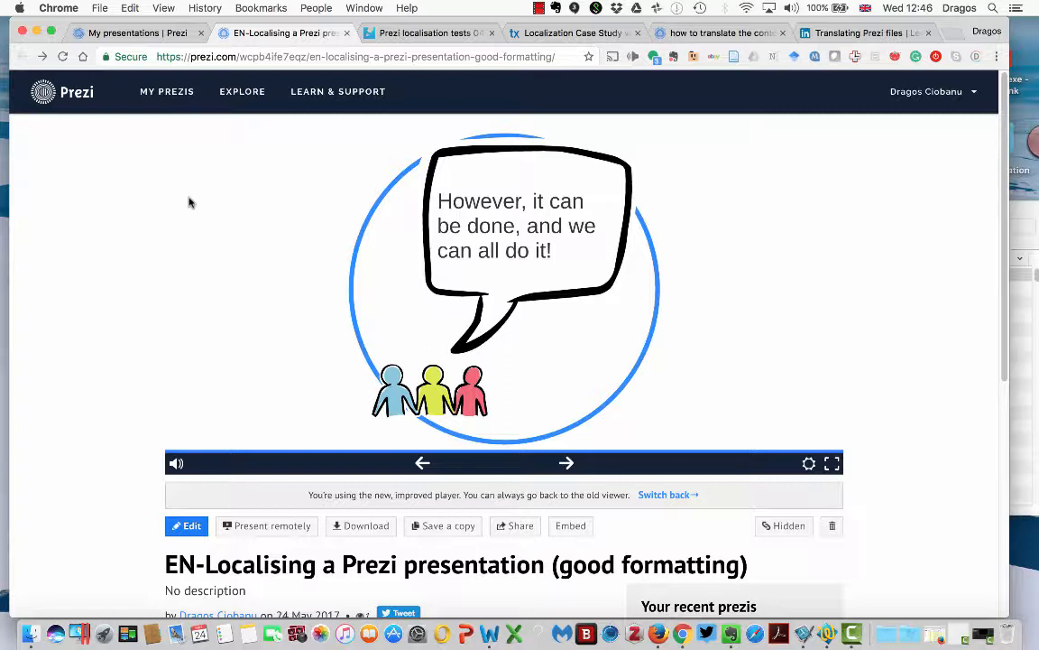
mouse_move(506, 203)
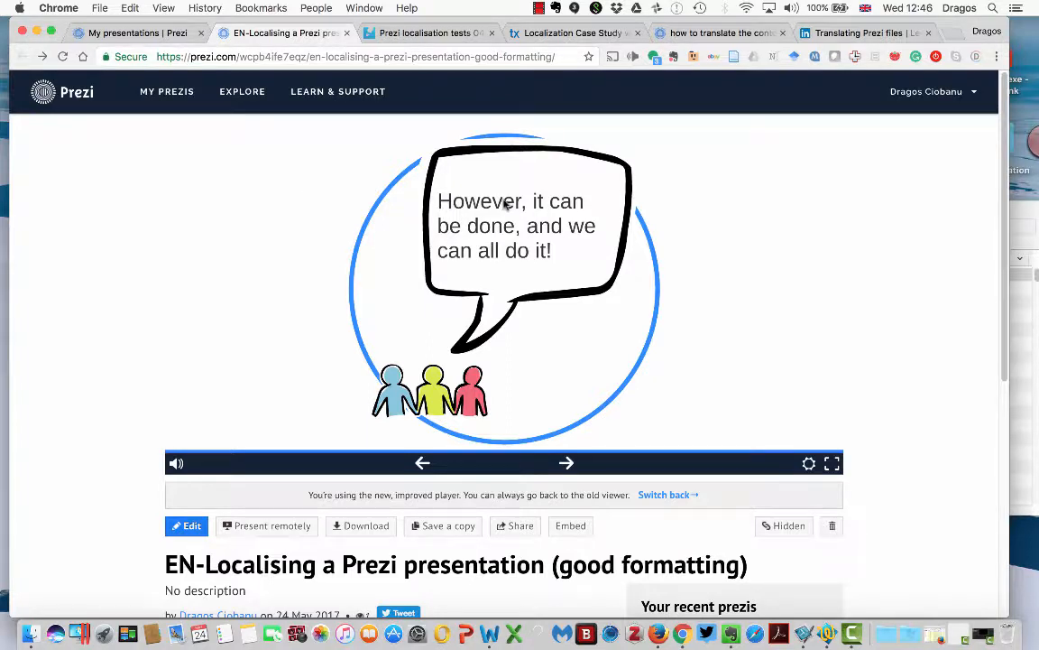
mouse_move(529, 216)
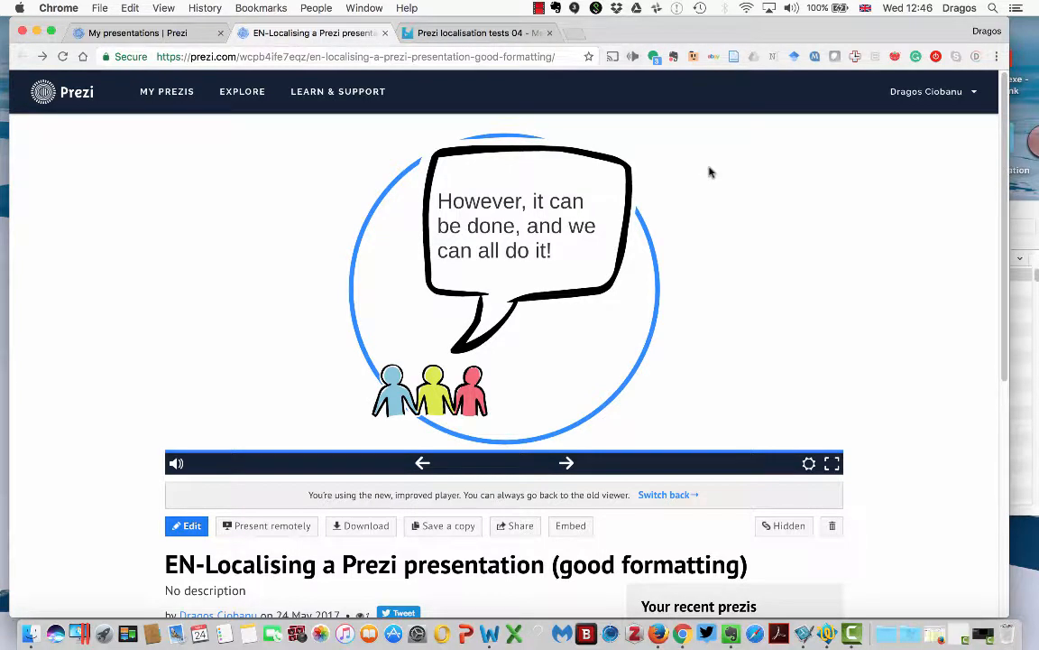
mouse_move(85, 209)
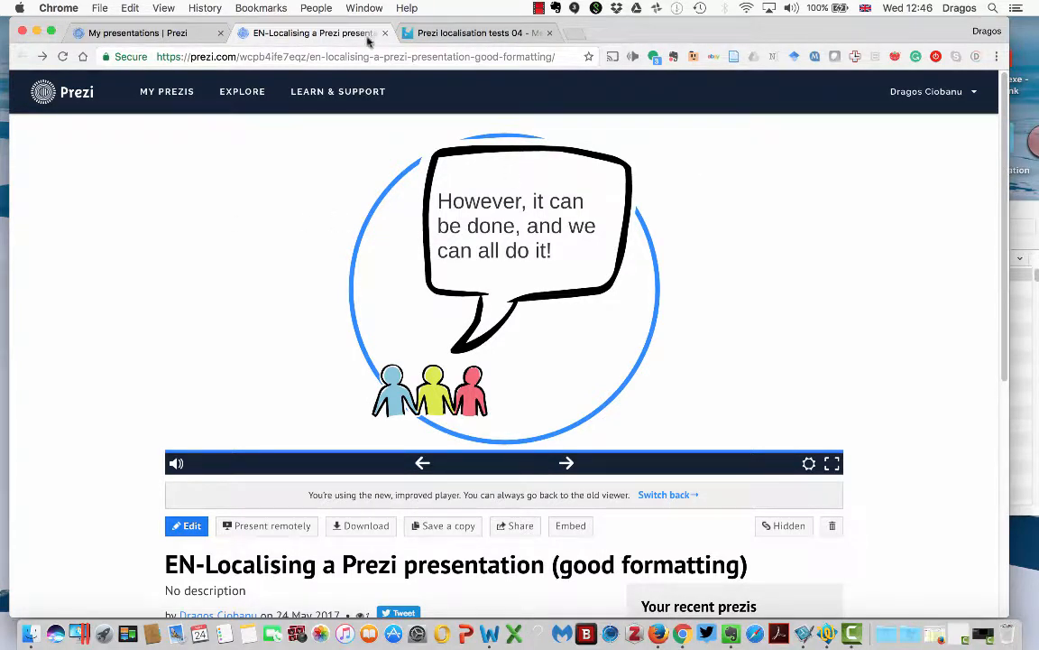
- Copy the EN-Localising presentation's URL from the address bar
left_click(352, 56)
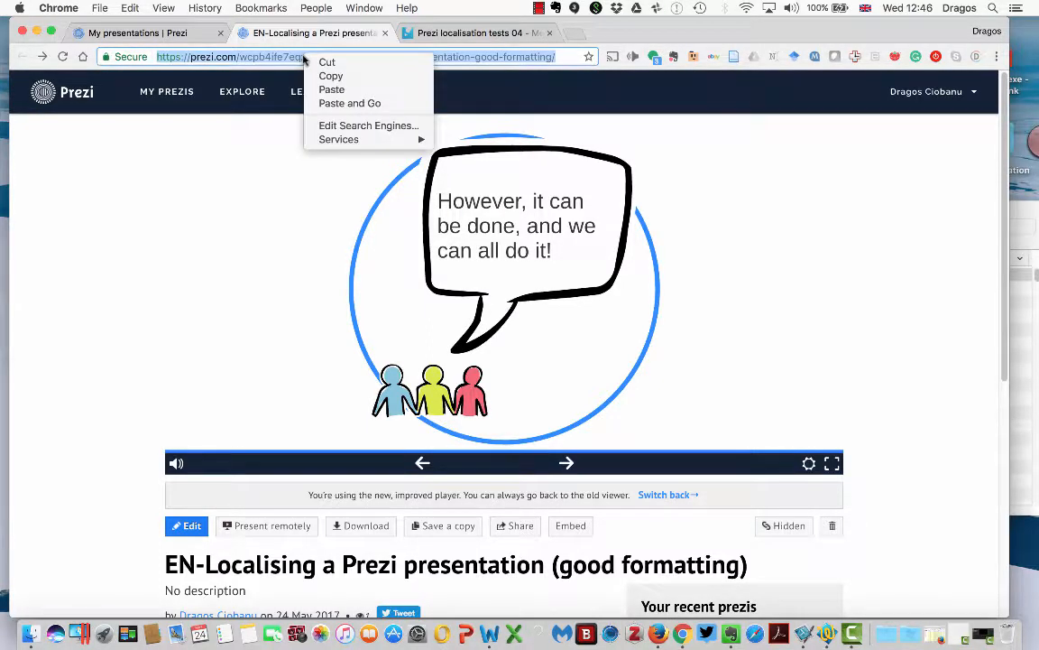
left_click(783, 356)
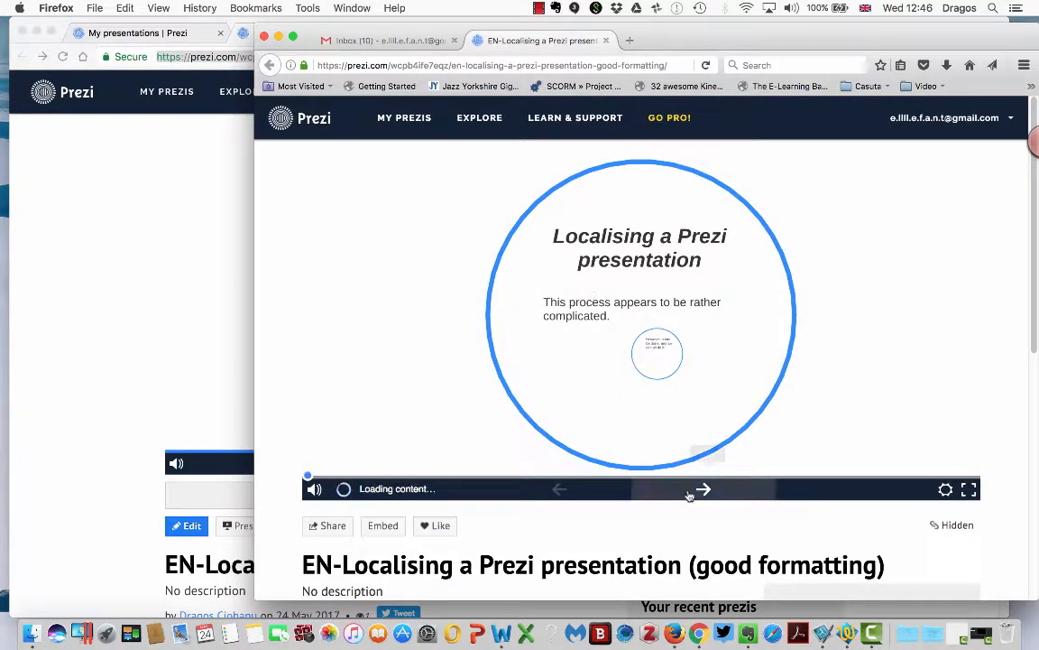
- In Firefox, step the shared presentation to the speech bubble and back to the title slide
left_click(703, 488)
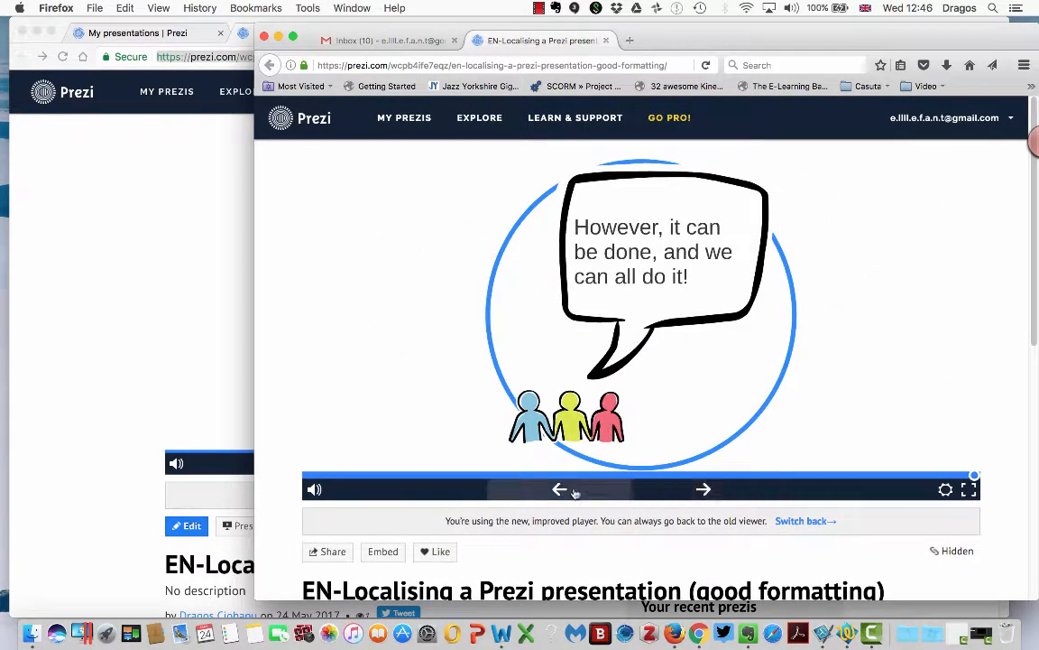
left_click(559, 488)
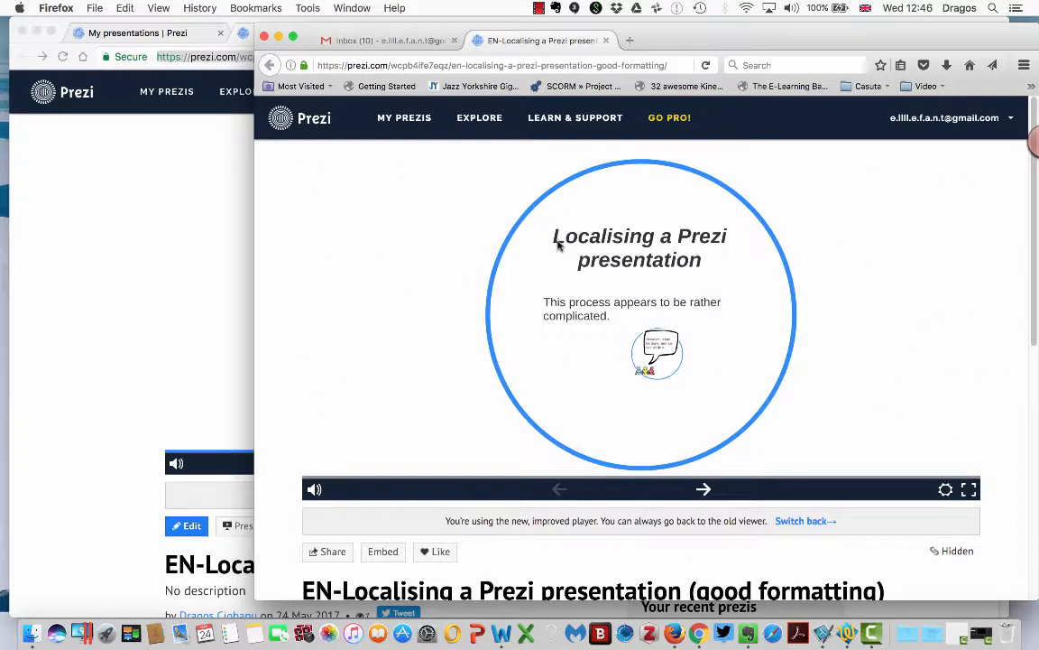
mouse_move(713, 251)
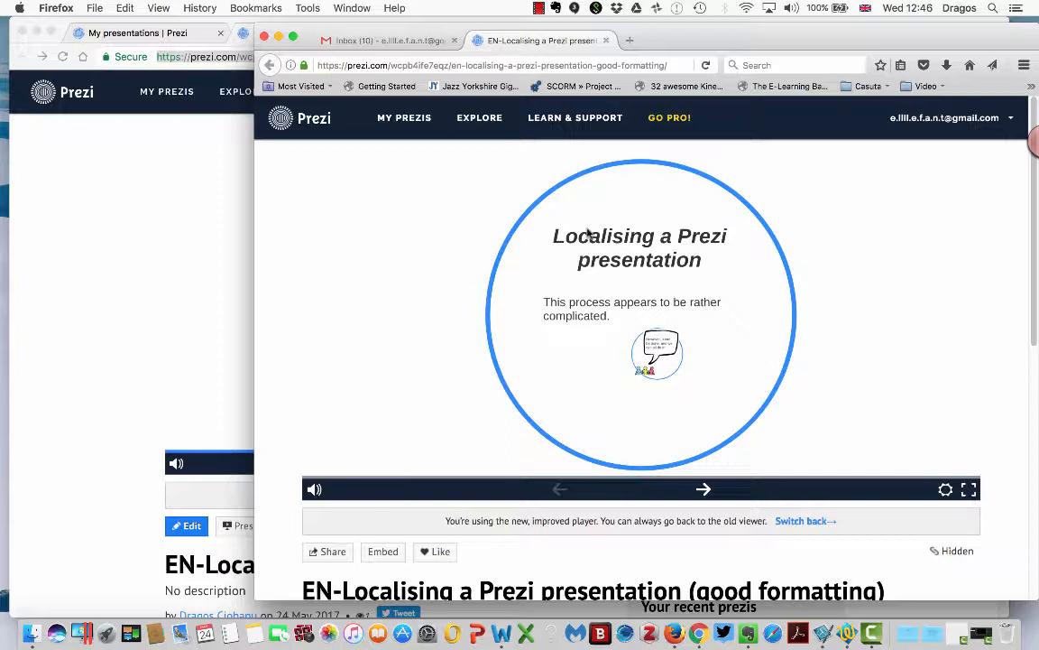
mouse_move(68, 219)
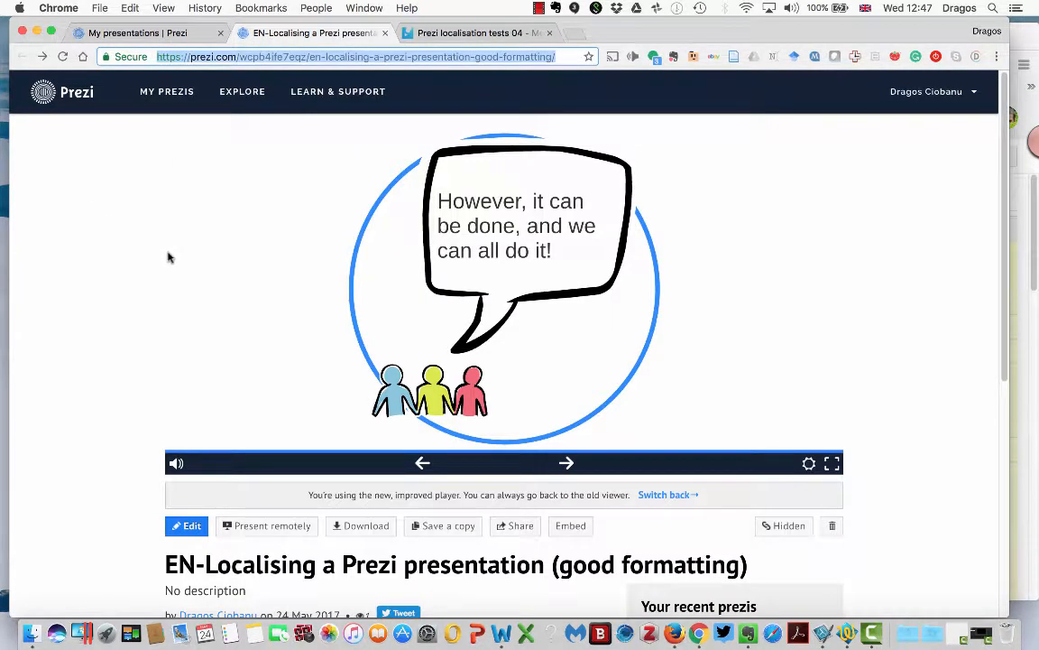
mouse_move(343, 509)
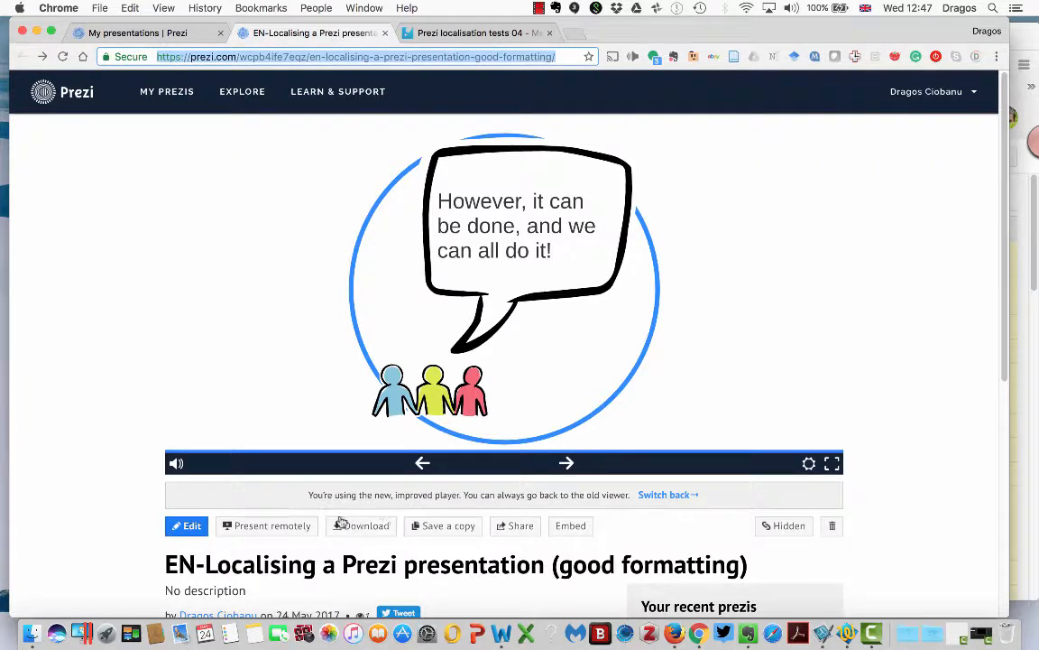
mouse_move(338, 532)
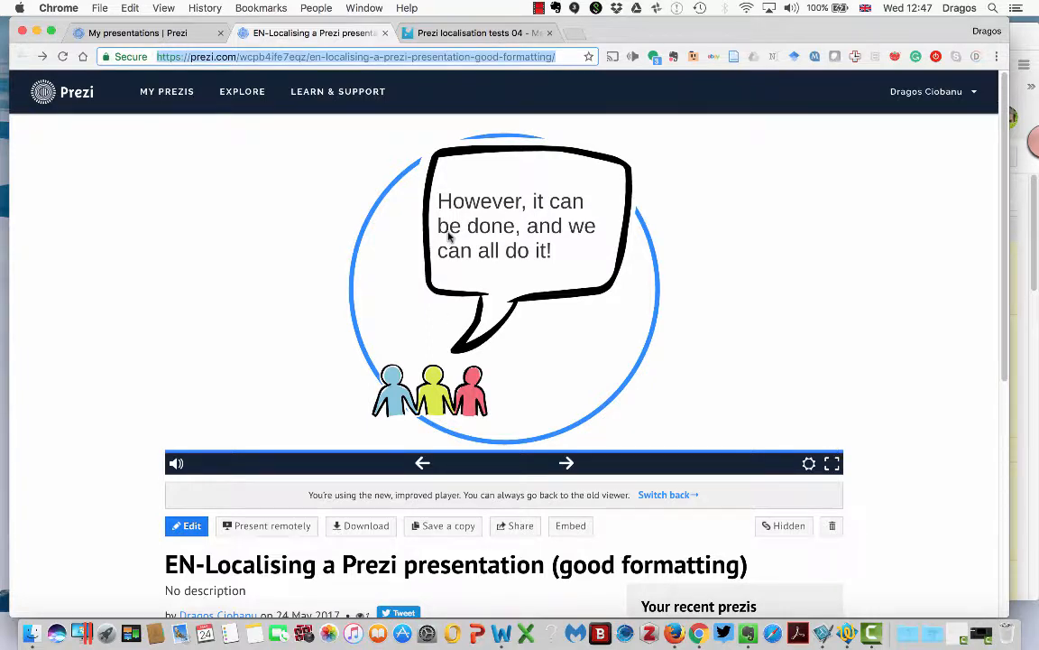
mouse_move(340, 253)
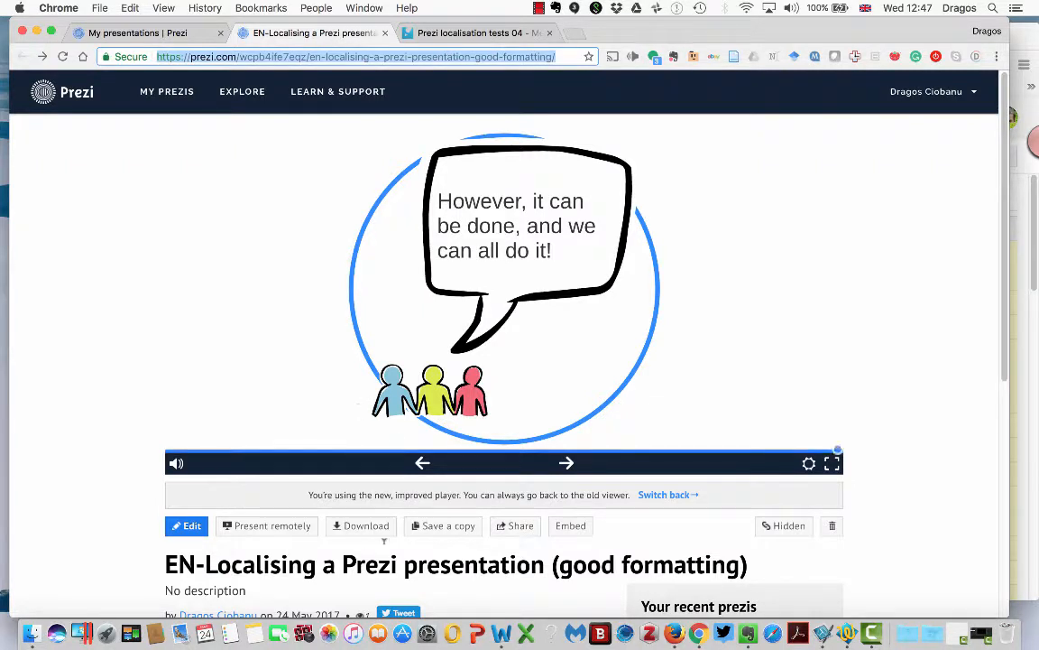
mouse_move(361, 525)
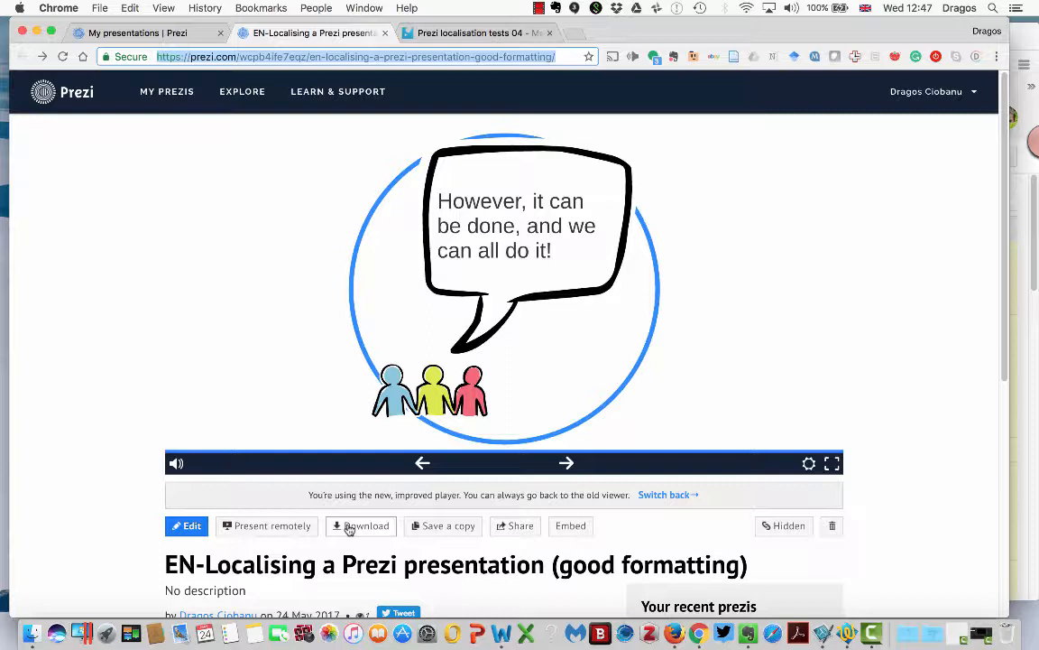
mouse_move(62, 394)
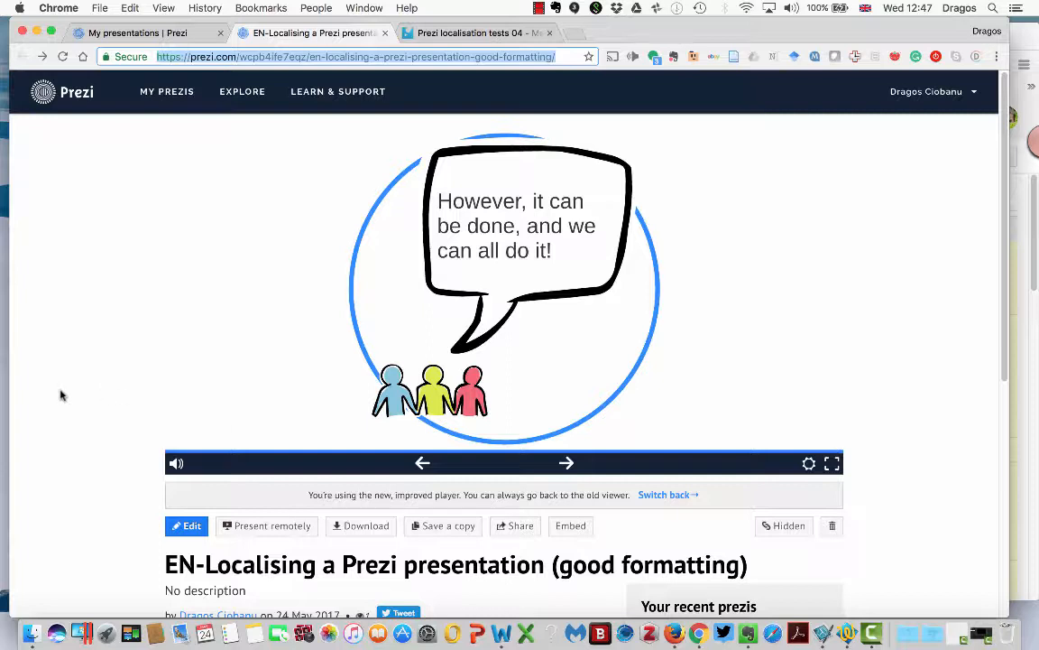
mouse_move(515, 525)
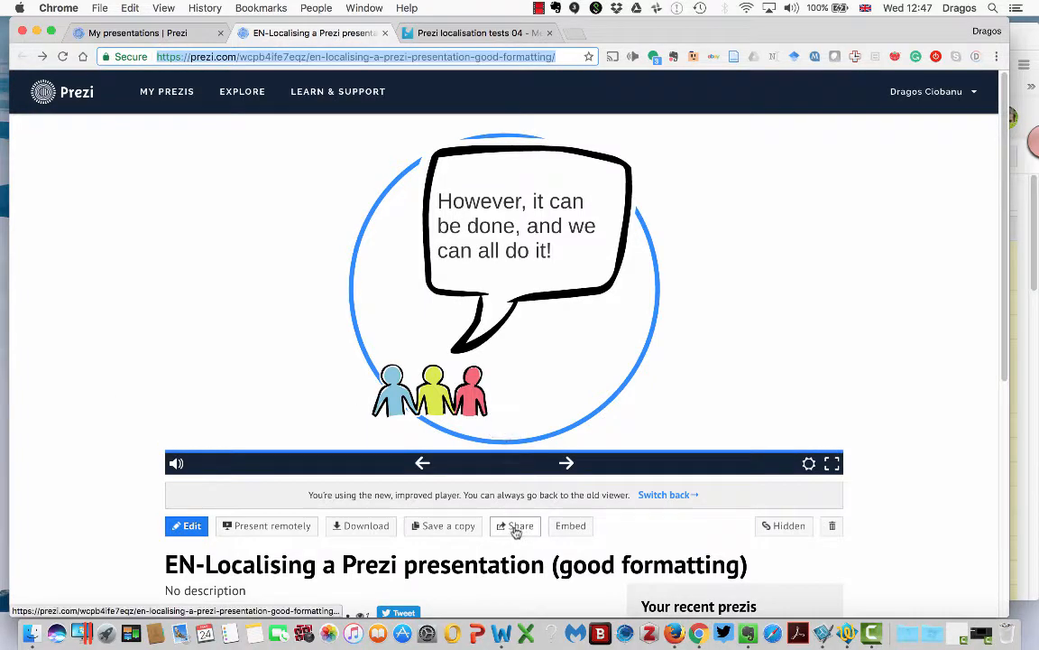
- Review the EN-Localising share settings showing one editor, then close the dialog
left_click(515, 525)
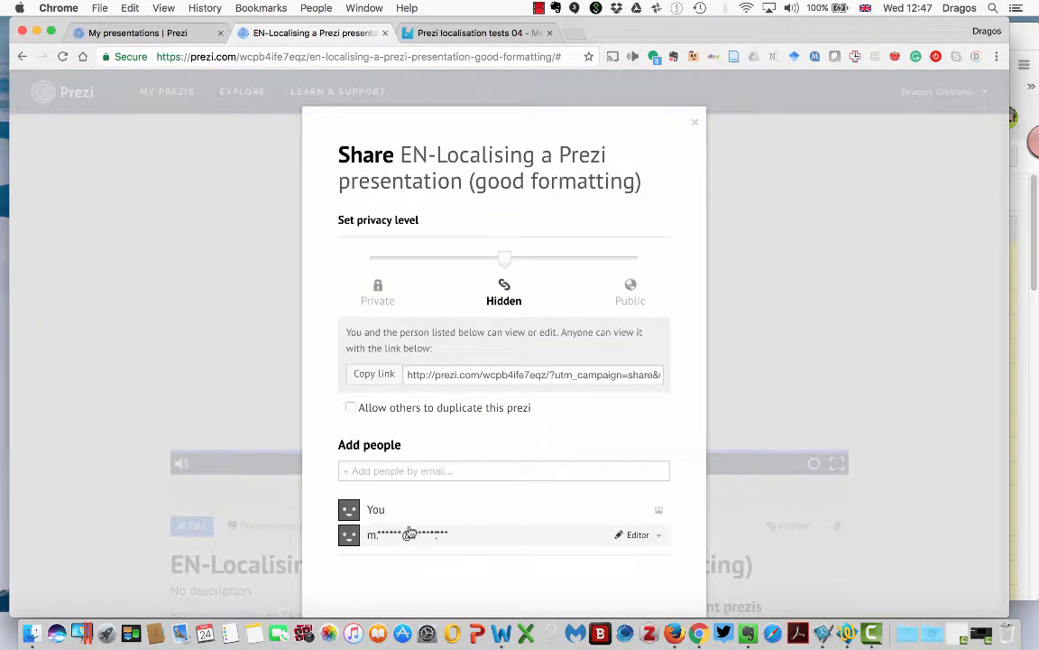
mouse_move(397, 535)
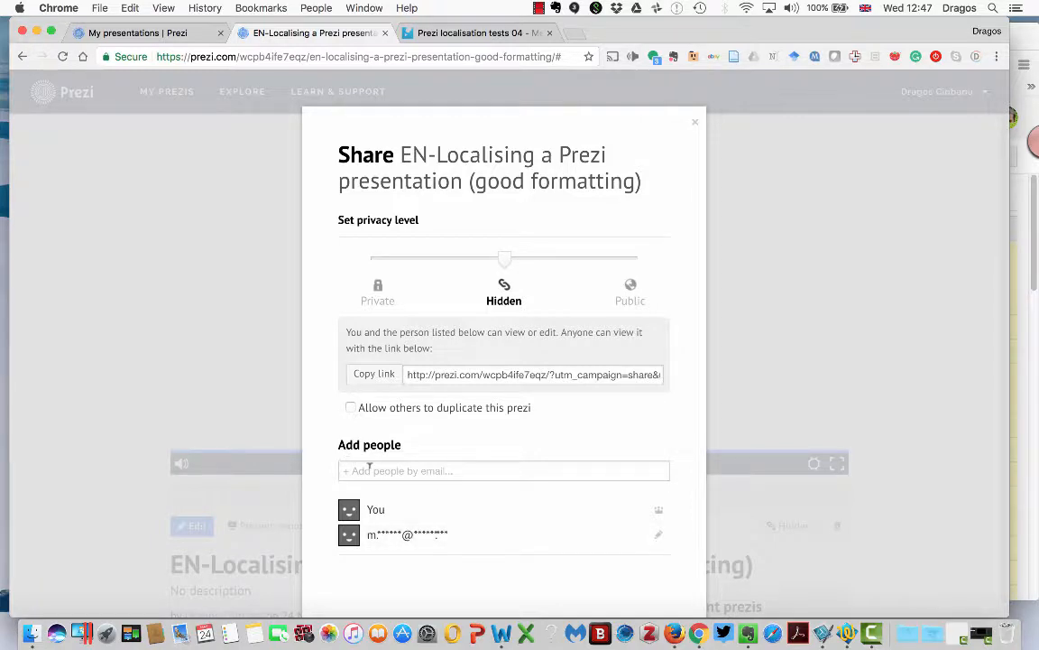
left_click(454, 470)
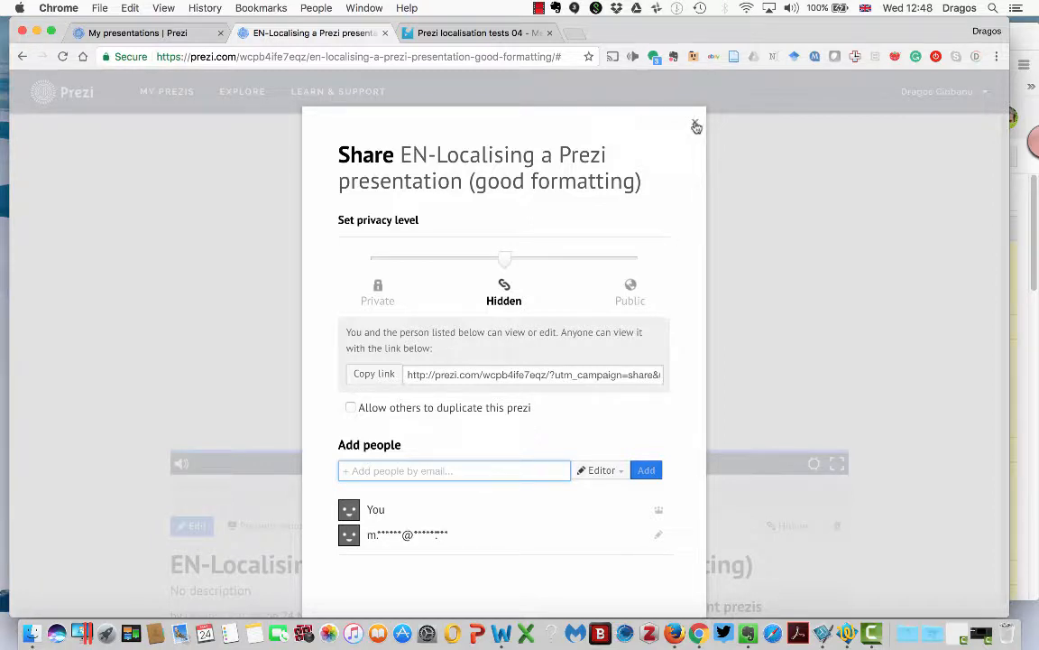
left_click(696, 126)
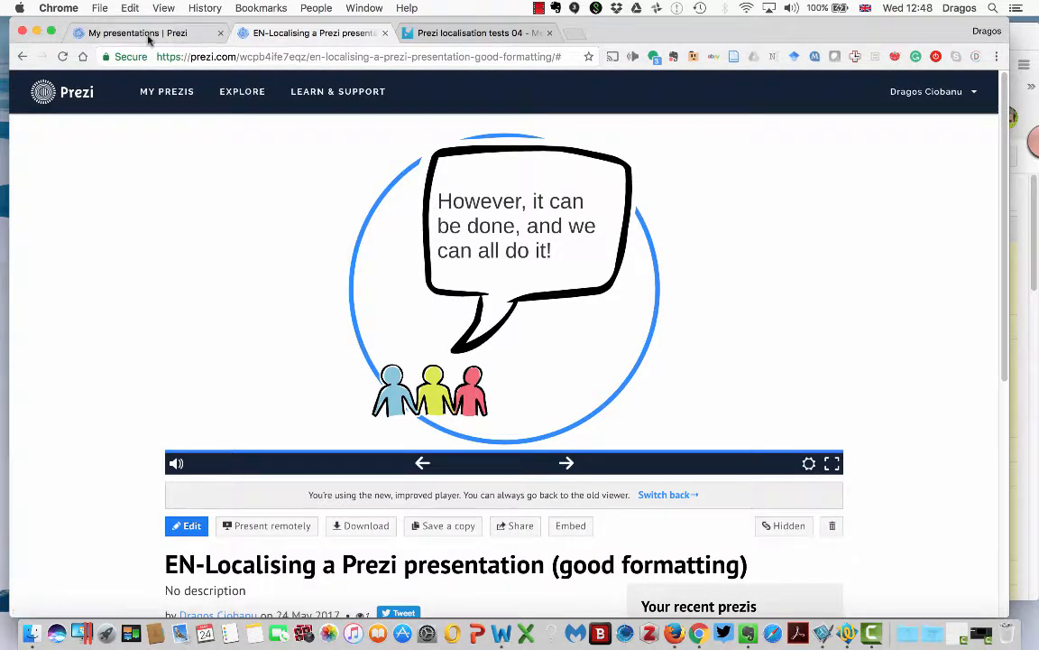
mouse_move(857, 286)
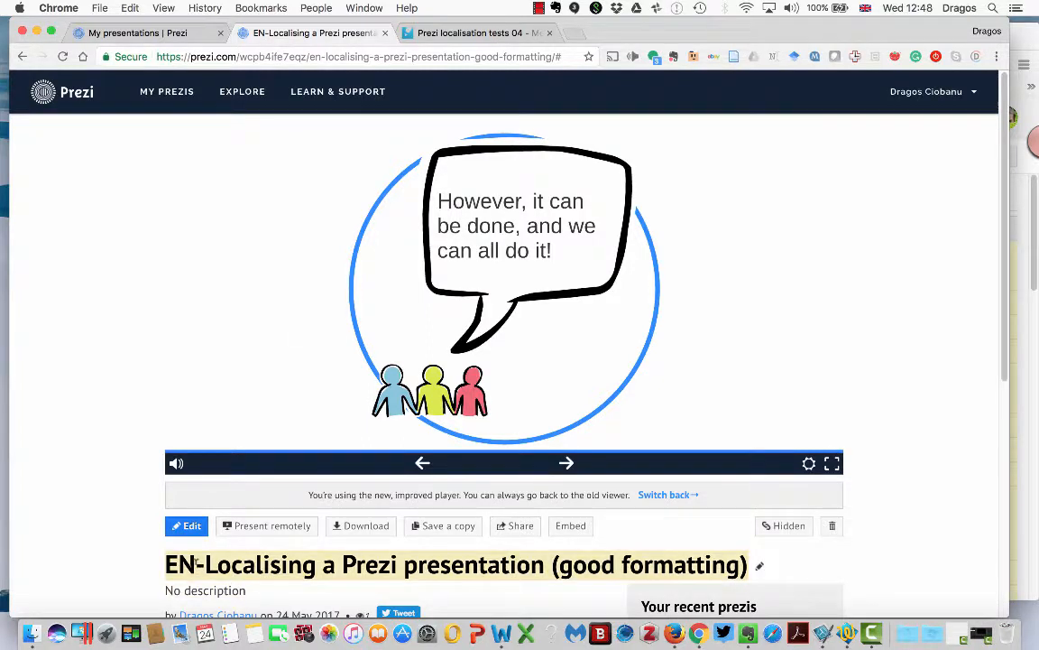
mouse_move(831, 180)
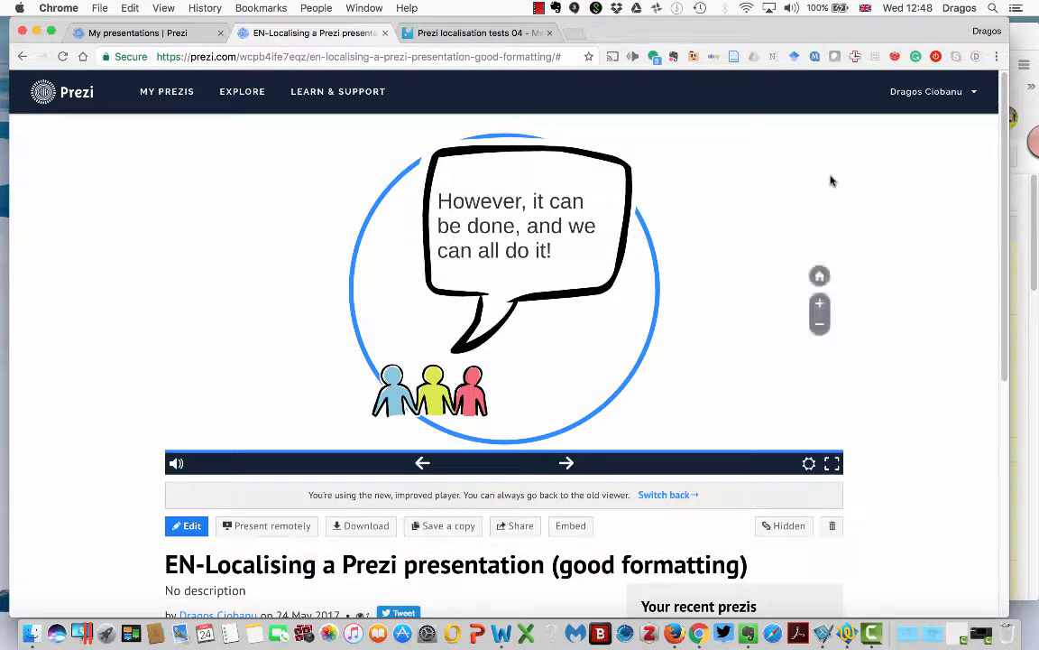
mouse_move(98, 177)
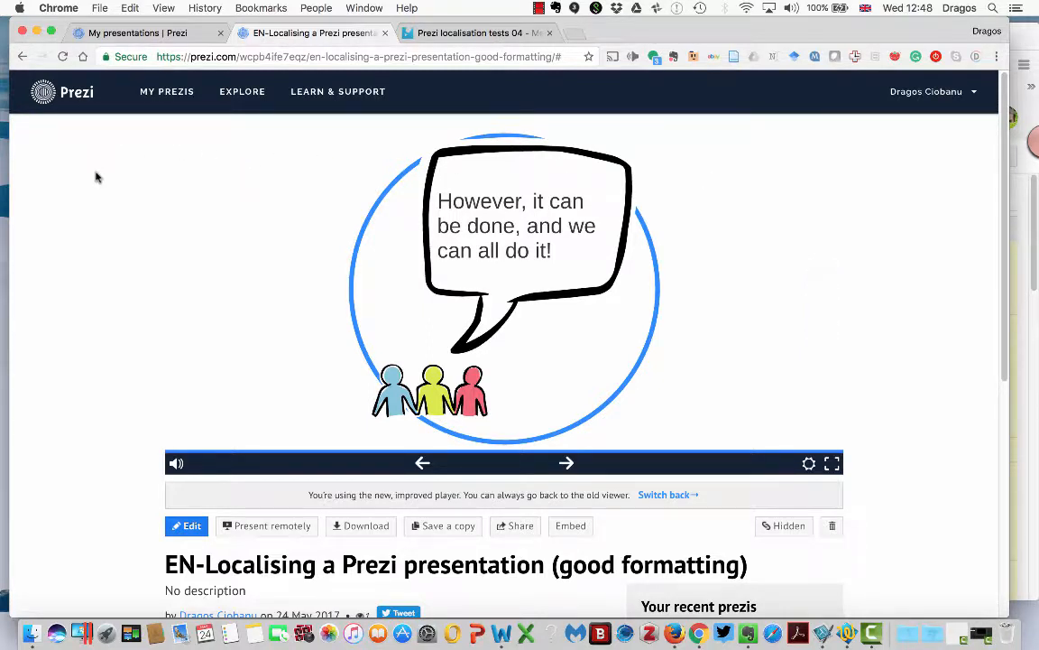
mouse_move(95, 192)
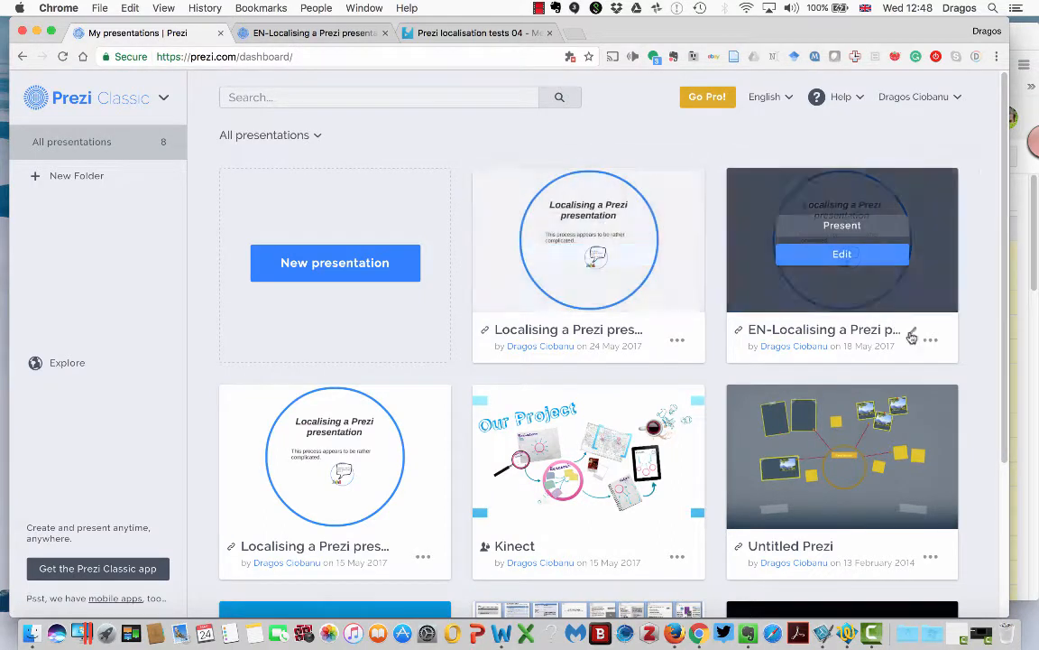
- Open the RO-Localising presentation from the dashboard and close the English presentation's tab
left_click(931, 340)
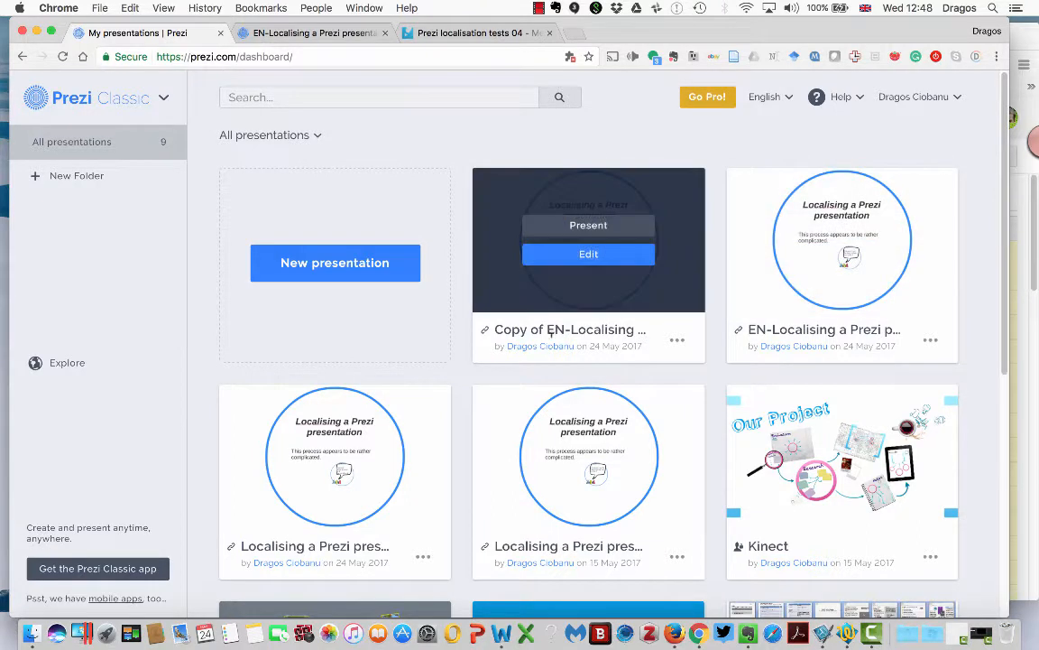
left_click(564, 328)
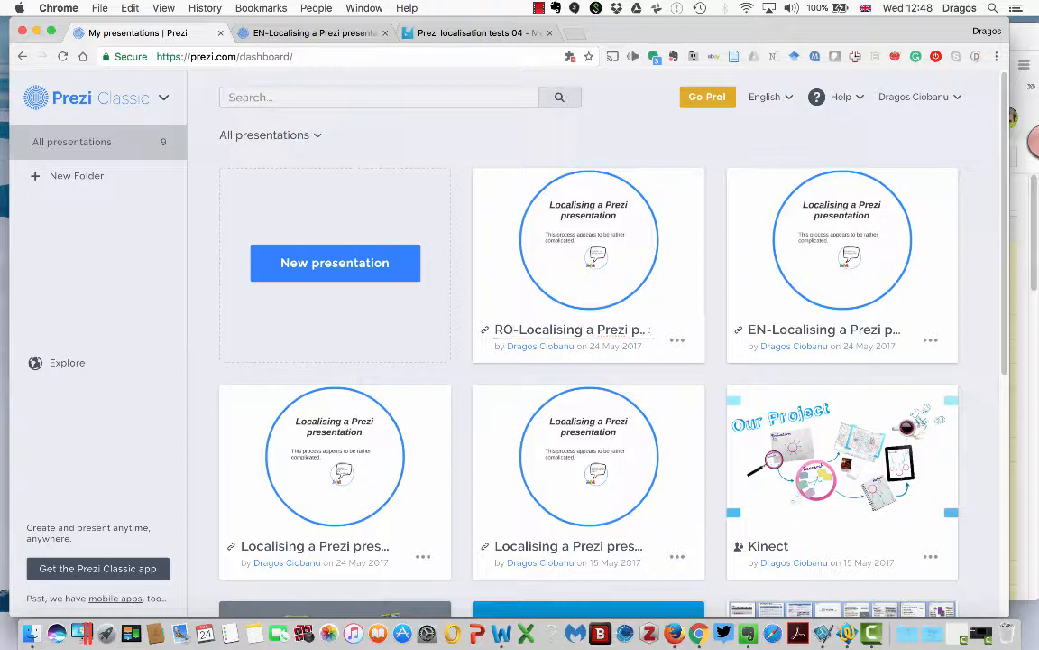
left_click(412, 33)
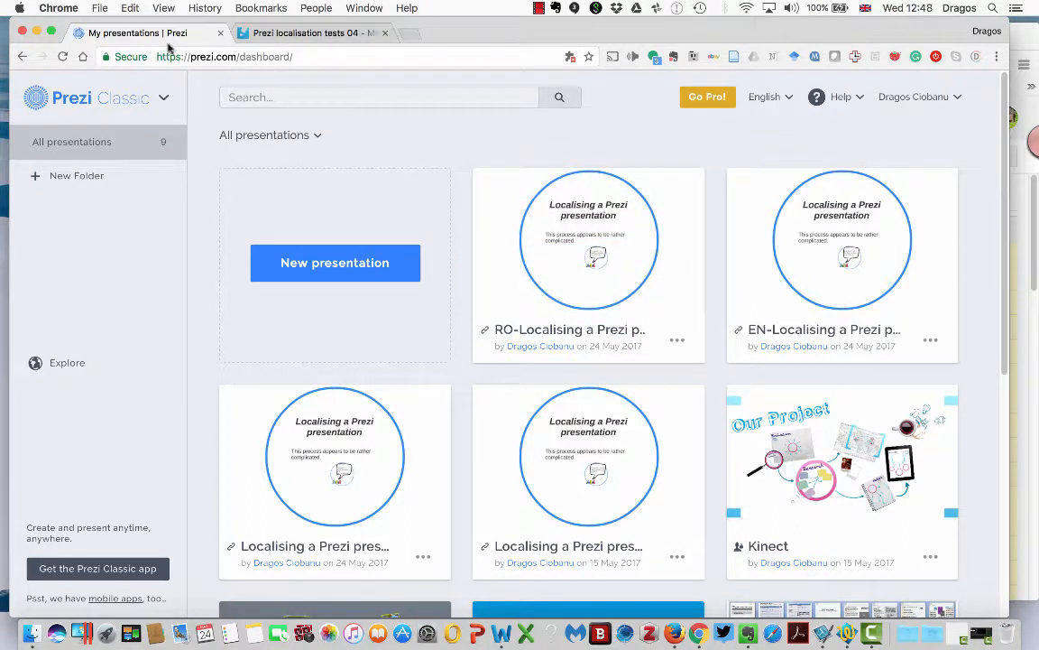
mouse_move(588, 239)
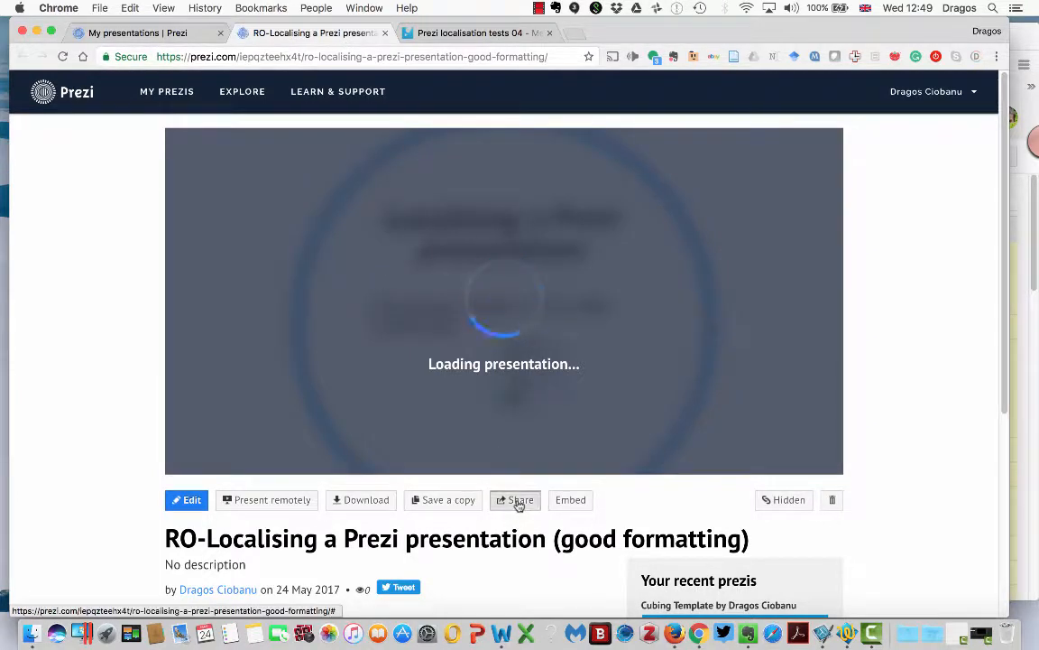
- Add the localizer's suggested e-mail (typed 'e.ll') as an Editor and close Share
left_click(515, 500)
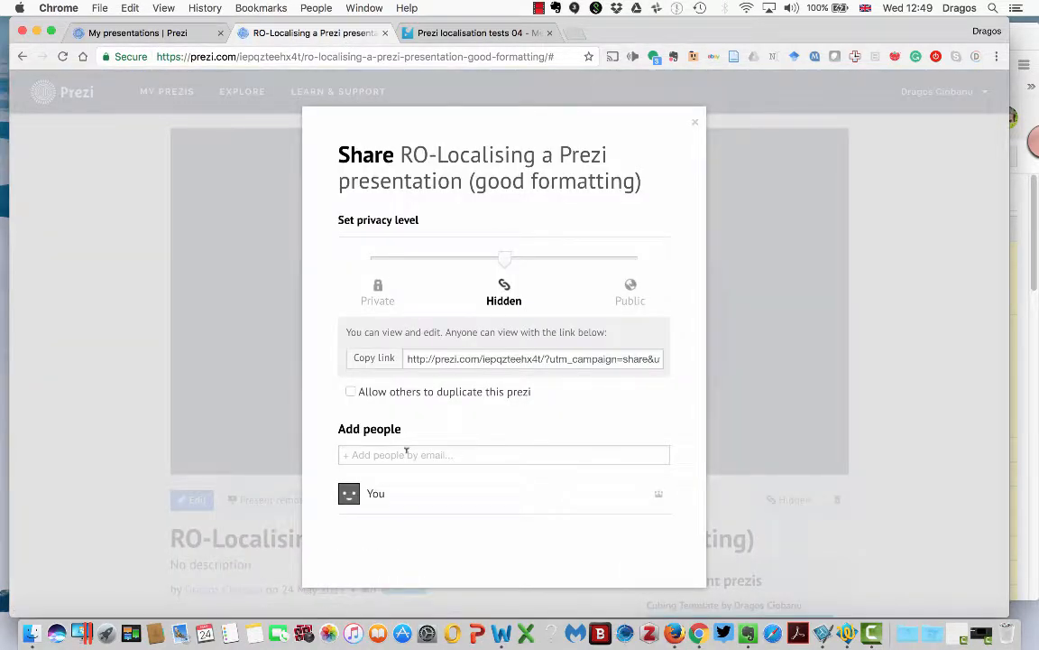
type("e.ll")
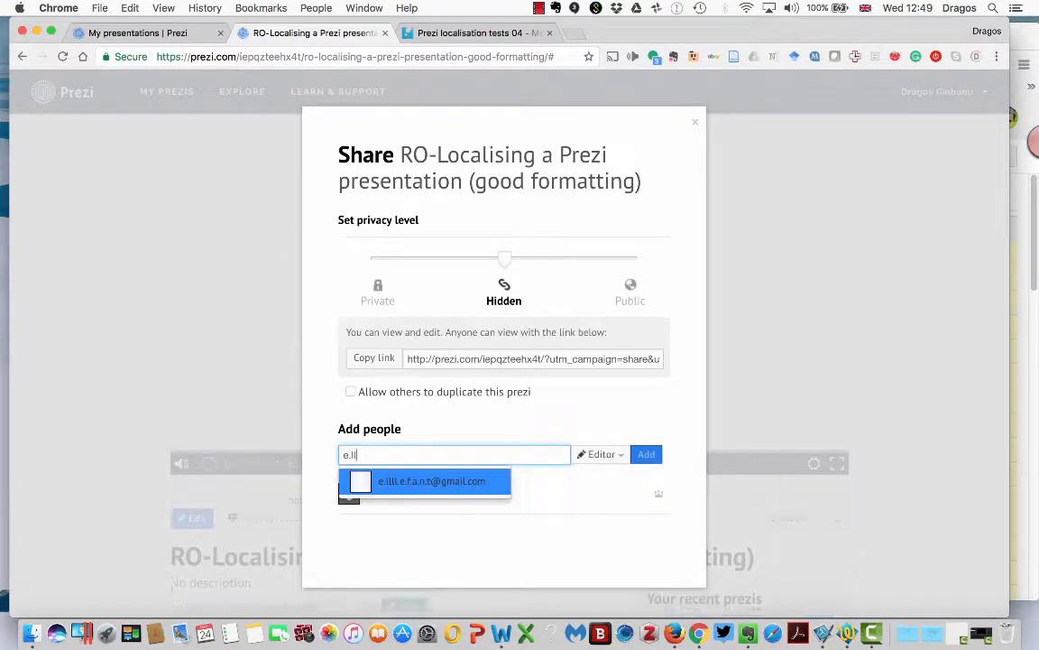
left_click(431, 480)
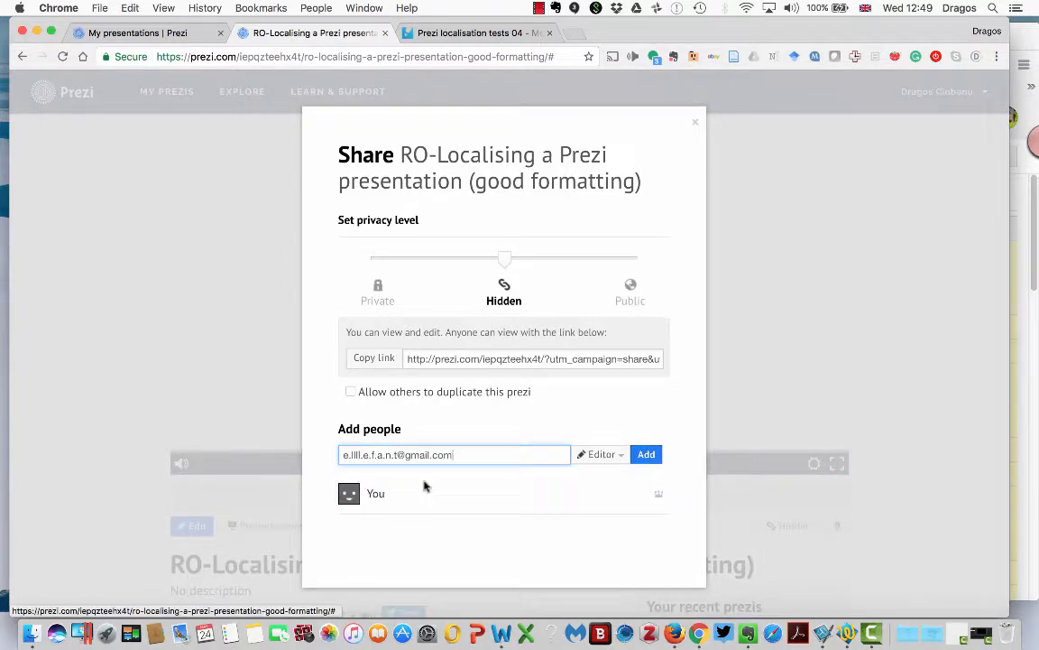
left_click(601, 454)
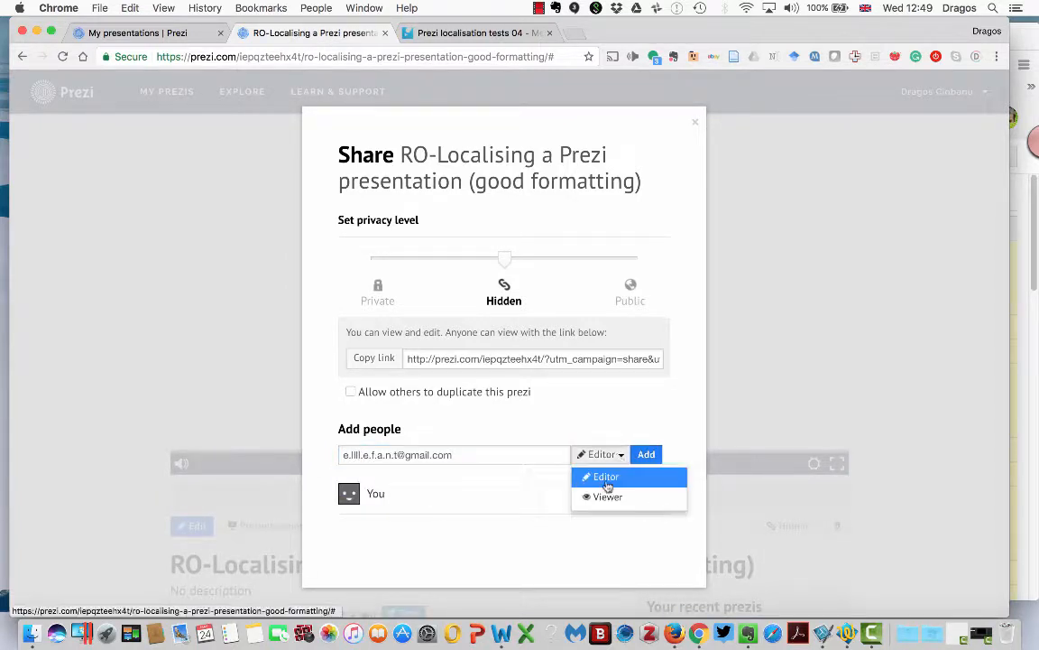
left_click(605, 477)
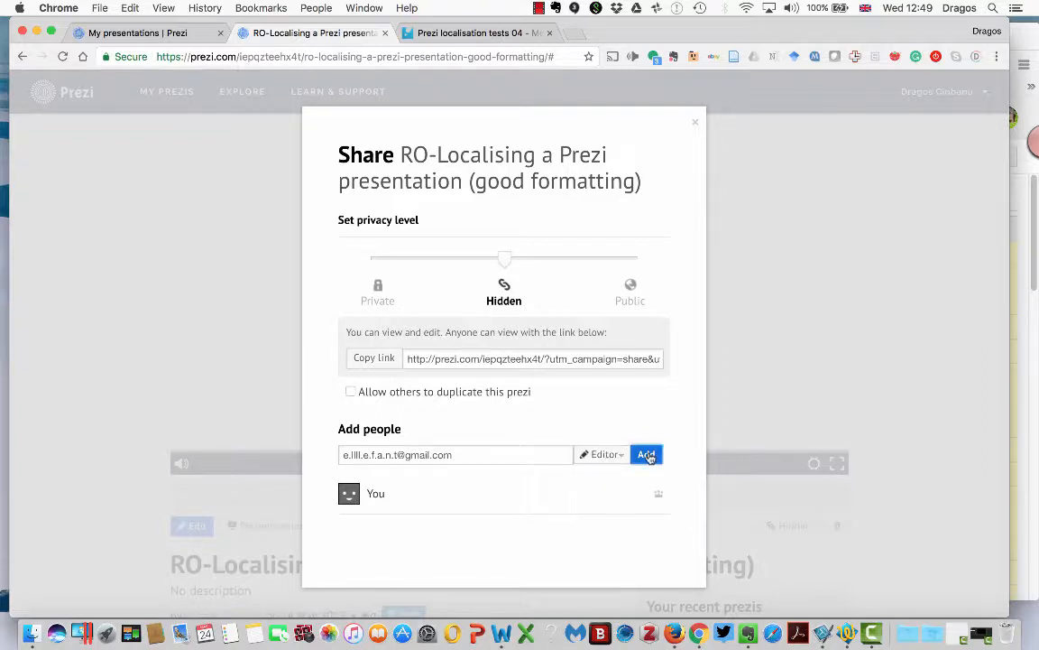
left_click(646, 454)
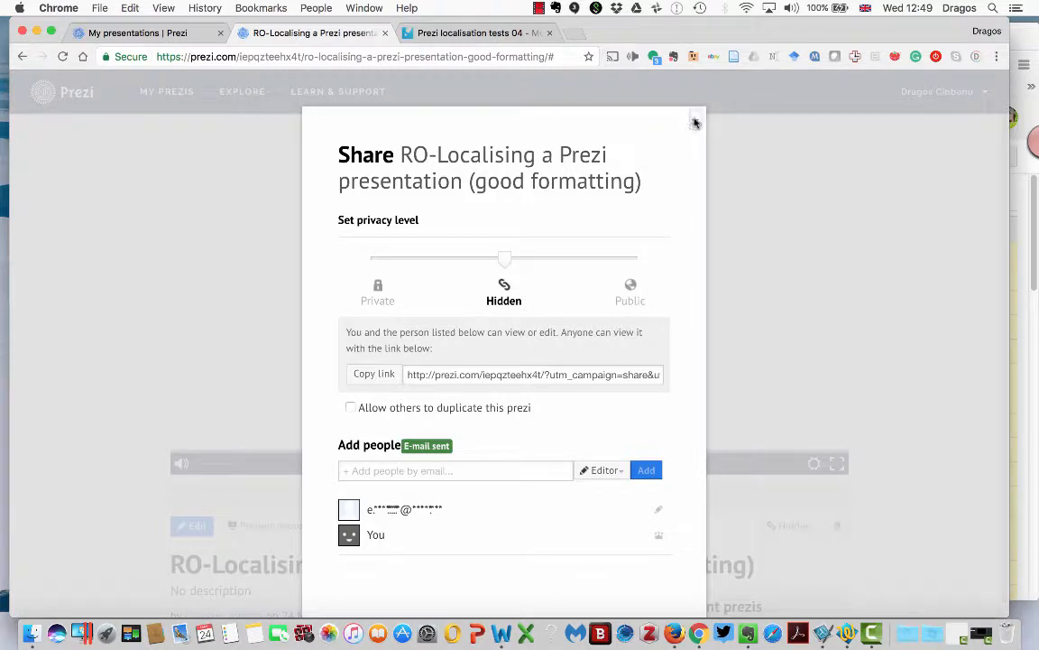
left_click(696, 121)
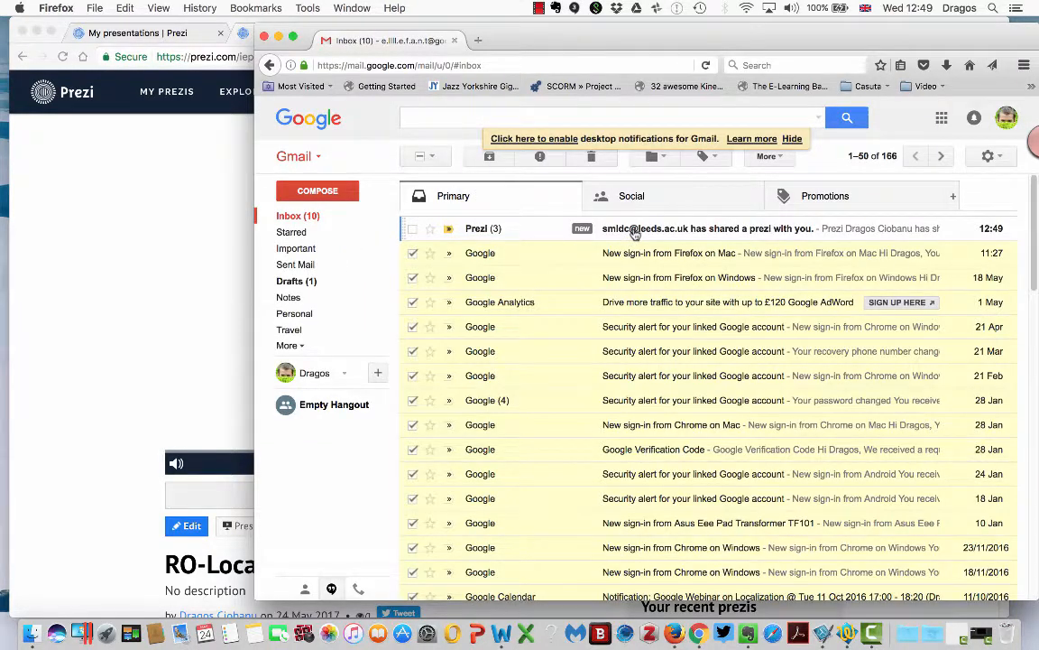
- Open the 'has shared a prezi with you' e-mail and follow 'Edit this prezi'
left_click(709, 229)
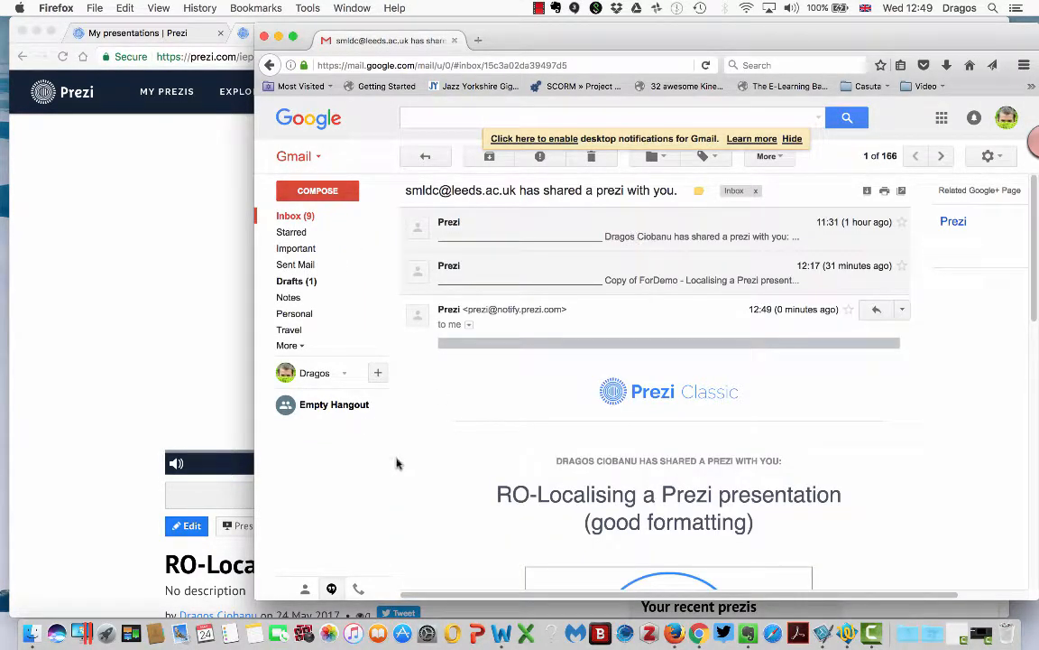
mouse_move(961, 469)
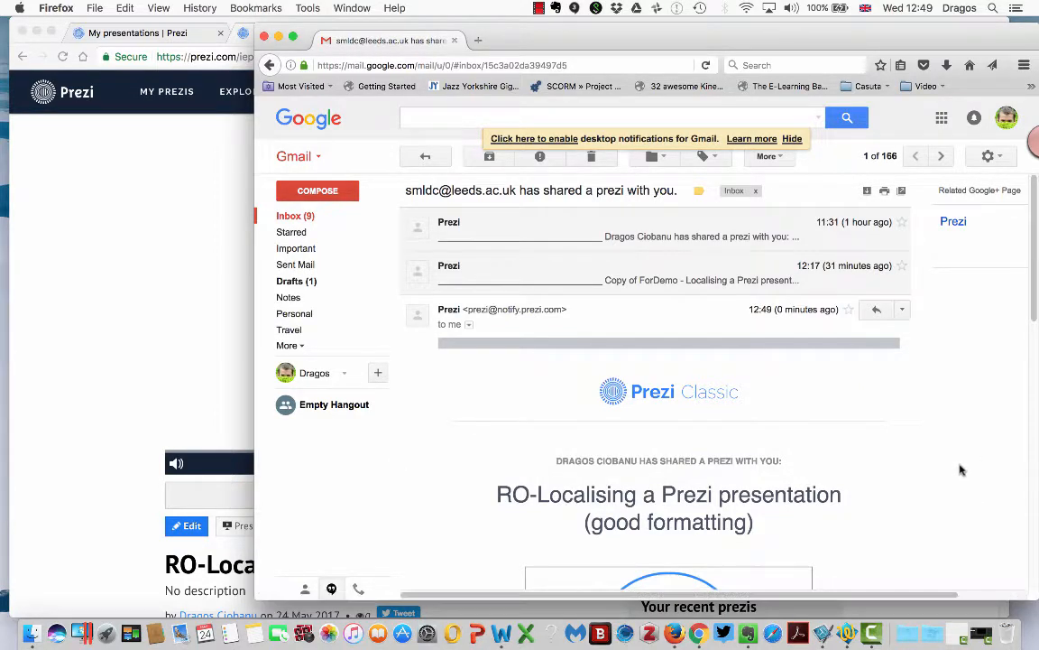
scroll("down", 3)
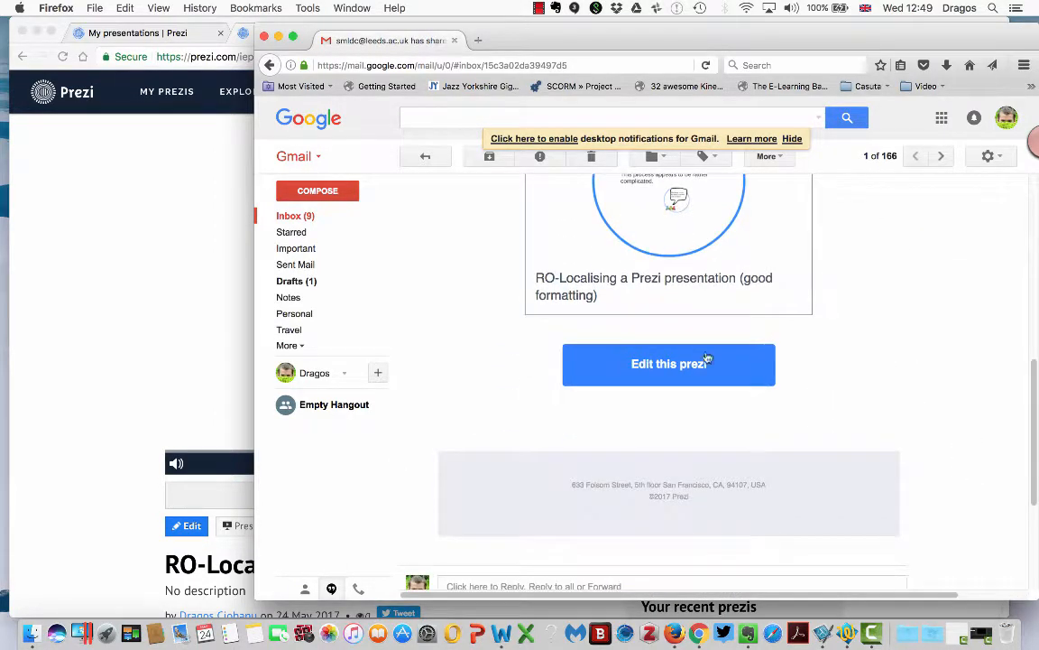
left_click(669, 364)
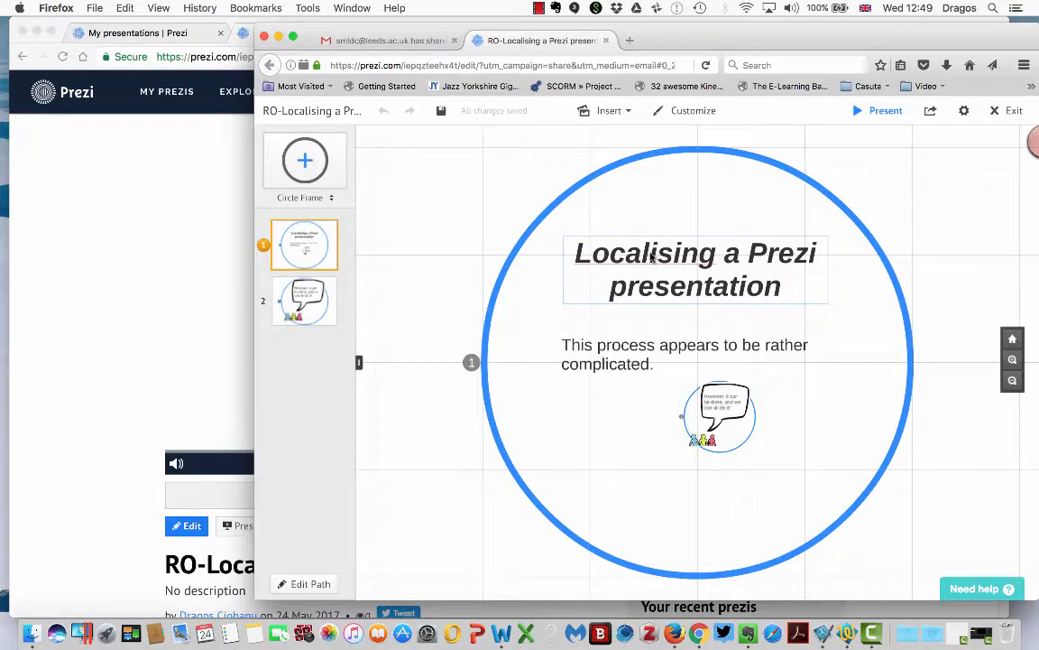
- Type 'aa' into the slide title, delete it again, then select the body text
double_click(695, 268)
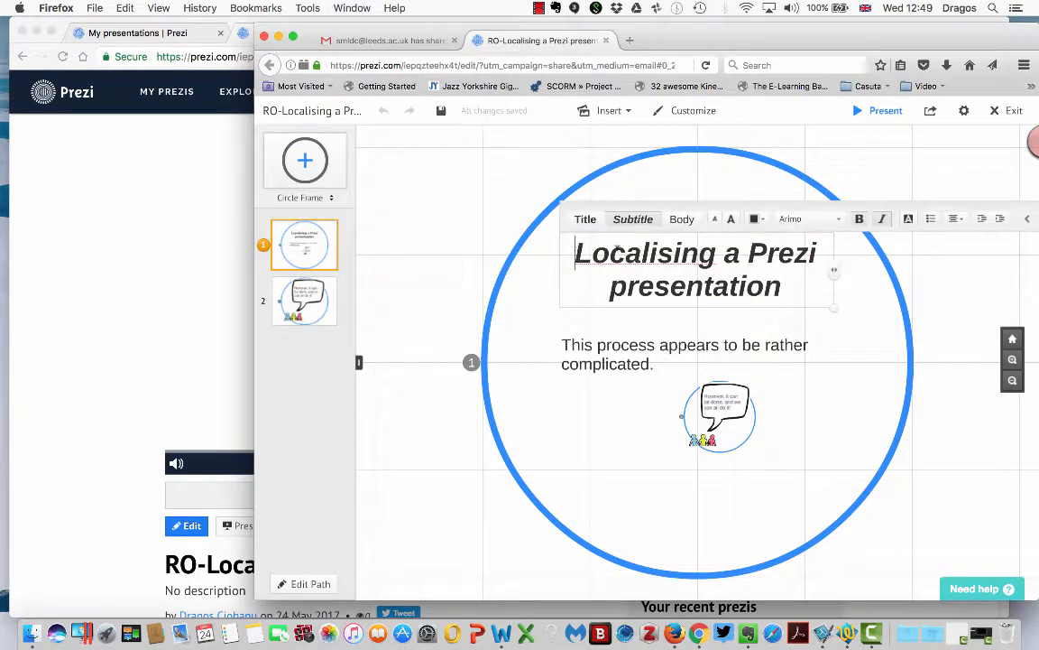
type("aa")
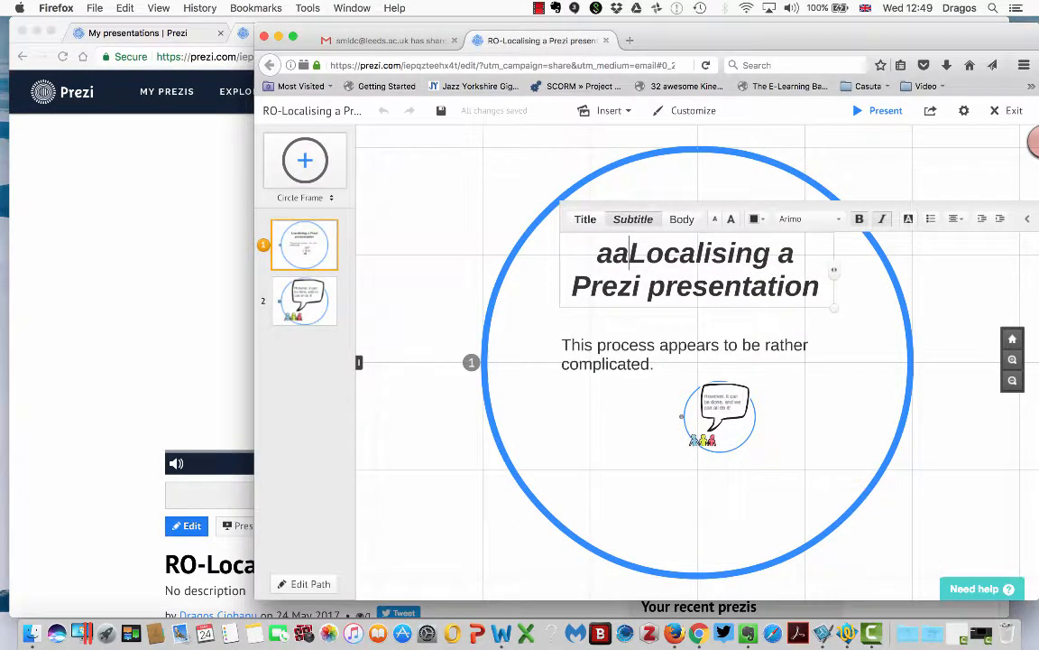
key("Backspace")
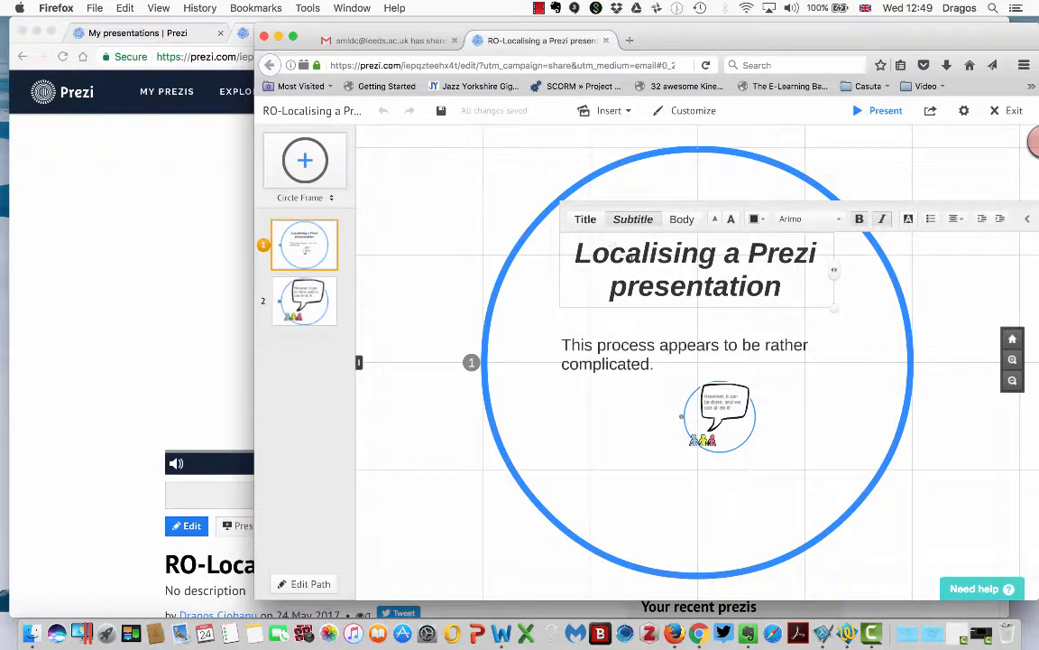
left_click(684, 352)
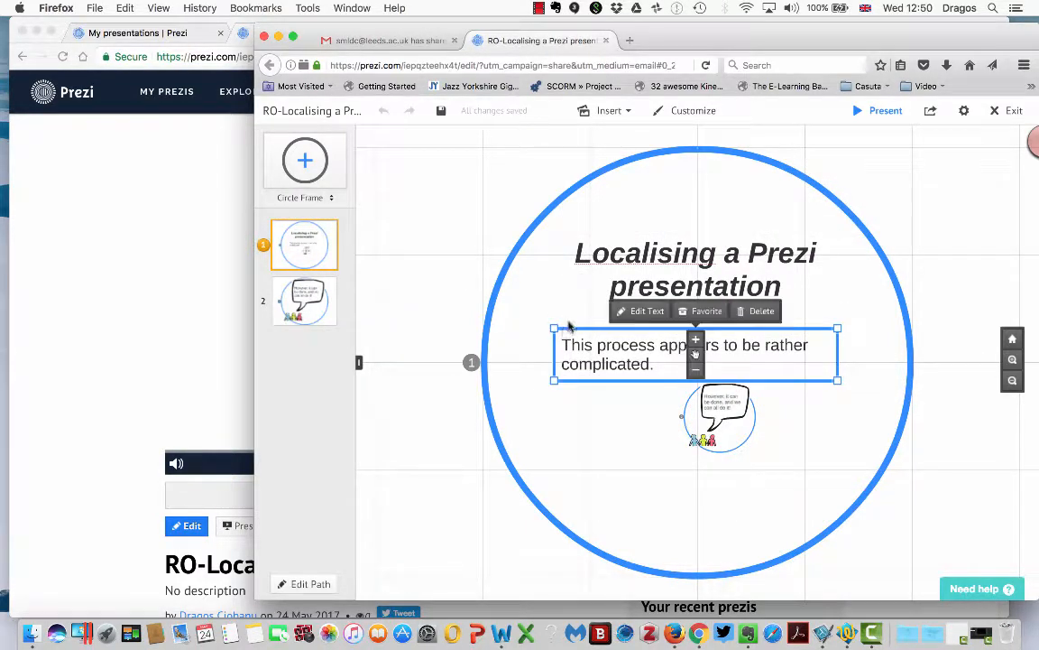
mouse_move(477, 269)
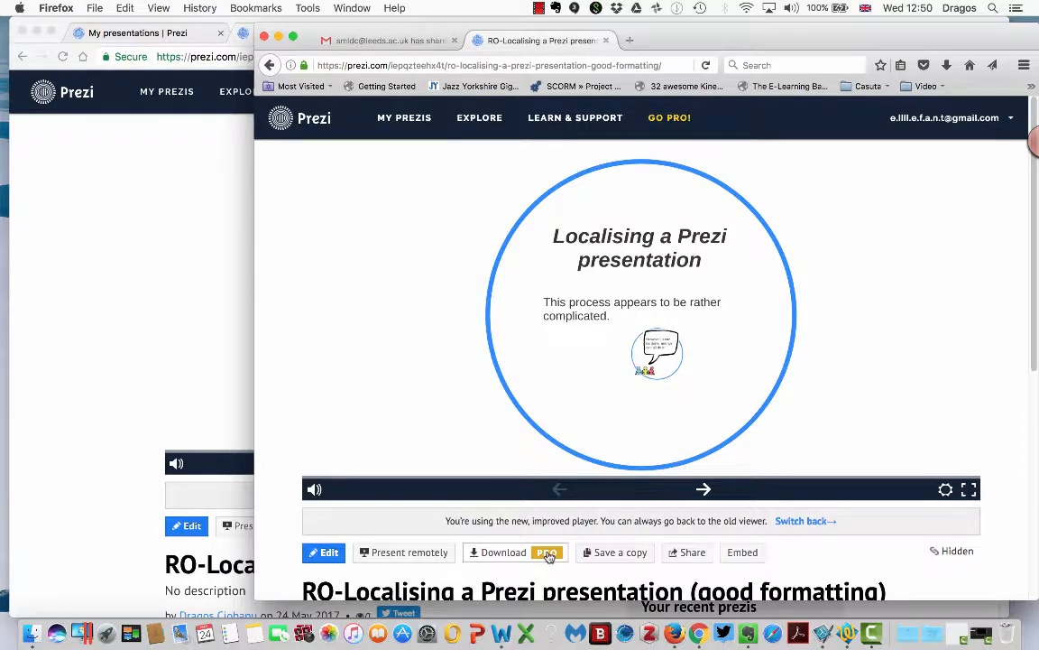
mouse_move(510, 555)
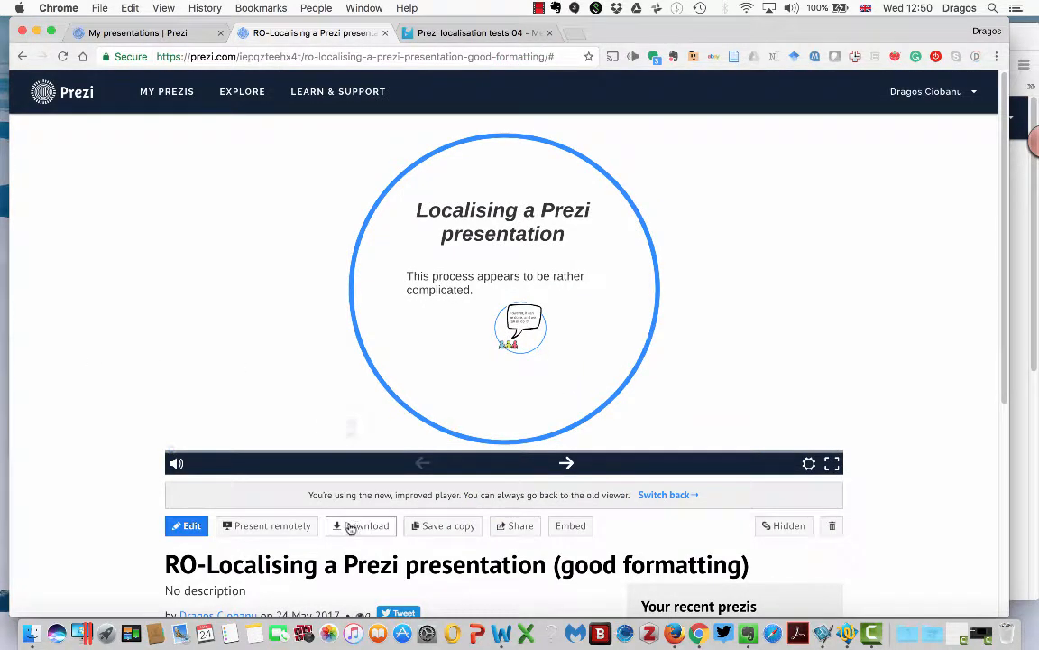
- Download the RO-Localising prezi as a portable 'Presenting' zip
left_click(365, 525)
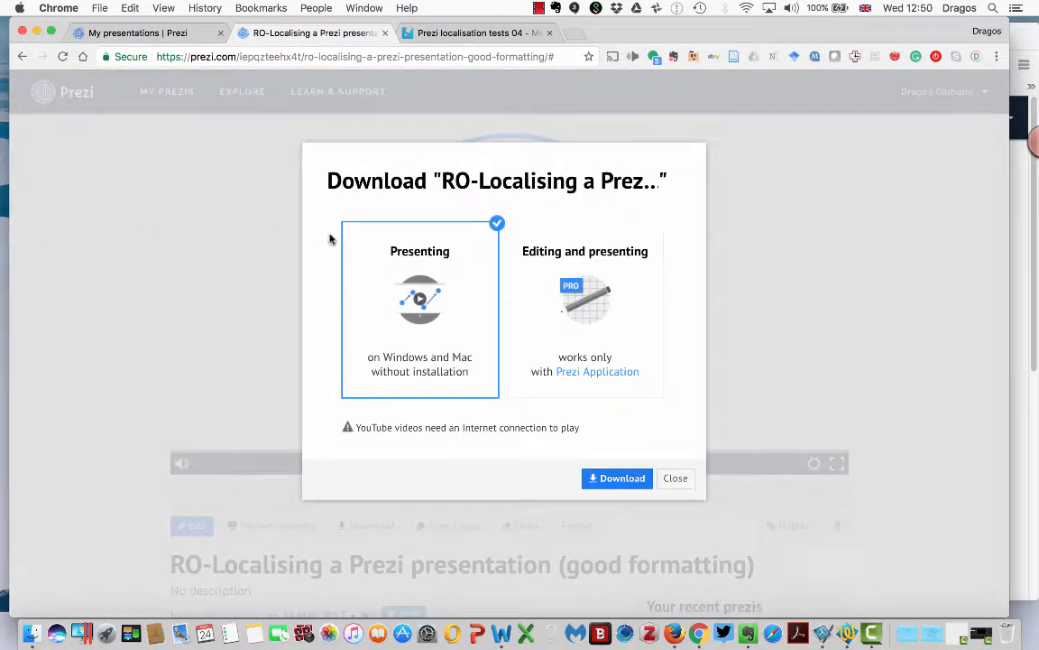
mouse_move(404, 250)
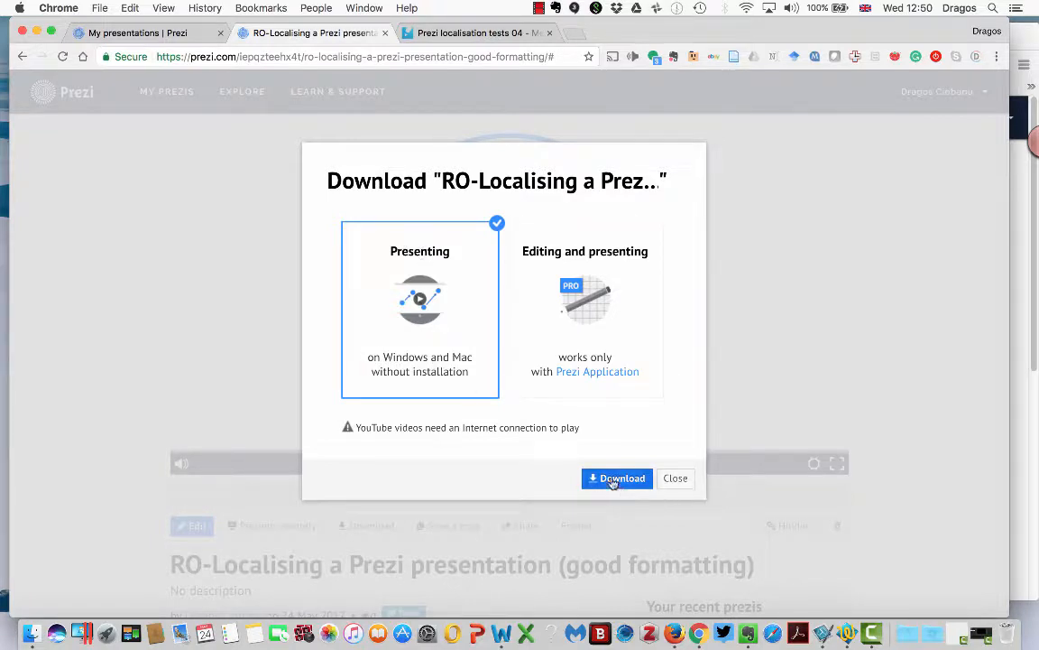
left_click(617, 478)
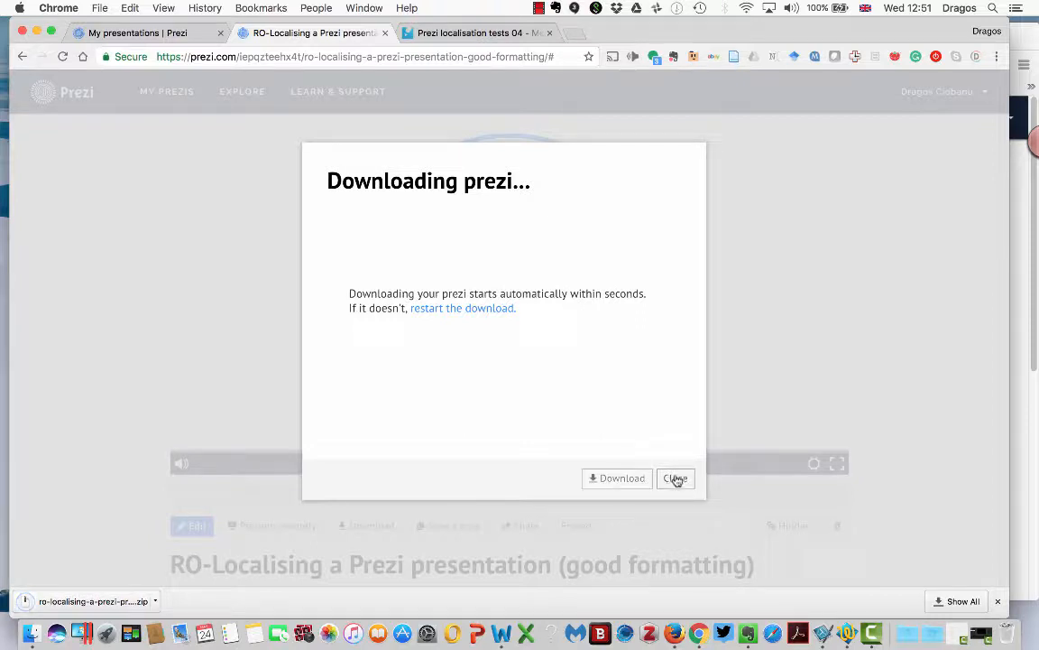
mouse_move(693, 265)
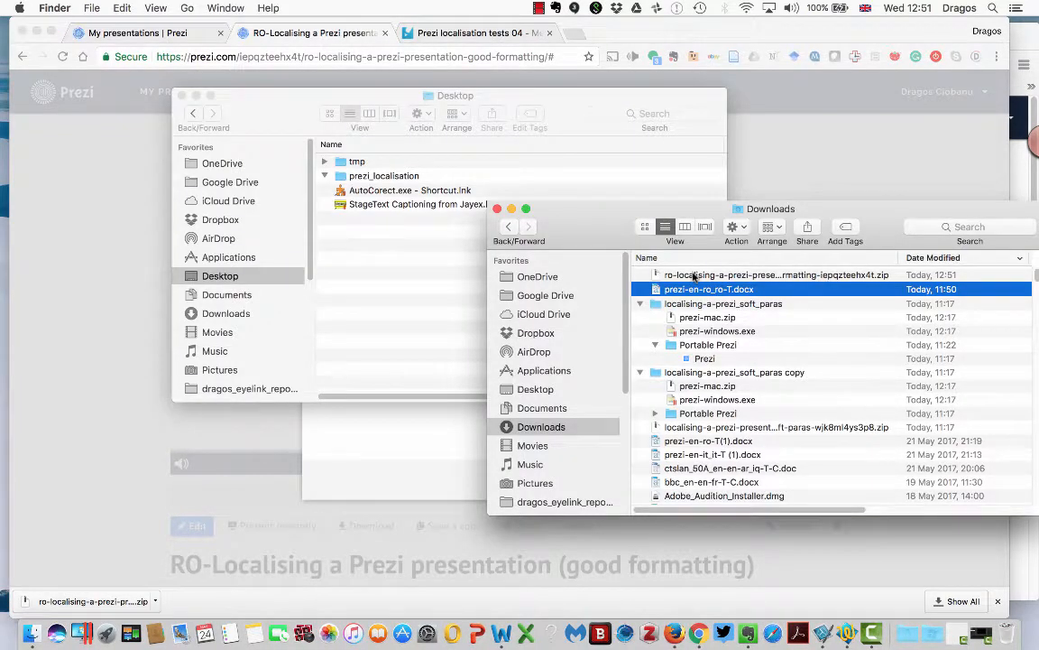
- Move the downloaded zip into the prezi_localisation folder and unpack it
left_click(776, 274)
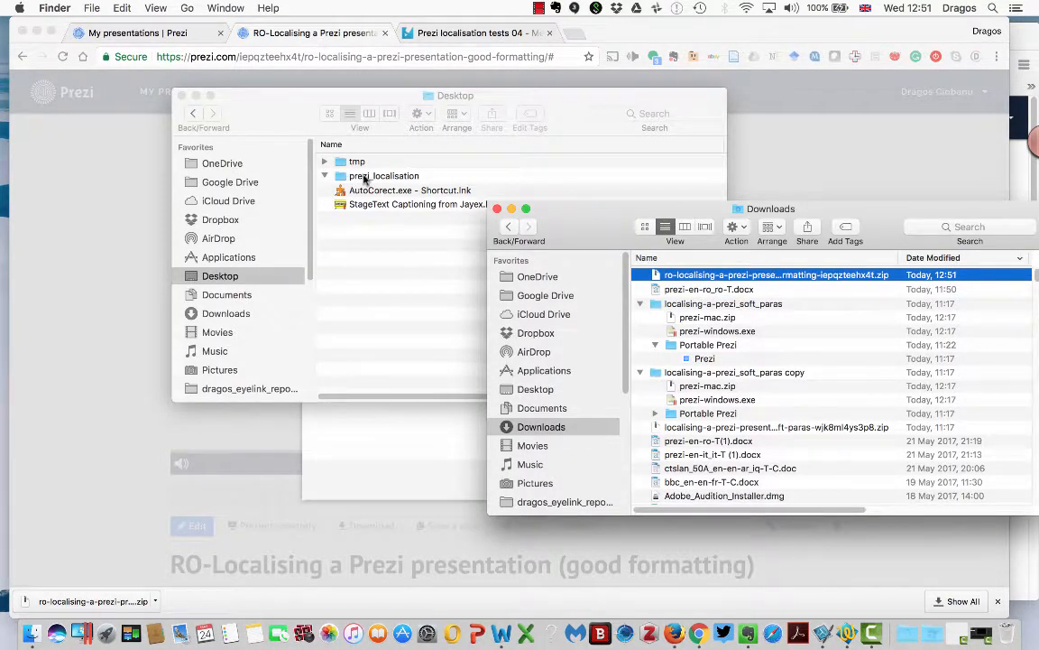
left_click_drag(455, 94, 356, 112)
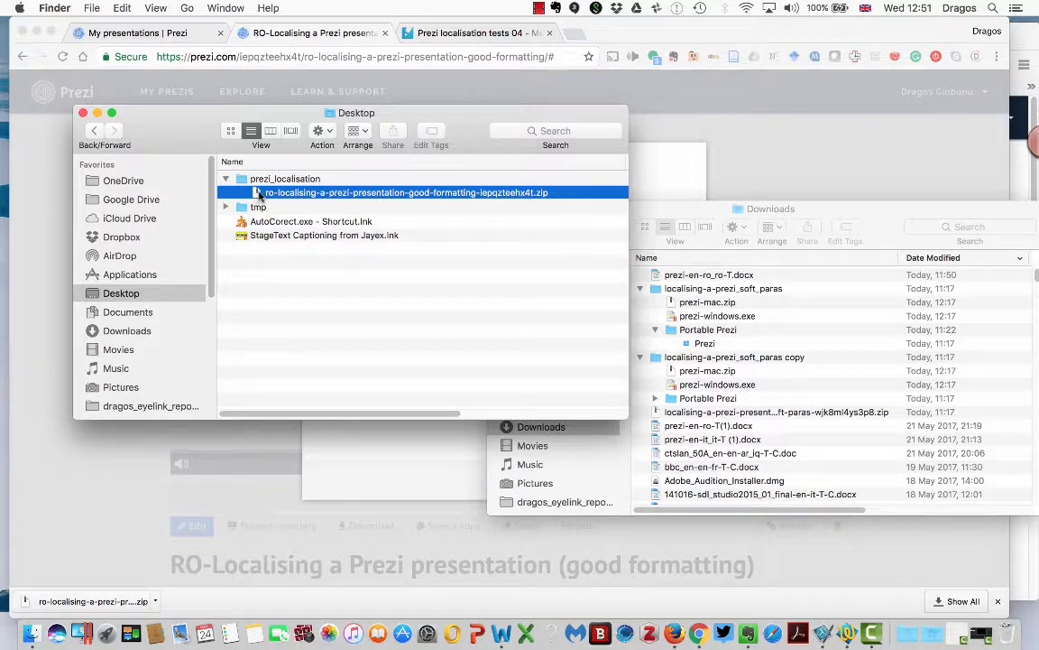
double_click(403, 192)
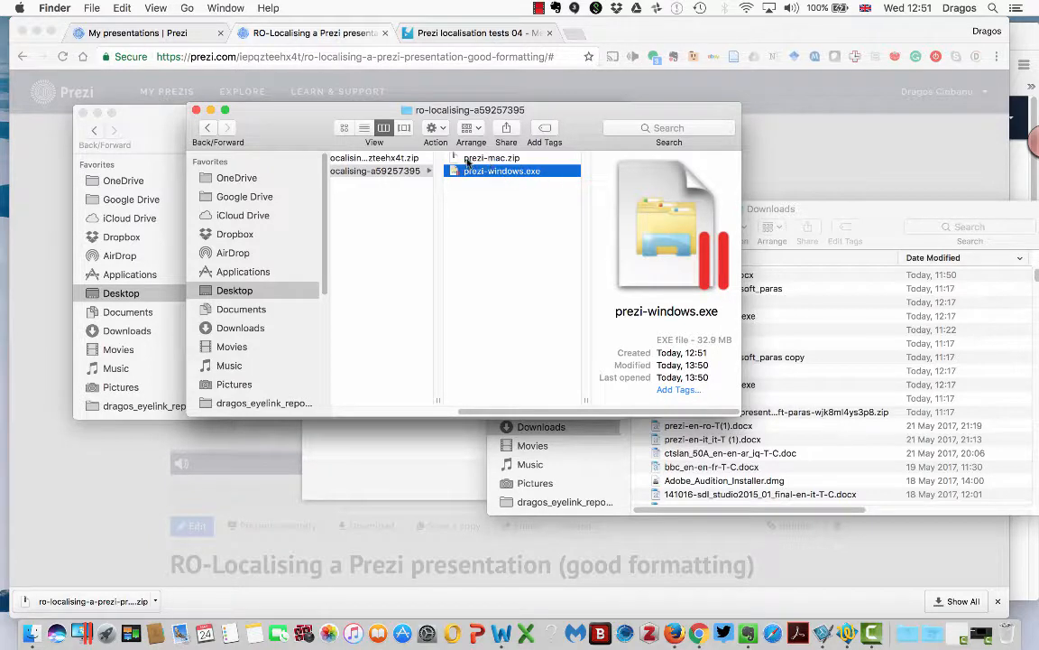
- Select the Mac viewer archive, prezi-mac.zip, in the Portable Prezi folder
left_click(490, 158)
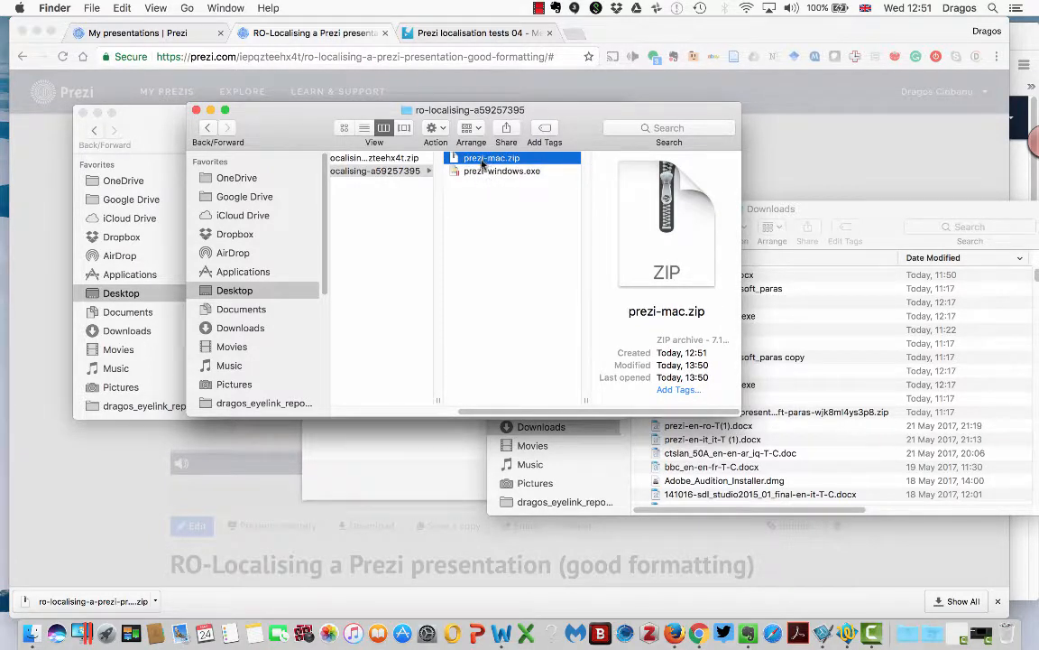
left_click(492, 158)
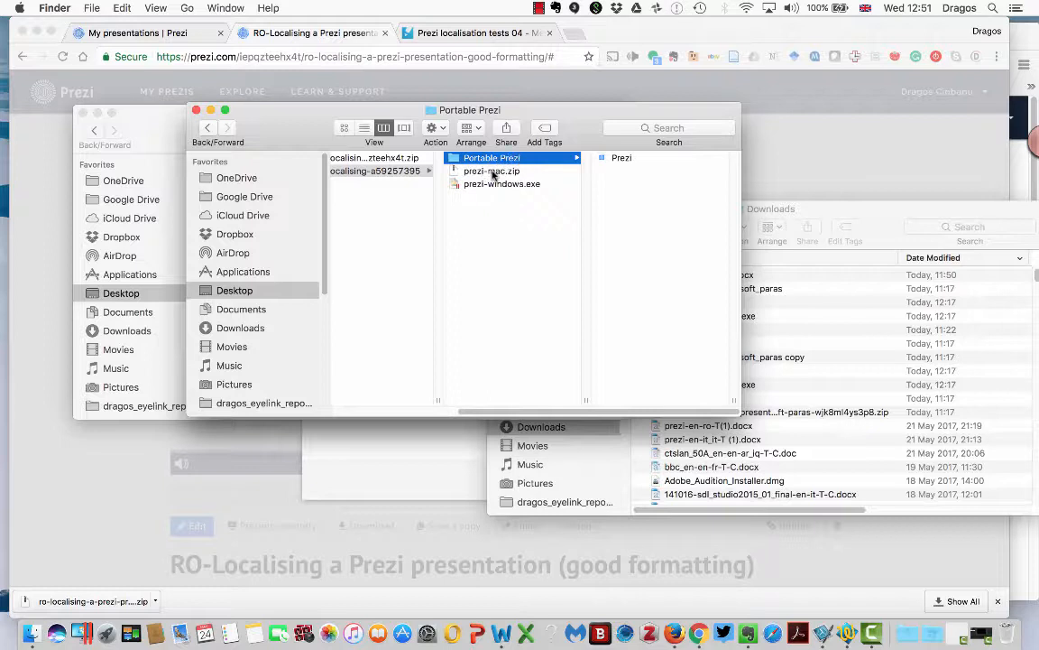
left_click(621, 157)
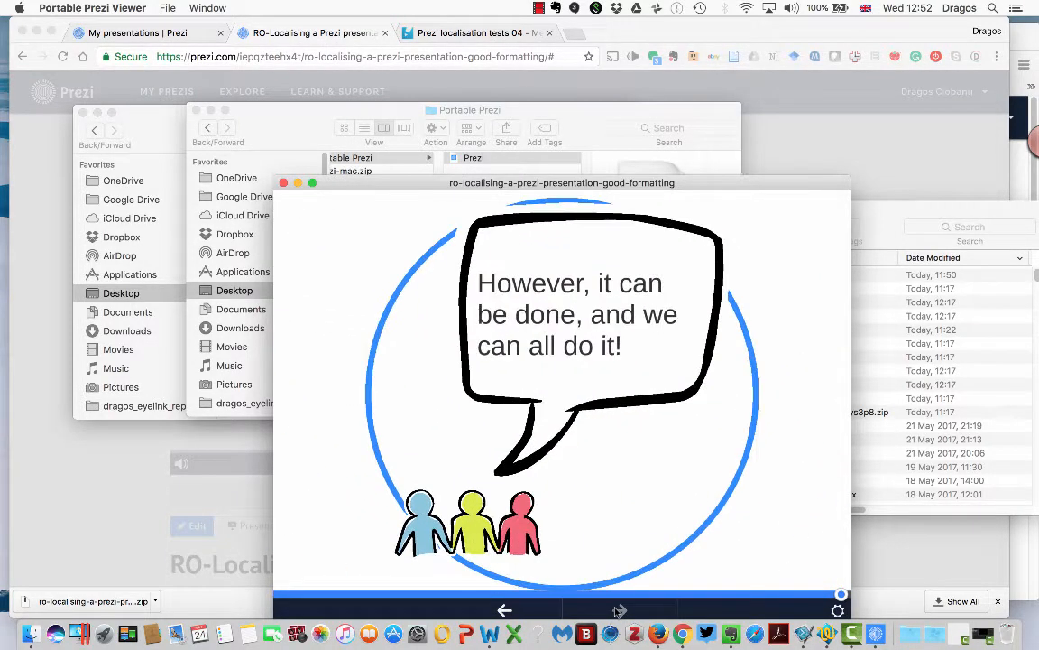
- Step through the offline slides back to the presentation overview
left_click(505, 610)
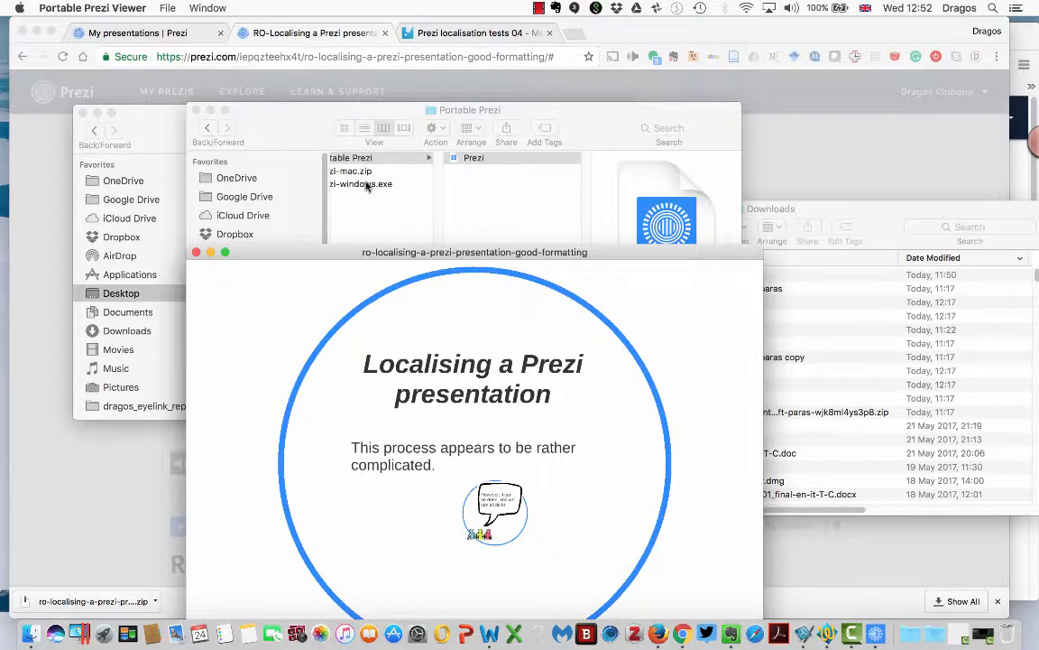
left_click(361, 183)
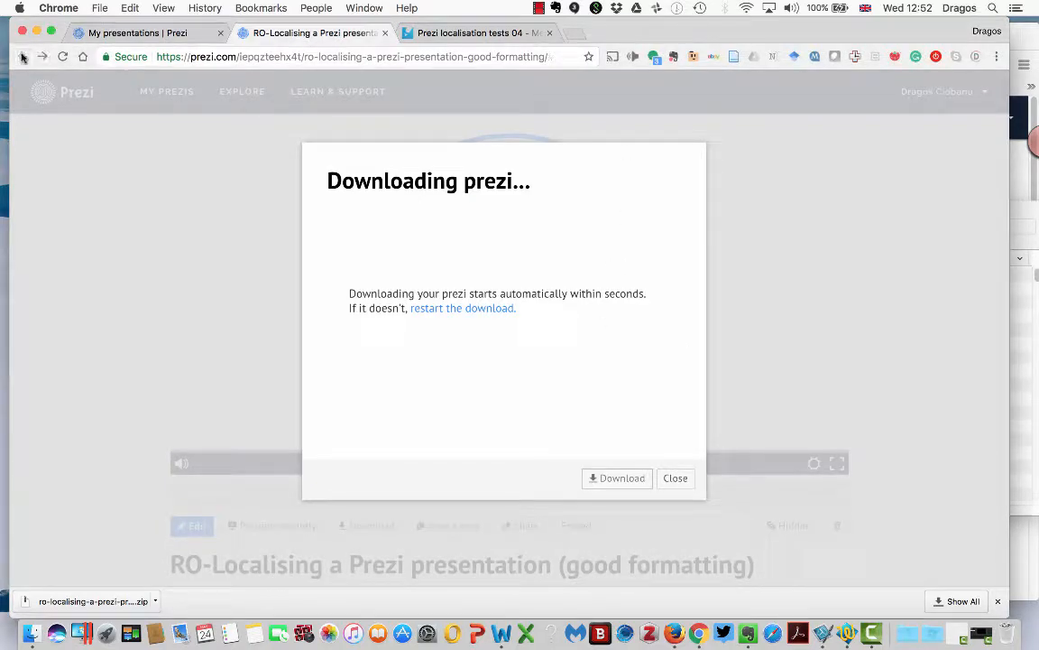
mouse_move(43, 57)
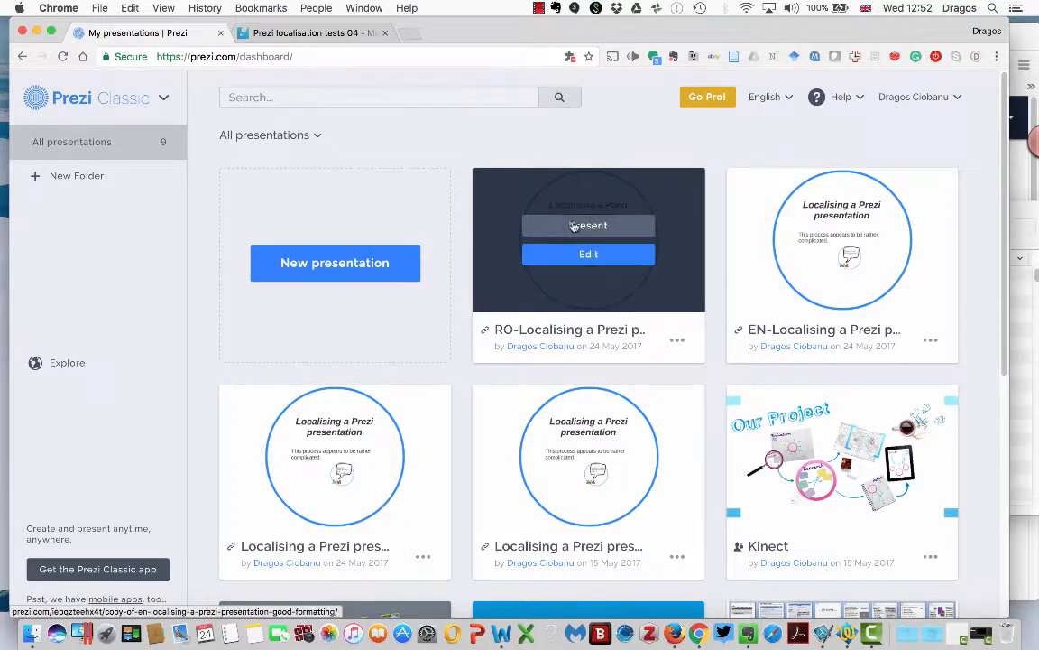
- Open the RO-Localising presentation's page from My presentations
left_click(588, 224)
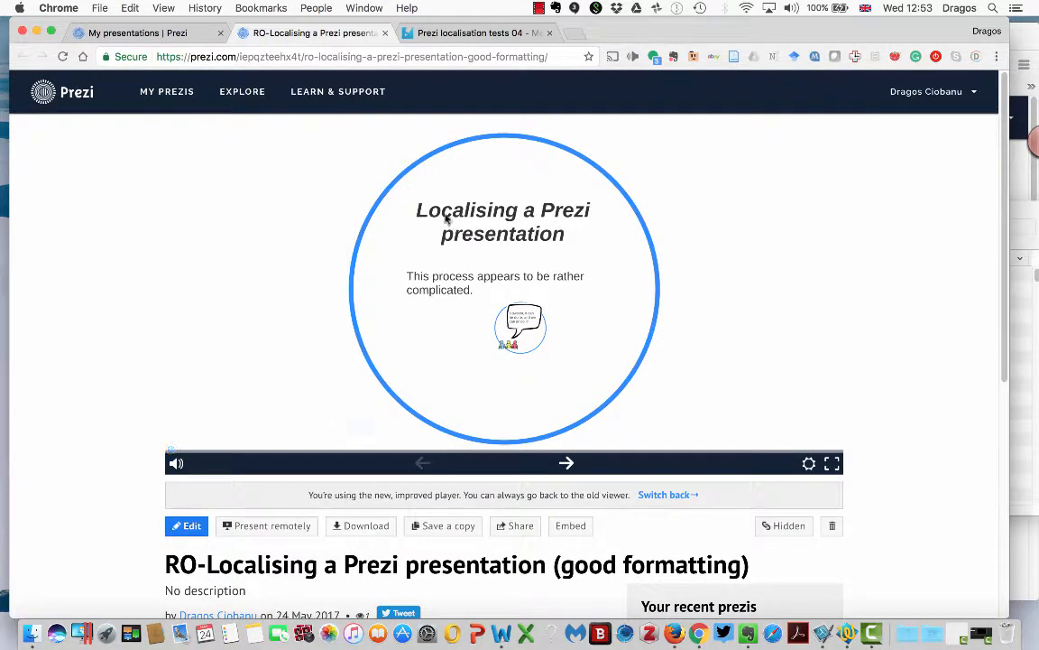
mouse_move(460, 269)
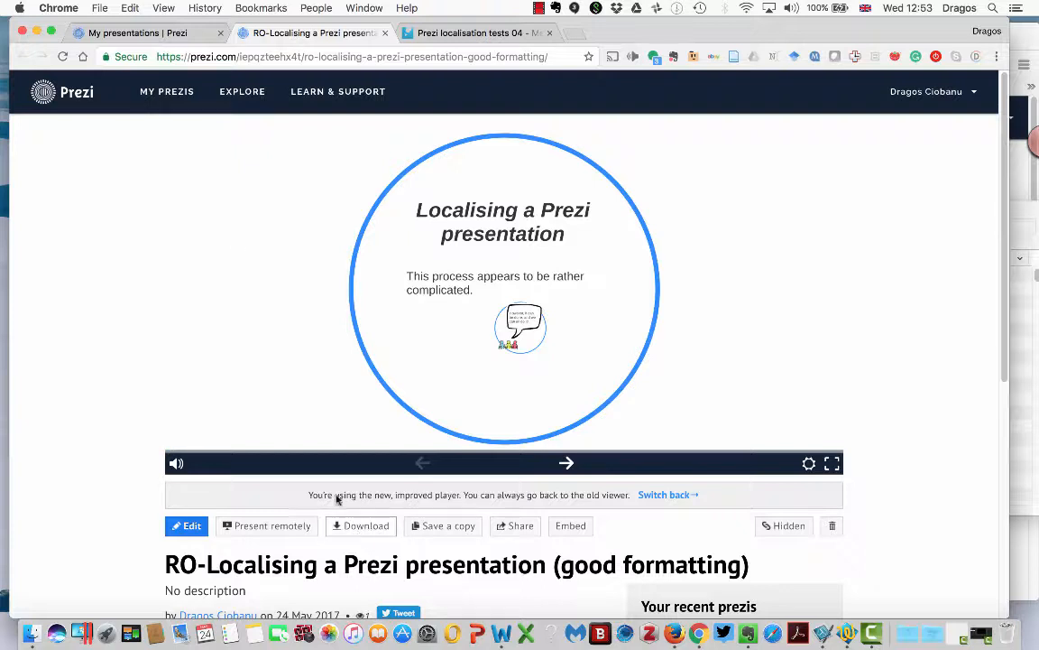
mouse_move(73, 234)
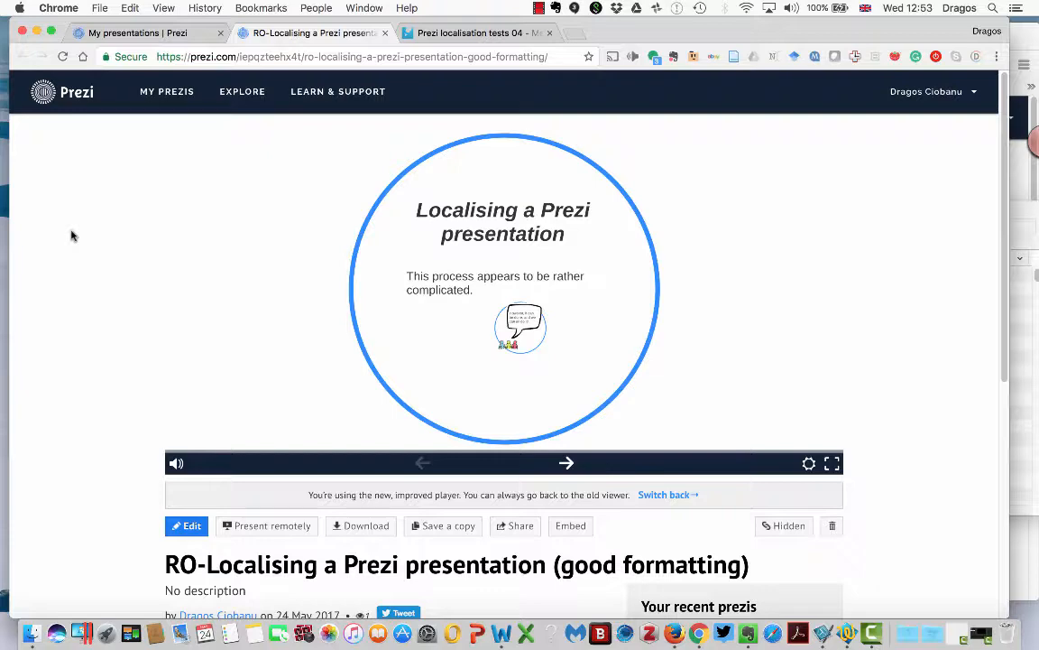
mouse_move(30, 623)
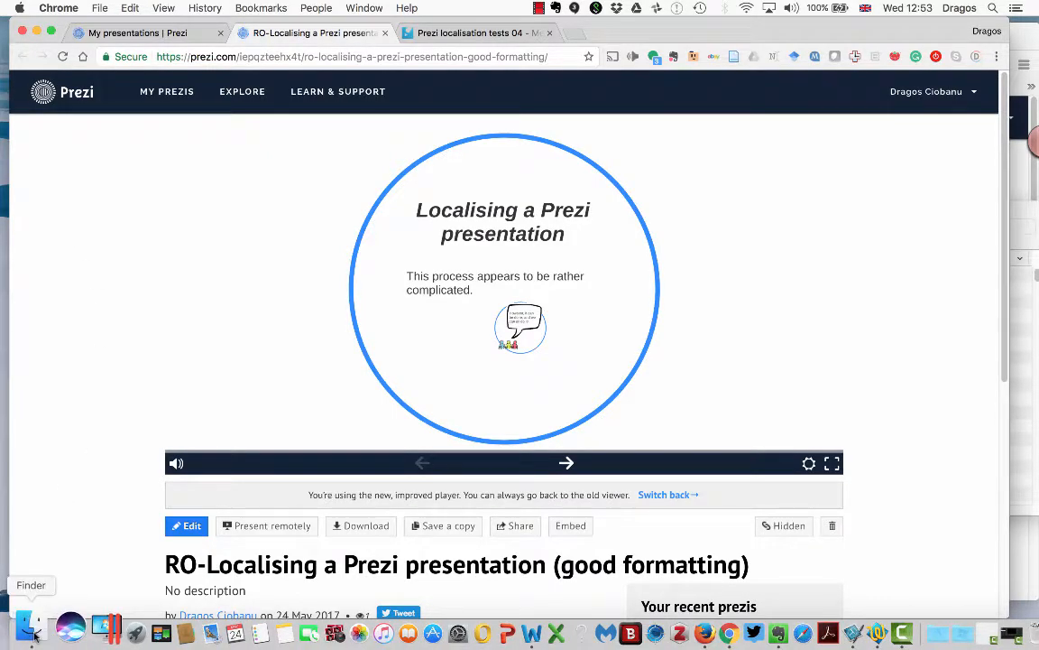
- Bring Finder forward and browse the Windows and Mac viewer archives in Portable Prezi
left_click(30, 624)
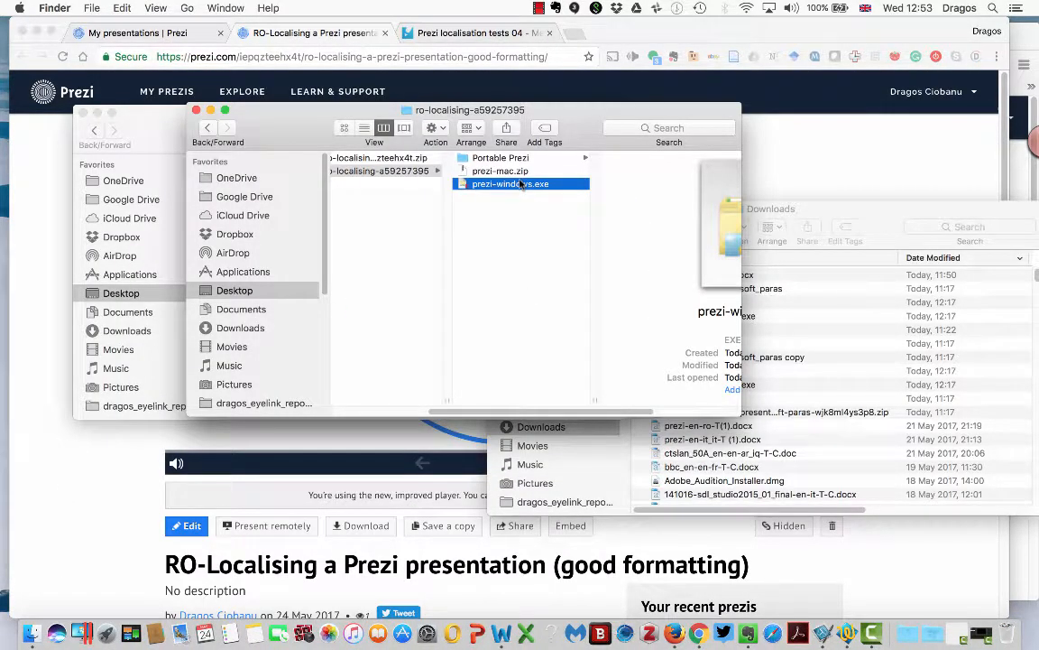
left_click(500, 157)
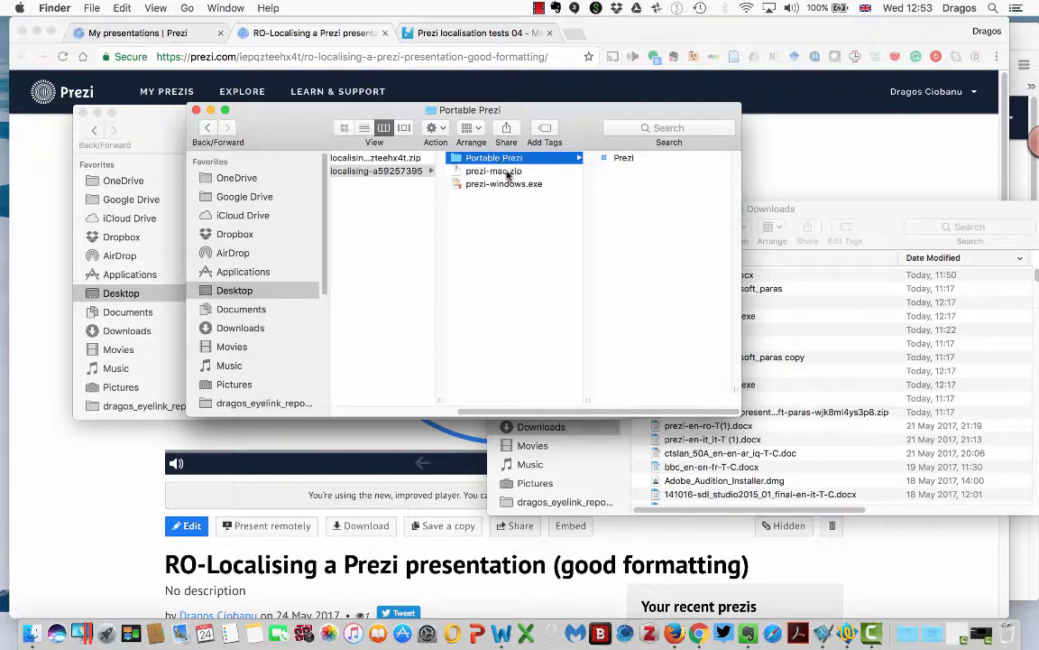
left_click(493, 170)
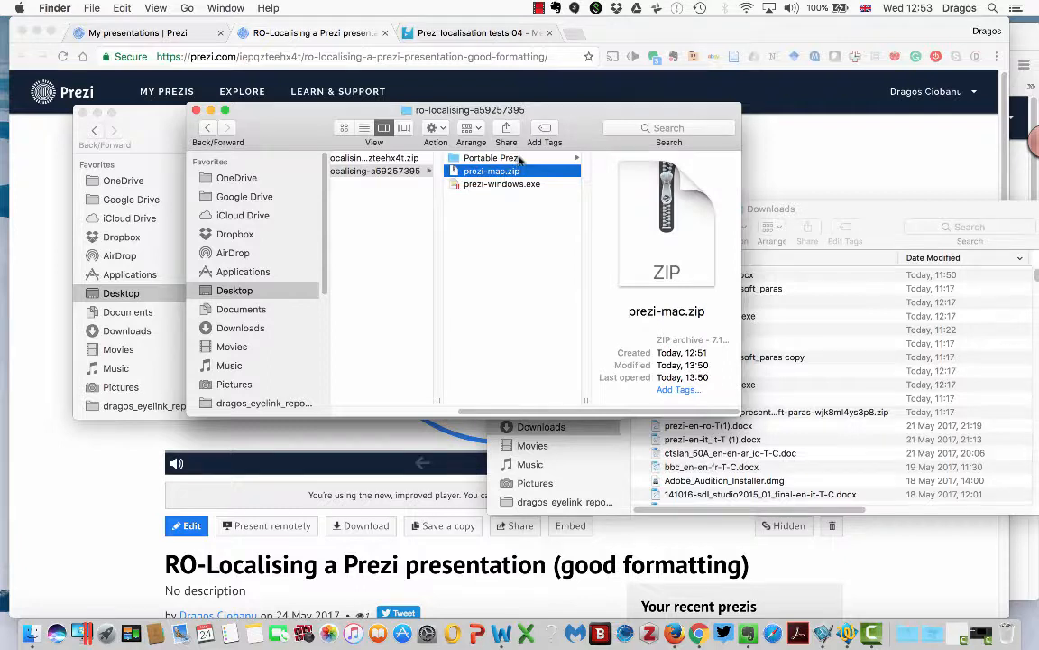
left_click(492, 158)
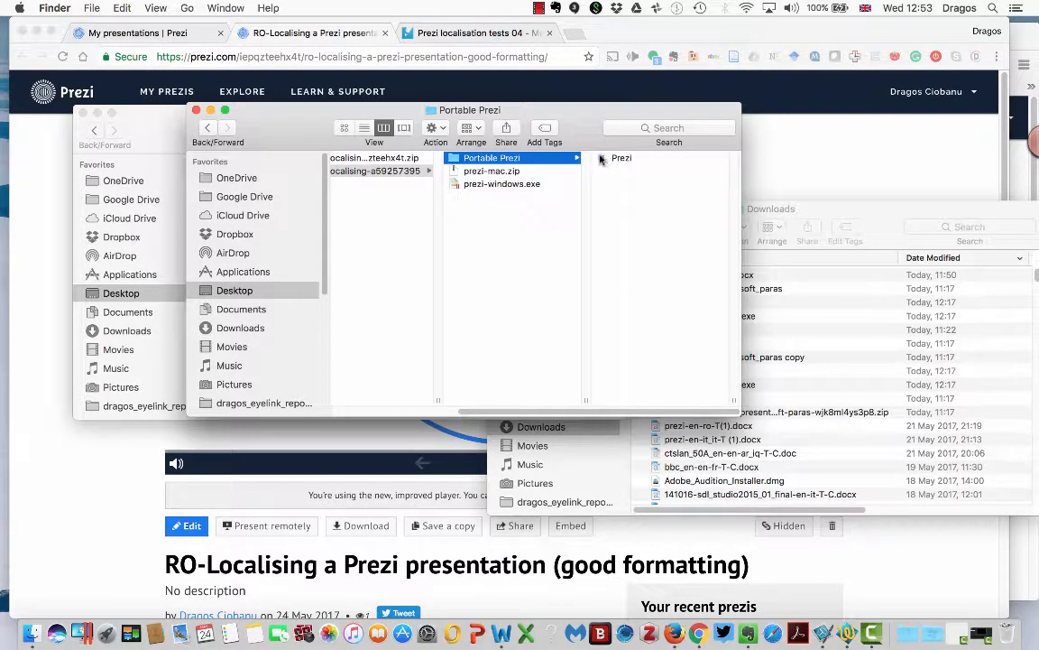
- Show the Prezi app's package contents and look at prezi.xml, fonts and videos
right_click(622, 157)
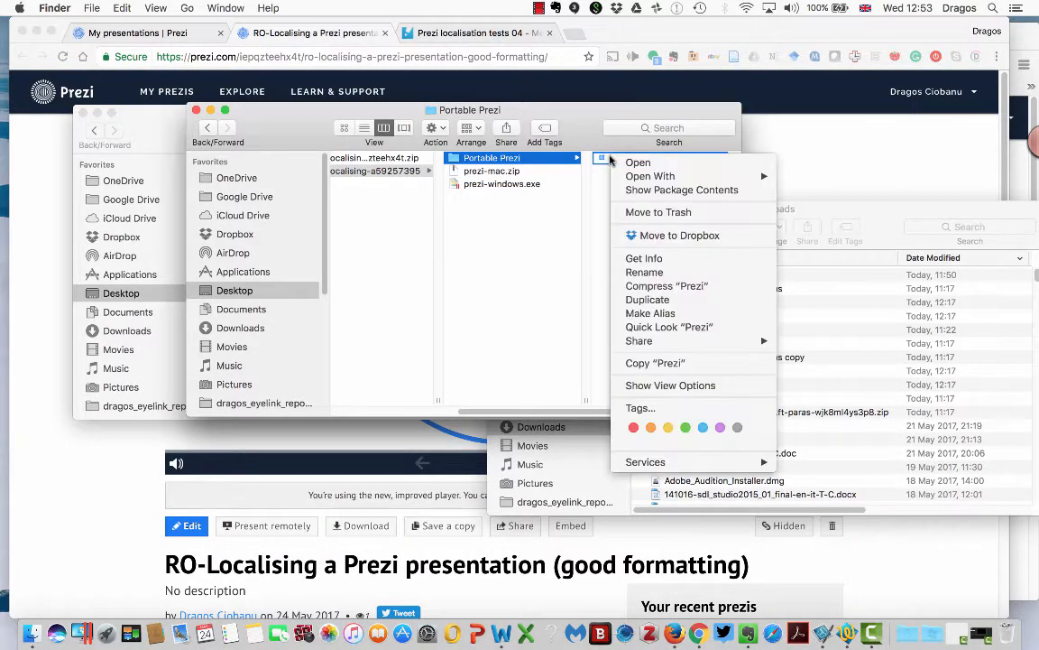
left_click(644, 272)
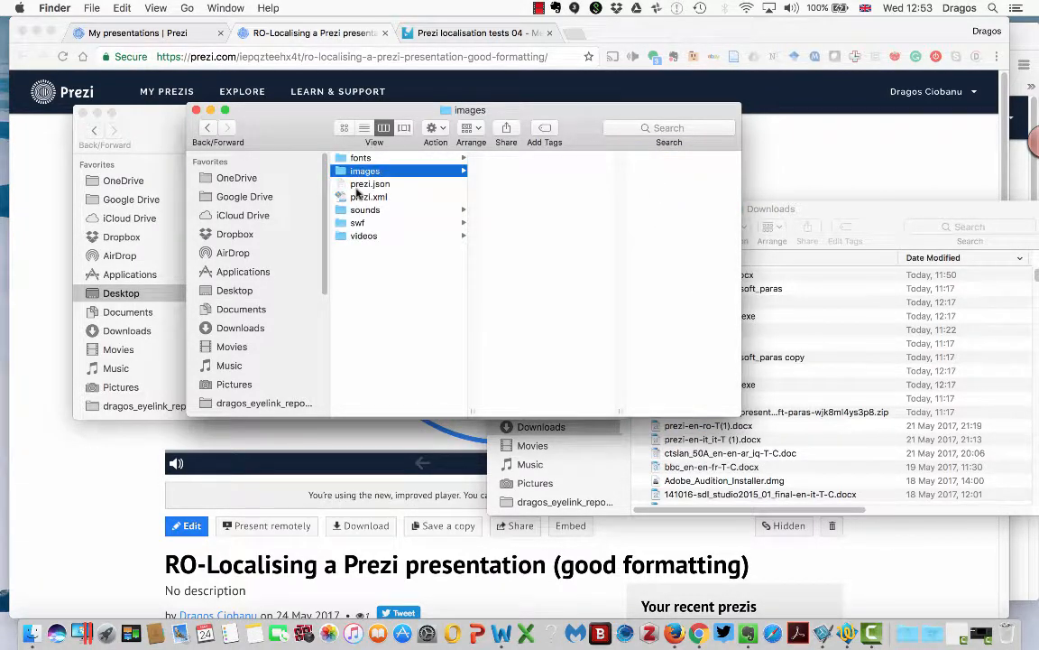
left_click(369, 196)
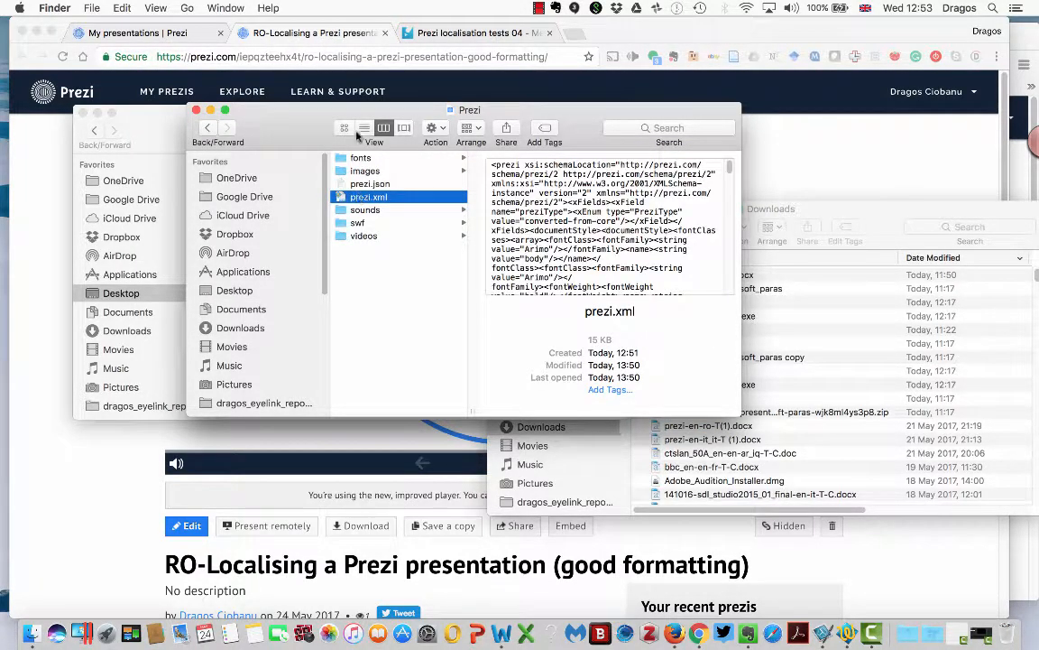
mouse_move(383, 127)
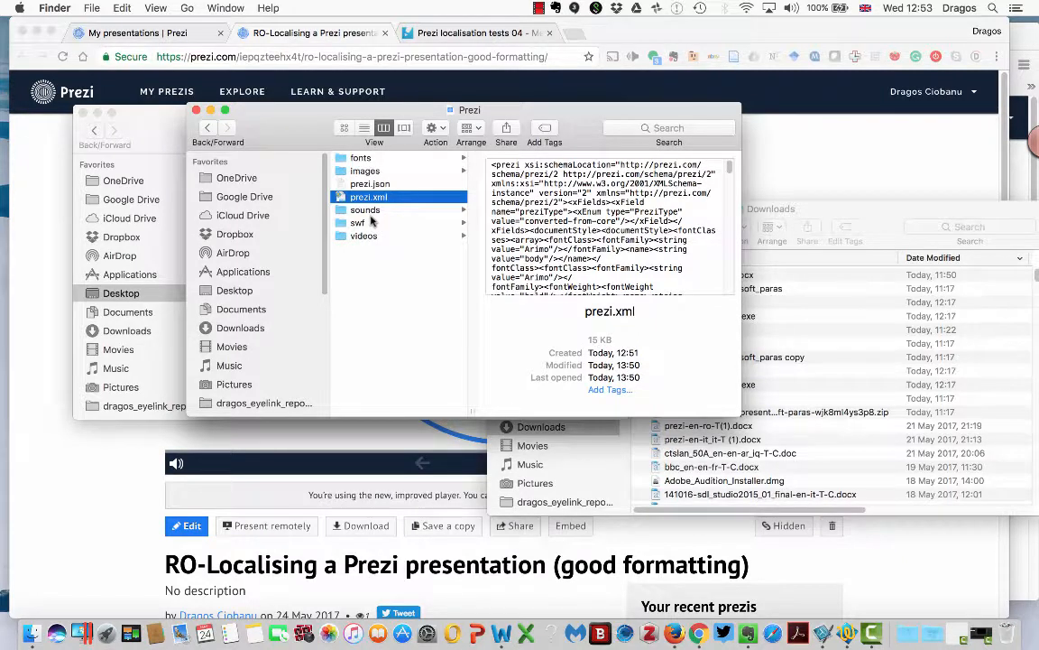
left_click(360, 157)
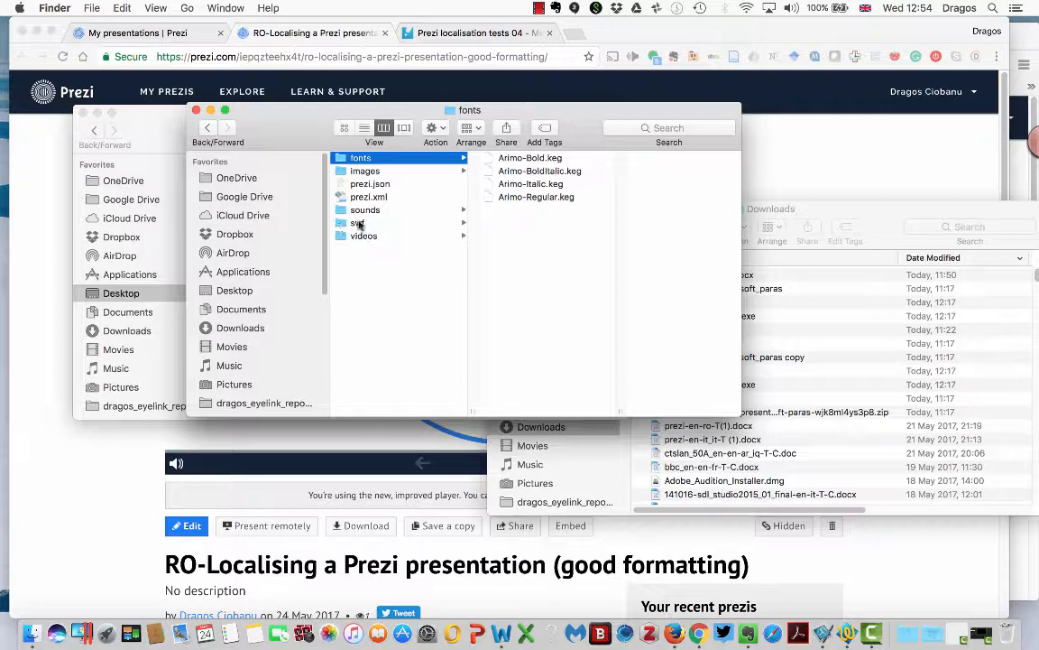
left_click(363, 236)
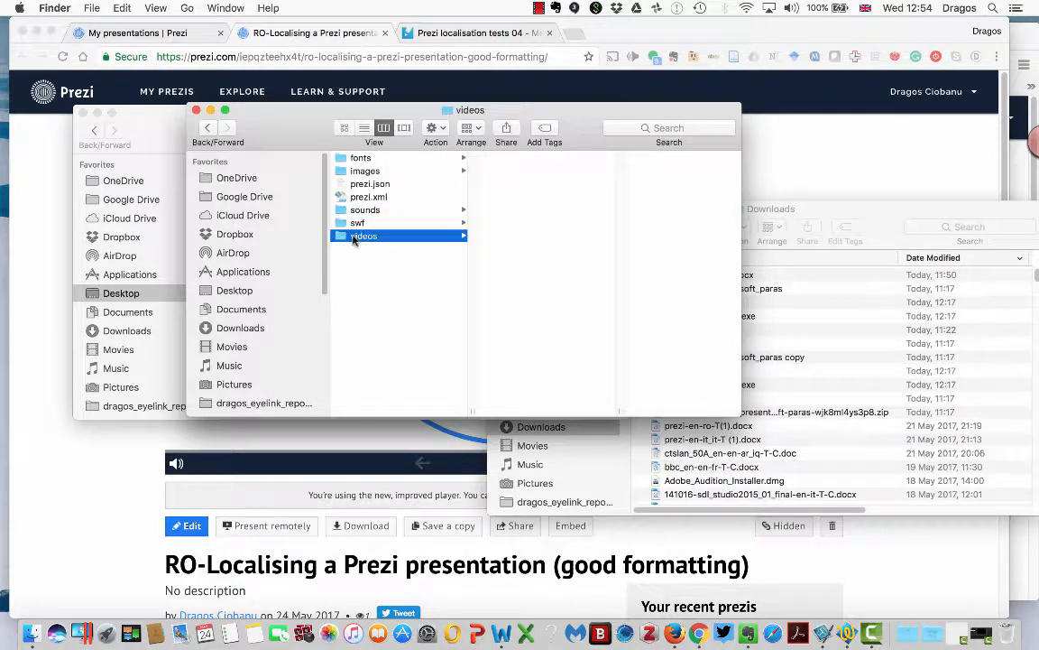
- Select prezi.json and prezi.xml together and bring up their context menu
left_click(369, 183)
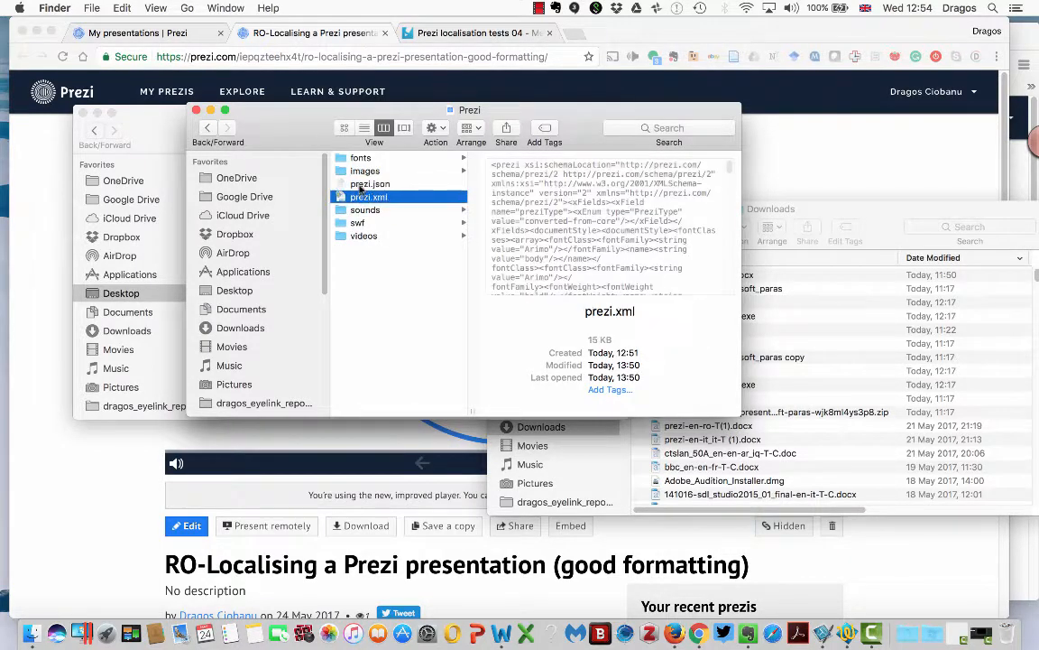
left_click(370, 183)
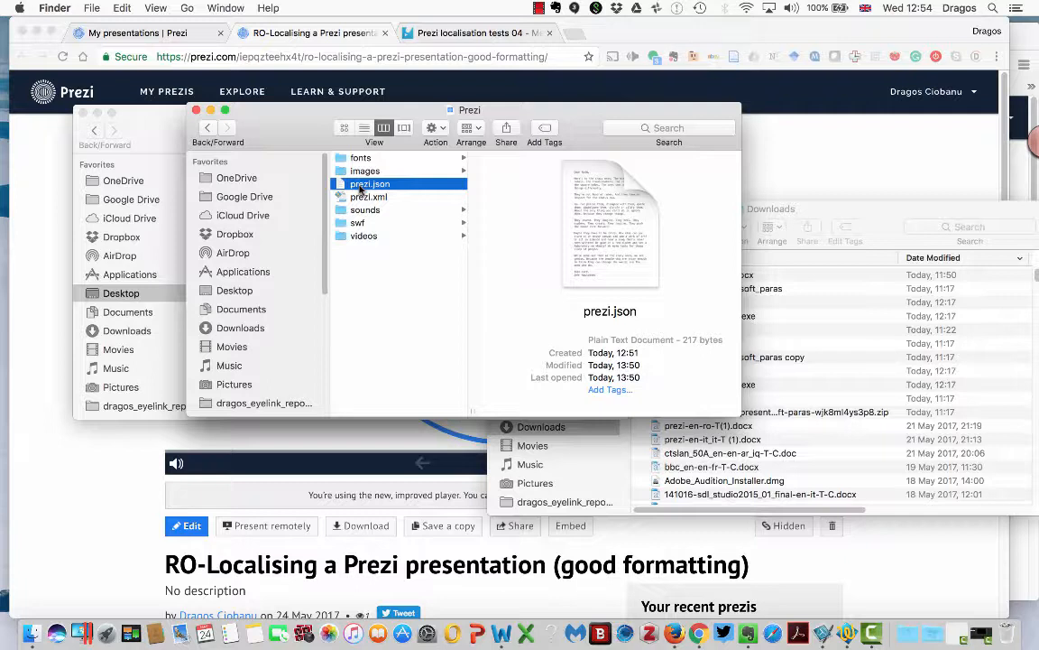
left_click(369, 196)
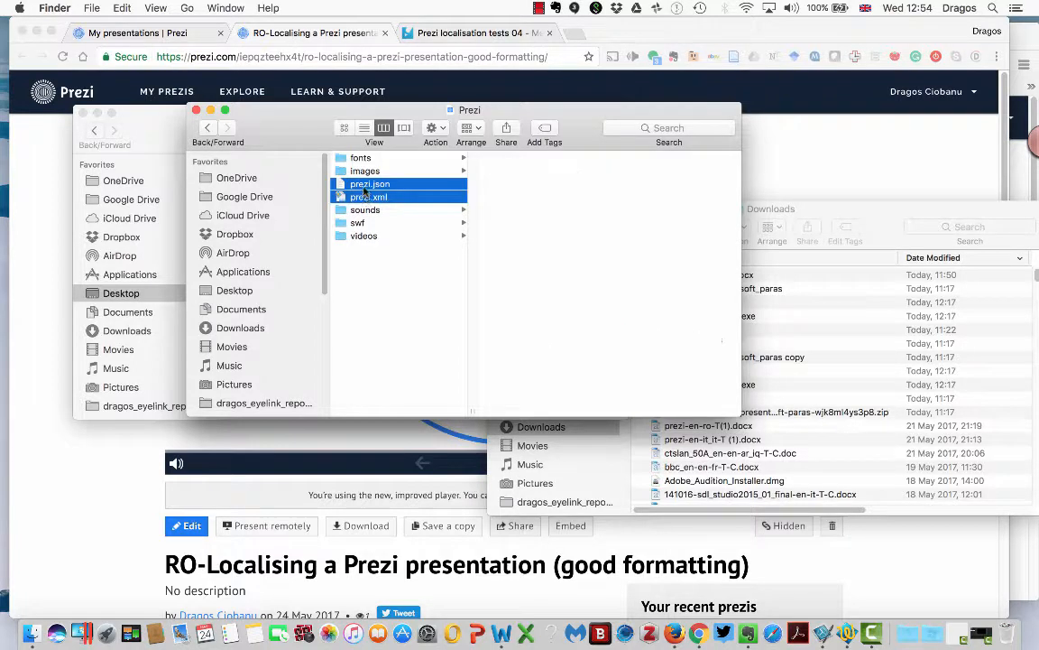
right_click(370, 190)
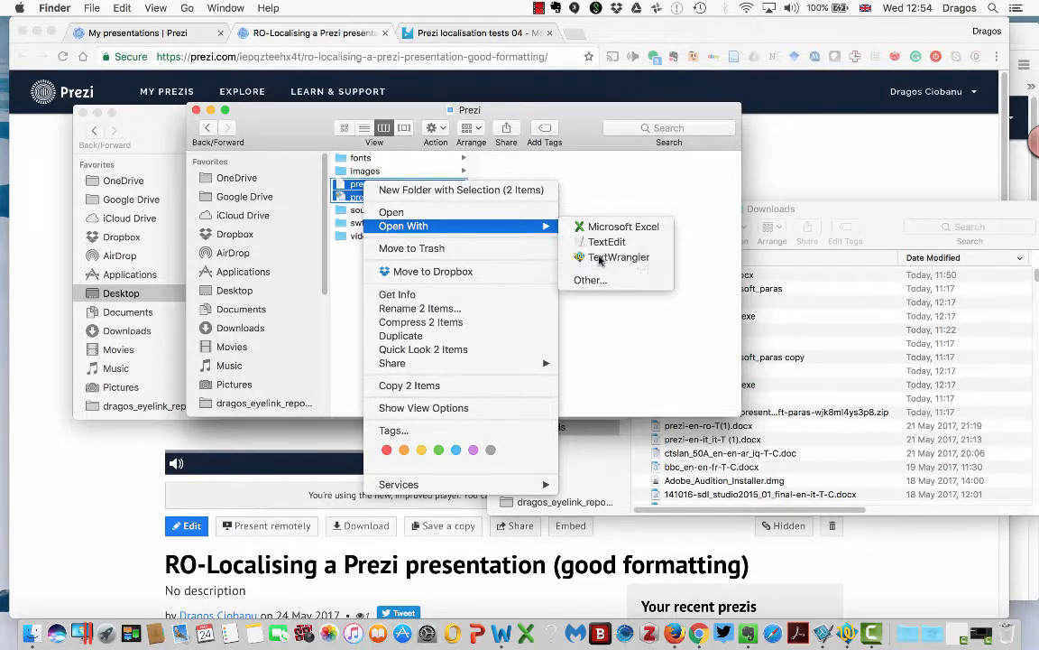
- Open both files in TextWrangler, soft-wrap prezi.json, and select the presentation title value
left_click(618, 257)
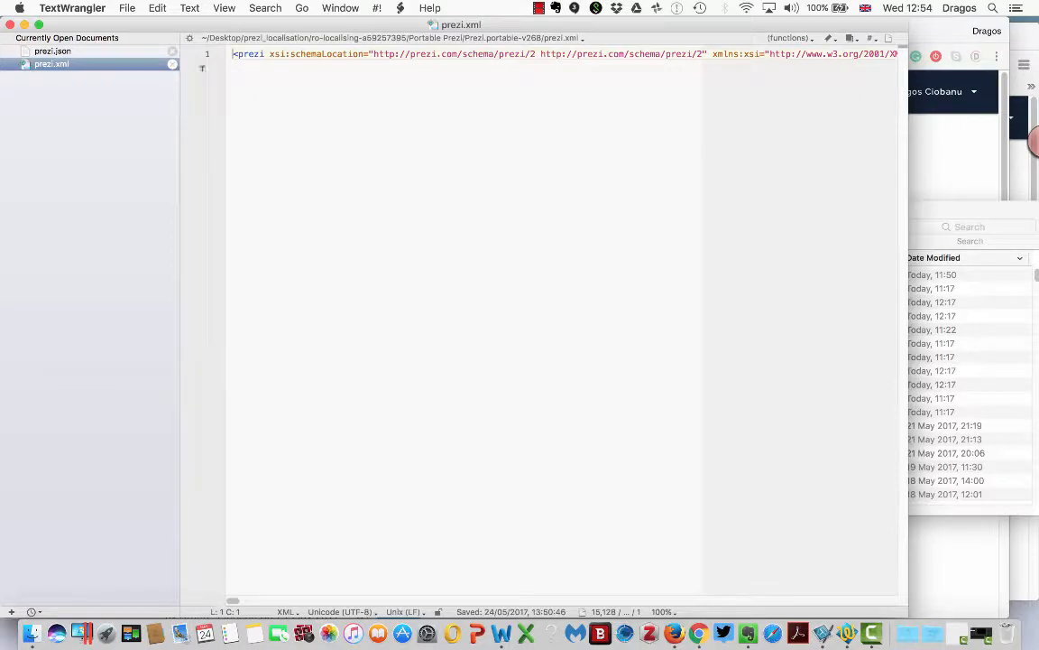
left_click(53, 50)
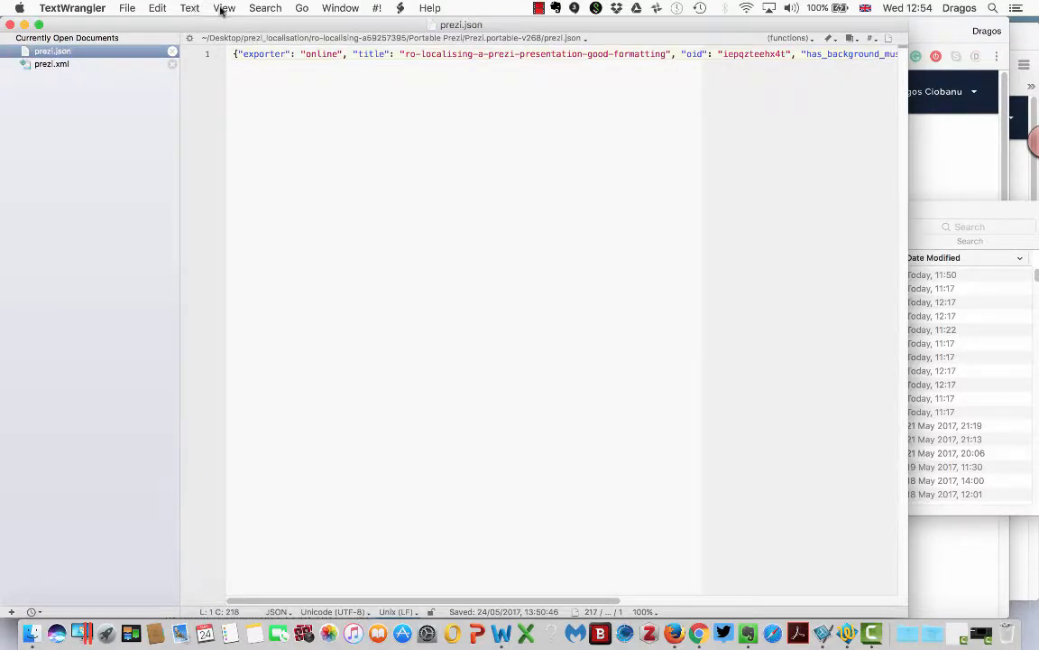
left_click(223, 7)
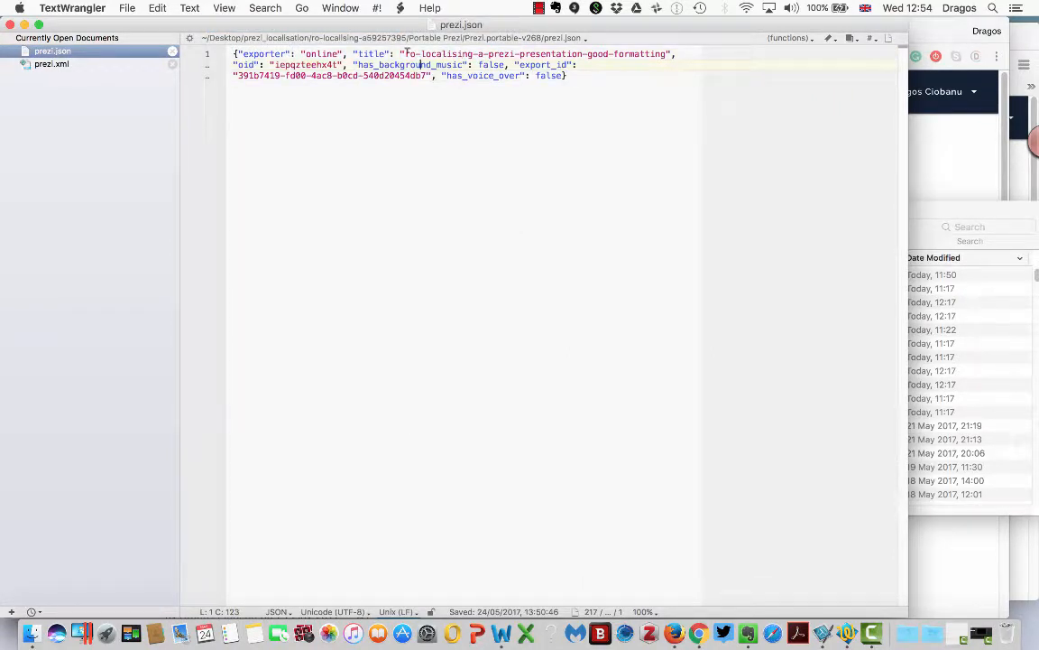
double_click(533, 53)
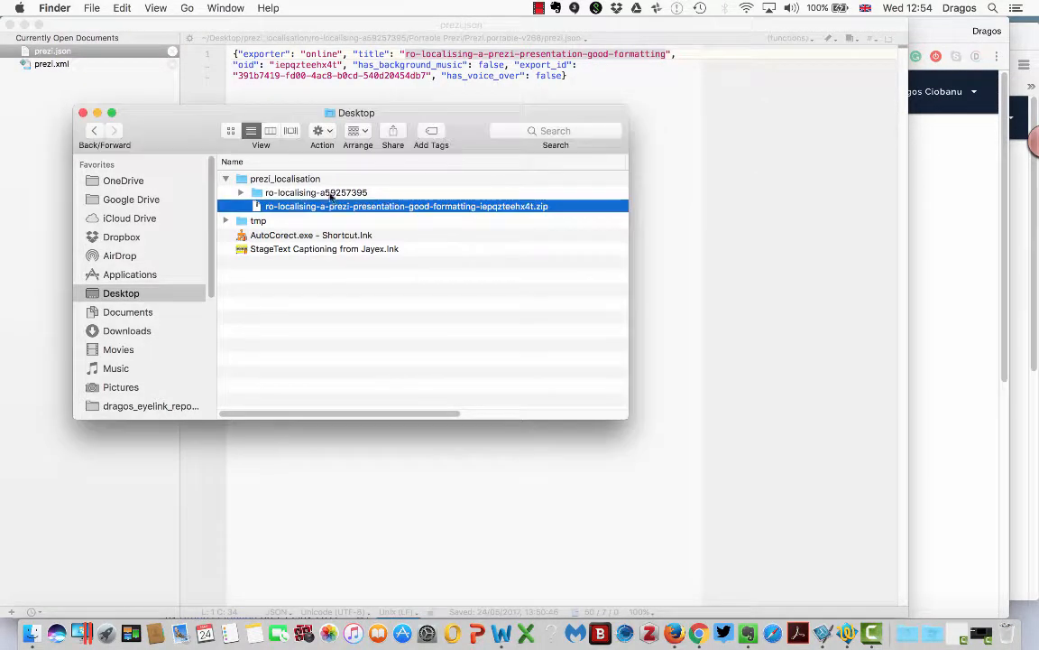
- Launch the Prezi viewer app from ro-localising-a59257395 > Portable Prezi
left_click(241, 192)
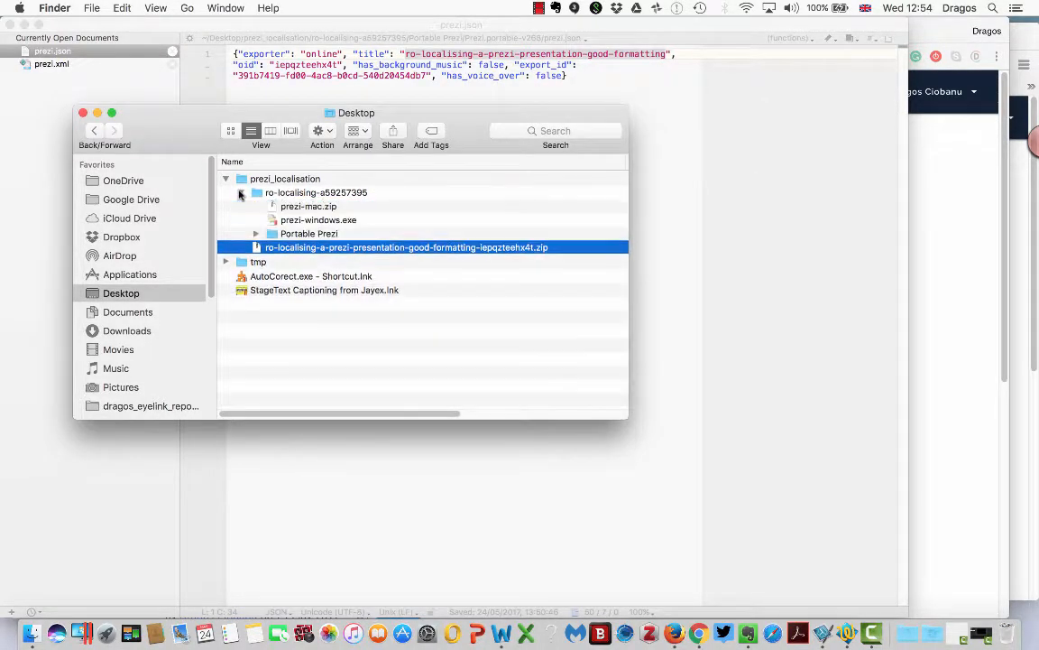
left_click(256, 233)
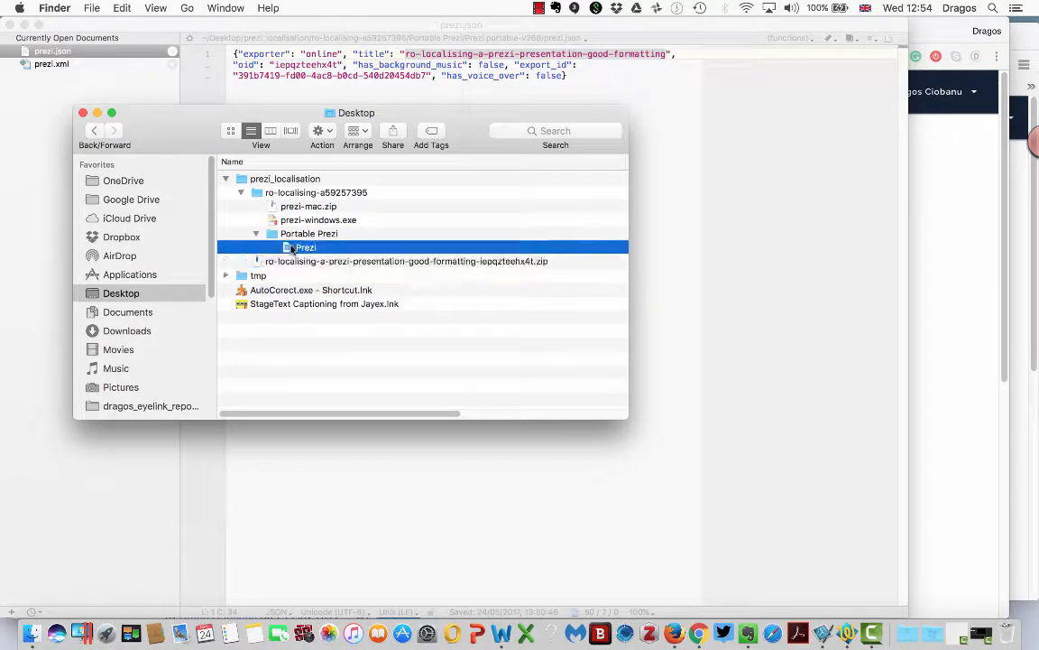
double_click(308, 247)
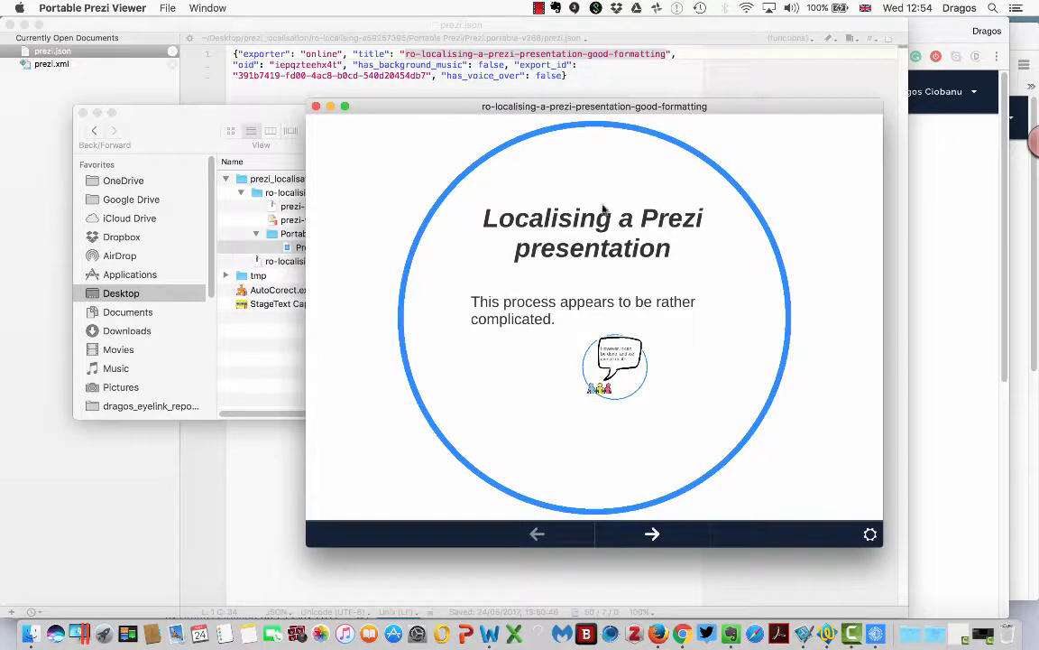
mouse_move(713, 113)
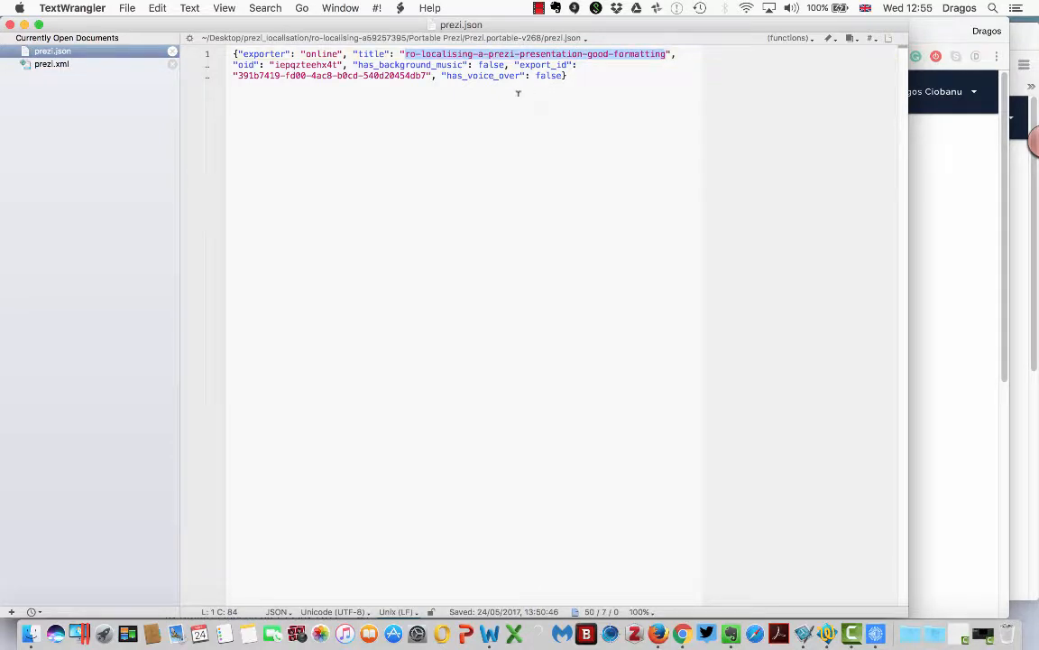
mouse_move(495, 56)
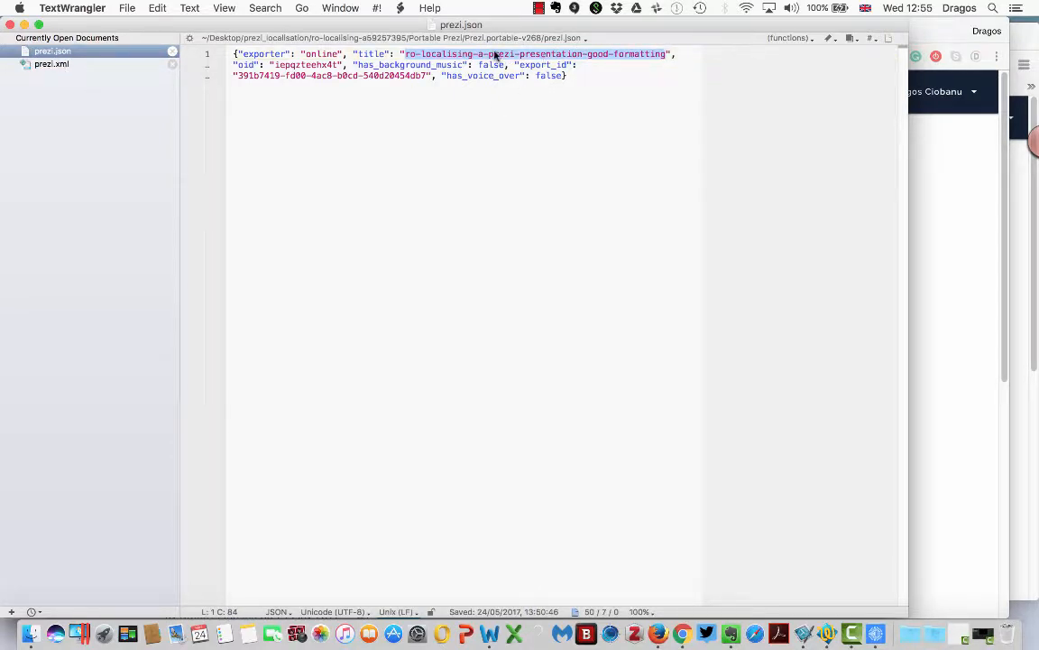
- Soft-wrap prezi.xml, scroll to the slide text, then close both documents
left_click(50, 64)
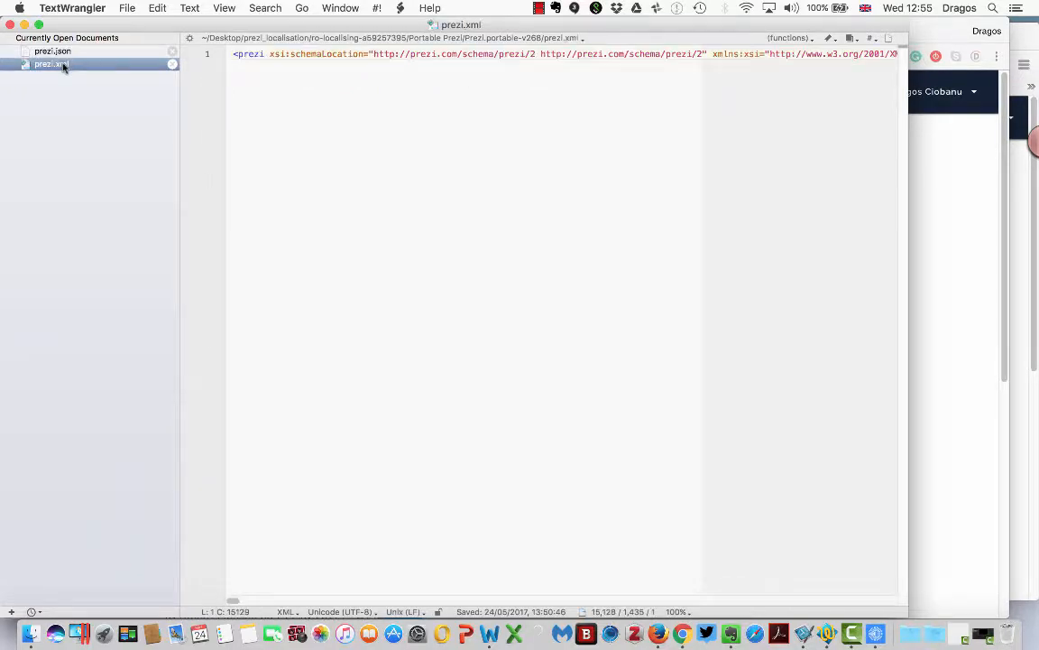
left_click(224, 8)
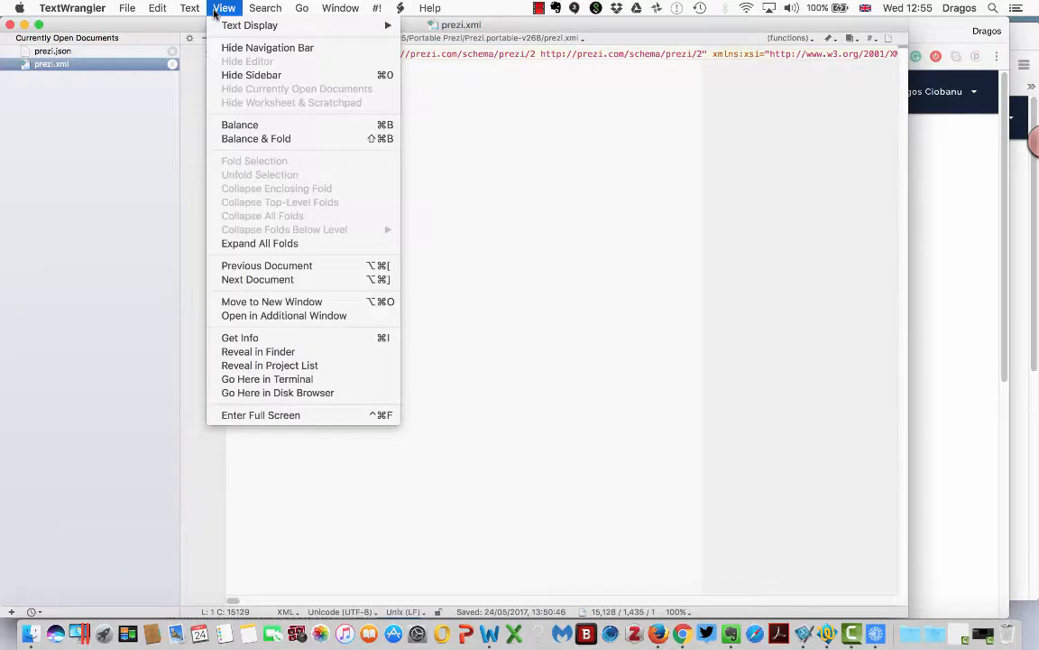
mouse_move(250, 25)
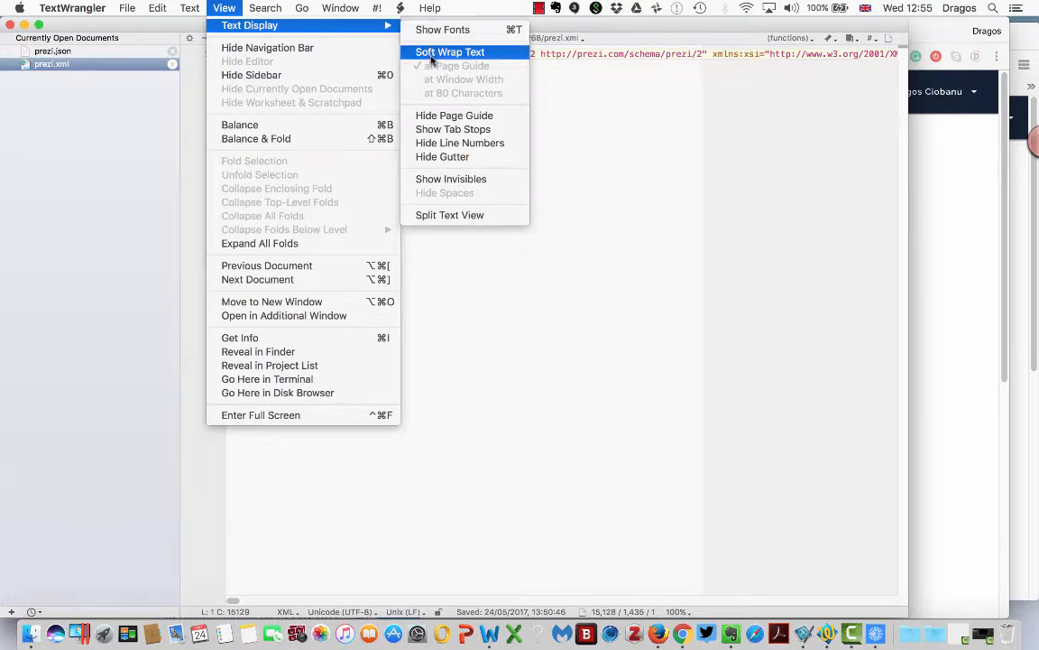
left_click(450, 52)
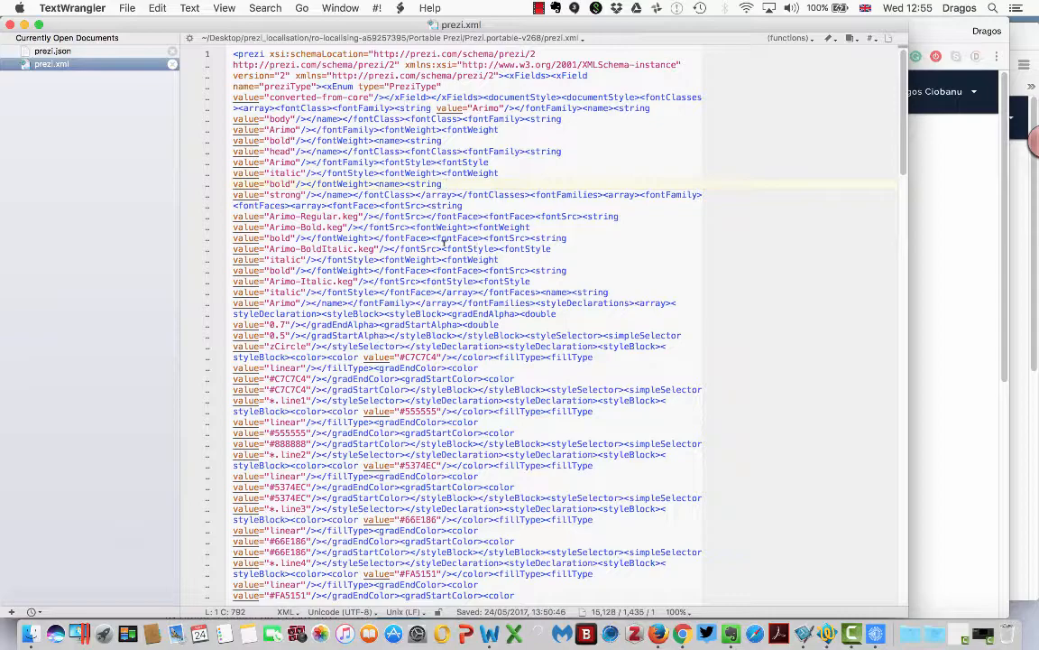
scroll("down", 3)
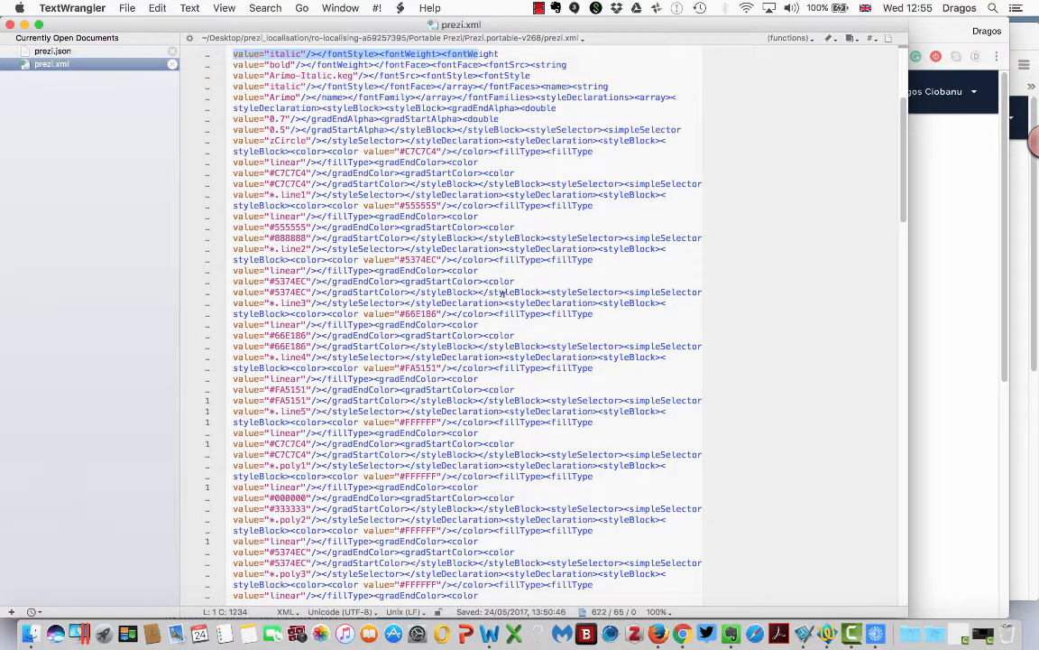
scroll("down", 3)
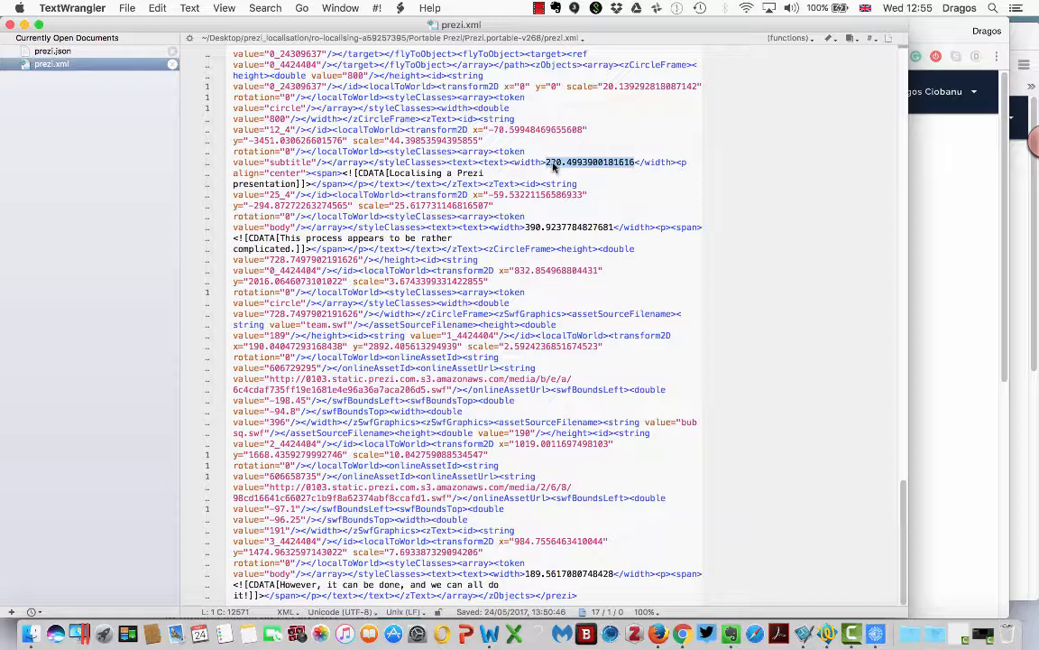
mouse_move(635, 166)
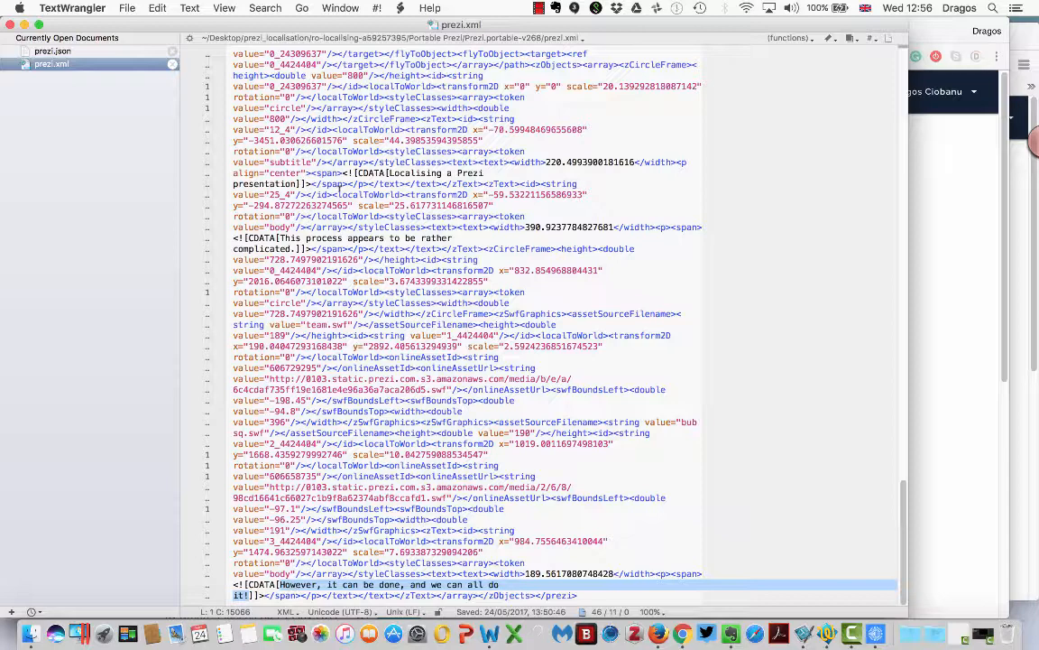
left_click(38, 24)
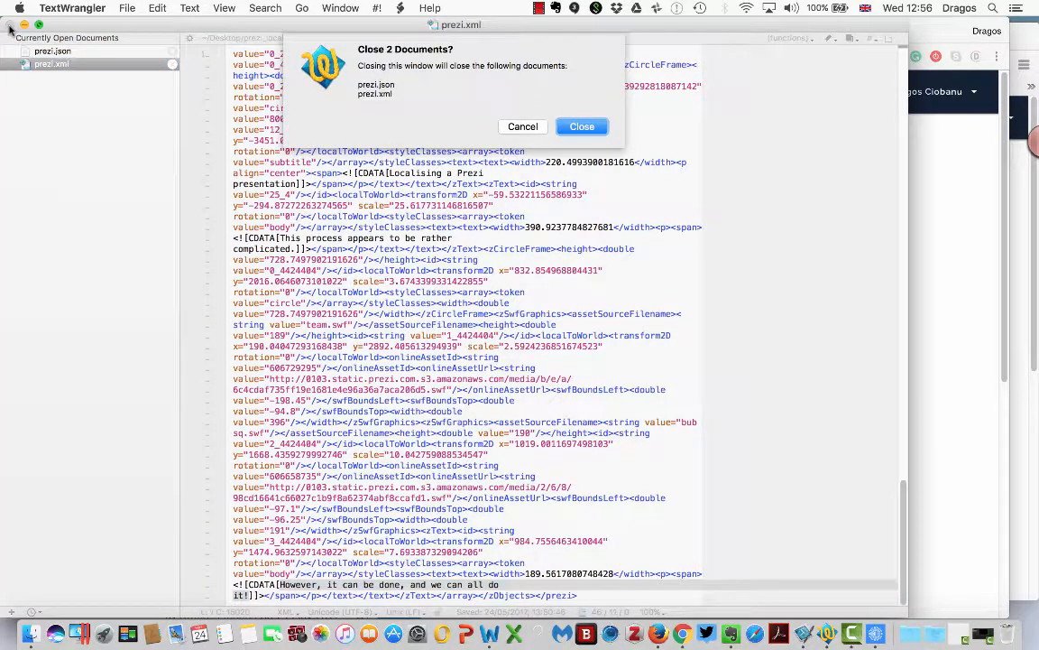
- Close prezi.json and prezi.xml in TextWrangler, then close the Portable Prezi Viewer window
left_click(581, 126)
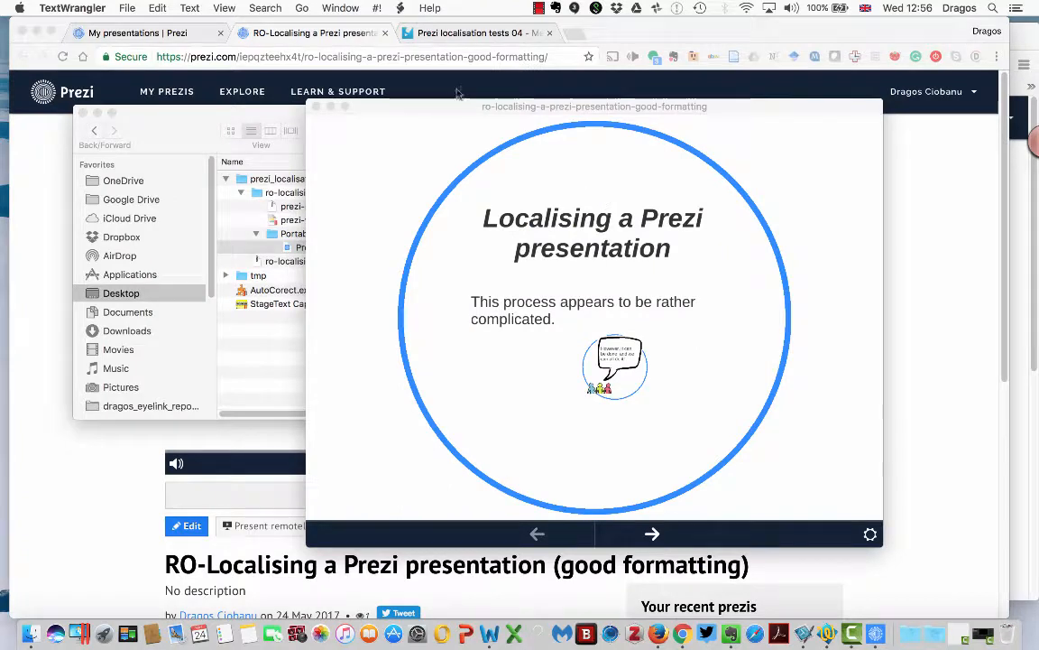
left_click(594, 106)
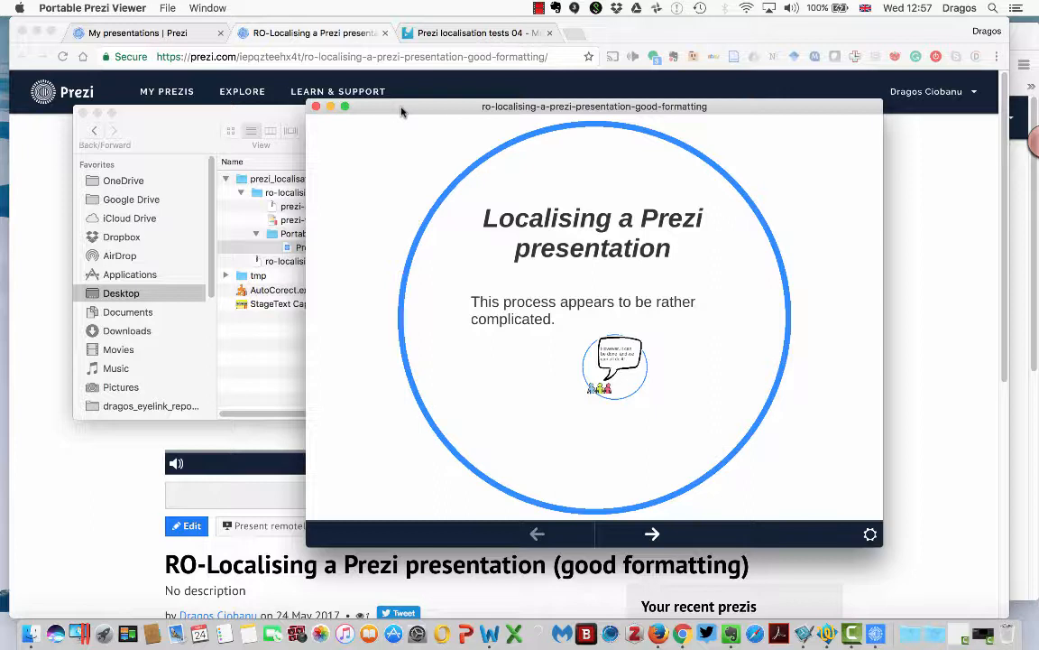
mouse_move(468, 115)
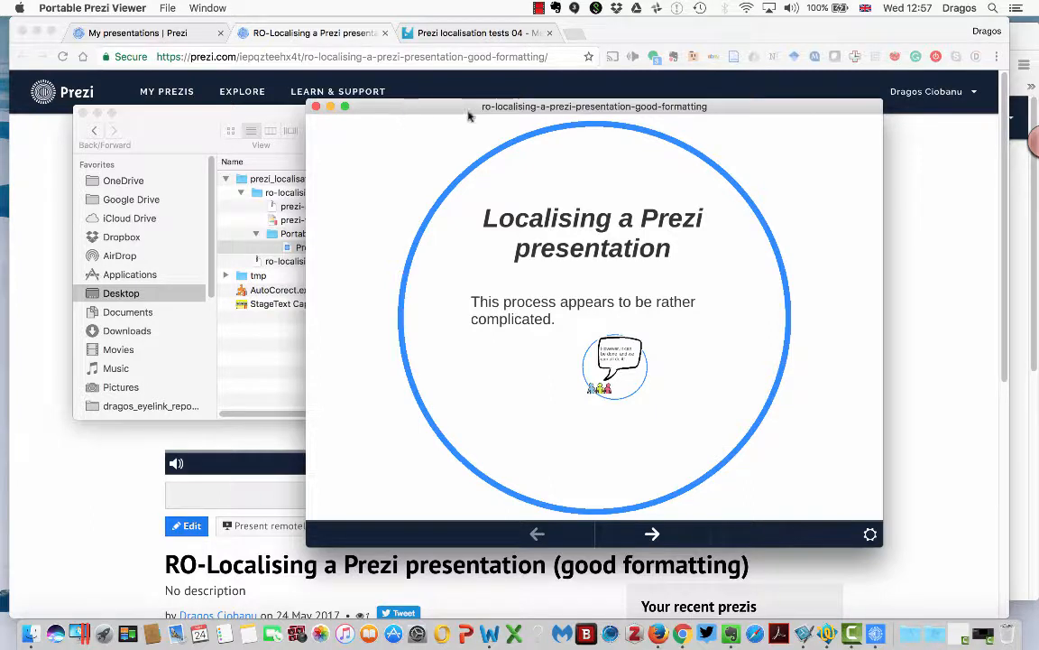
mouse_move(361, 114)
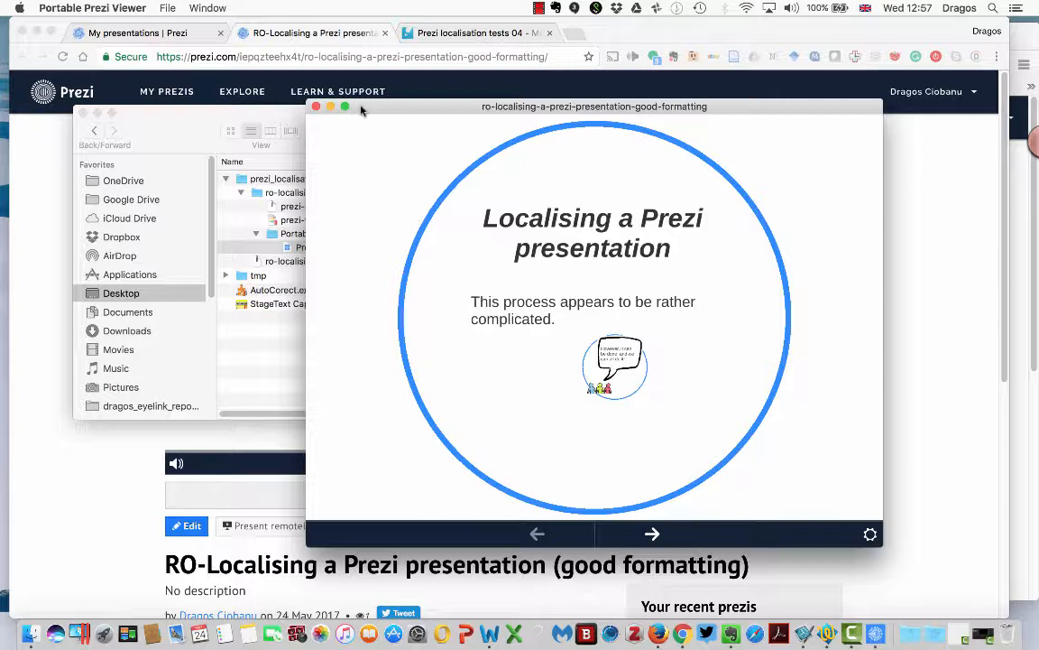
mouse_move(373, 111)
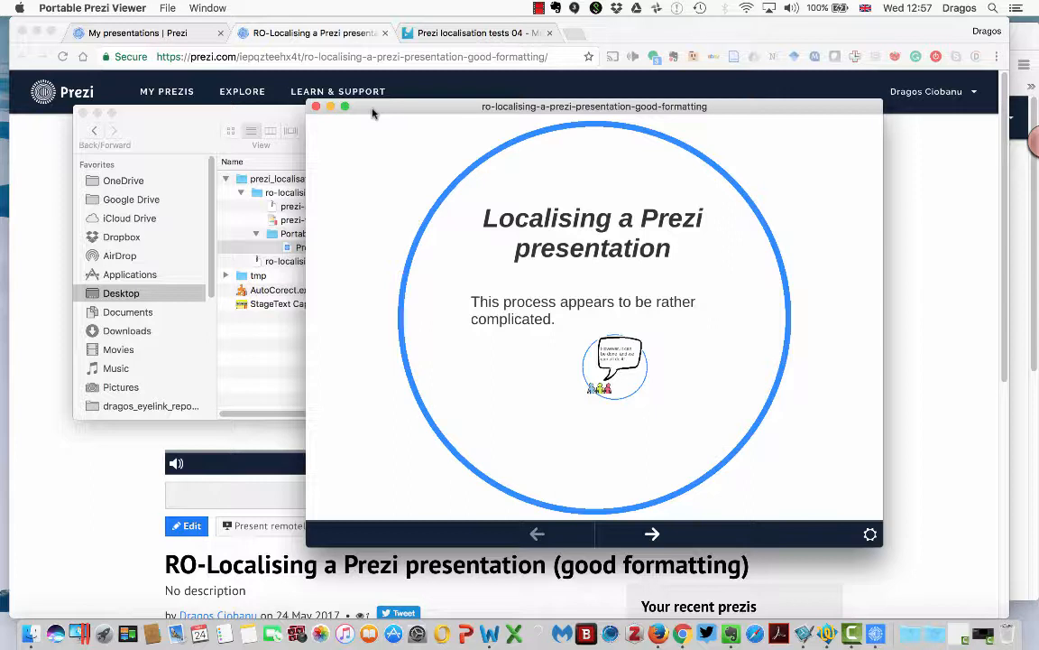
left_click(305, 247)
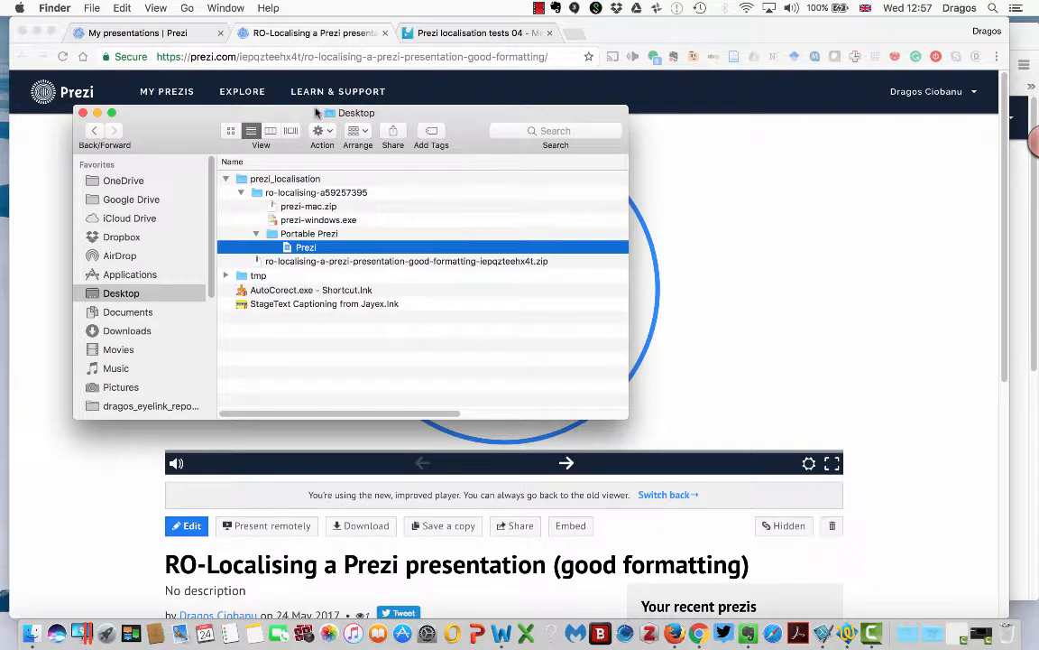
right_click(305, 247)
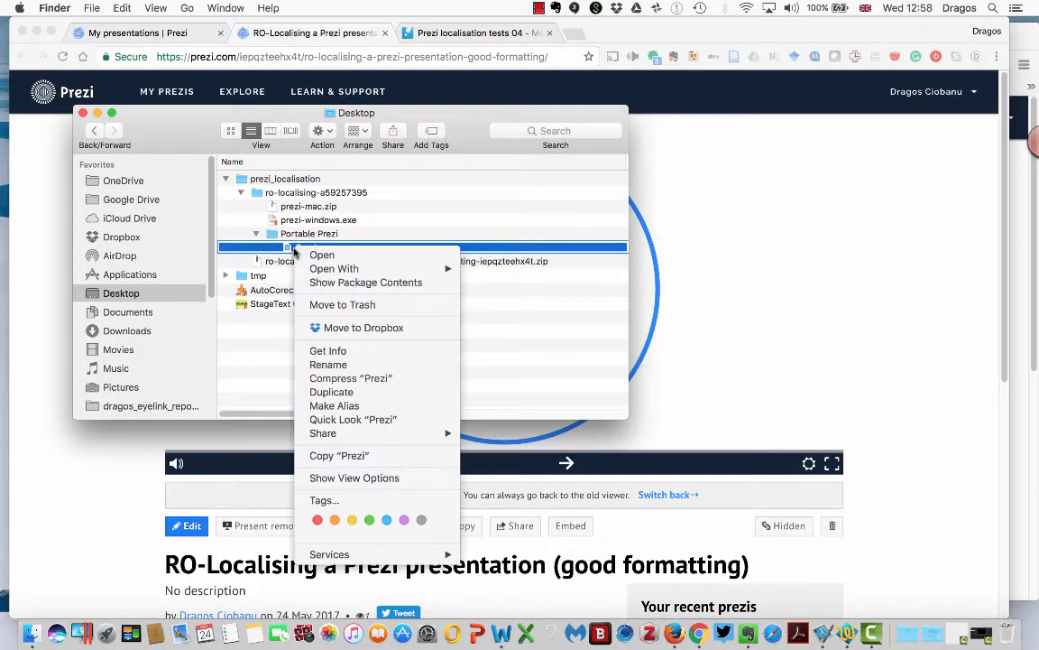
mouse_move(365, 282)
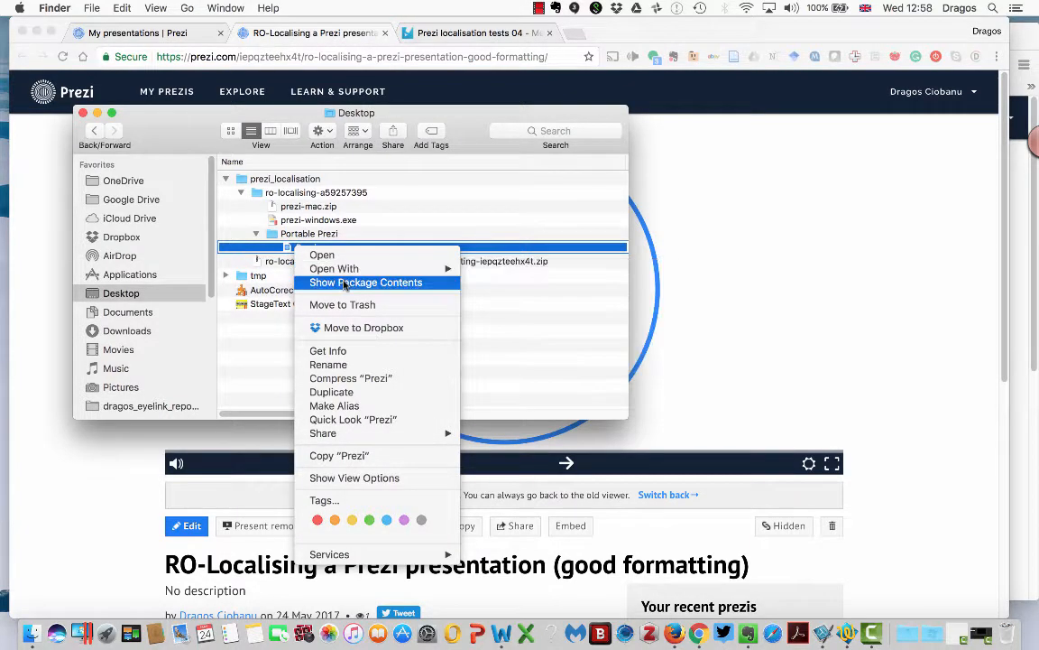
left_click(366, 282)
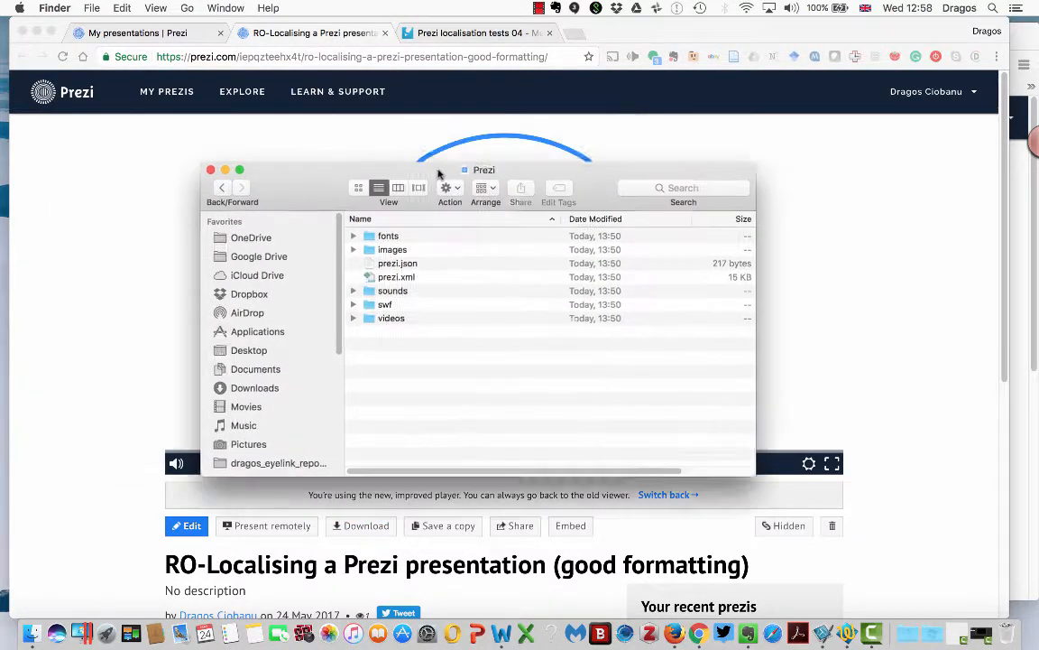
left_click_drag(483, 170, 499, 147)
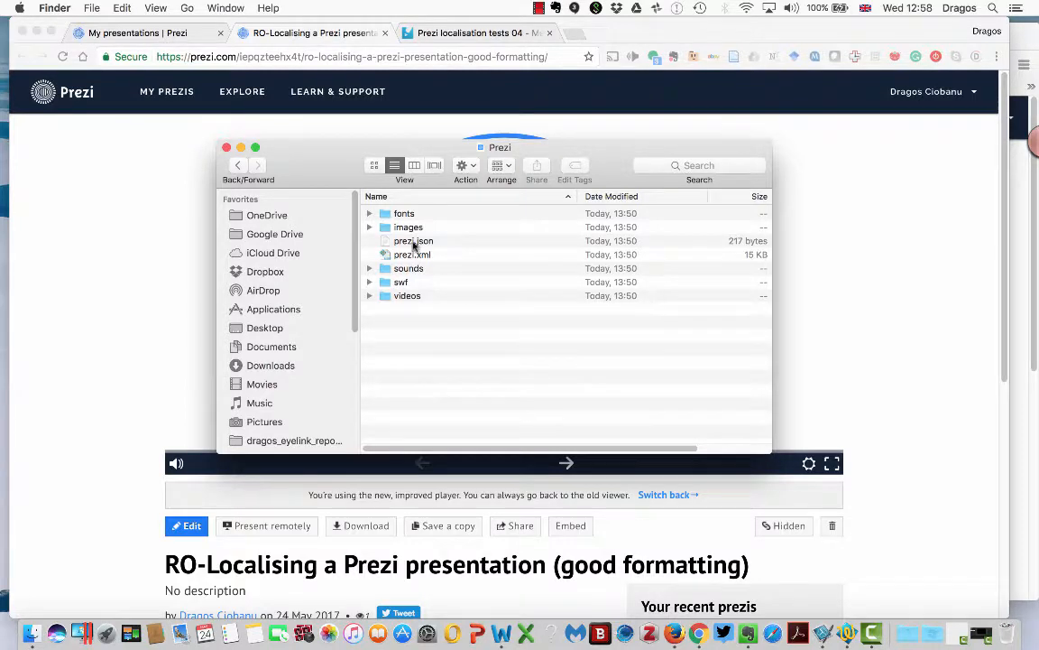
left_click(412, 254)
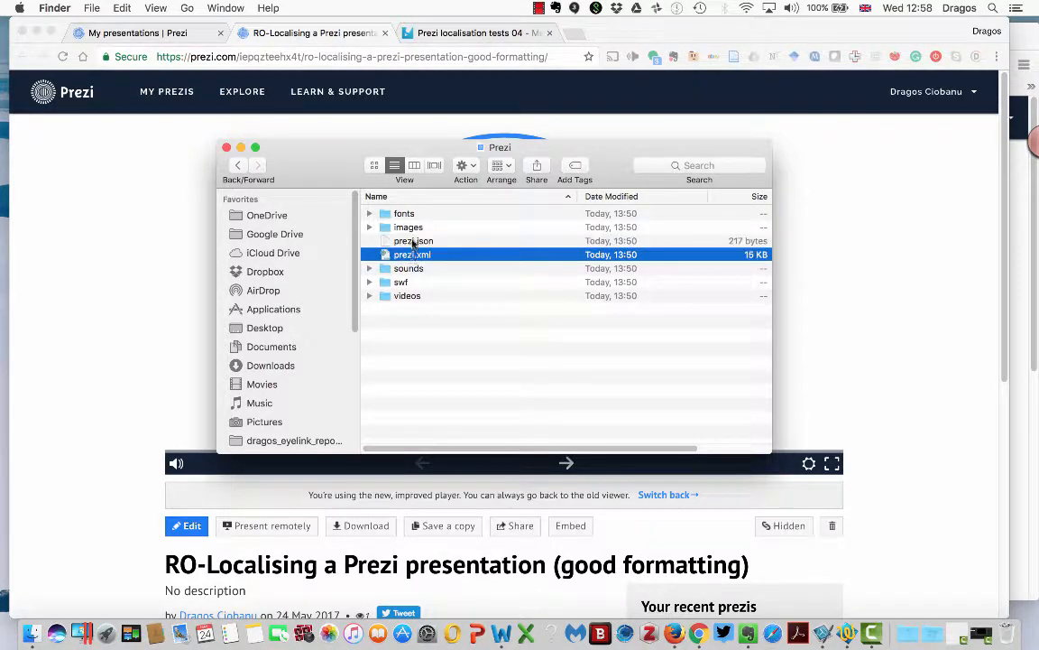
left_click(414, 240)
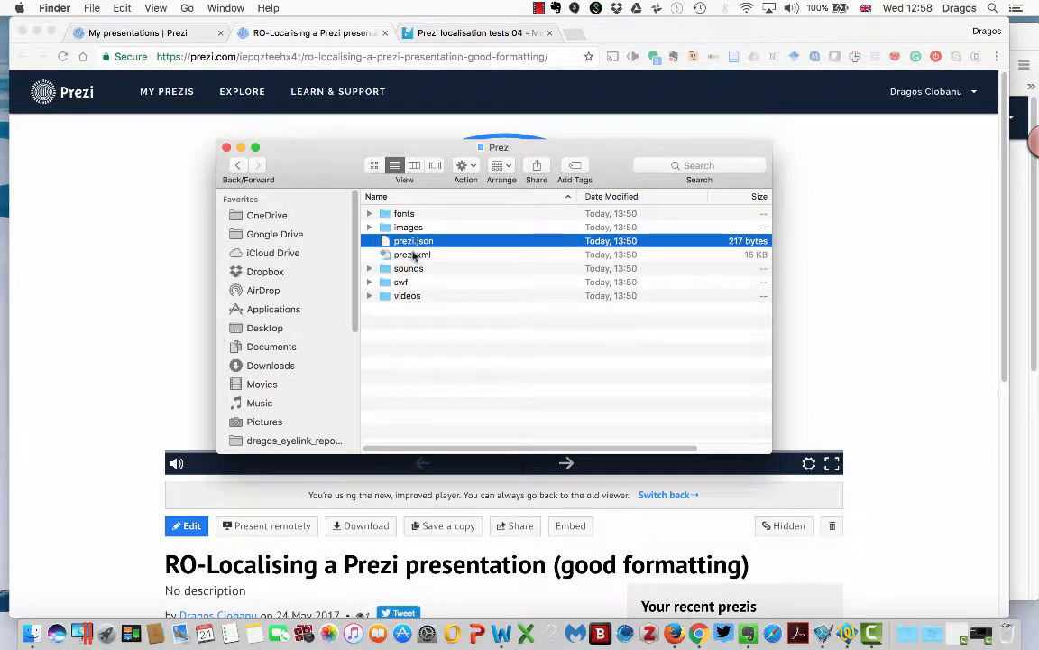
left_click(413, 254)
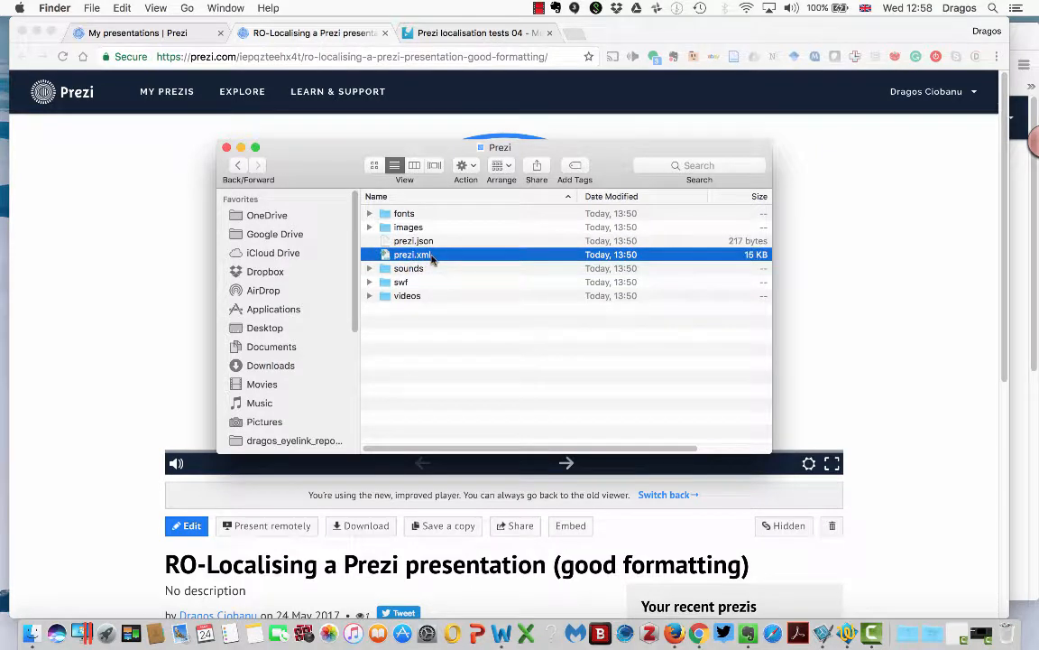
left_click(237, 166)
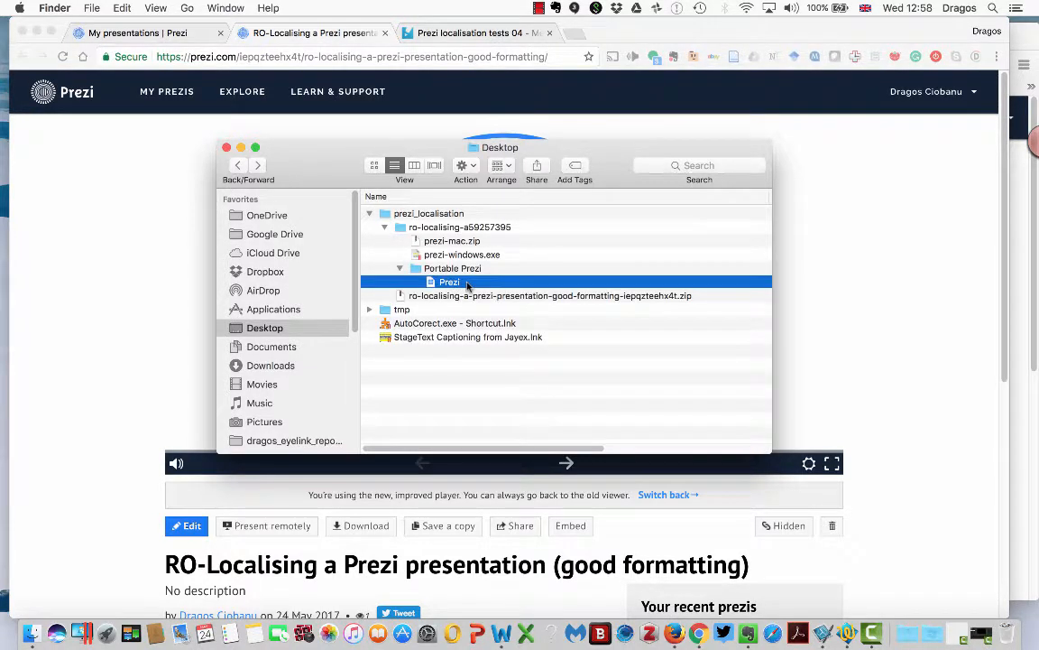
mouse_move(458, 310)
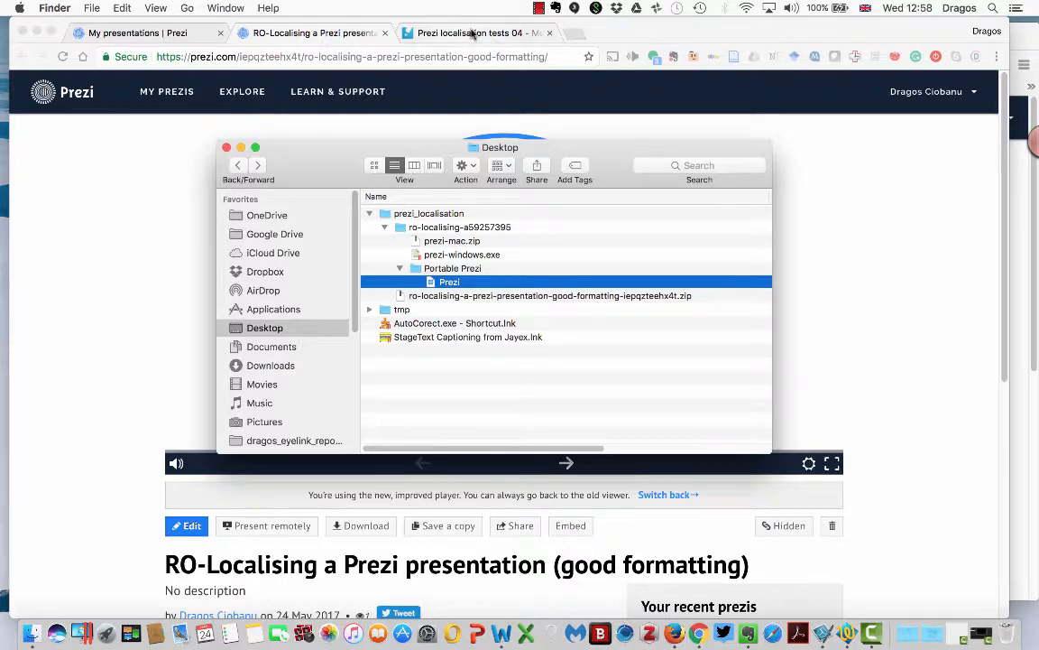
- Switch to the 'Prezi localisation tests 04' project page in Memsource Cloud
left_click(469, 33)
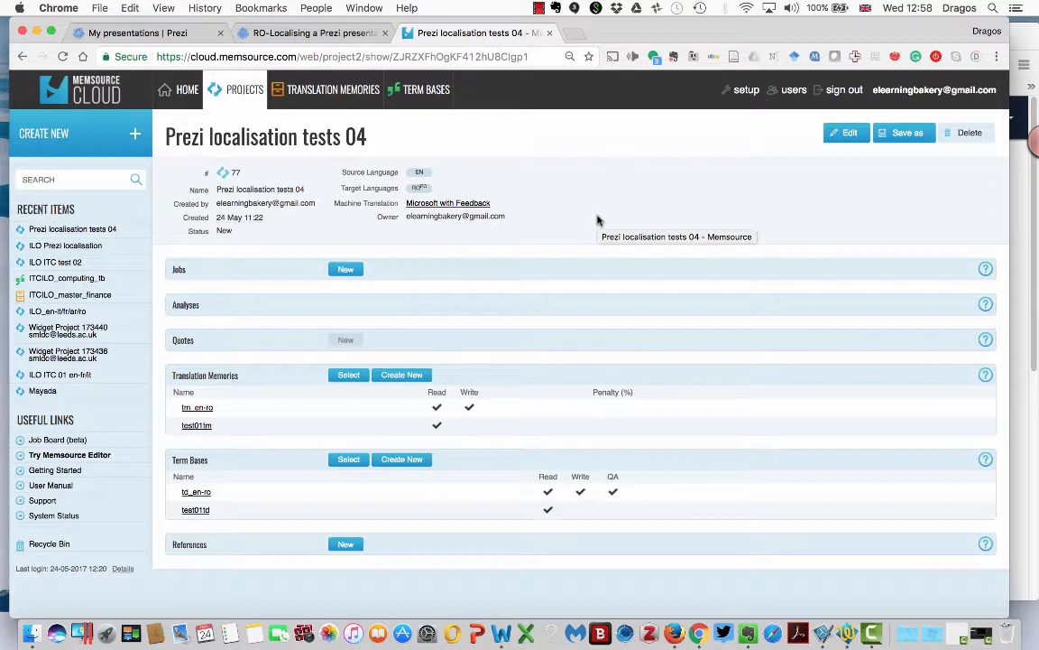
mouse_move(653, 134)
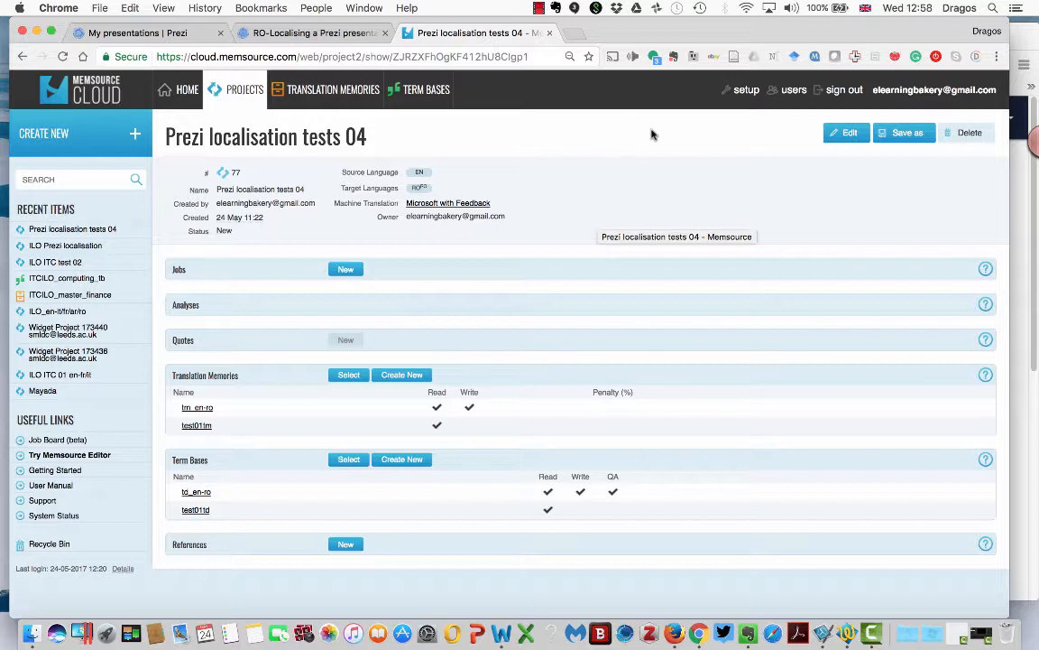
mouse_move(542, 137)
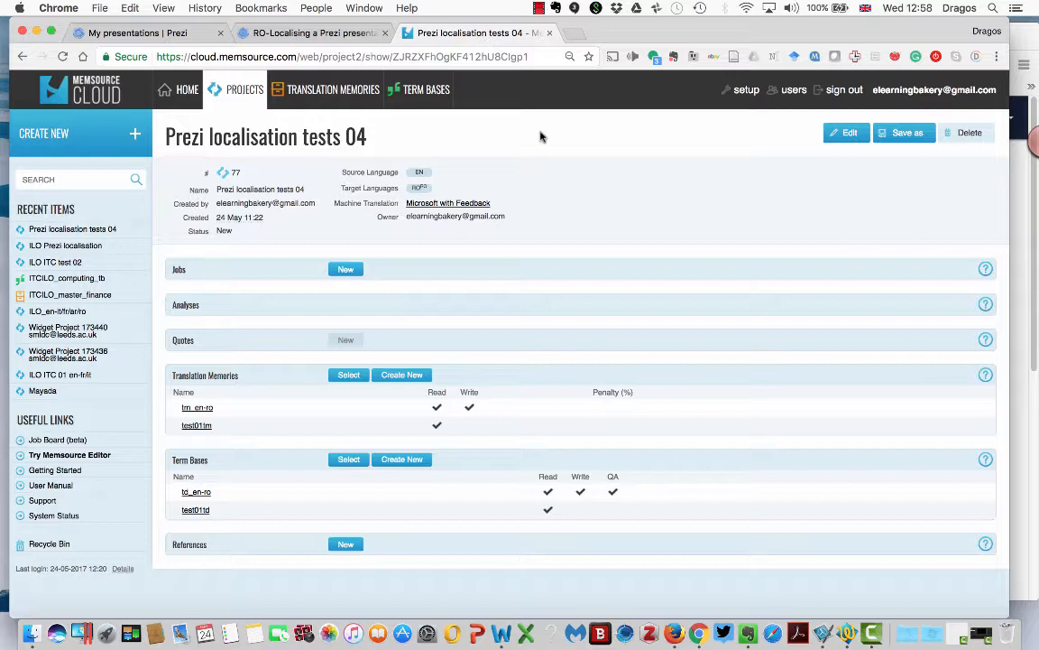
mouse_move(218, 127)
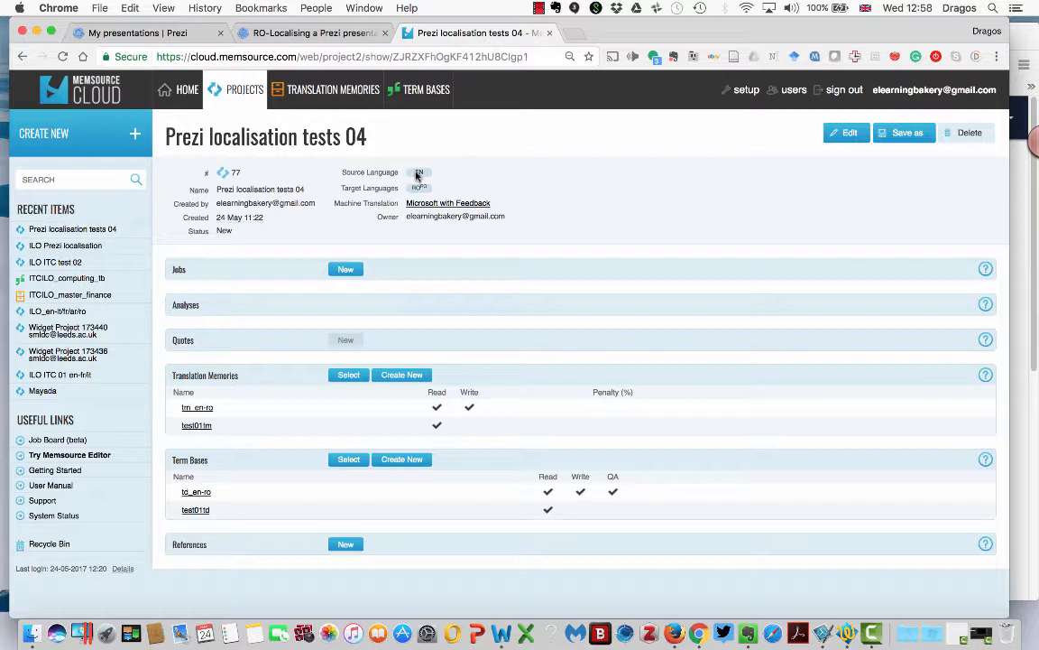
mouse_move(604, 192)
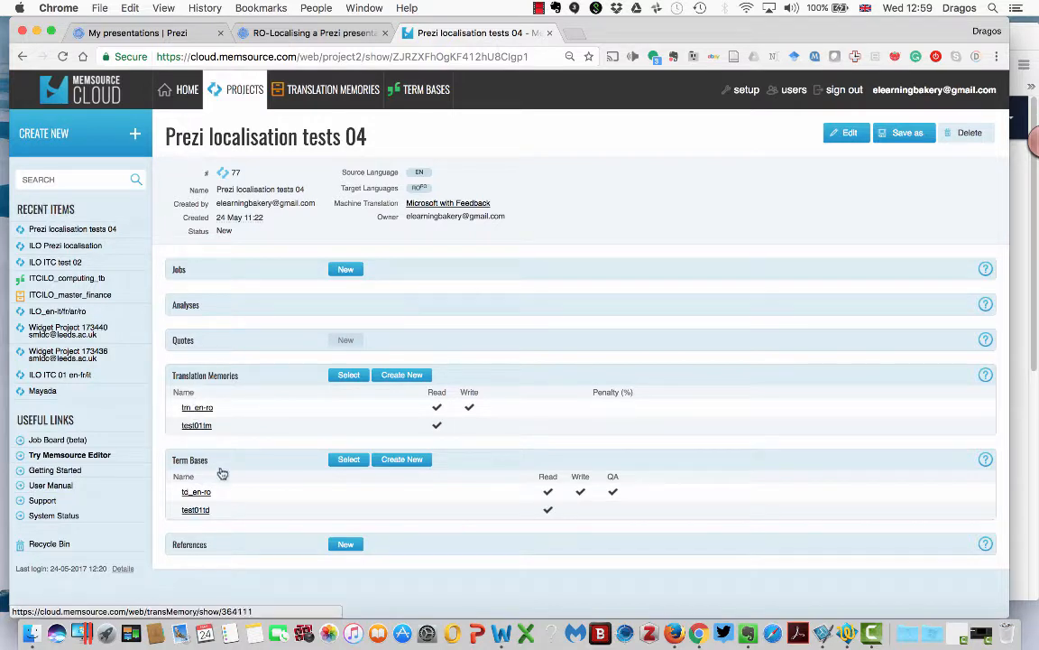
mouse_move(318, 478)
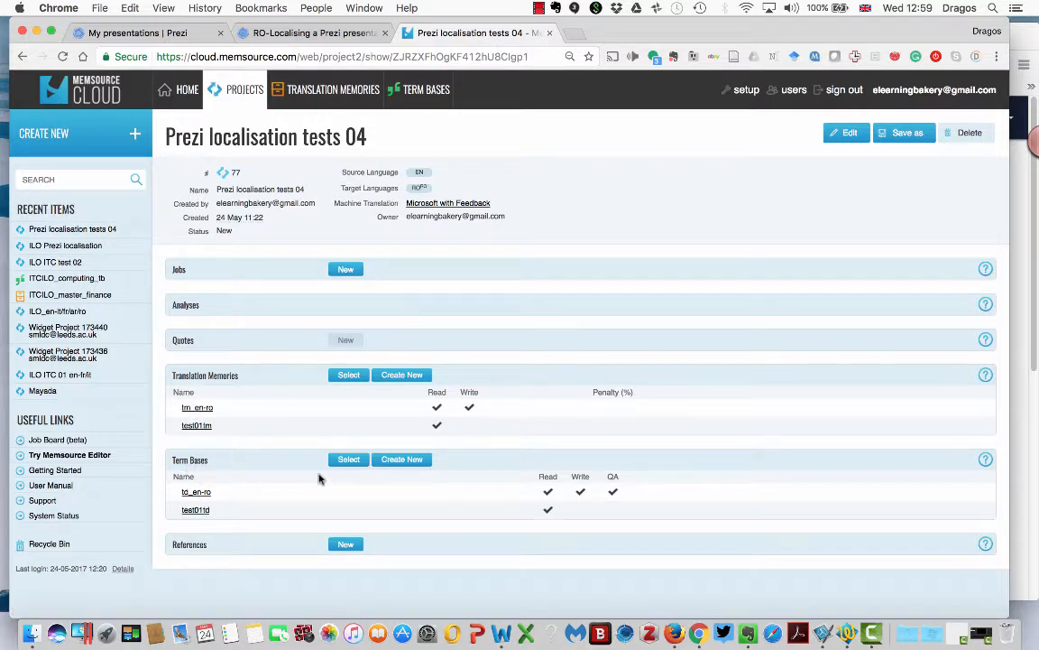
- Upload the Portable Prezi folder files as new prezi.json and prezi.xml jobs
left_click(346, 269)
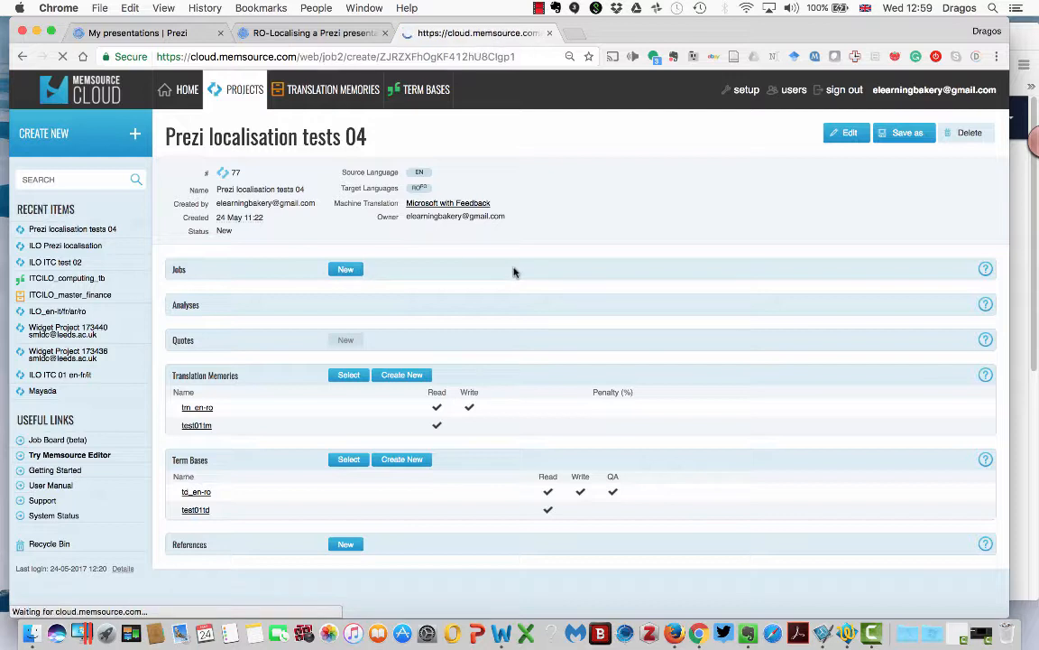
left_click(345, 269)
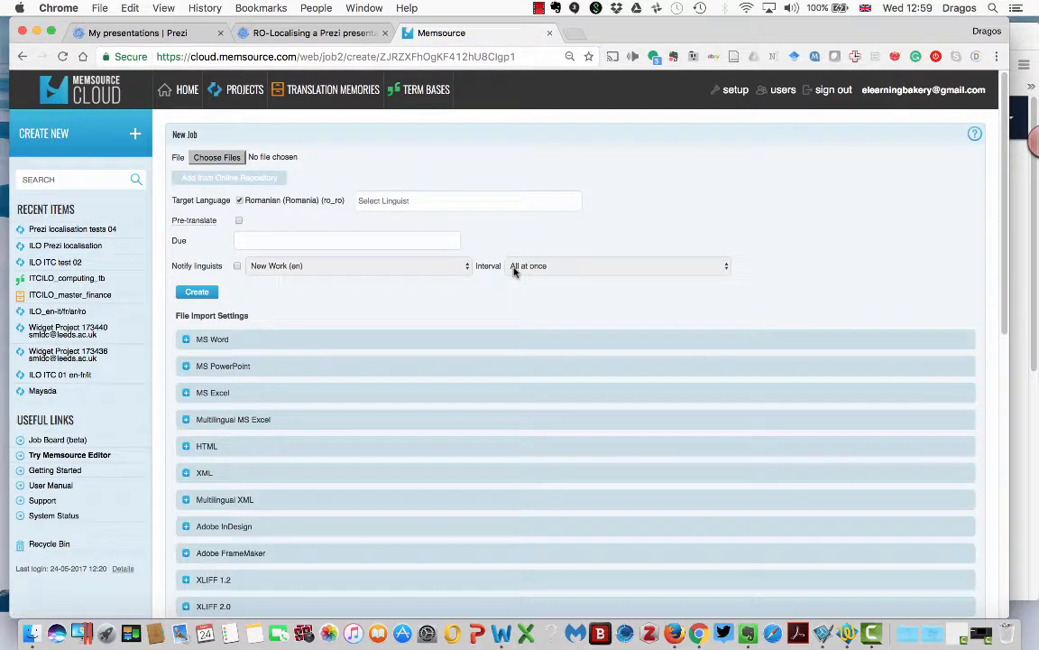
mouse_move(500, 233)
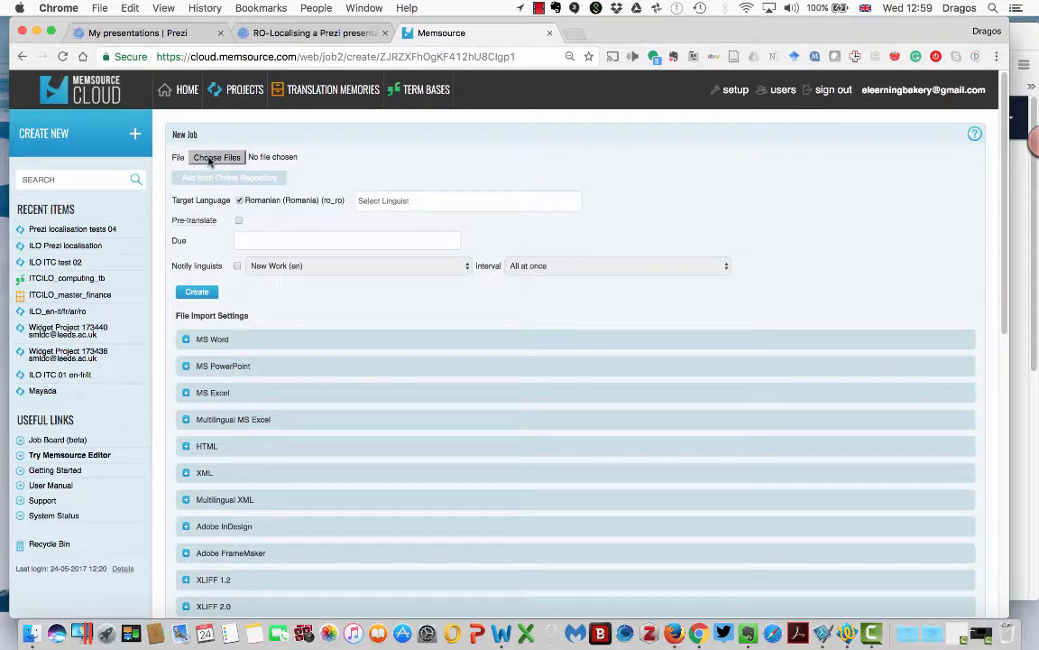
left_click(217, 157)
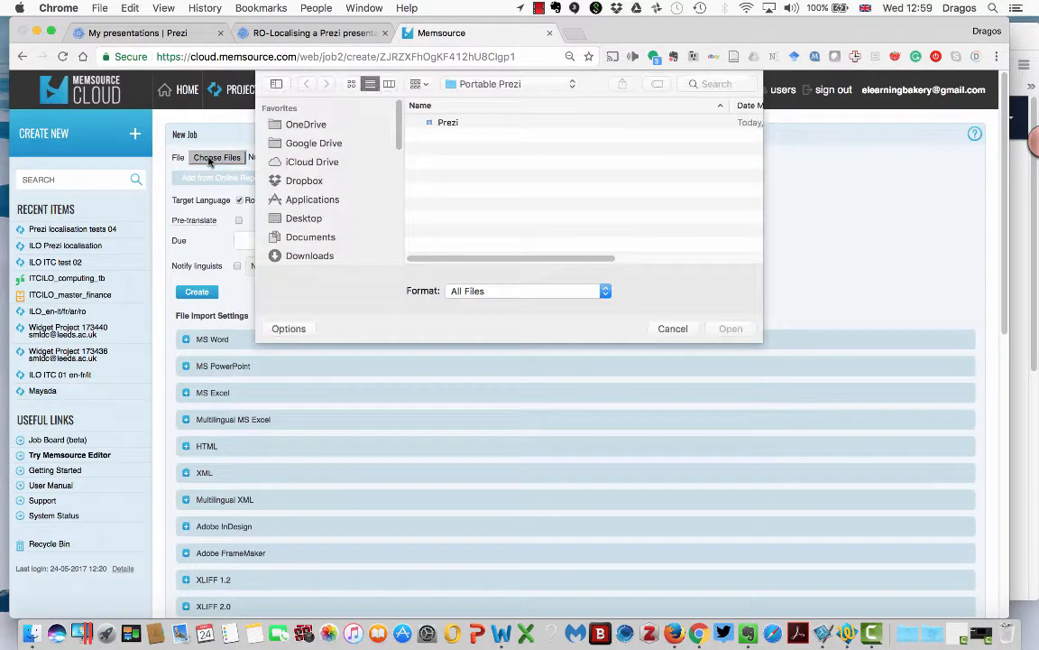
left_click(448, 122)
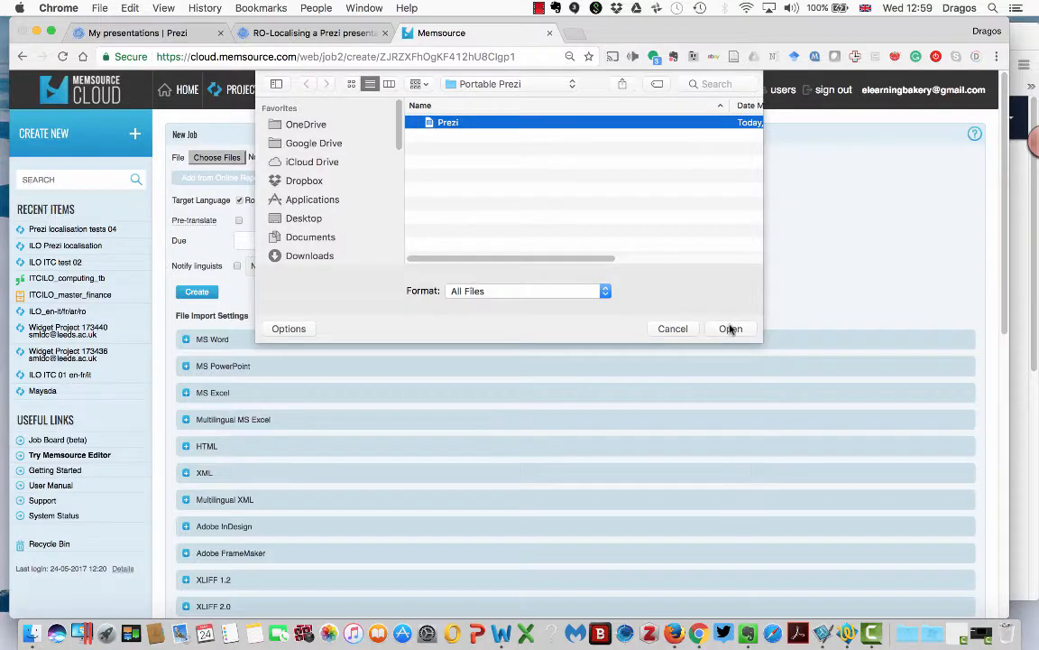
left_click(730, 329)
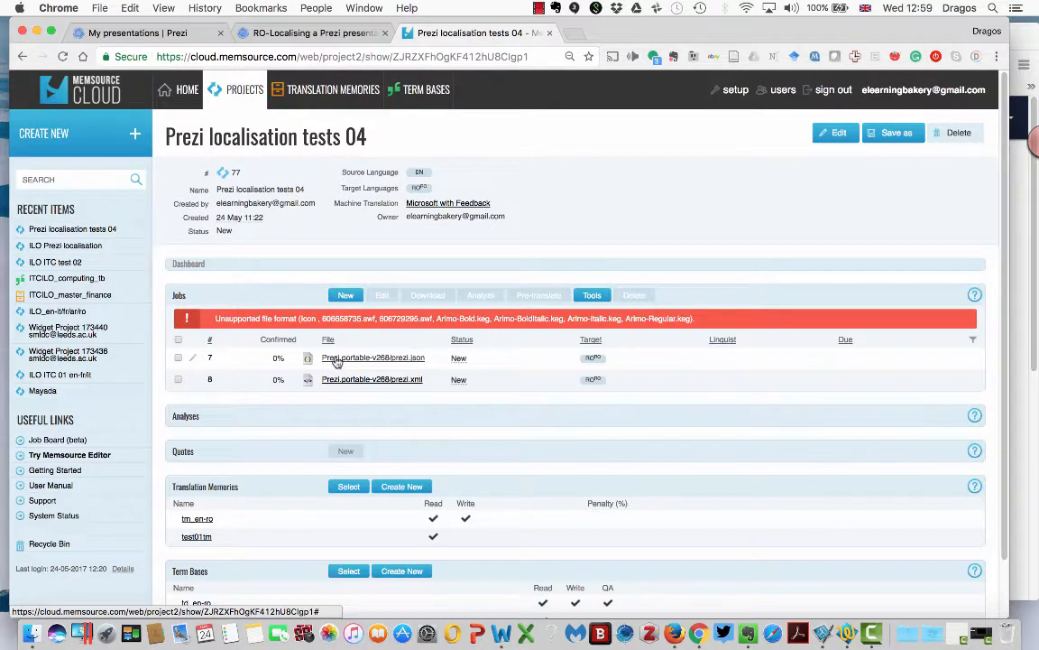
mouse_move(335, 390)
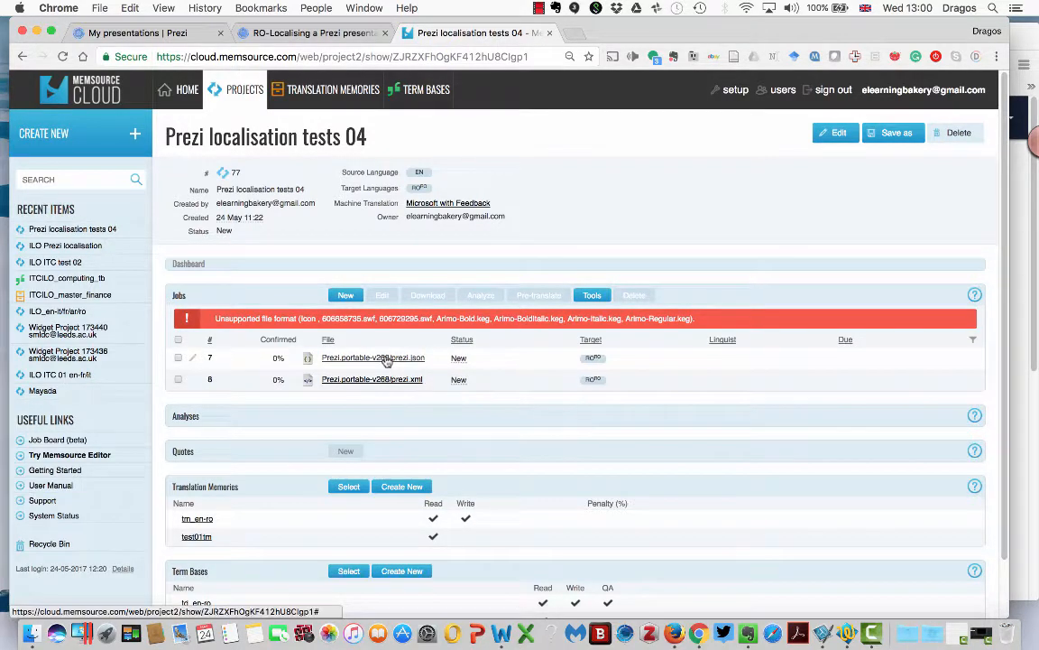
- Launch the prezi.json job in the Memsource Web Editor
left_click(373, 357)
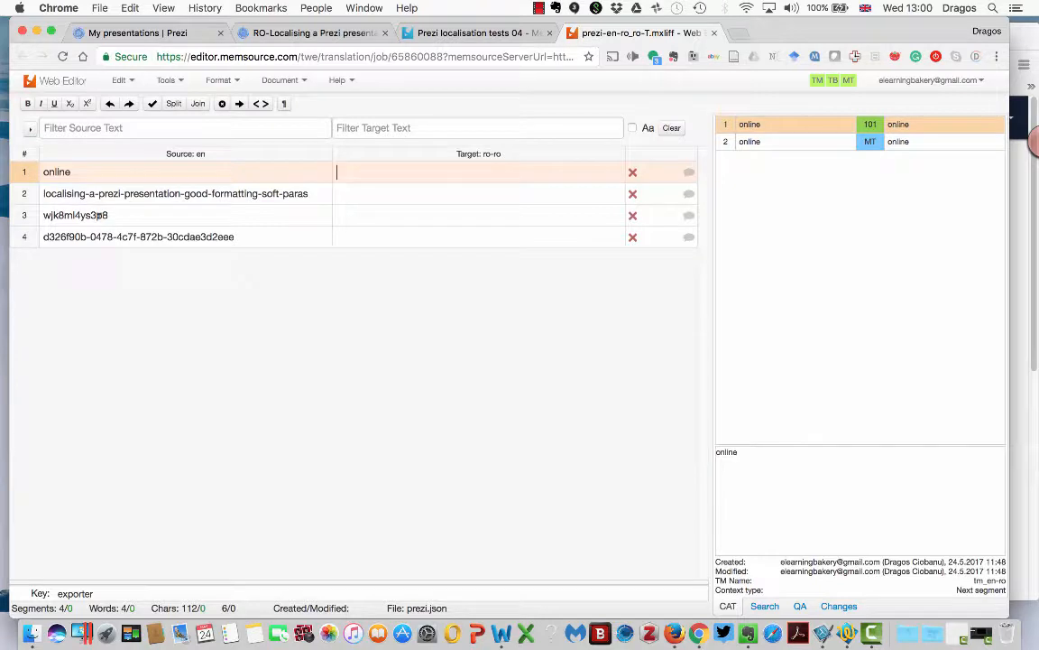
- Fill in the Romanian target for the first prezi.json segment using the editing tools
left_click(478, 193)
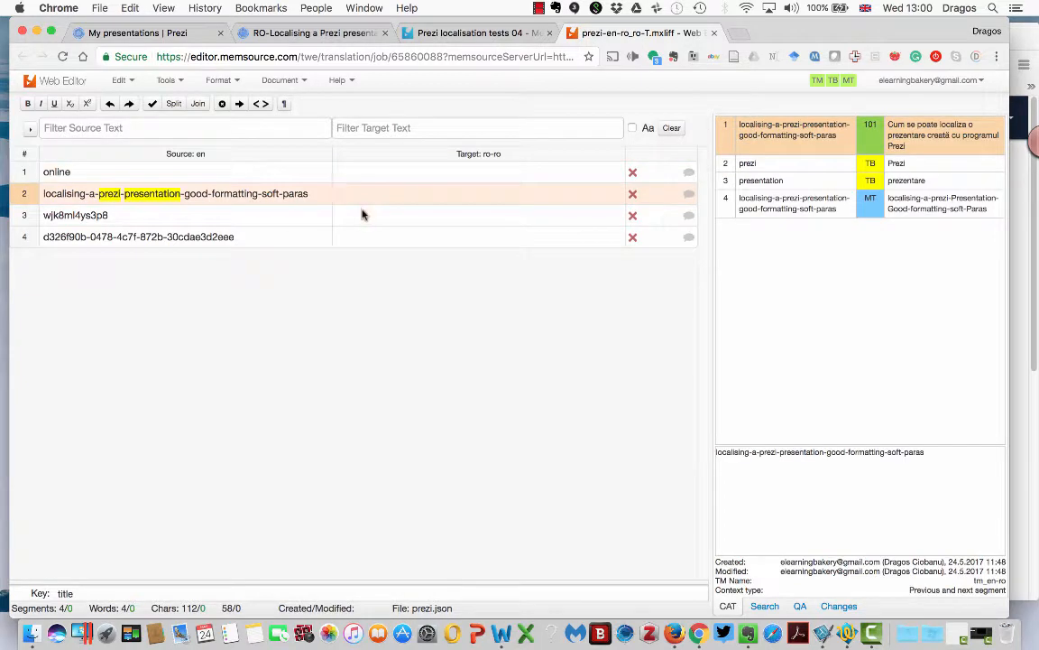
left_click(56, 171)
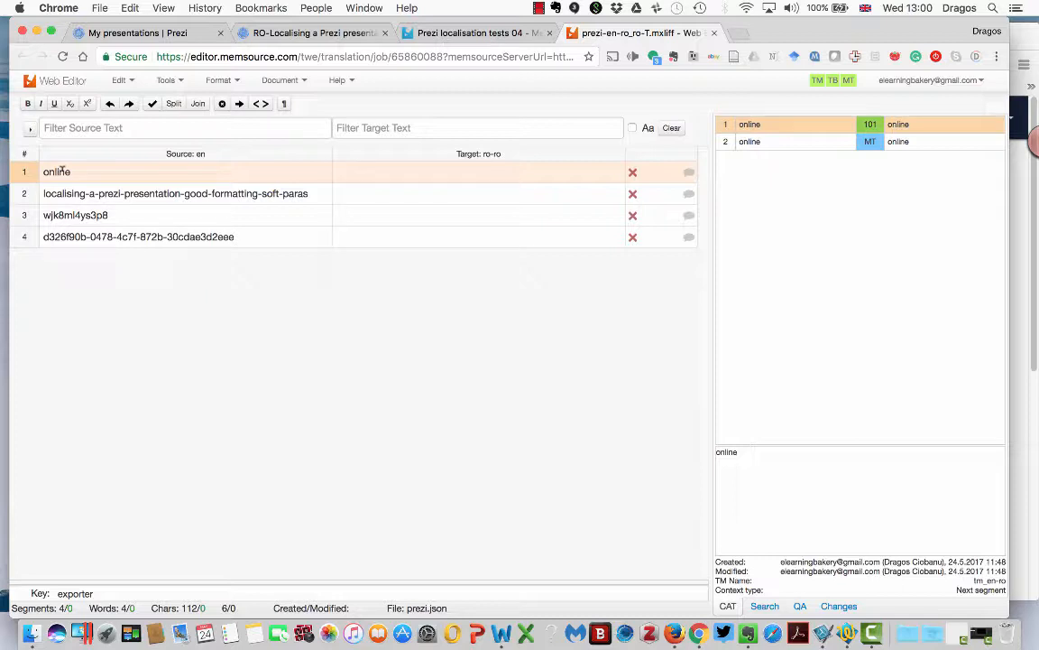
left_click(451, 171)
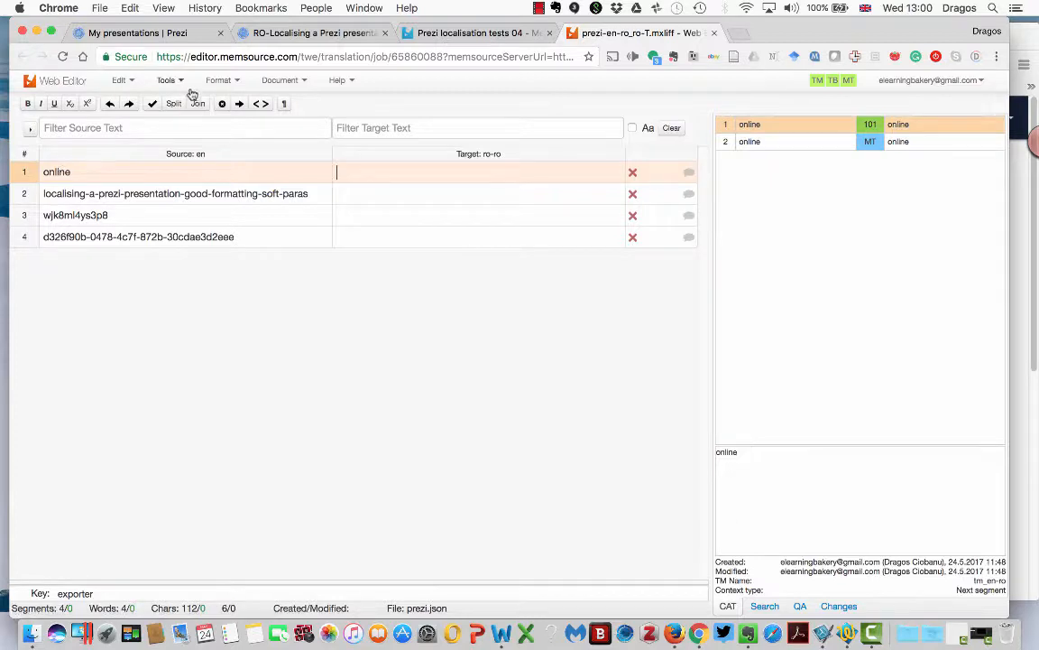
left_click(166, 79)
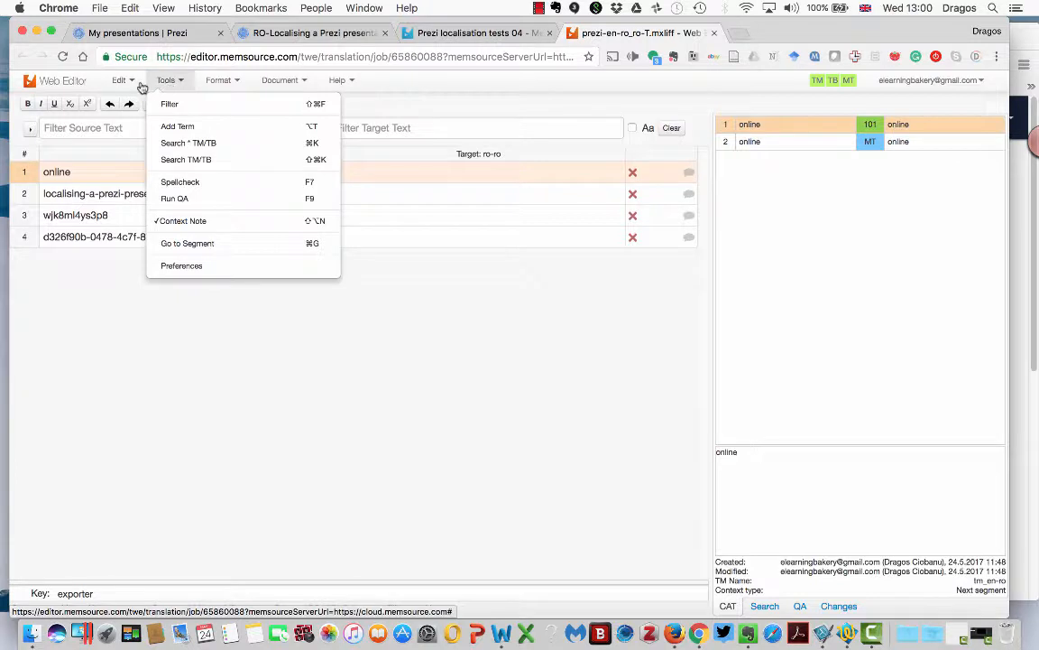
left_click(119, 79)
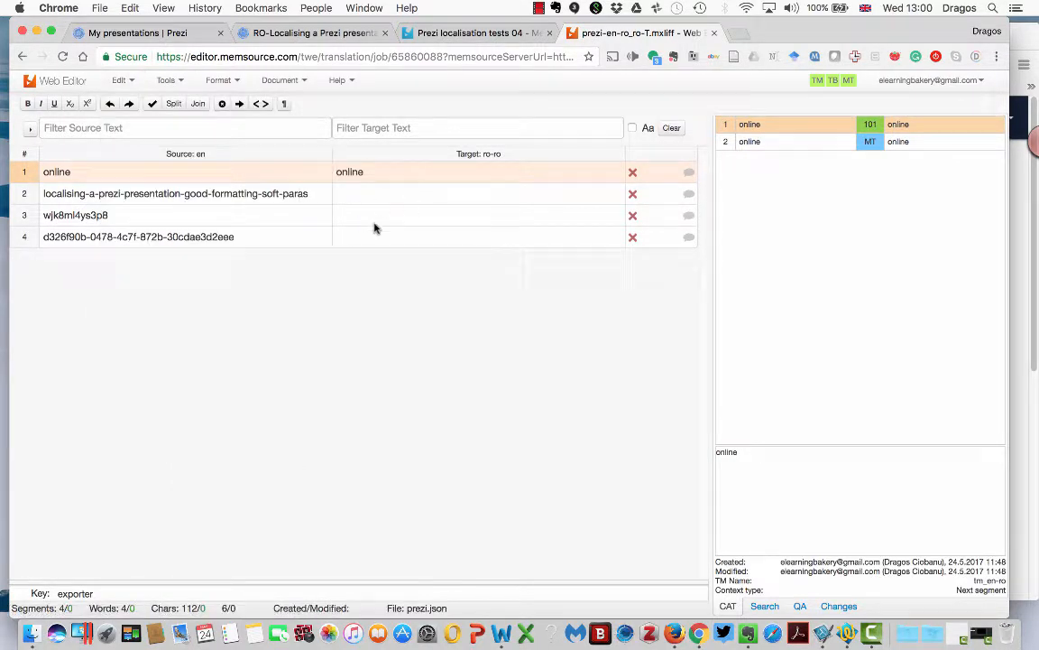
mouse_move(342, 197)
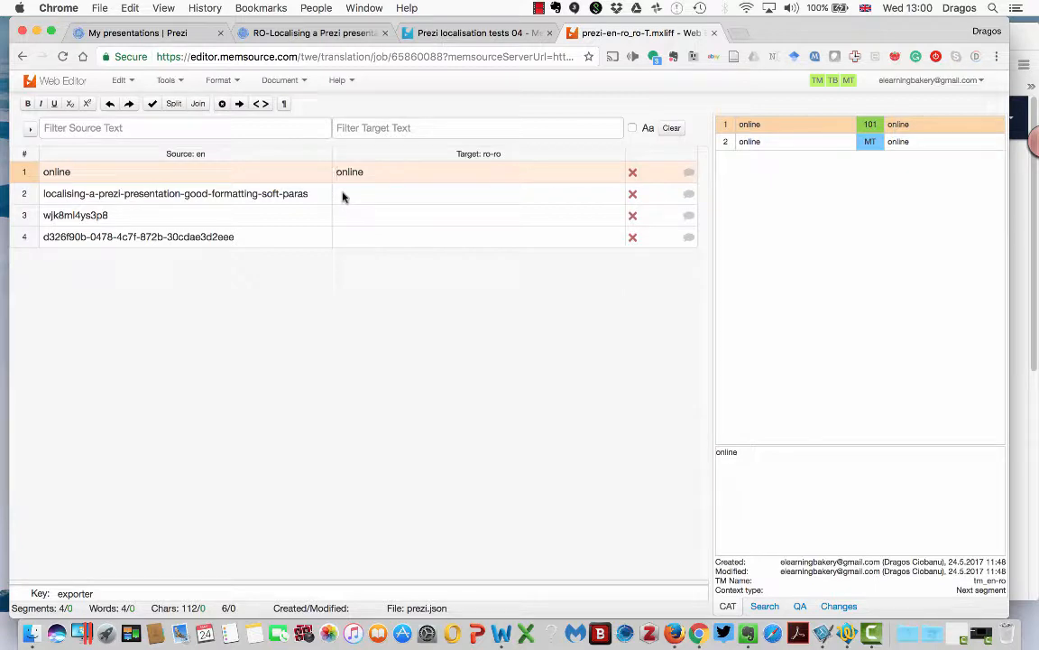
left_click(176, 193)
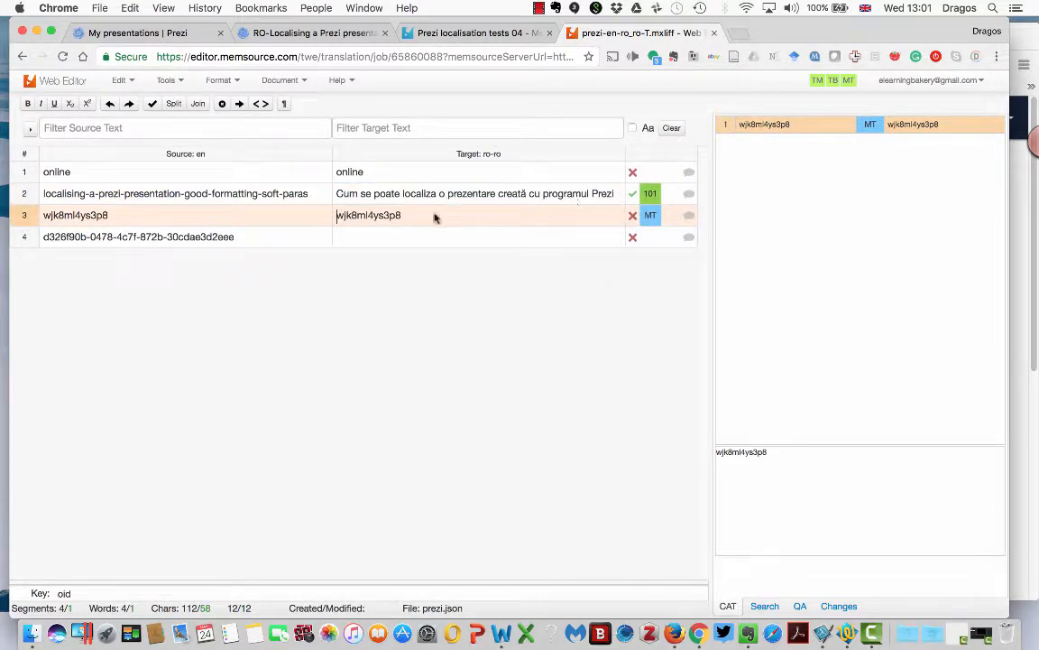
- Add the title's translation, confirm the remaining segments, and close the editor
left_click(479, 236)
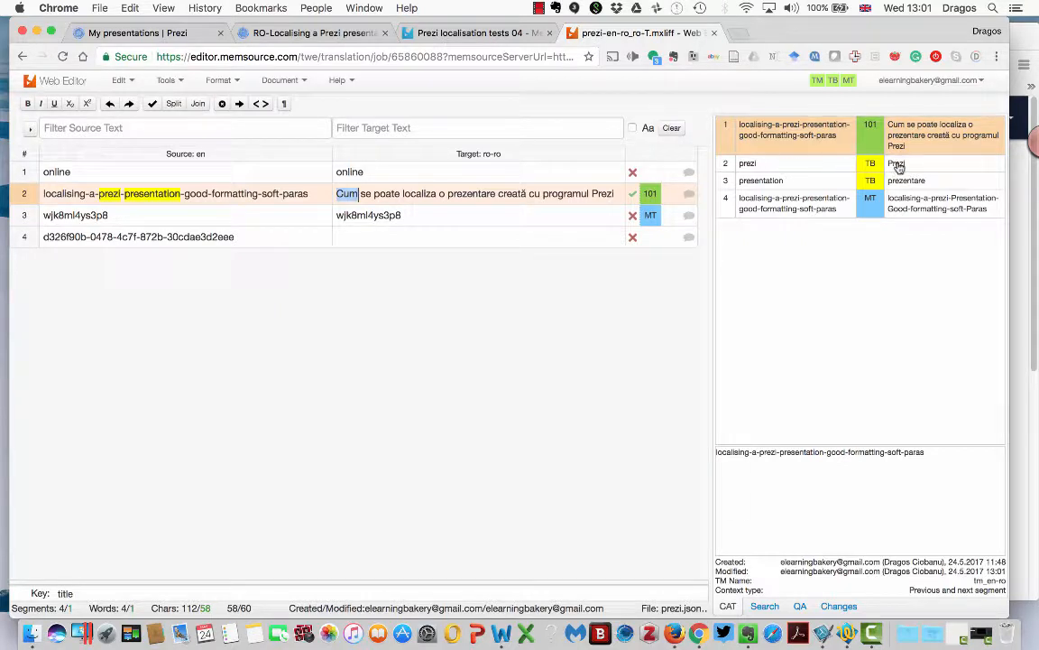
mouse_move(899, 181)
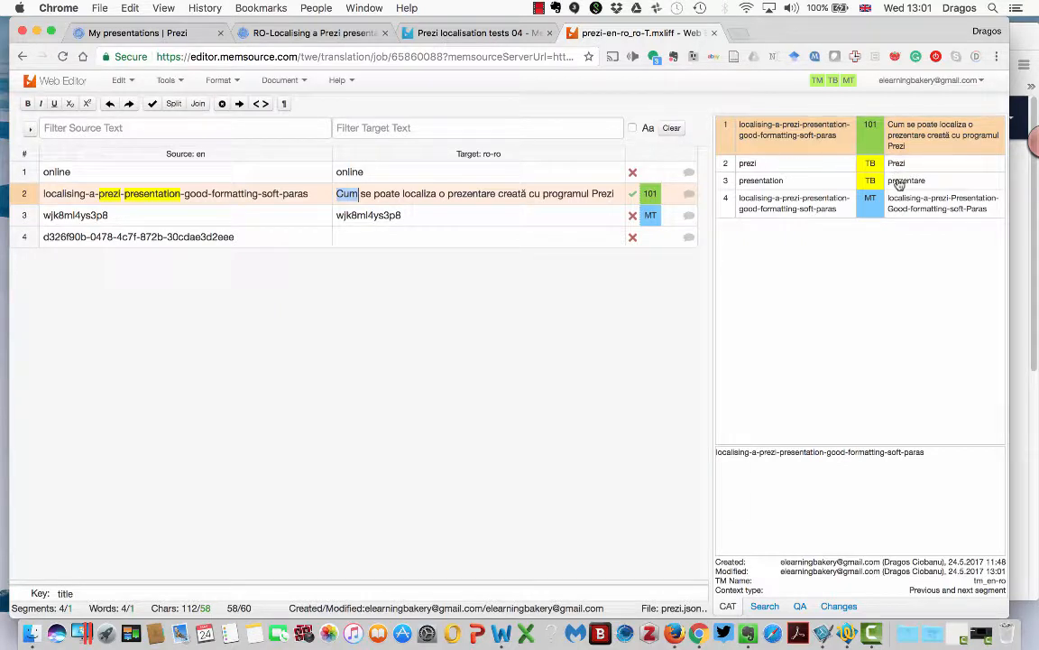
mouse_move(755, 167)
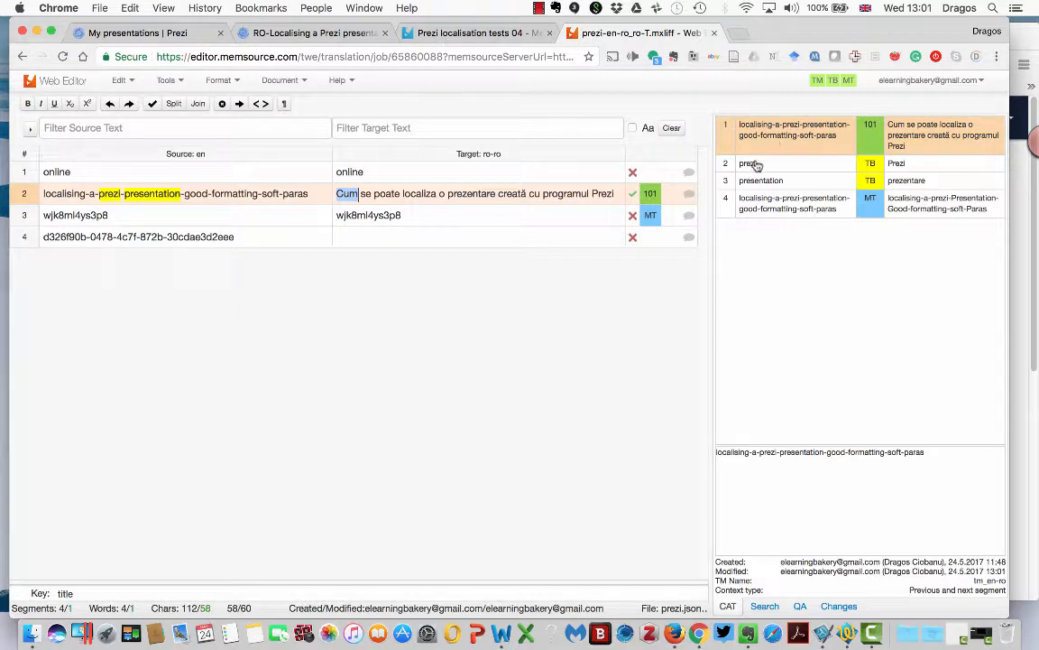
left_click(760, 179)
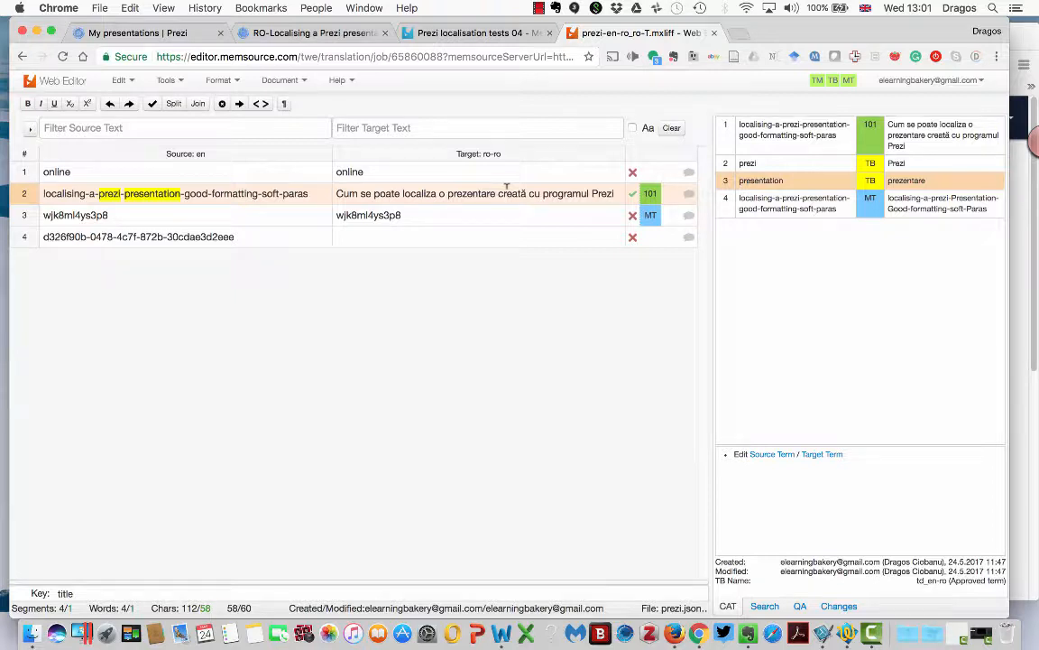
left_click(370, 215)
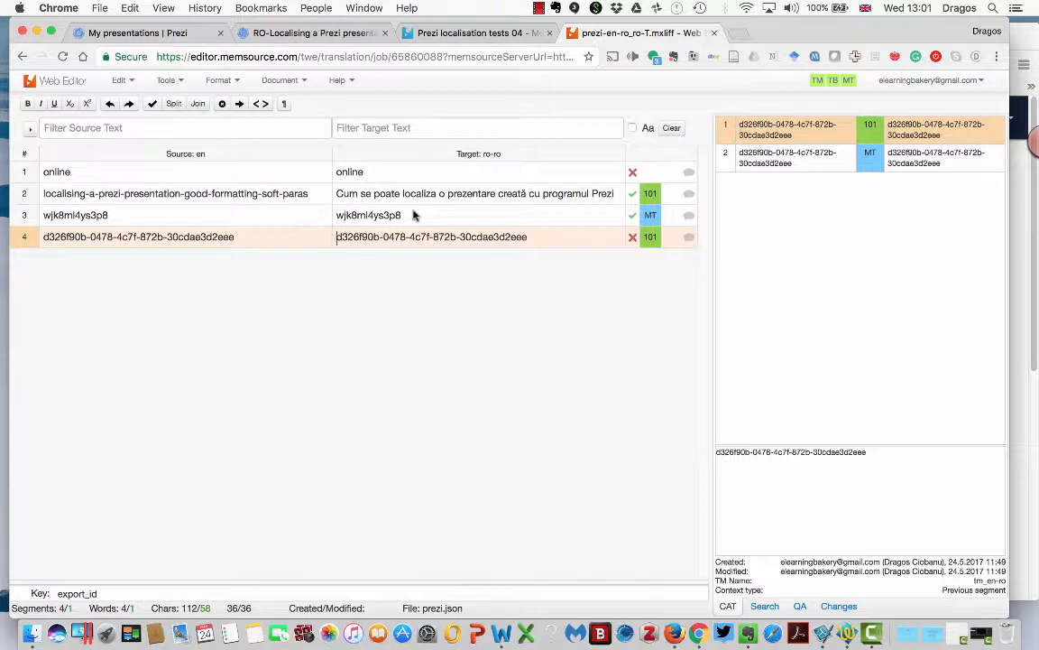
left_click(350, 171)
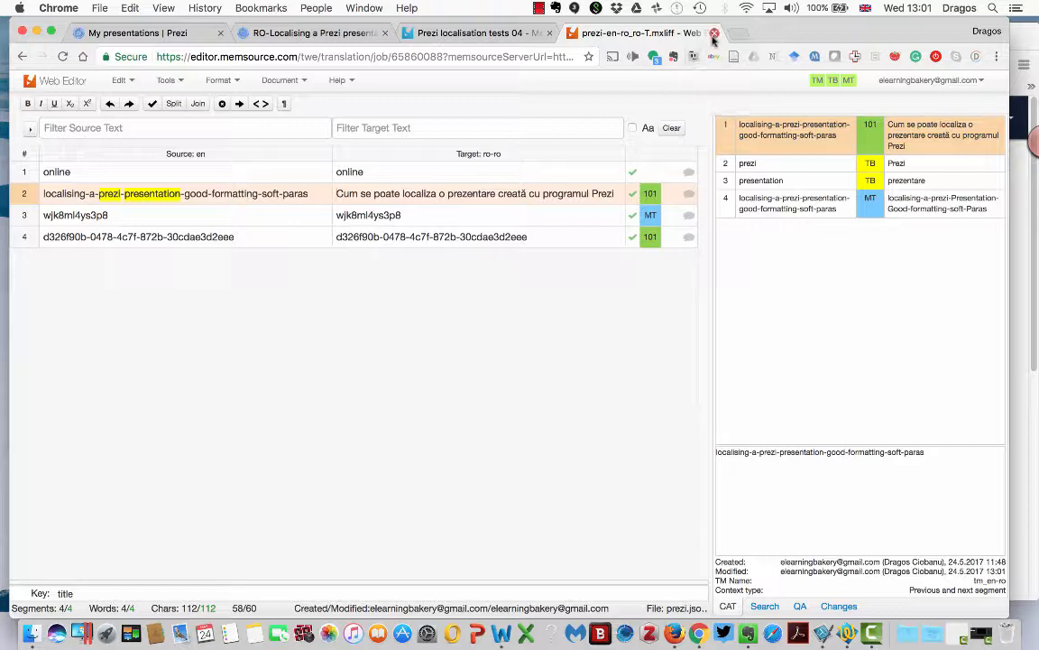
left_click(713, 34)
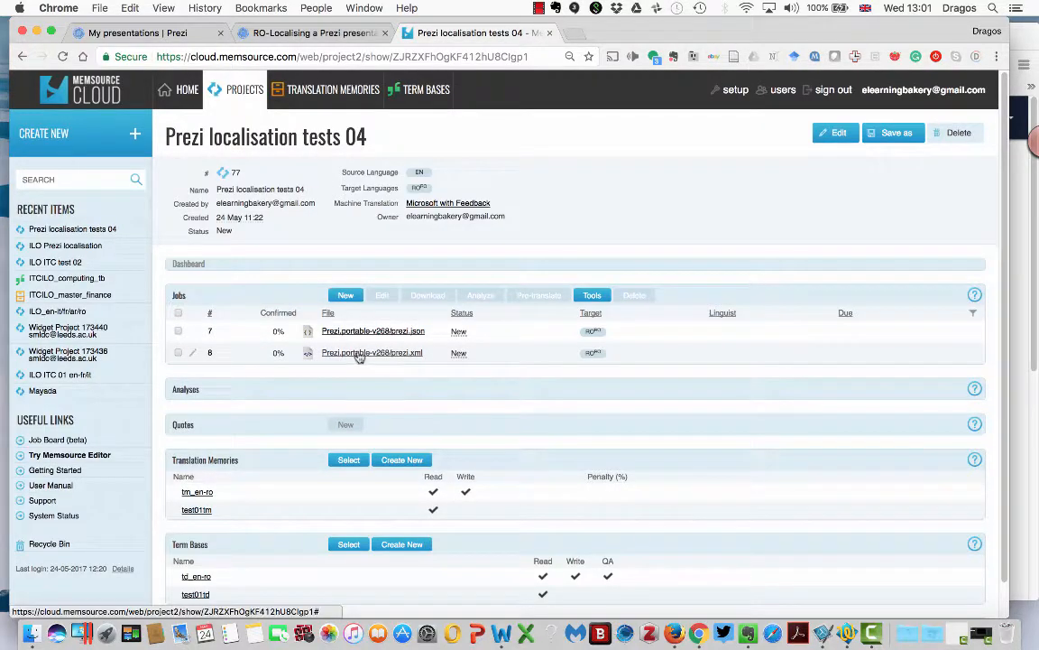
- Launch the prezi.xml job with its eight English segments in the Web Editor
left_click(373, 352)
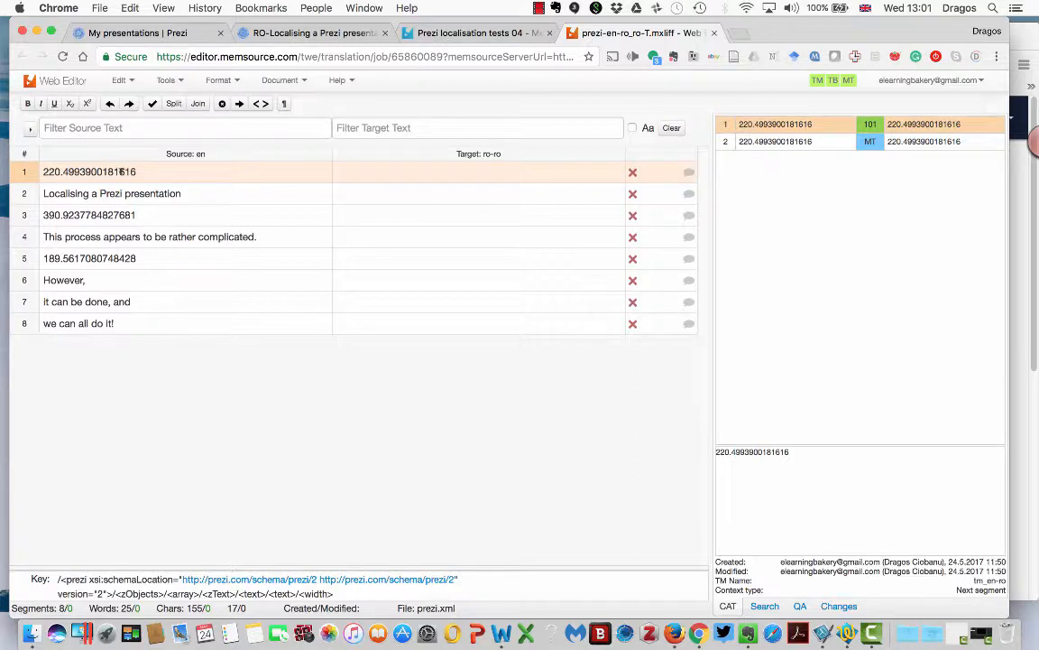
- Confirm segment 1 and reword segment 2 toward 'Cum se poate localiza o prezentare Prezi'
double_click(90, 171)
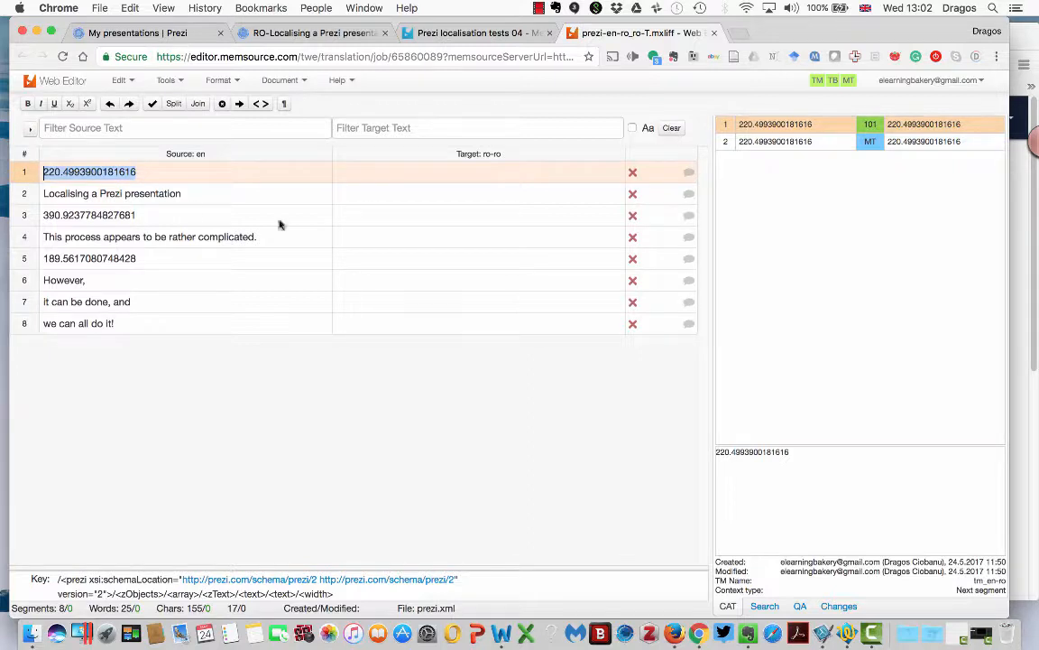
mouse_move(497, 252)
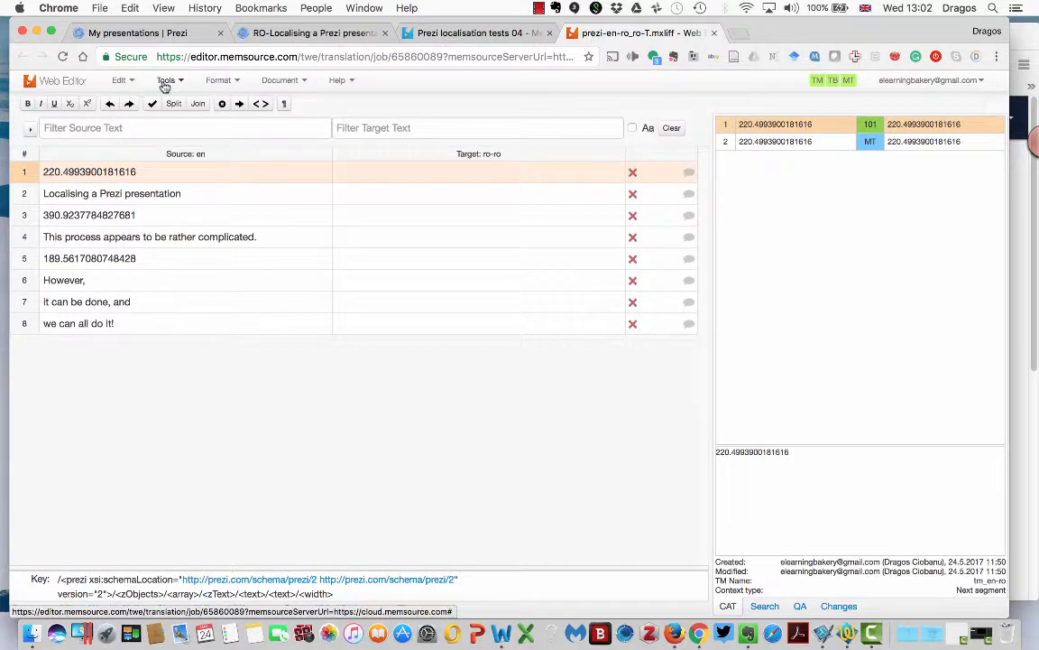
left_click(479, 171)
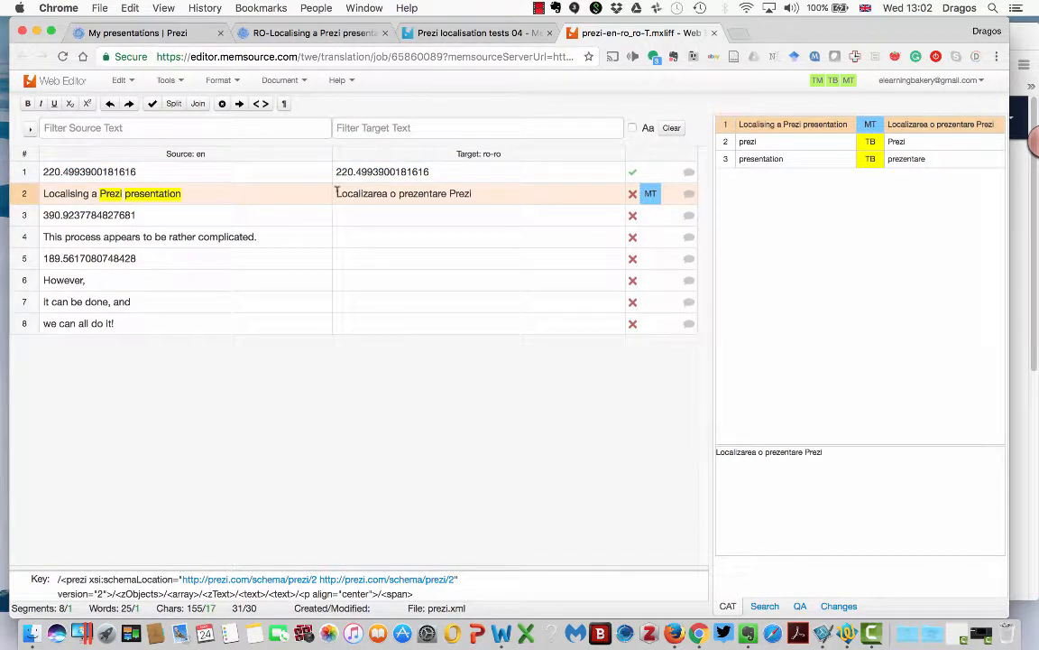
type("CU")
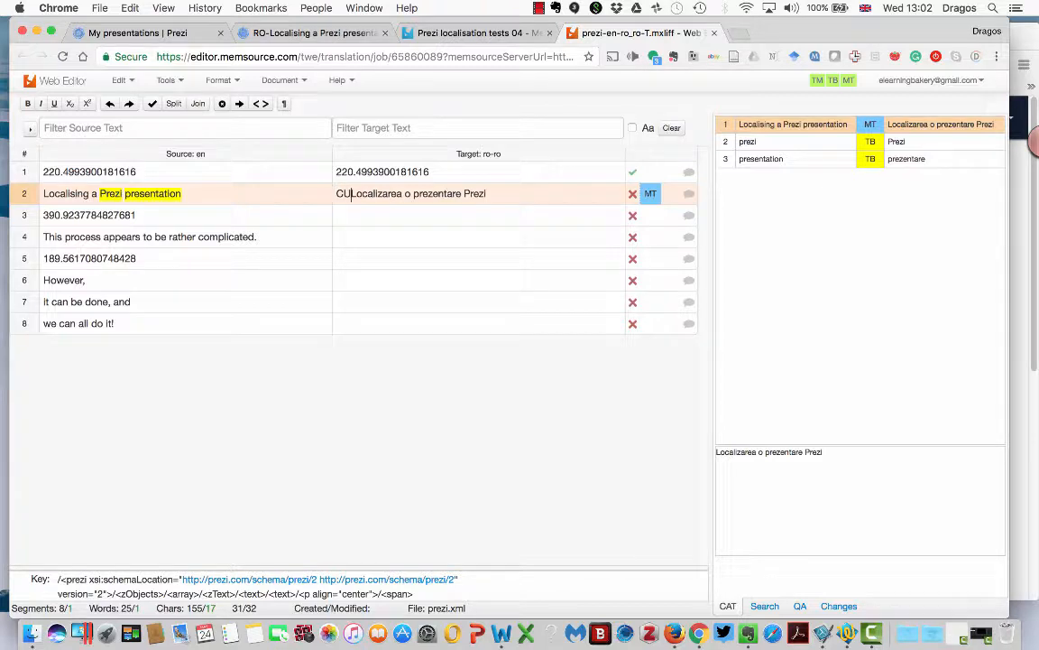
type("m")
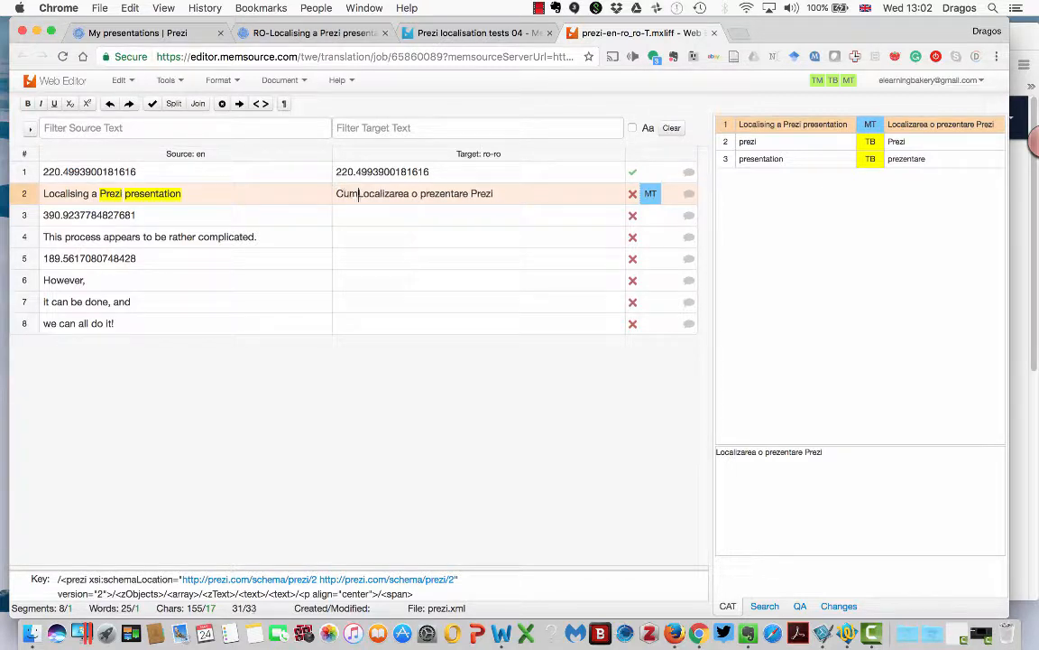
type("putem l")
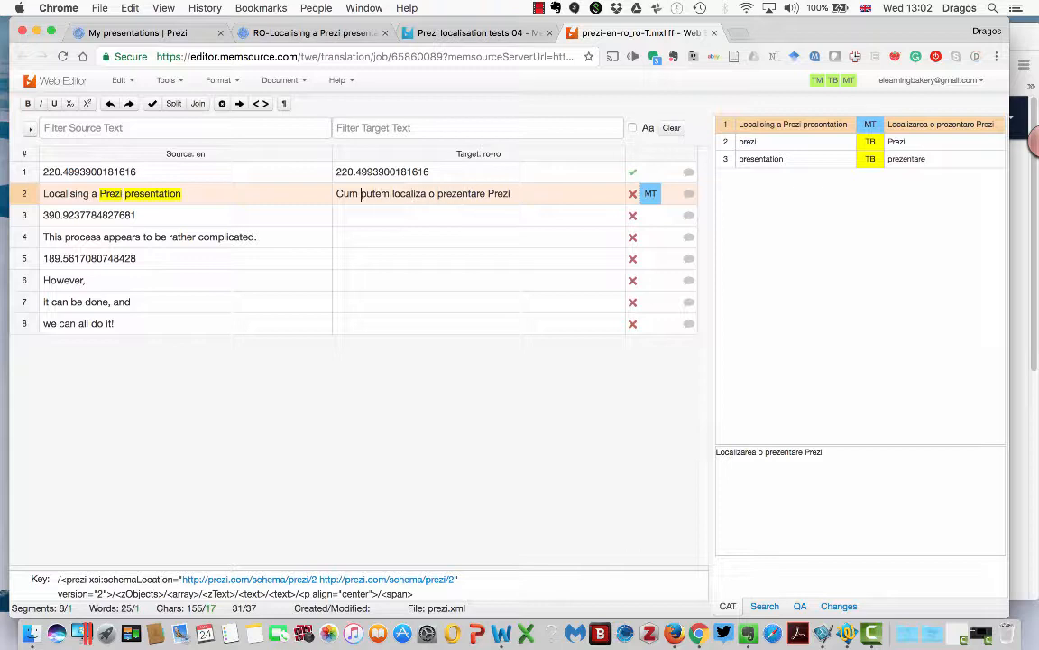
type("se")
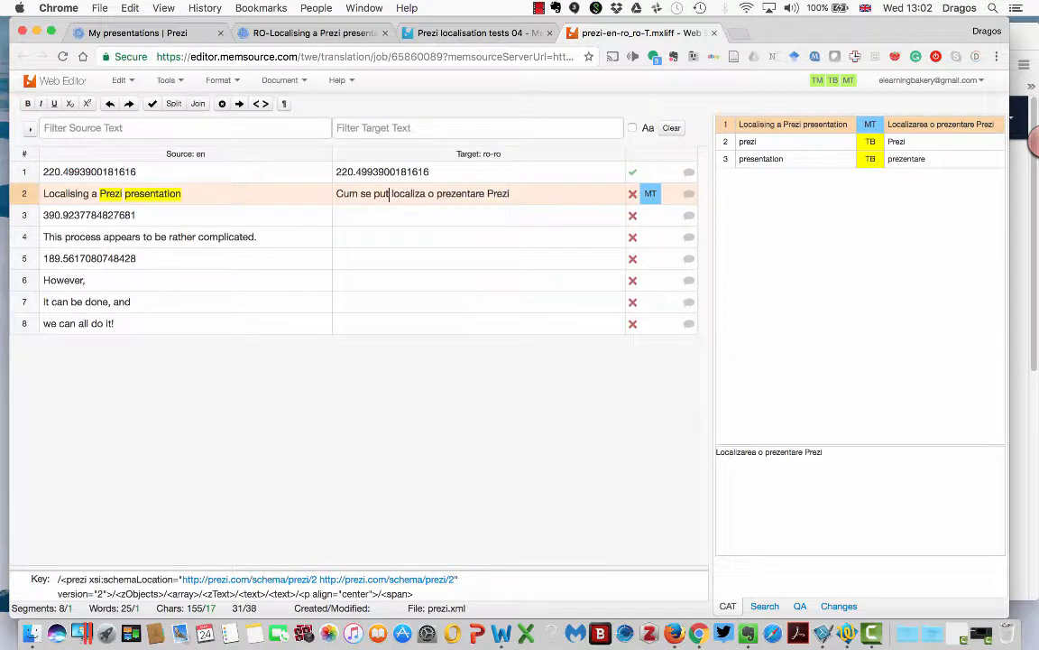
type("oate")
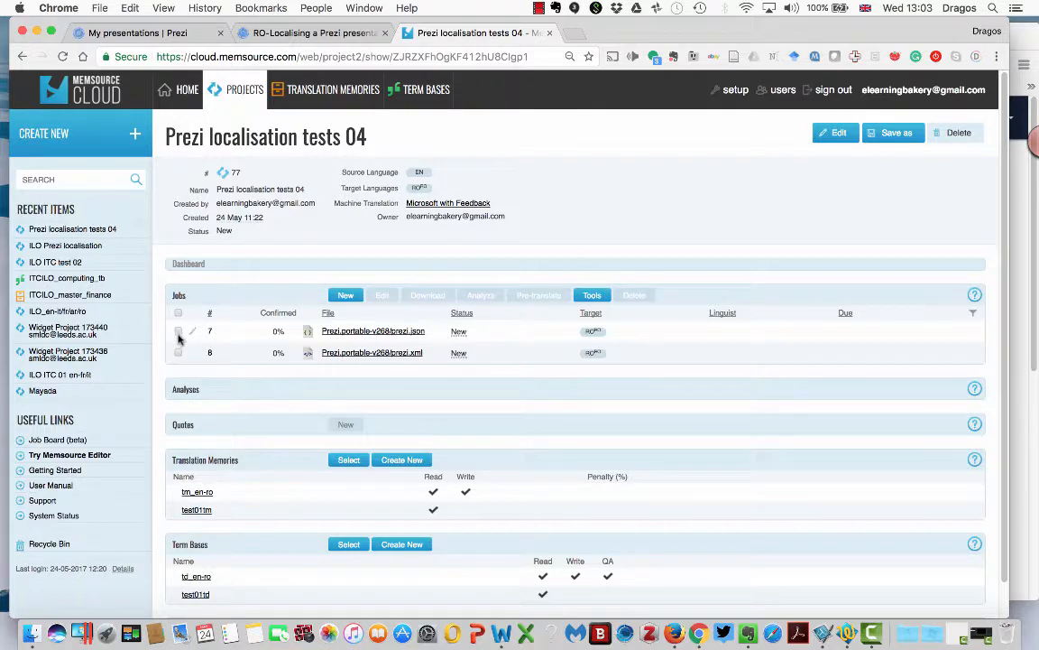
- Delete both Prezi jobs and re-import prezi.json and prezi.xml from the Desktop Prezi folder
left_click(177, 312)
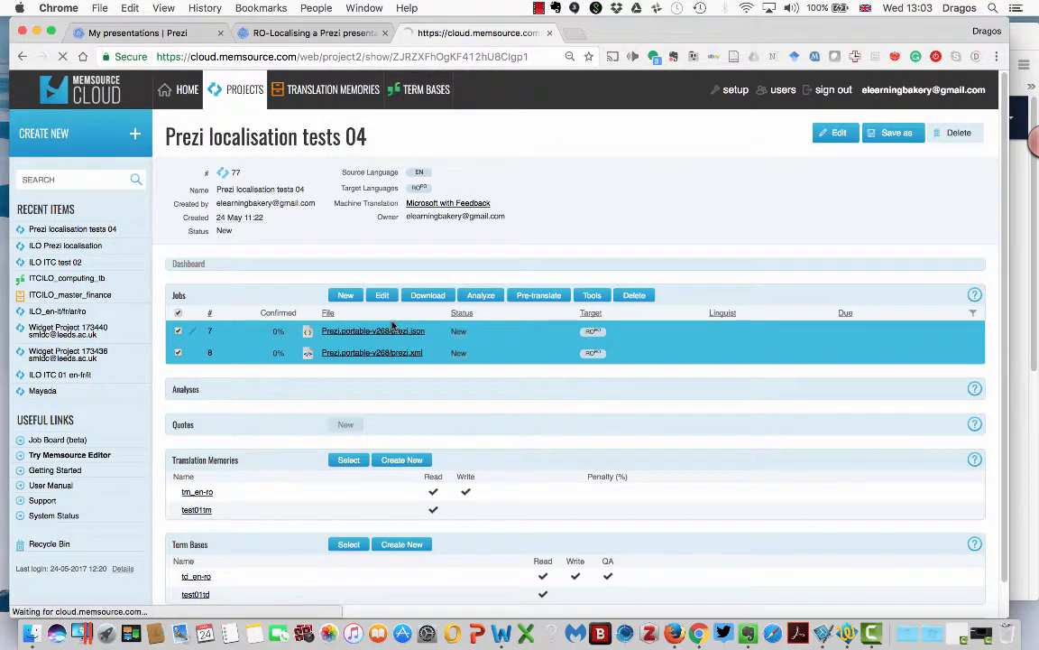
left_click(345, 268)
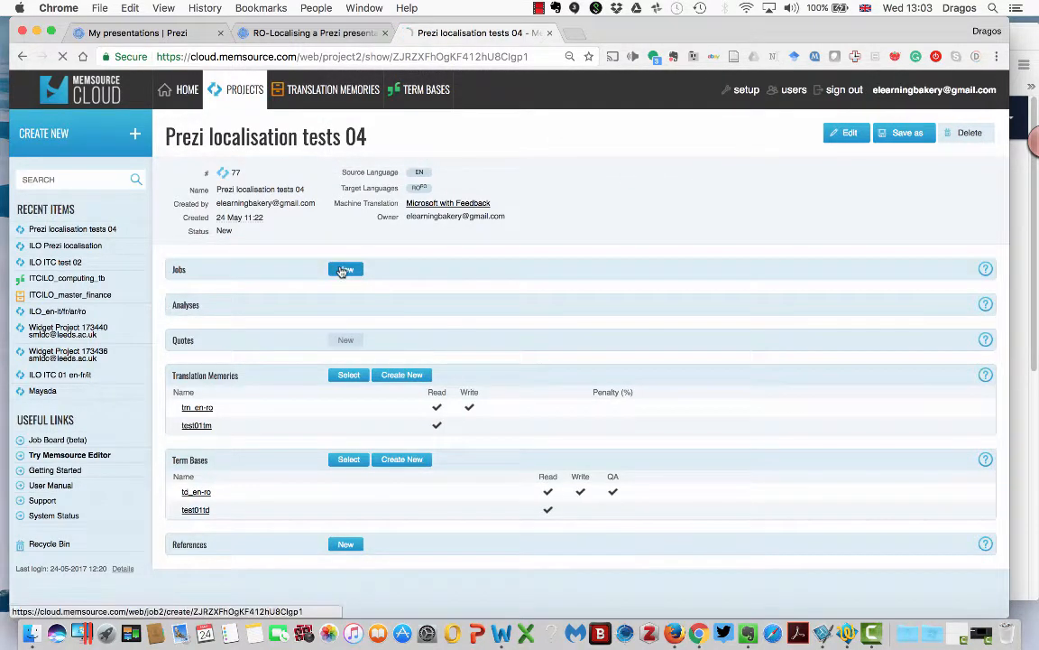
left_click(345, 268)
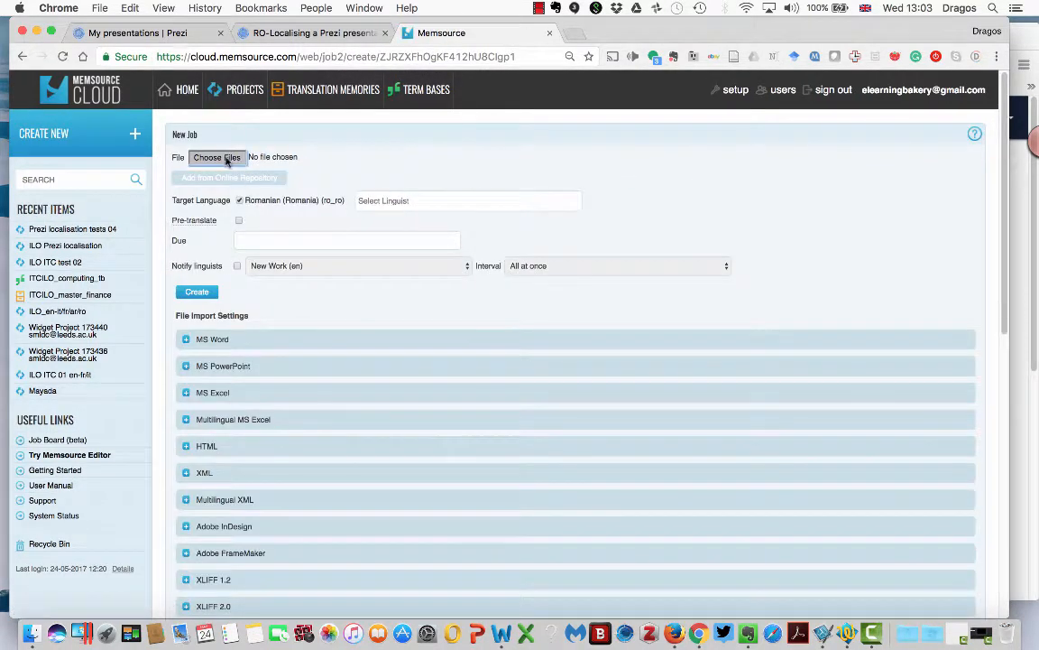
left_click(217, 157)
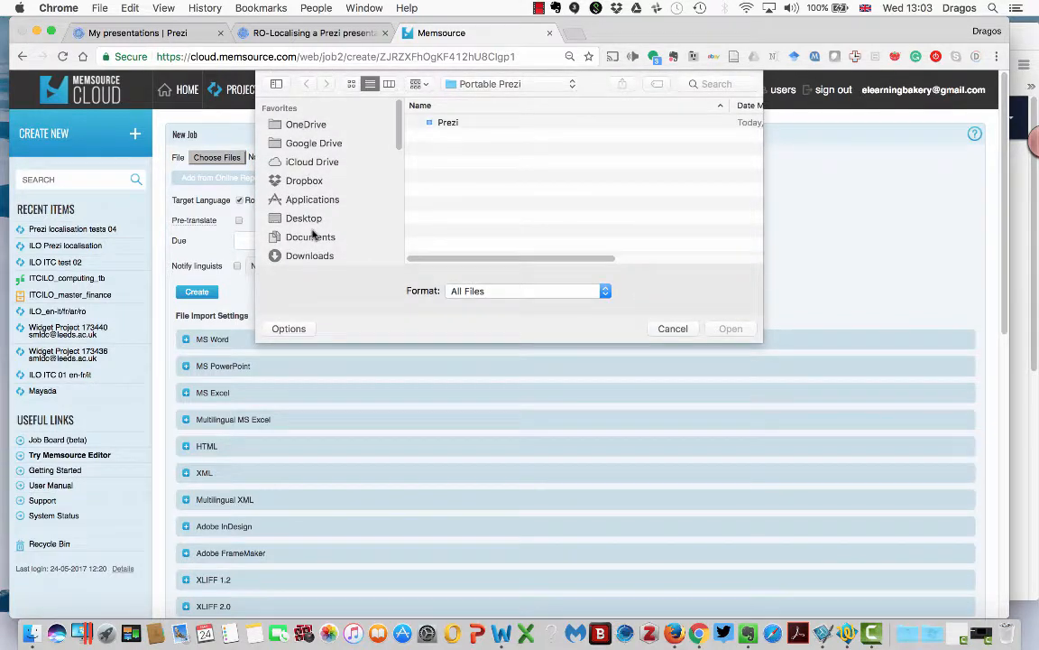
left_click(304, 217)
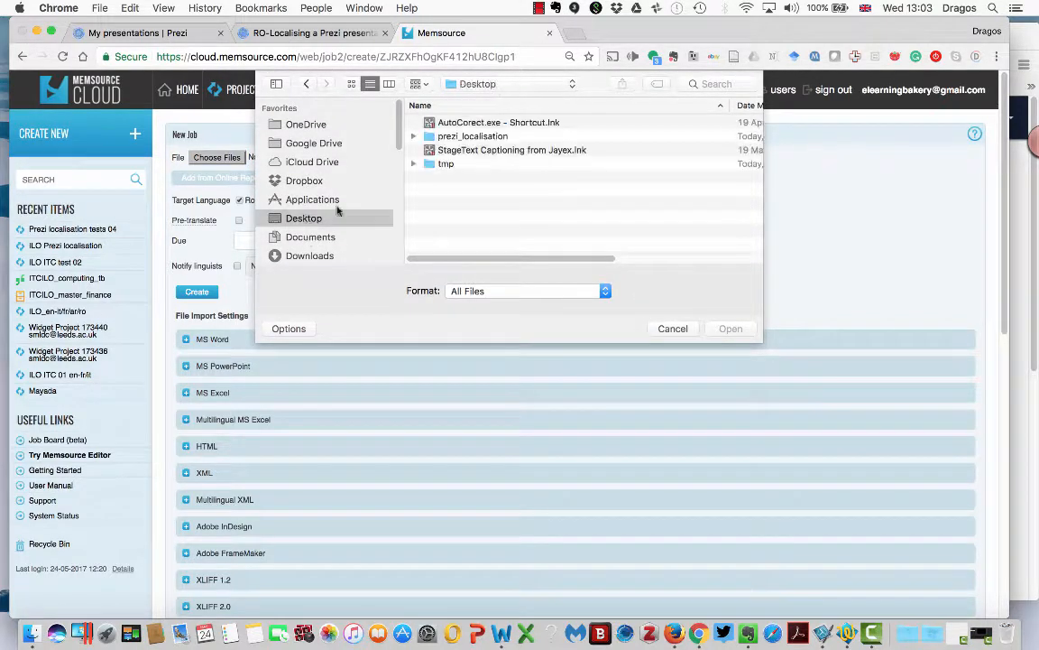
double_click(472, 136)
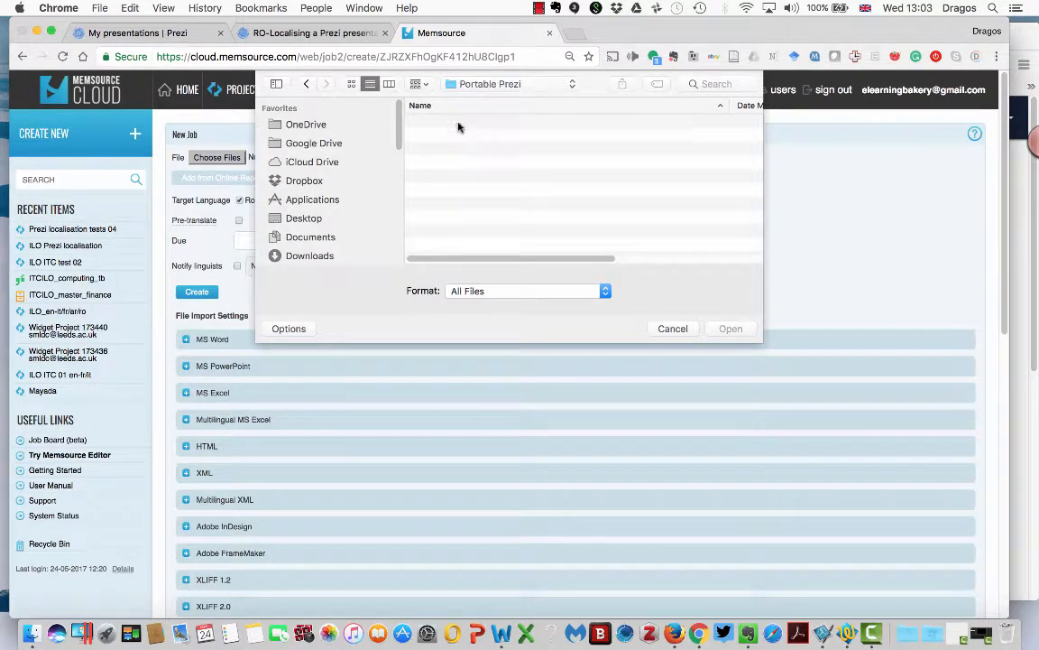
left_click(672, 328)
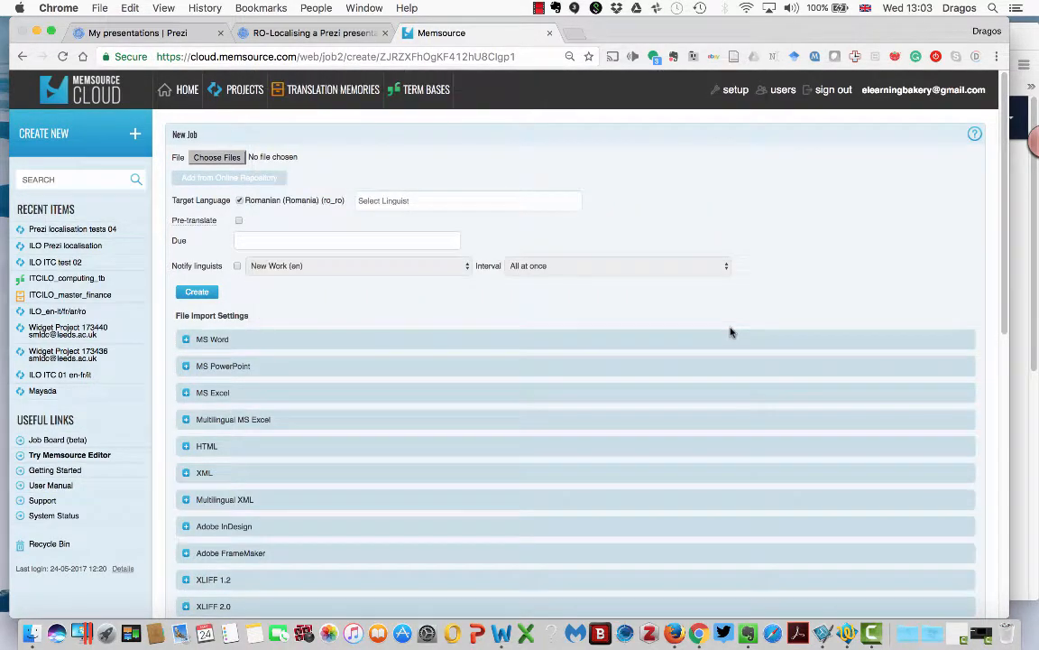
left_click(216, 156)
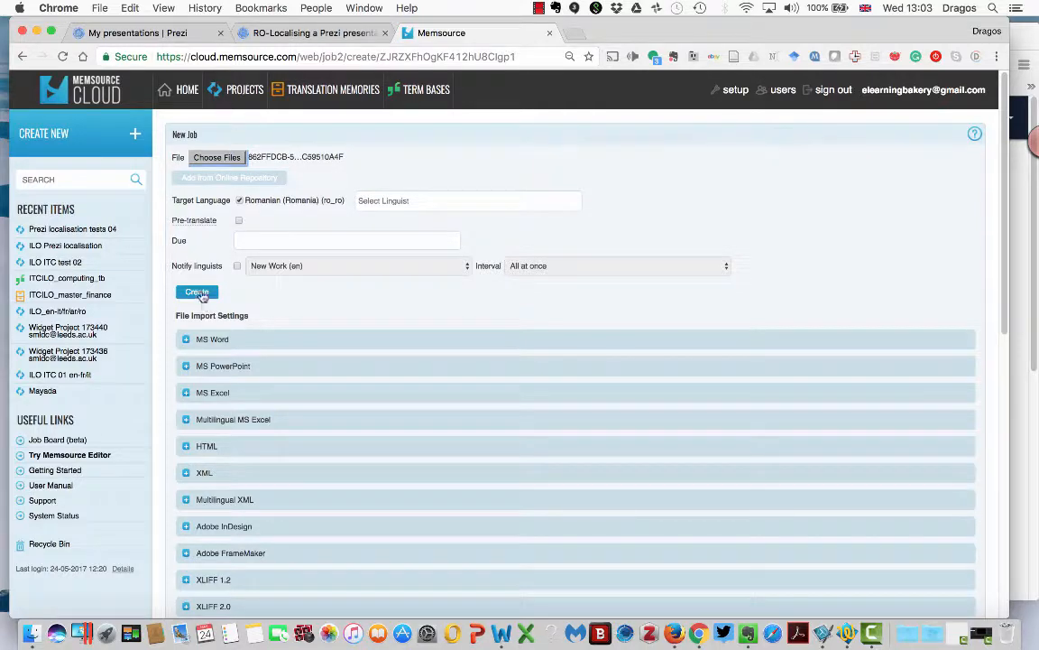
left_click(197, 291)
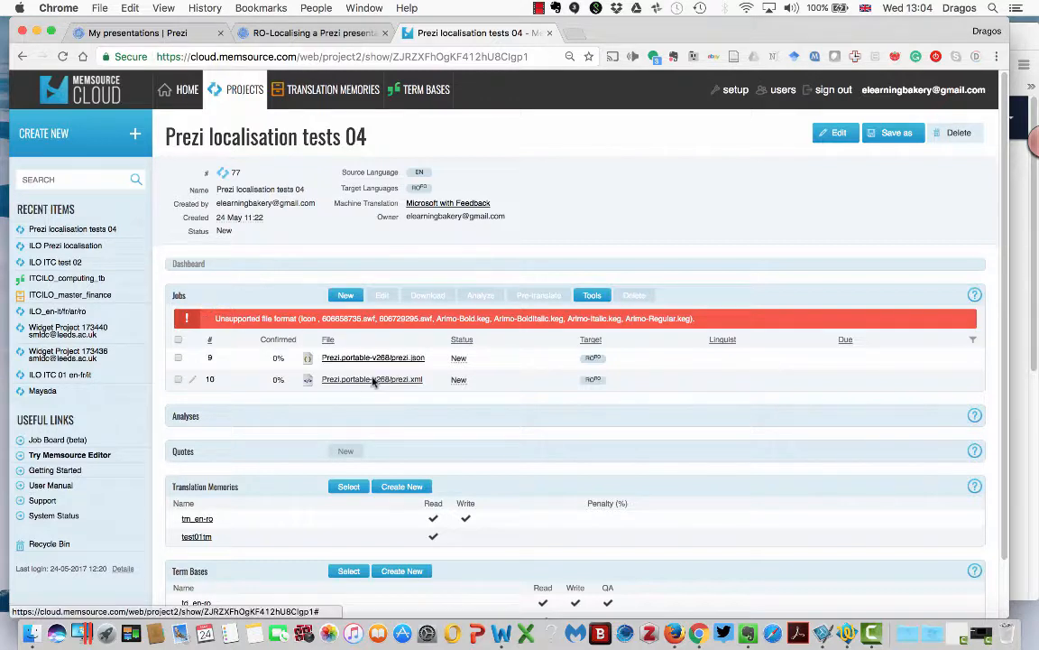
- Open the new prezi.xml job 10 in the Web Editor
left_click(371, 378)
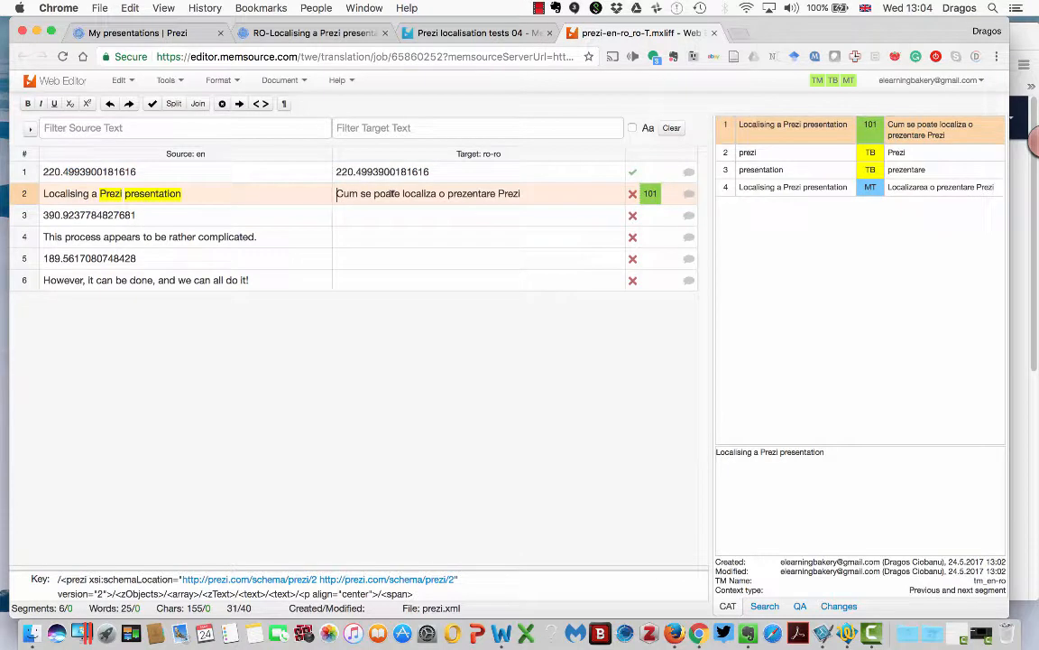
- Confirm the six Romanian translations, changing 'toate' to 'toți' in segment 6
left_click(428, 193)
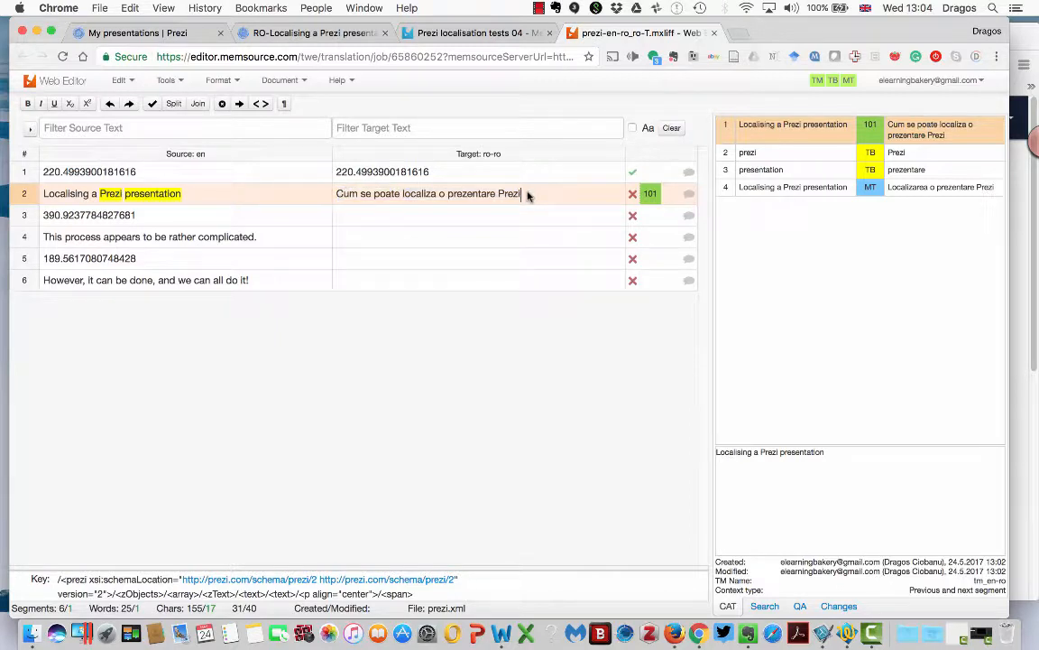
mouse_move(539, 199)
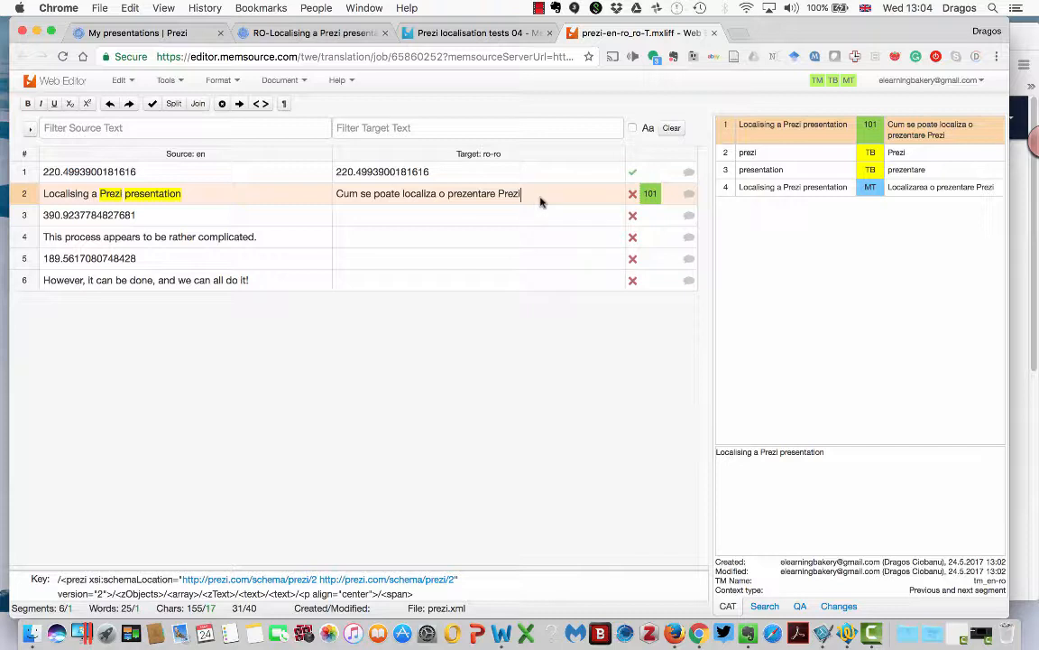
left_click(817, 80)
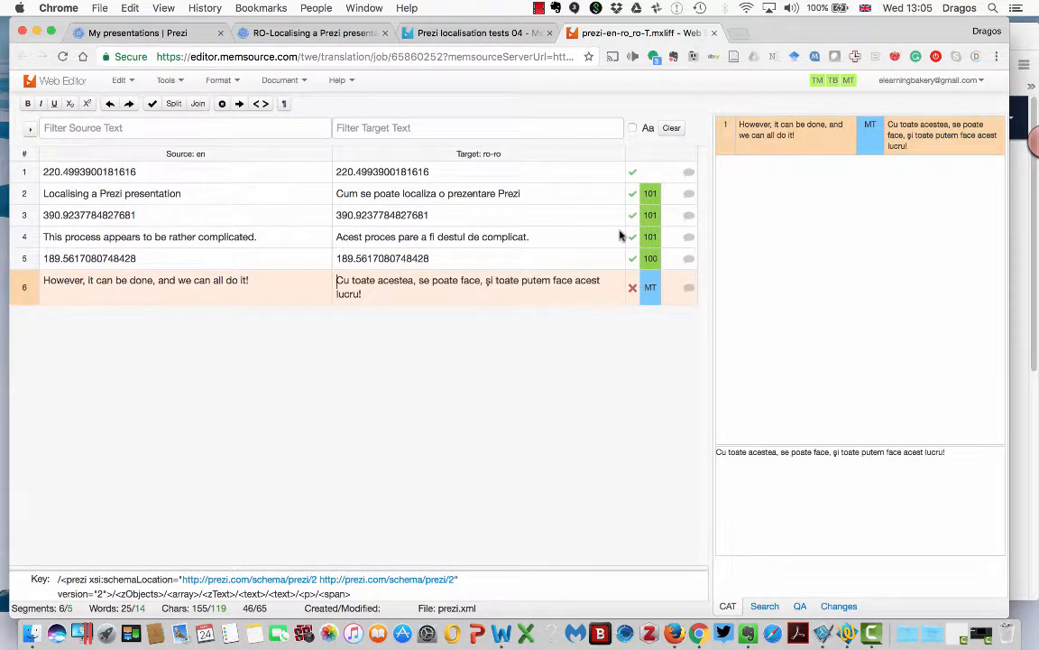
double_click(507, 279)
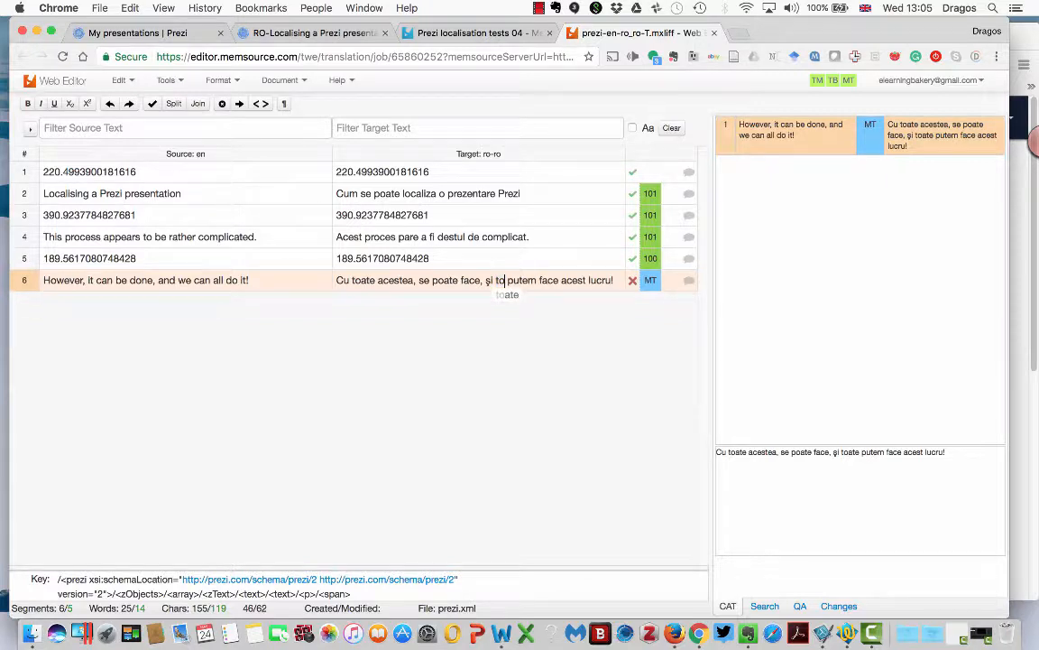
left_click(865, 7)
type("ți")
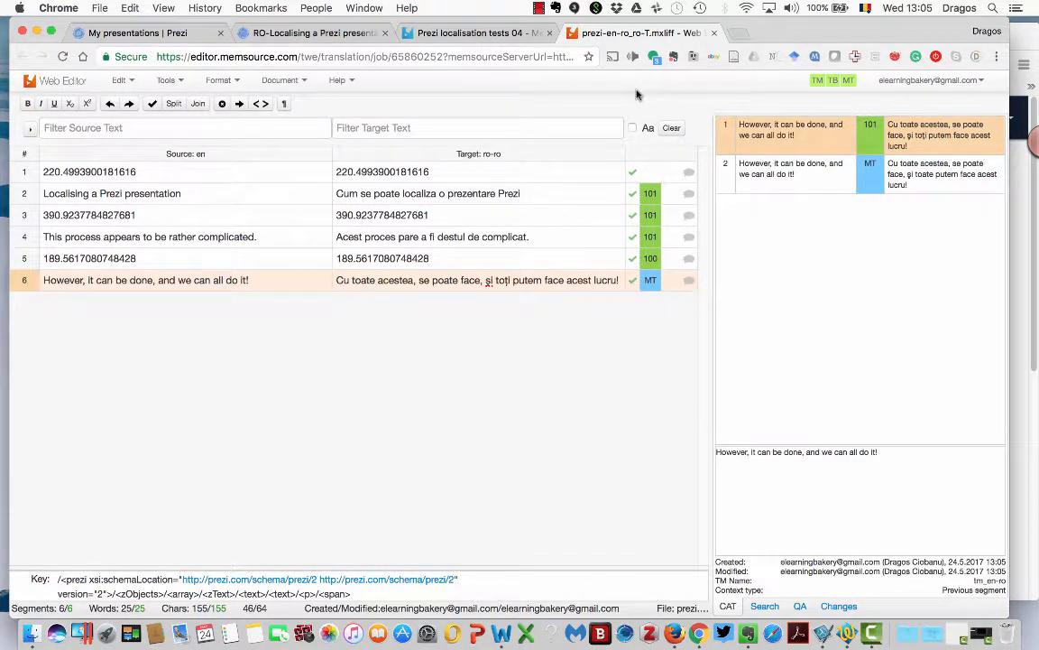
mouse_move(428, 457)
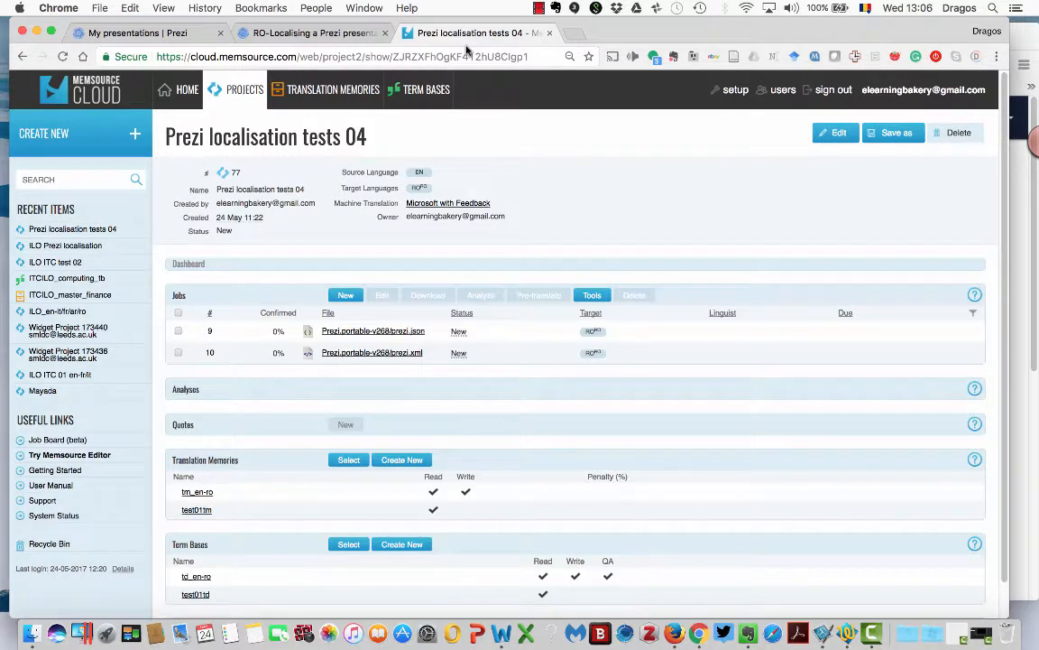
mouse_move(128, 106)
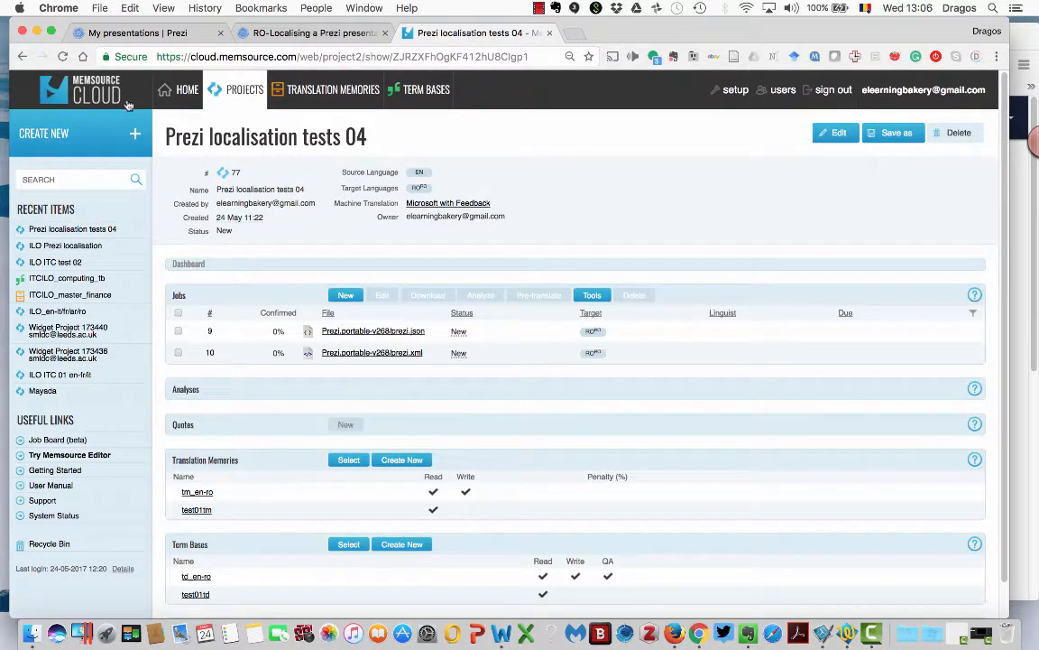
mouse_move(628, 143)
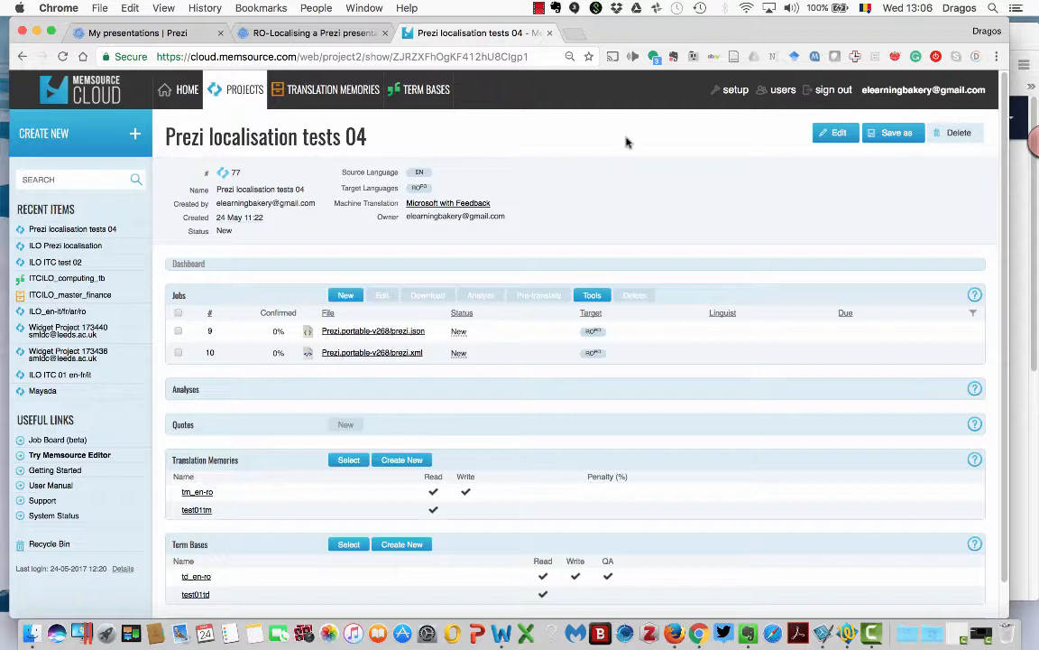
mouse_move(420, 270)
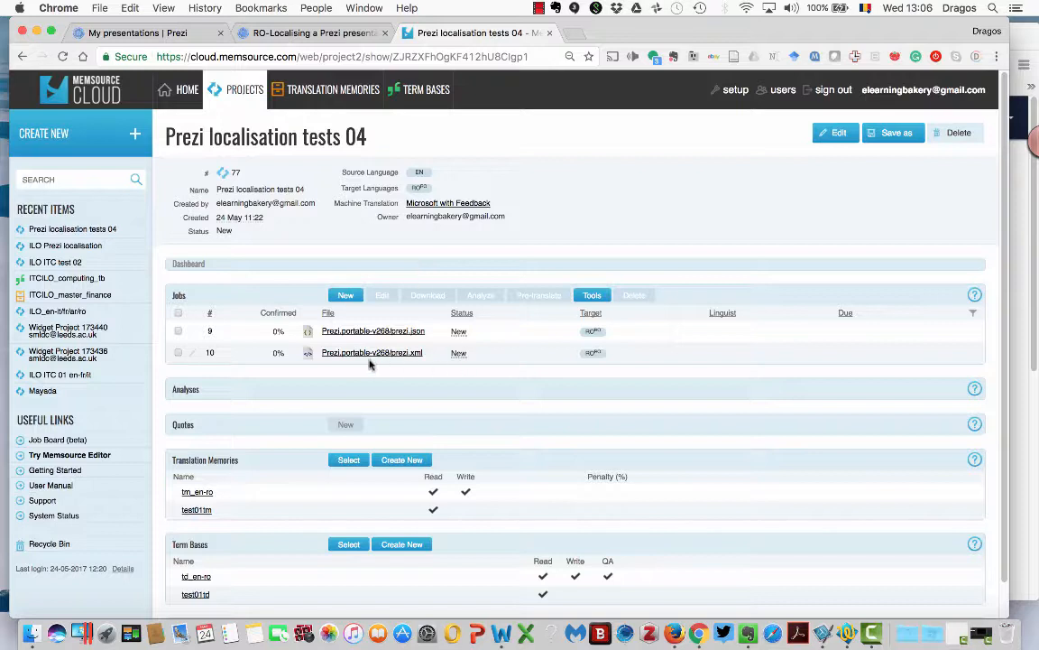
- Export the prezi.xml job as a bilingual DOCX and open it in Word
left_click(178, 353)
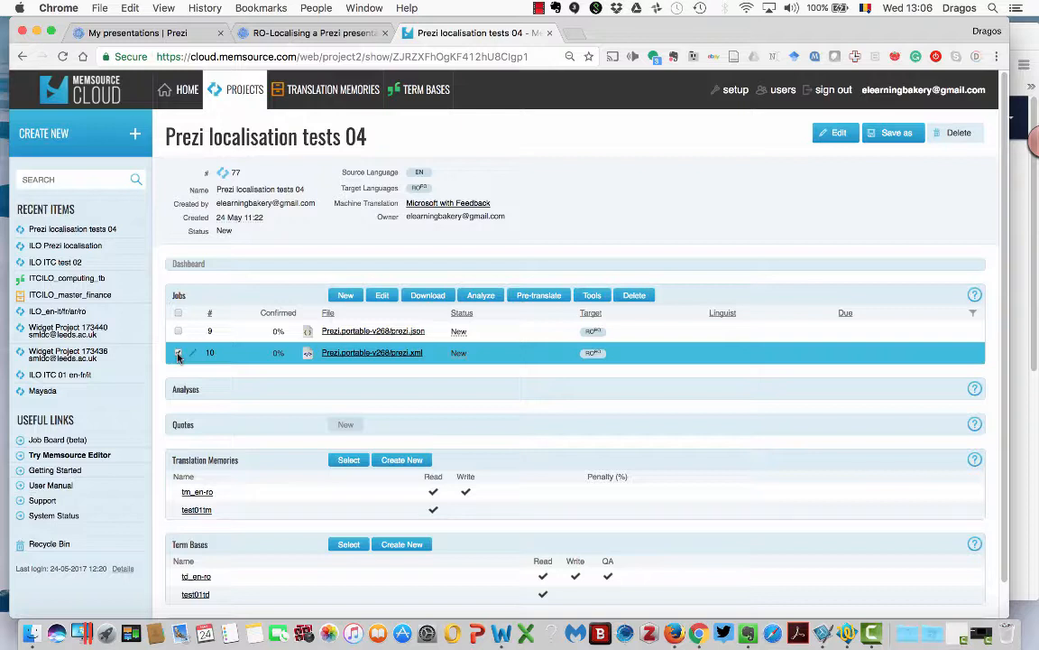
left_click(427, 295)
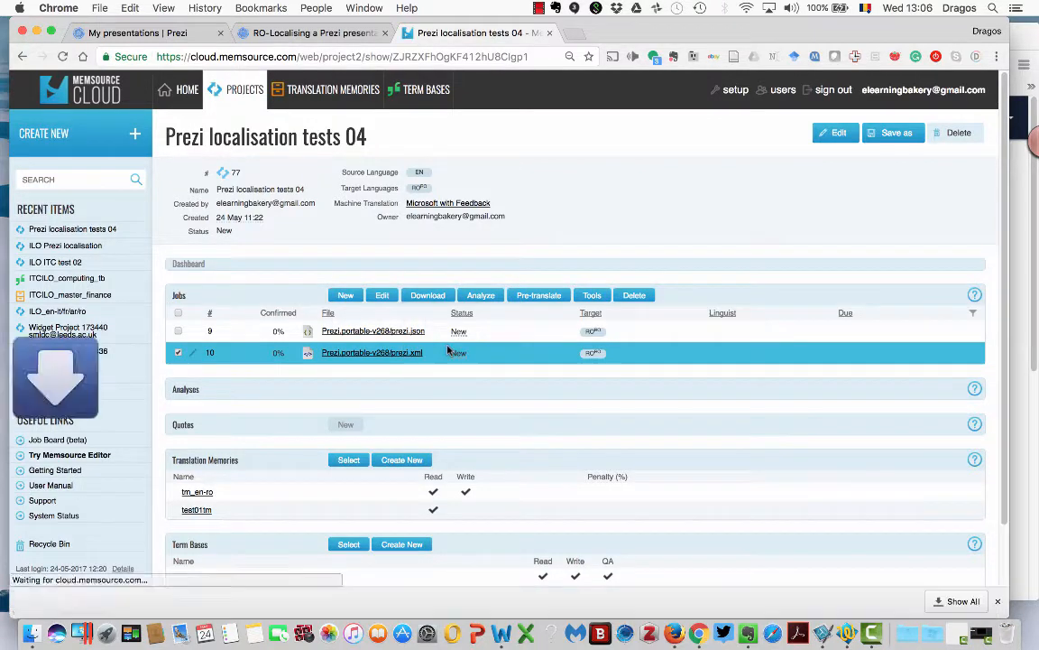
left_click(428, 295)
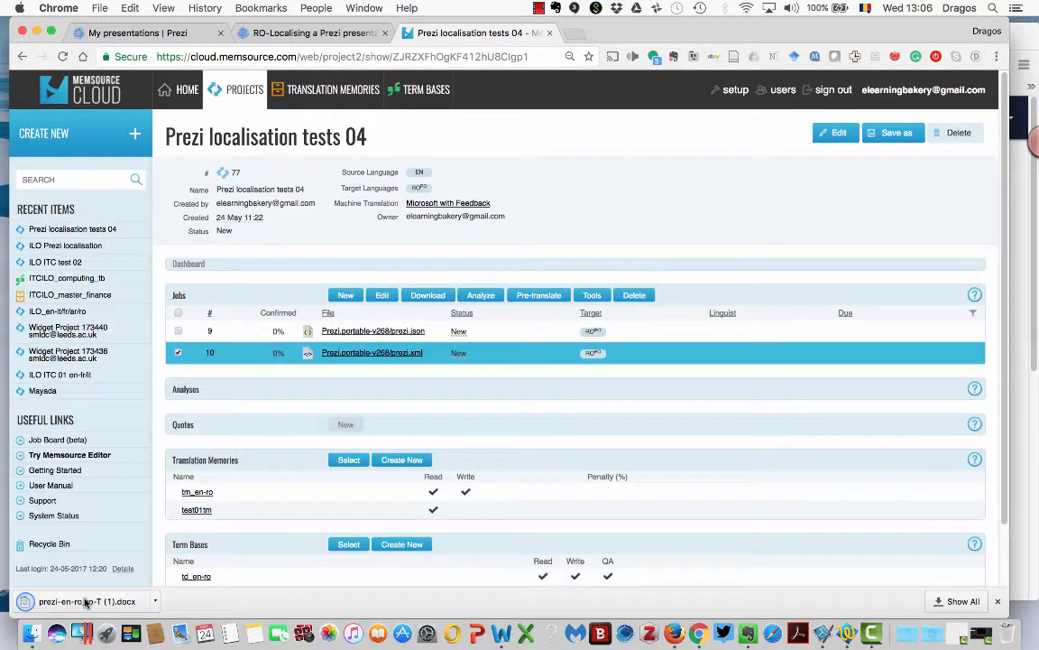
left_click(86, 601)
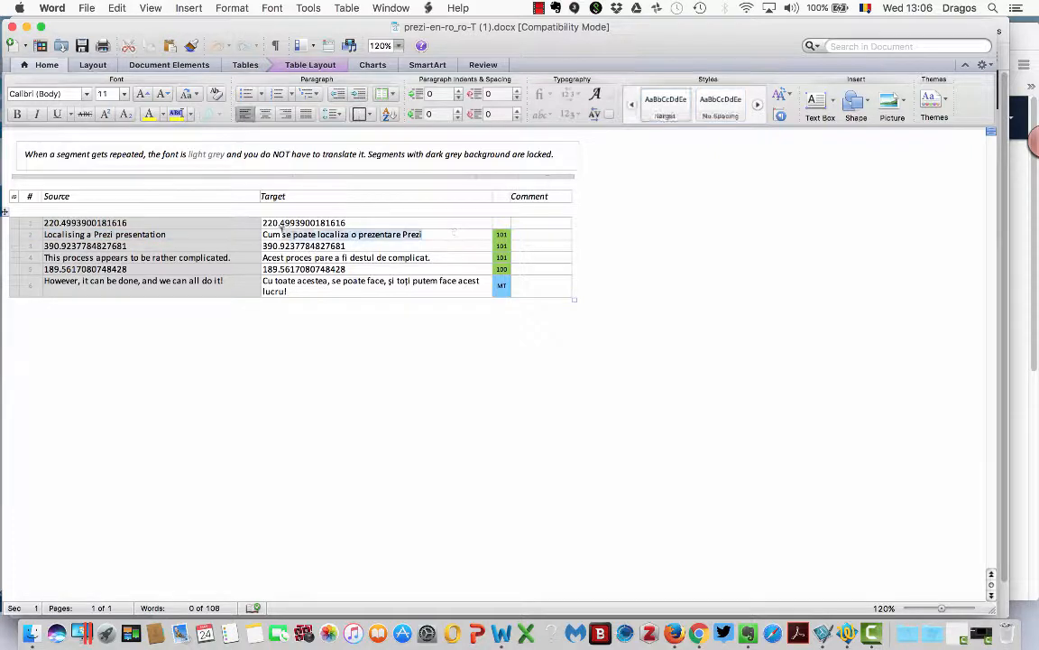
- Open the Prezi presentation for editing and copy the Romanian title 'Cum se poate localiza o prezentare Prezi'
triple_click(341, 234)
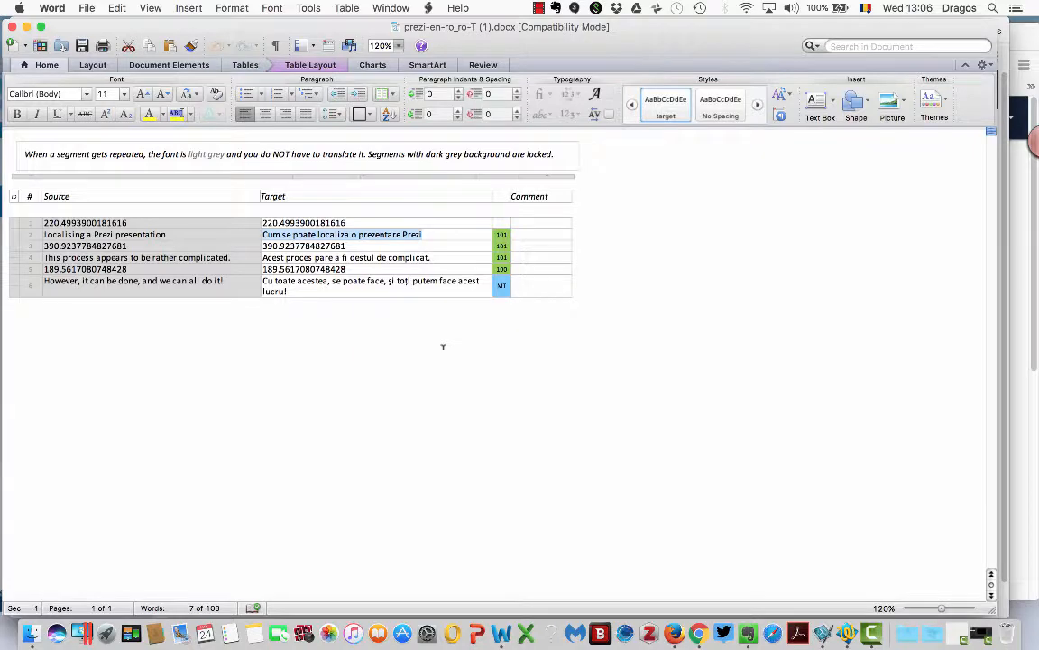
mouse_move(685, 620)
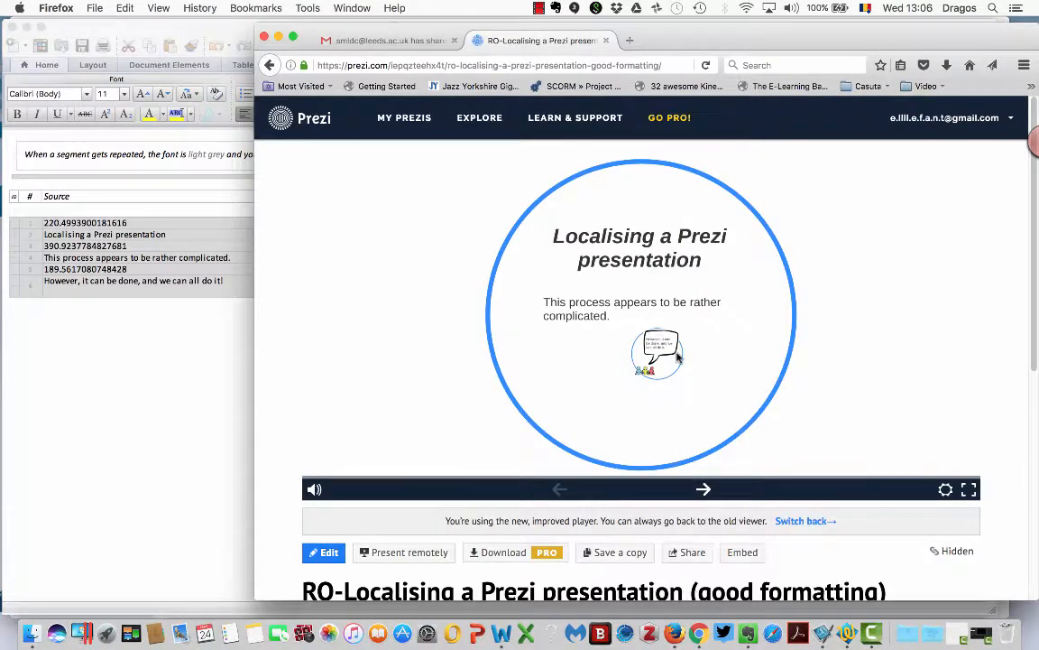
mouse_move(437, 232)
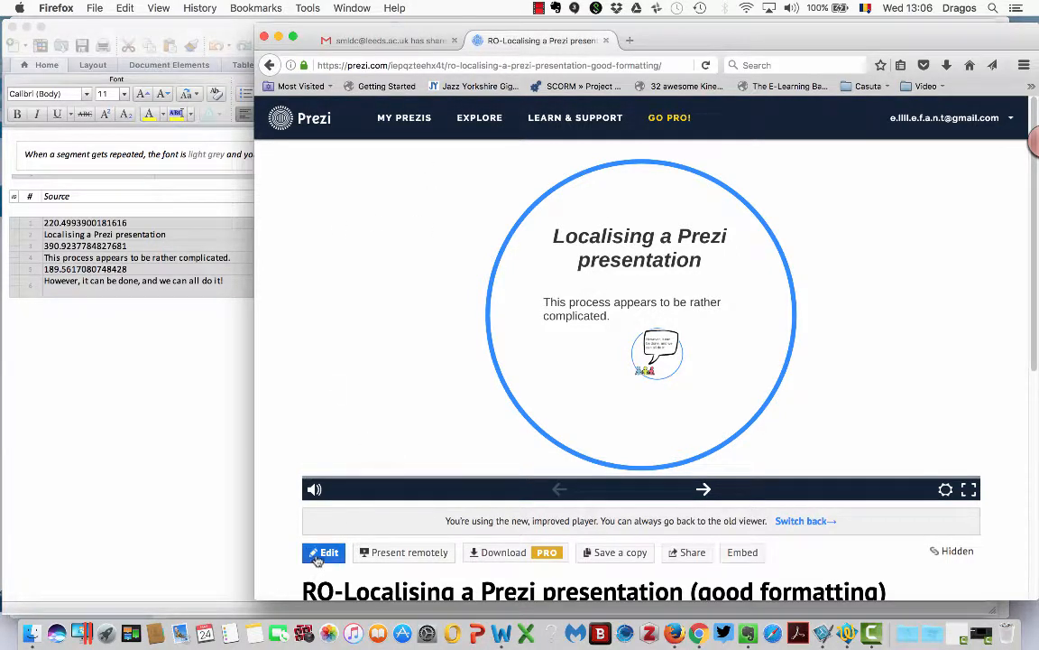
left_click(323, 552)
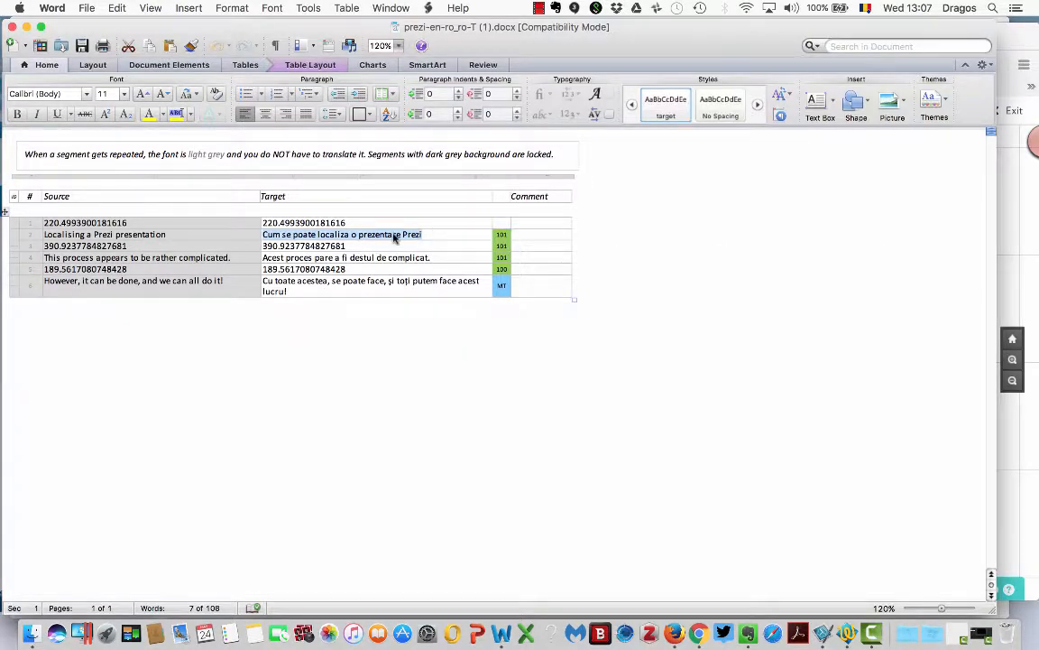
right_click(393, 235)
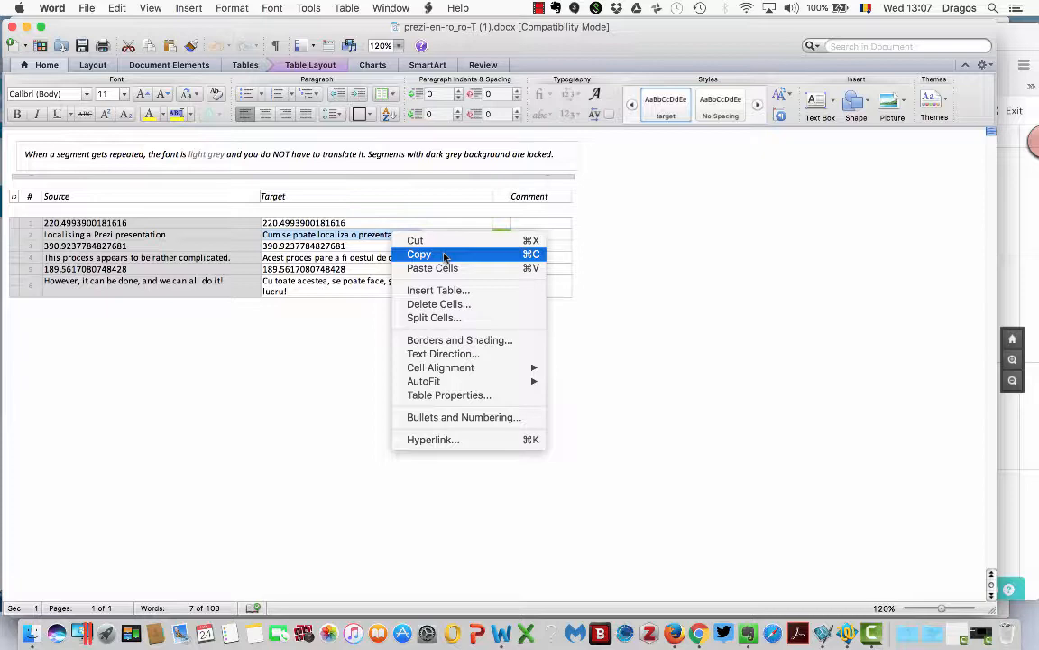
left_click(419, 253)
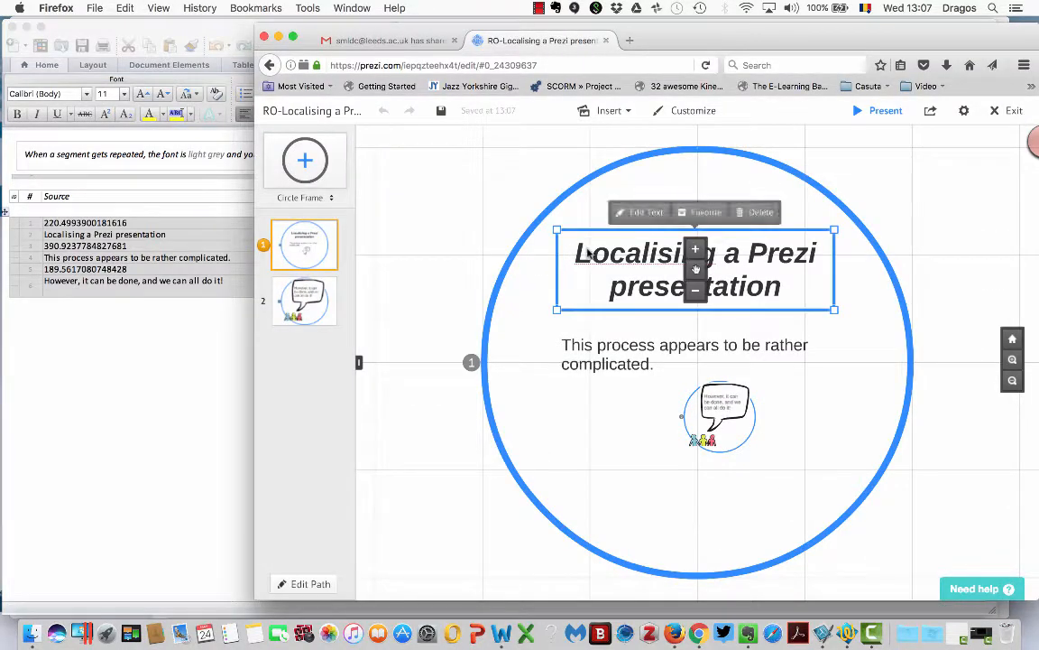
- Replace the opening title with 'Cum se poate localiza o prezentare Prezi', fitted onto two lines
double_click(695, 269)
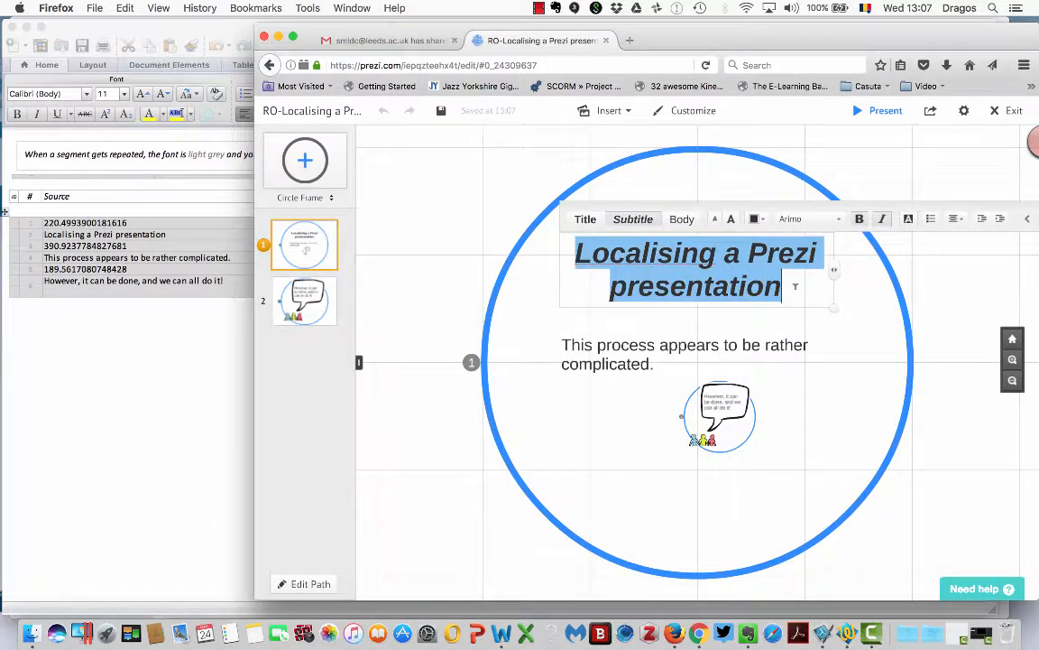
type("Cum se poate localiza o prezentare Prezi")
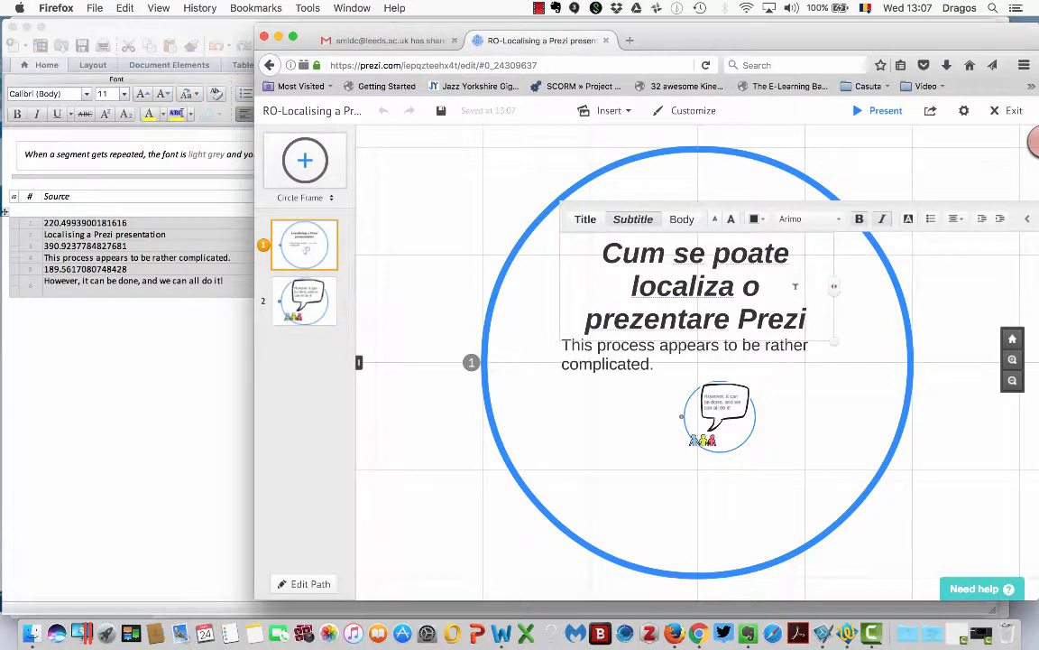
left_click(832, 250)
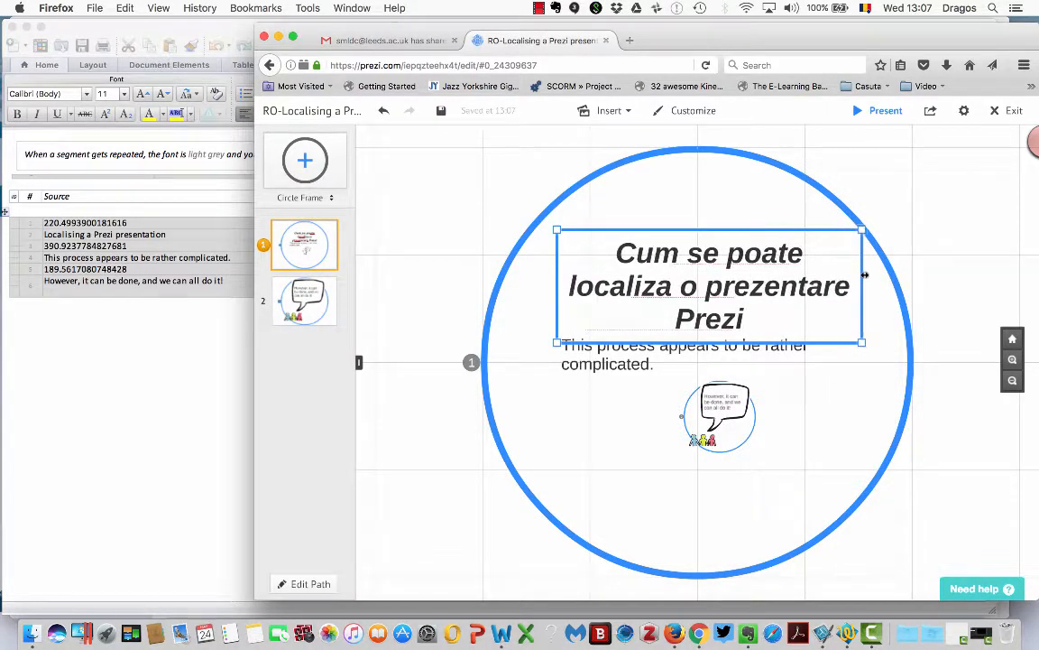
left_click(708, 284)
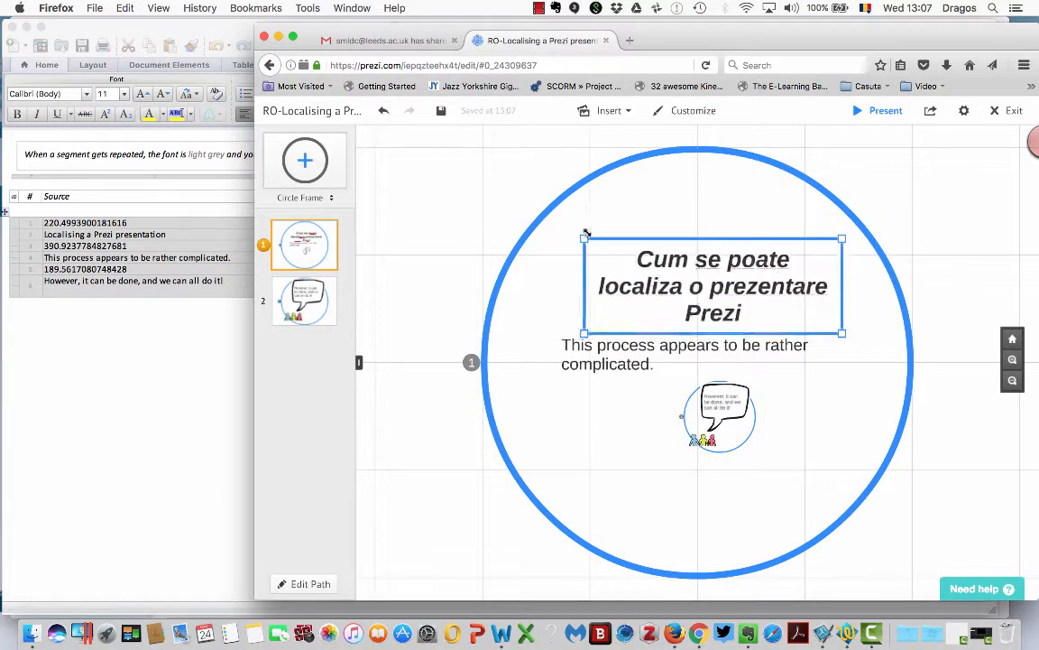
left_click(713, 286)
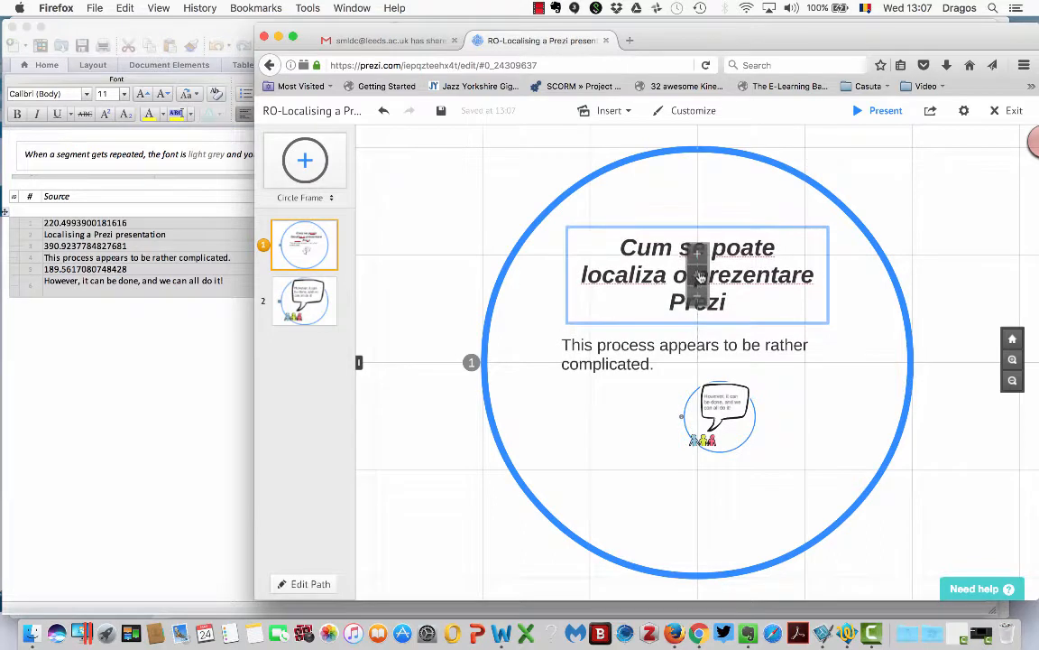
left_click(697, 274)
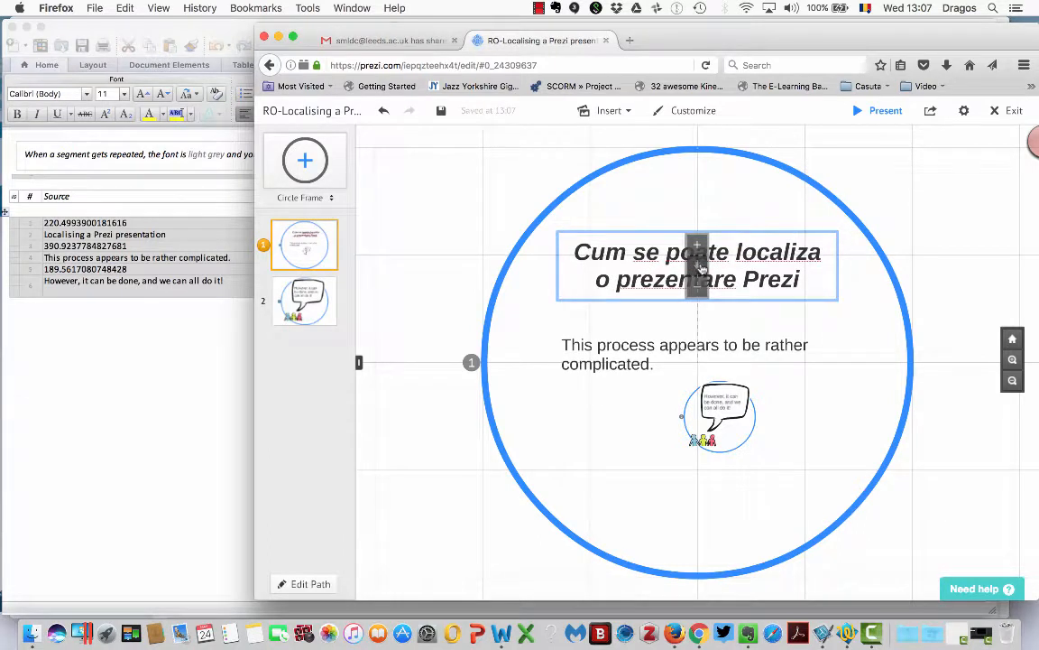
left_click(697, 265)
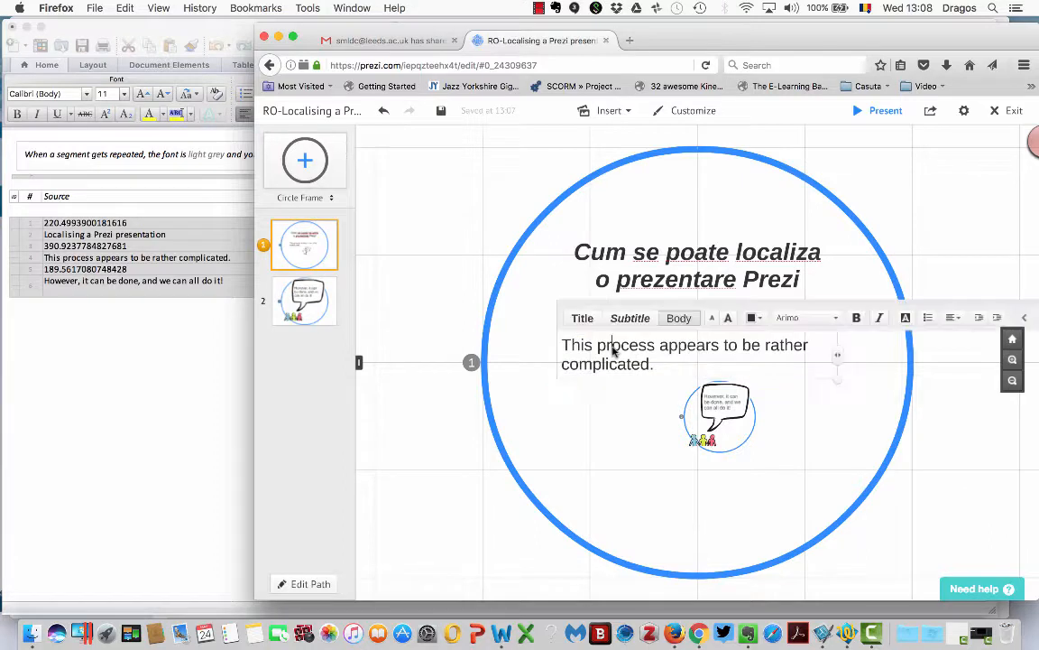
- Replace the body sentence with 'Acest proces pare a fi destul de complicat.'
triple_click(684, 354)
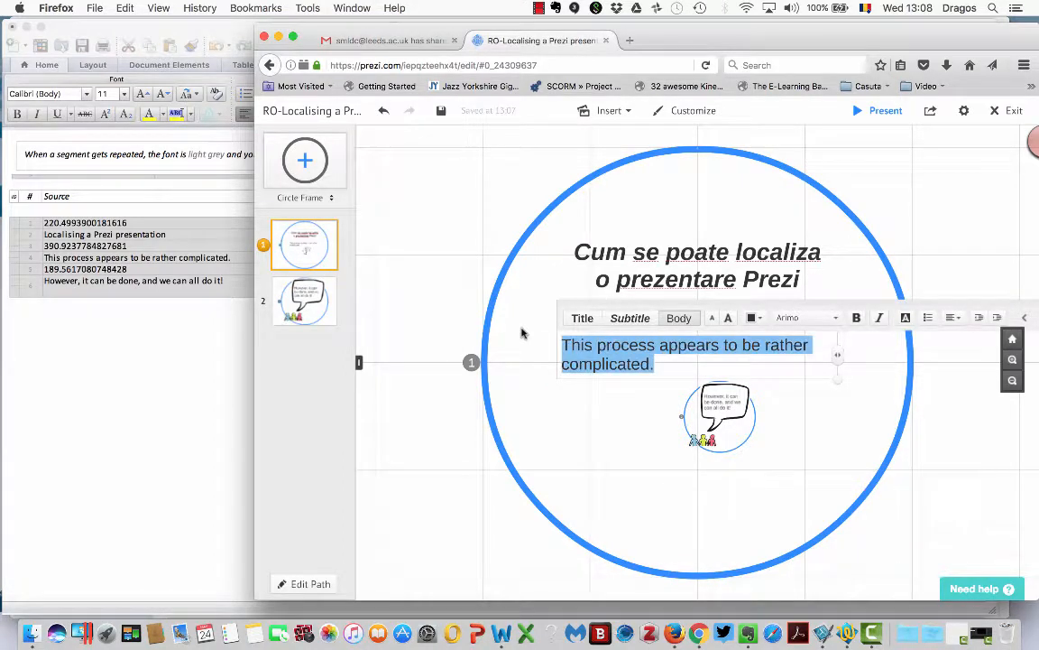
type("Acest proces pare a fi destul de complicat.")
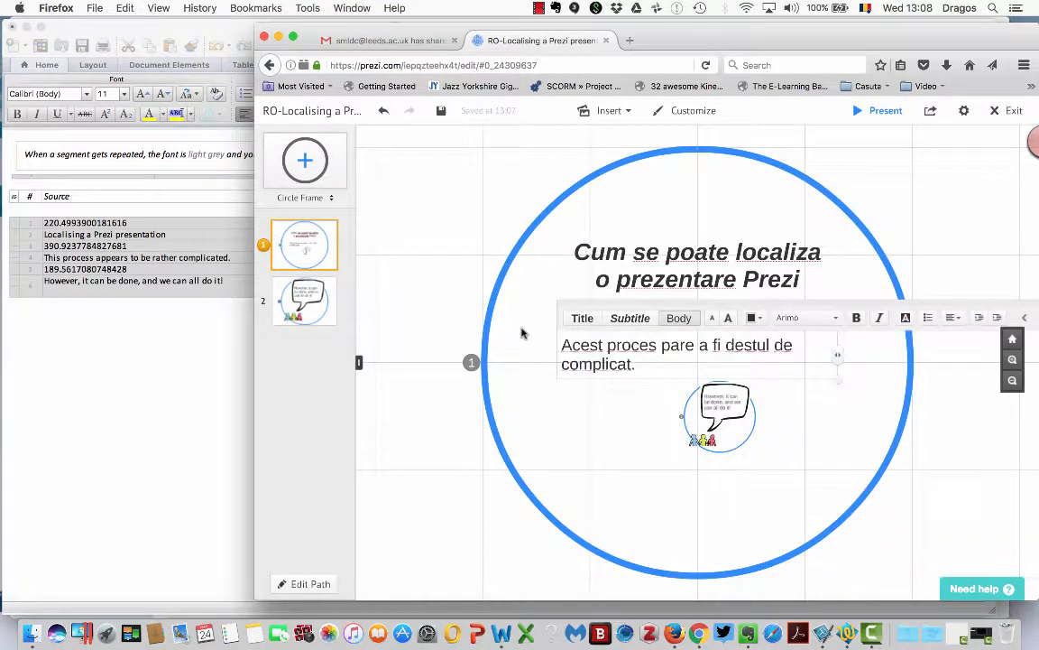
left_click(519, 332)
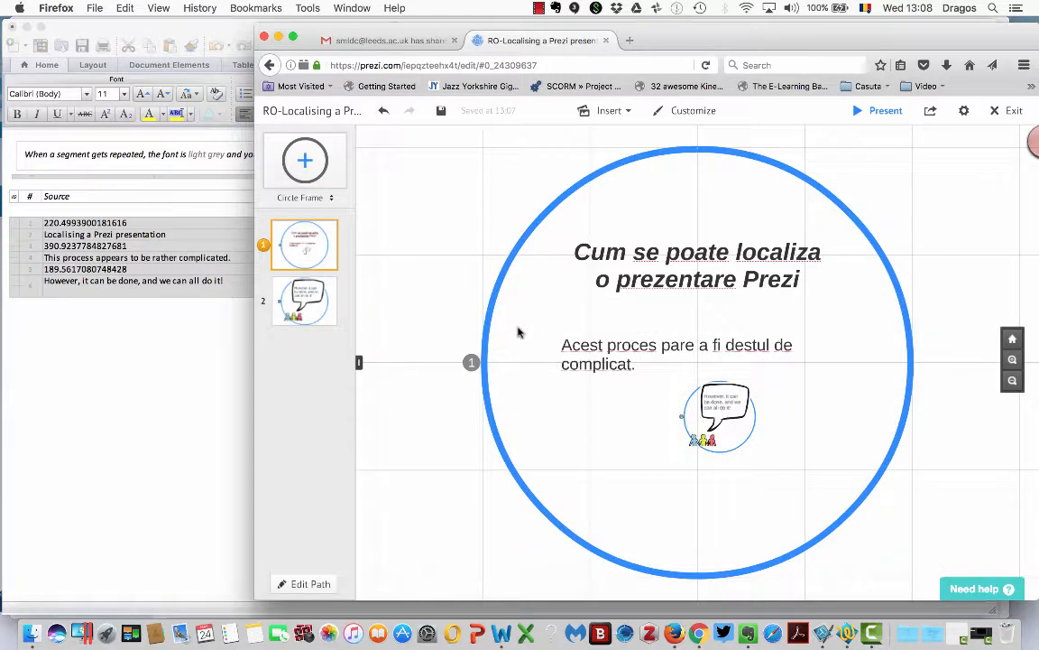
left_click(304, 300)
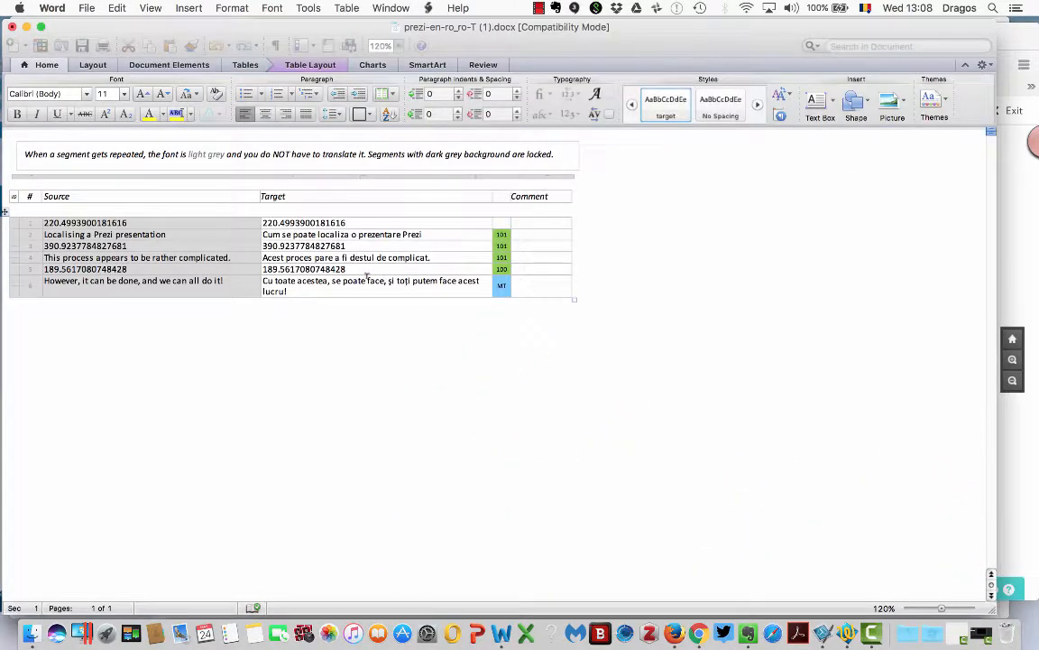
- Change the bubble to 'Cu toate acestea, se poate face, și toți putem face acest lucru!', then exit
double_click(370, 280)
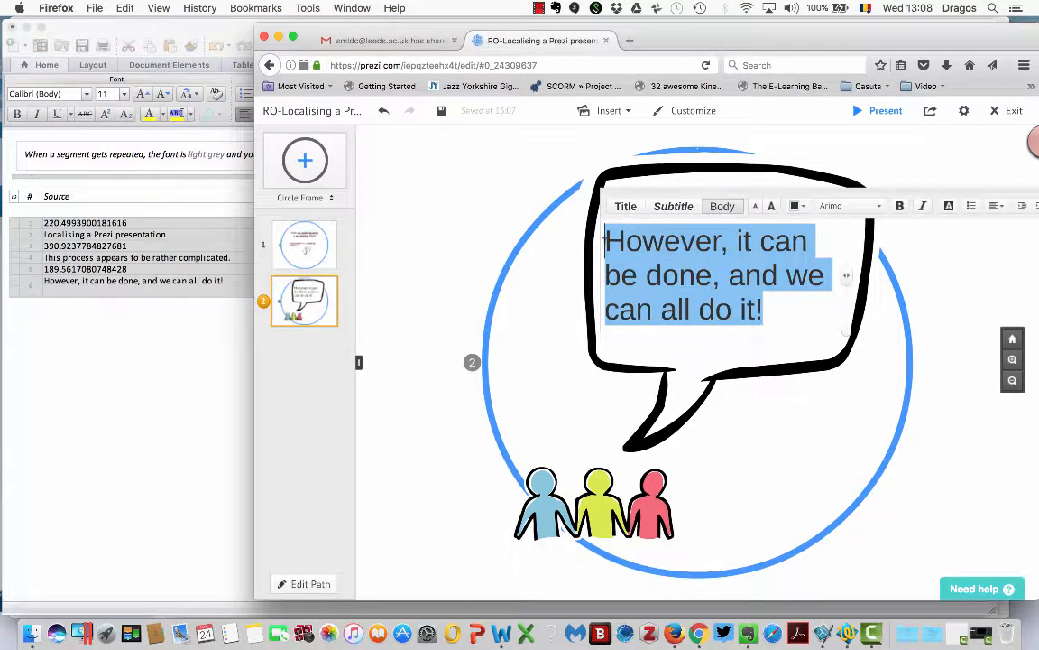
type("Cu toate acestea, se poate face, și toți putem face acest lucru!")
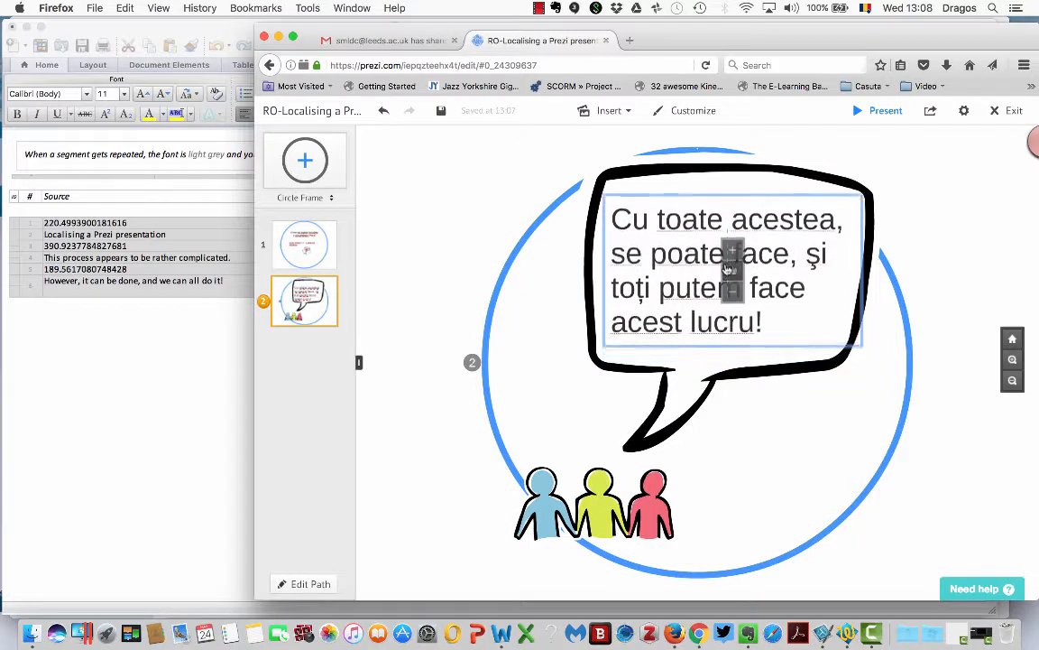
left_click(727, 266)
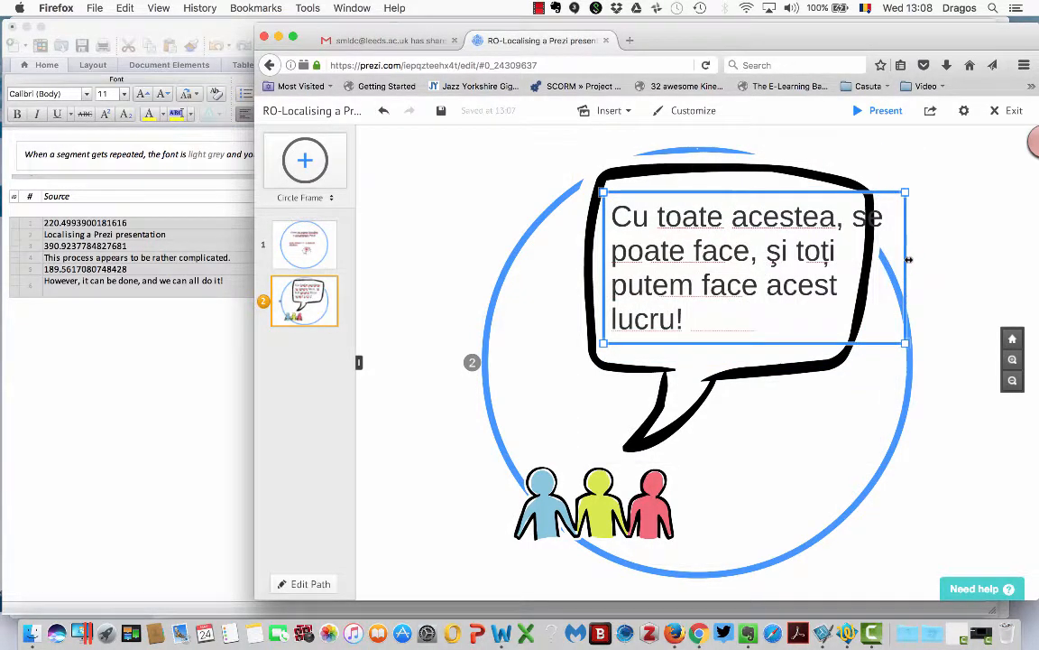
left_click_drag(906, 260, 864, 260)
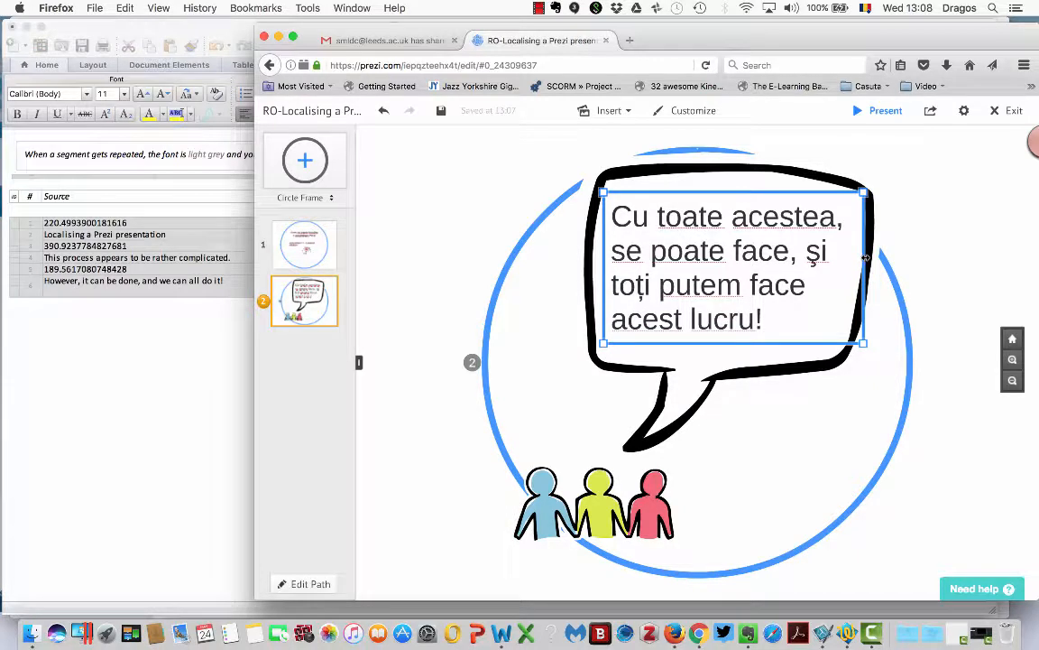
left_click(726, 266)
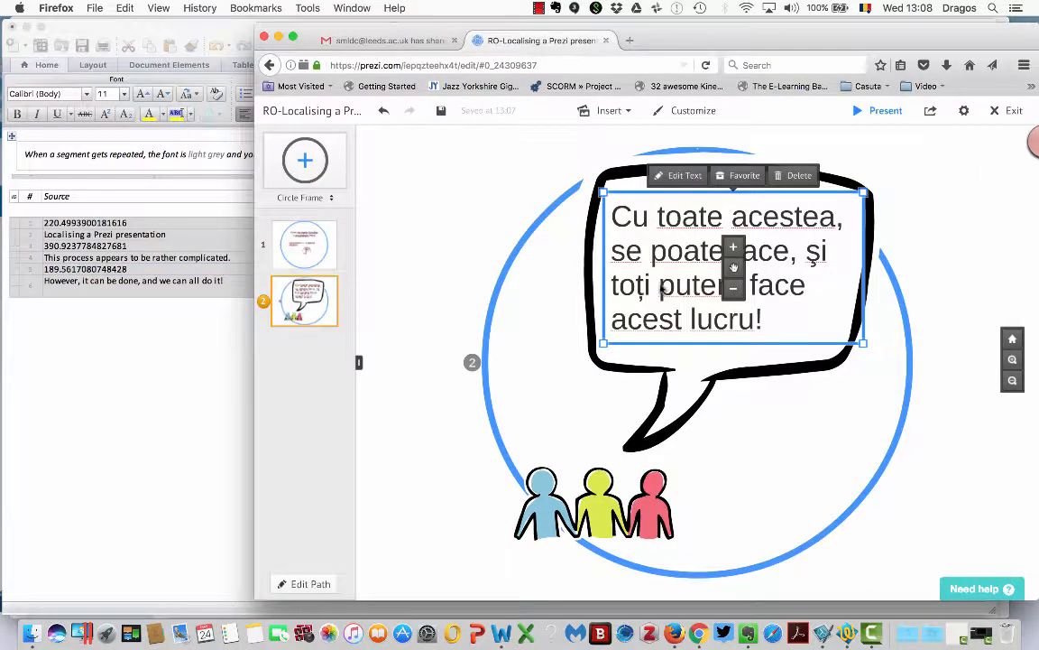
left_click(388, 241)
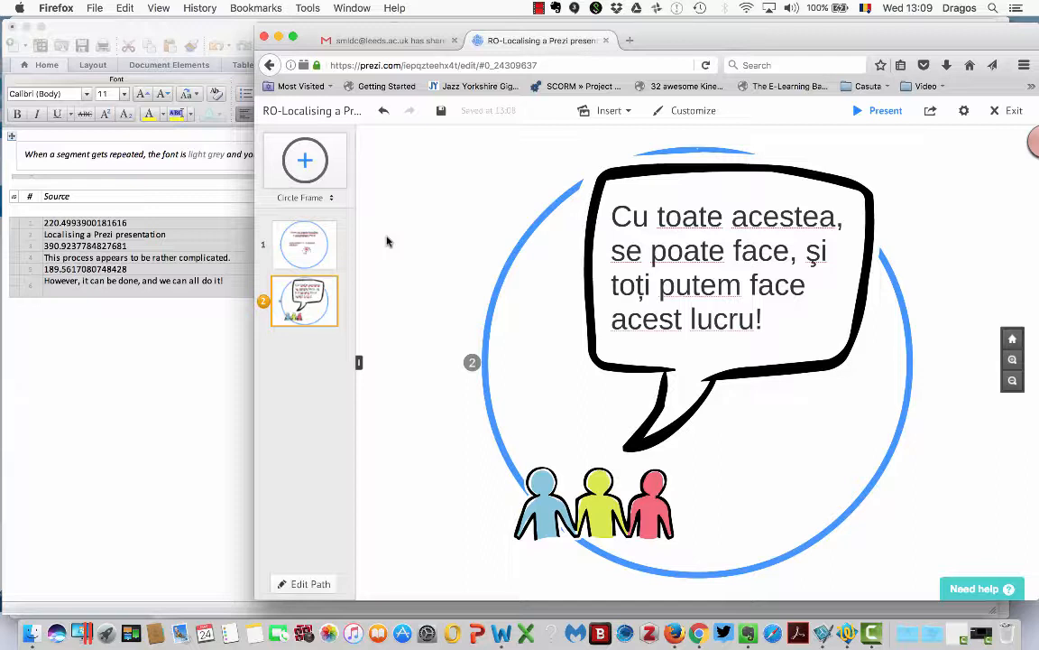
left_click(1013, 110)
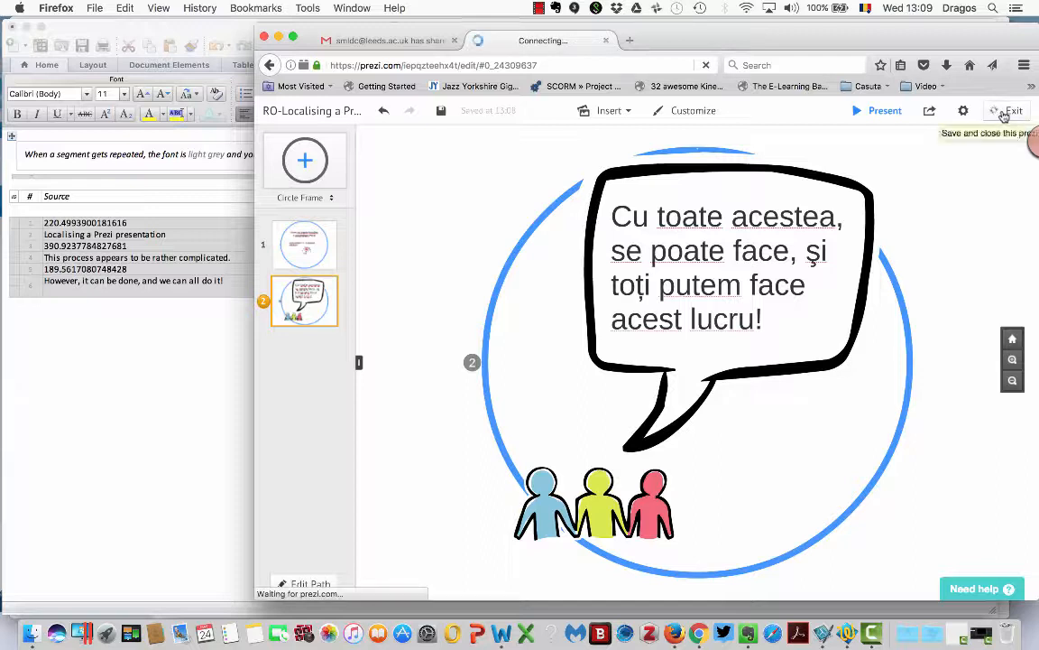
- Play the RO-Localising presentation in Chrome, stepping forward and back through its frames
left_click(1013, 110)
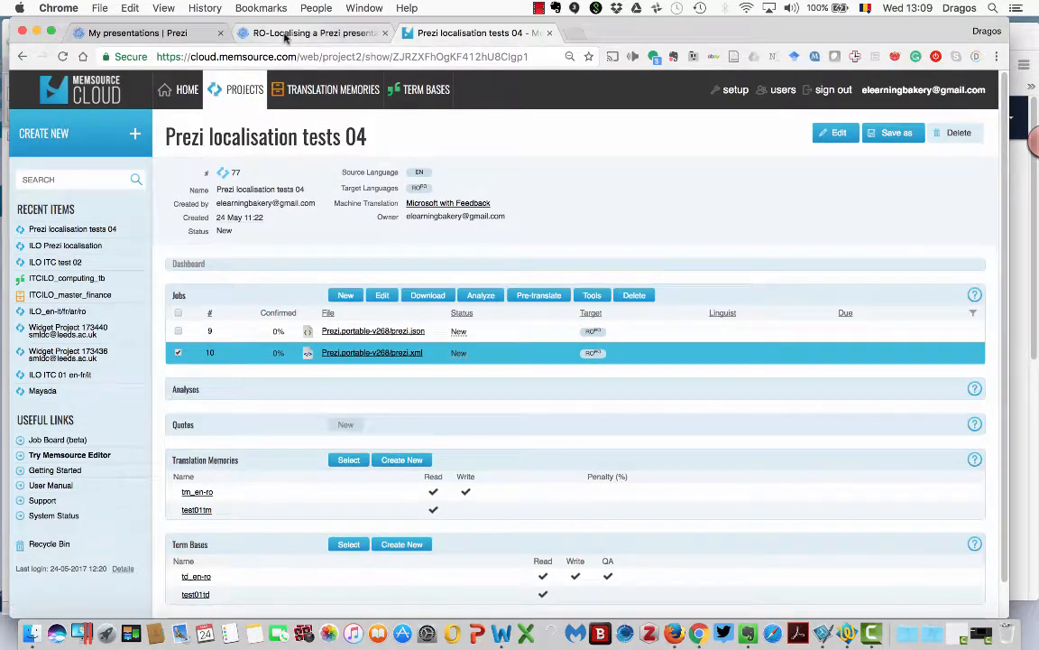
left_click(312, 34)
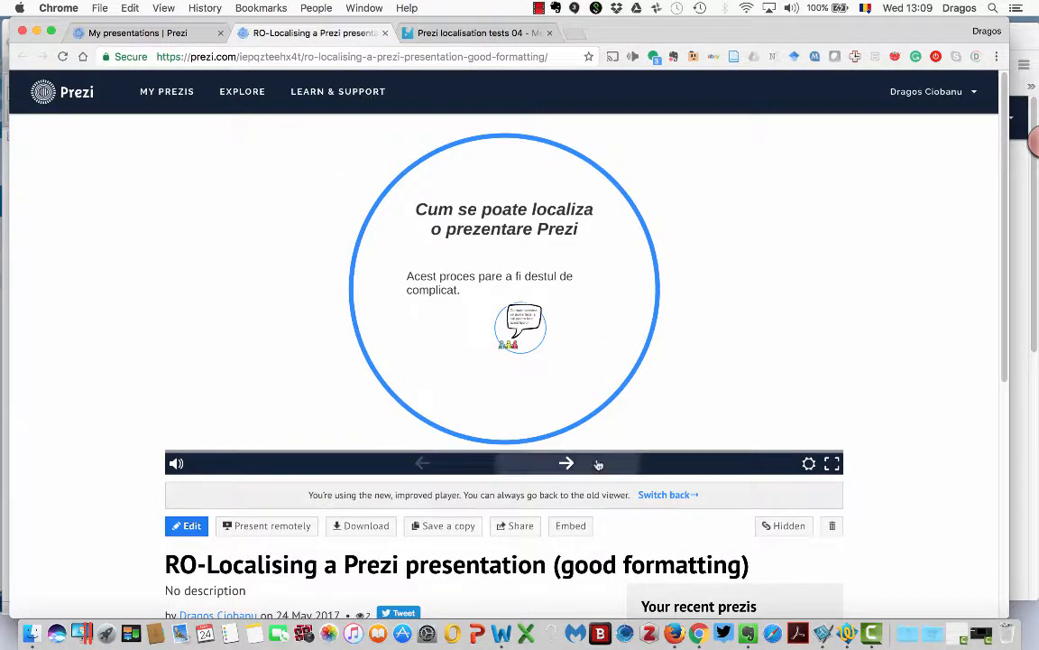
left_click(567, 463)
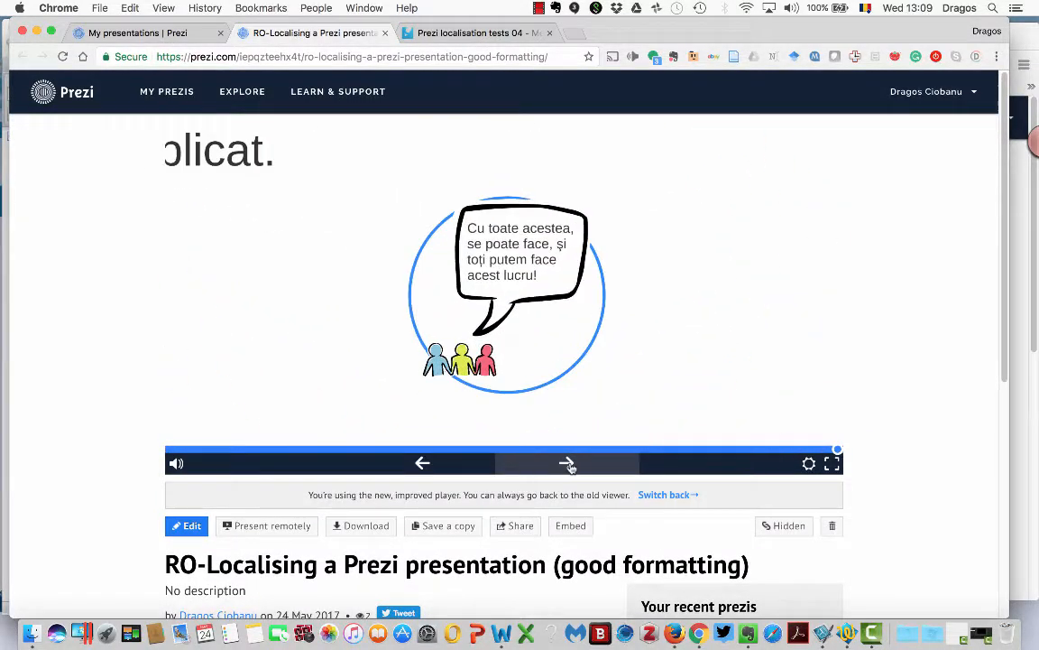
left_click(567, 463)
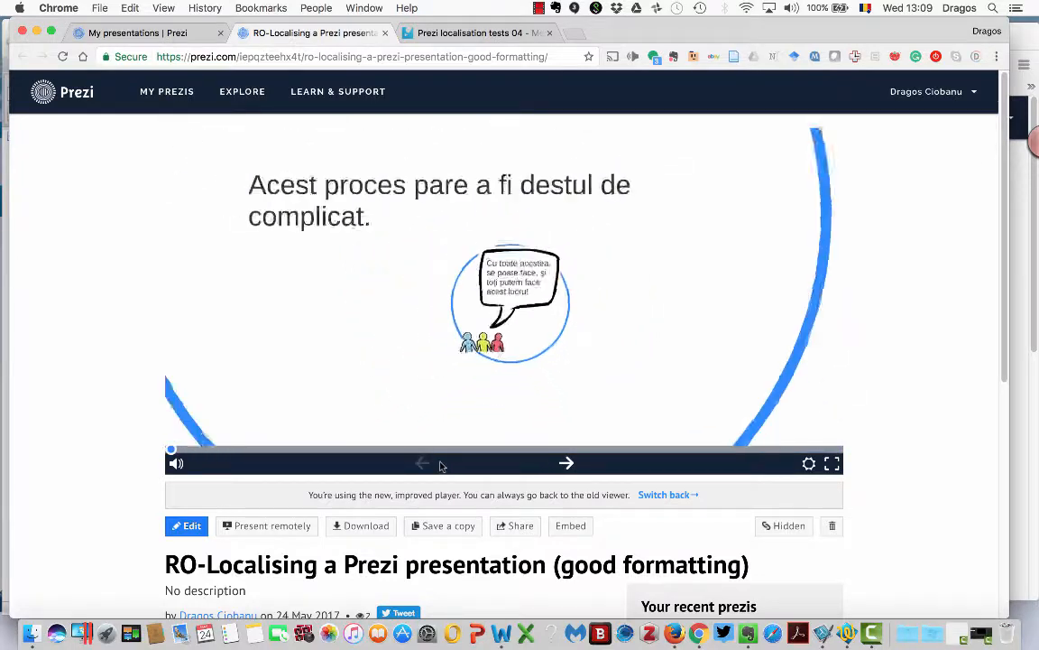
left_click(422, 462)
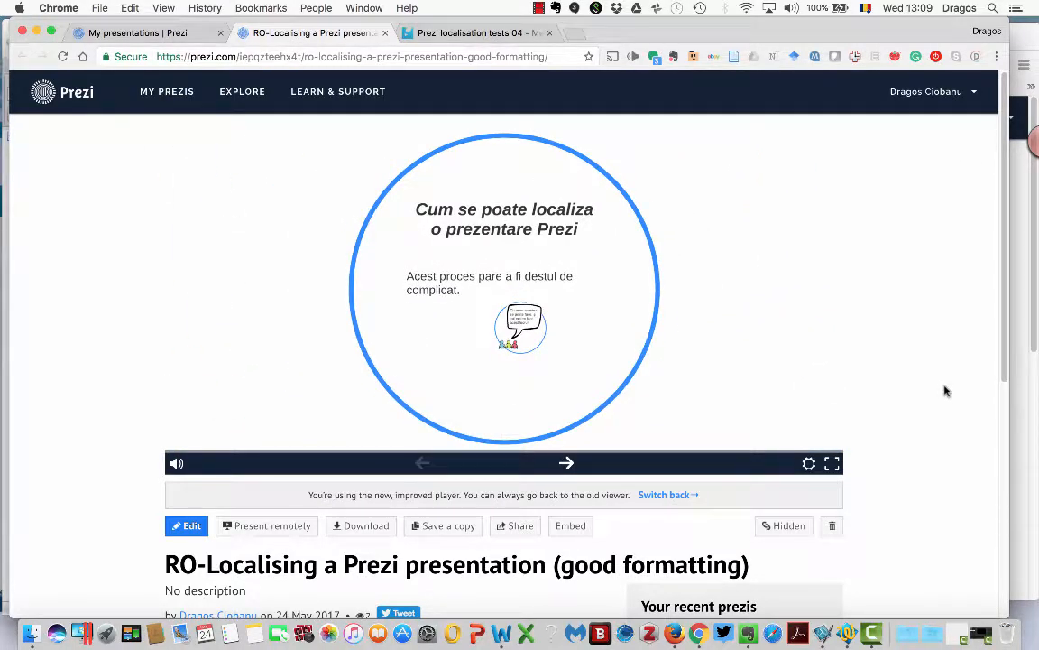
mouse_move(922, 367)
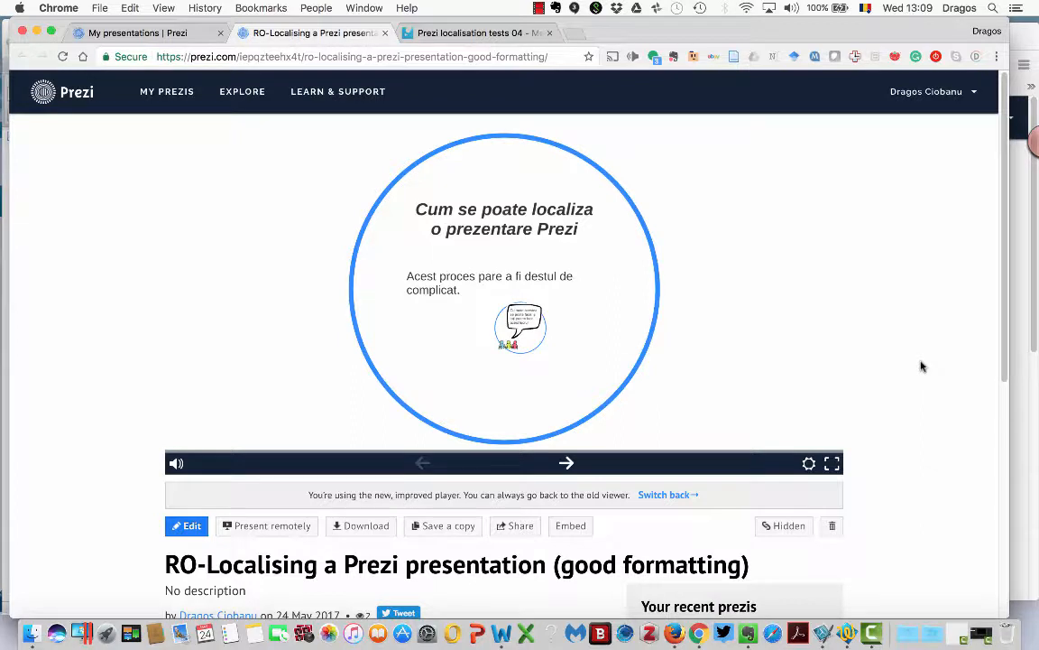
mouse_move(910, 336)
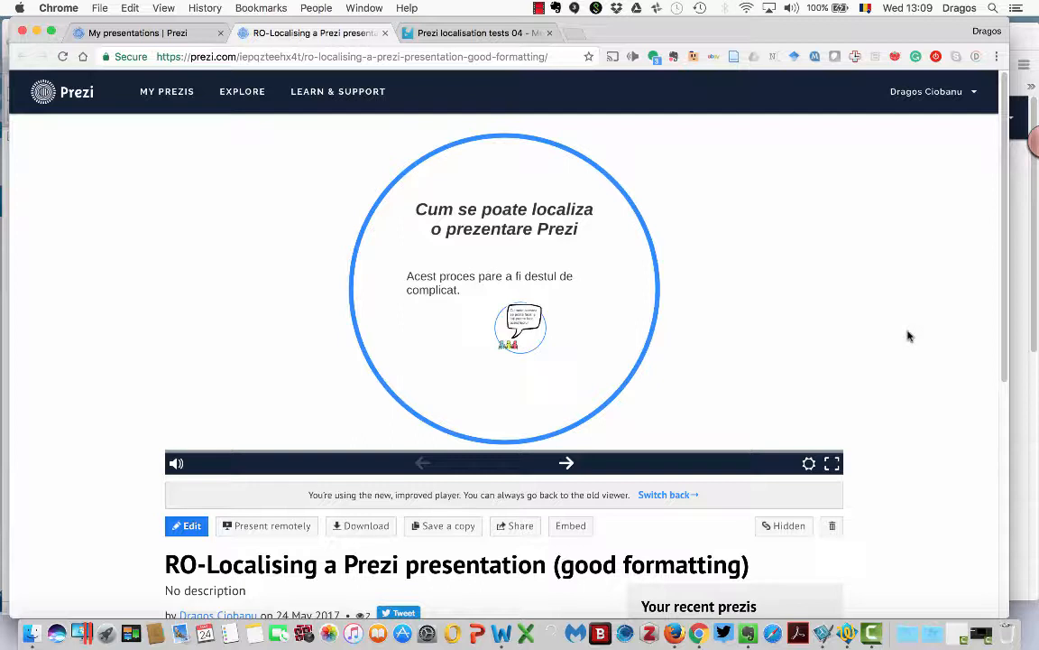
mouse_move(327, 303)
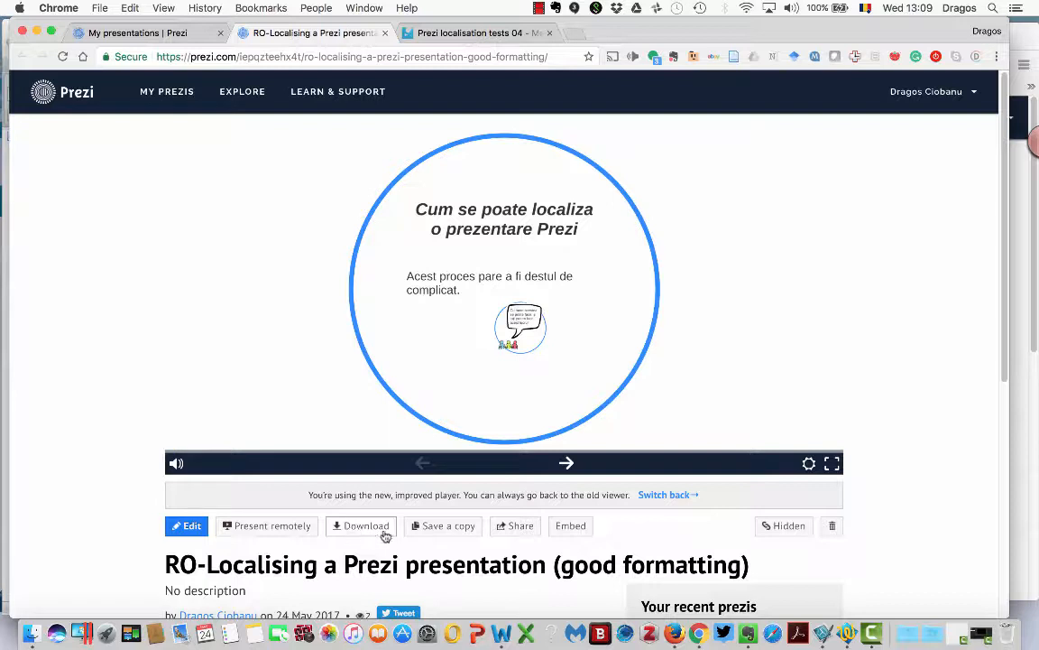
mouse_move(329, 531)
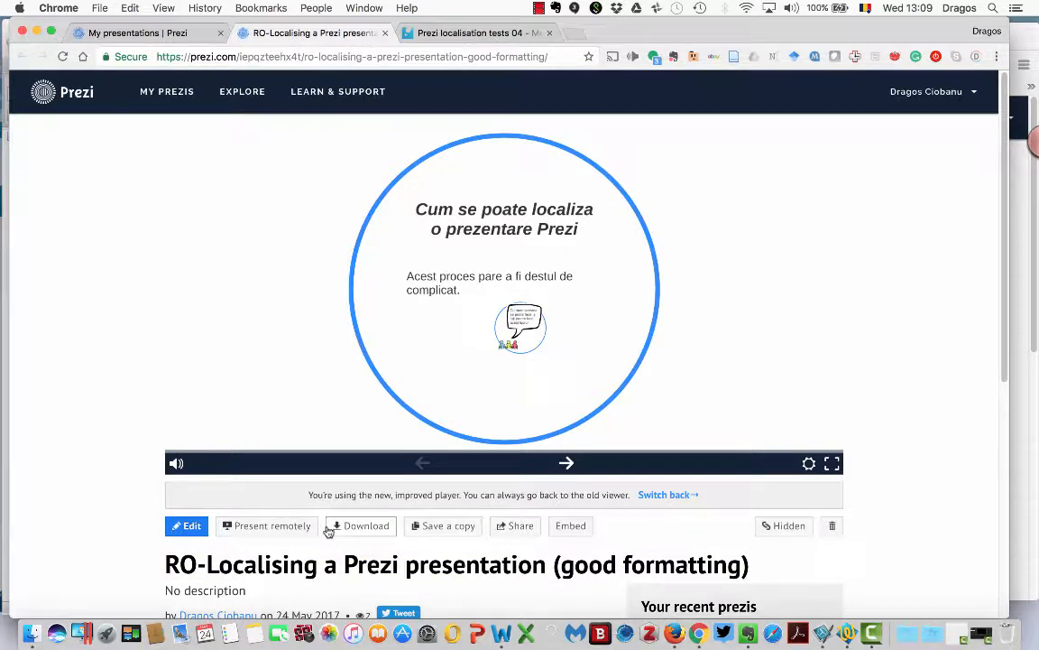
mouse_move(368, 536)
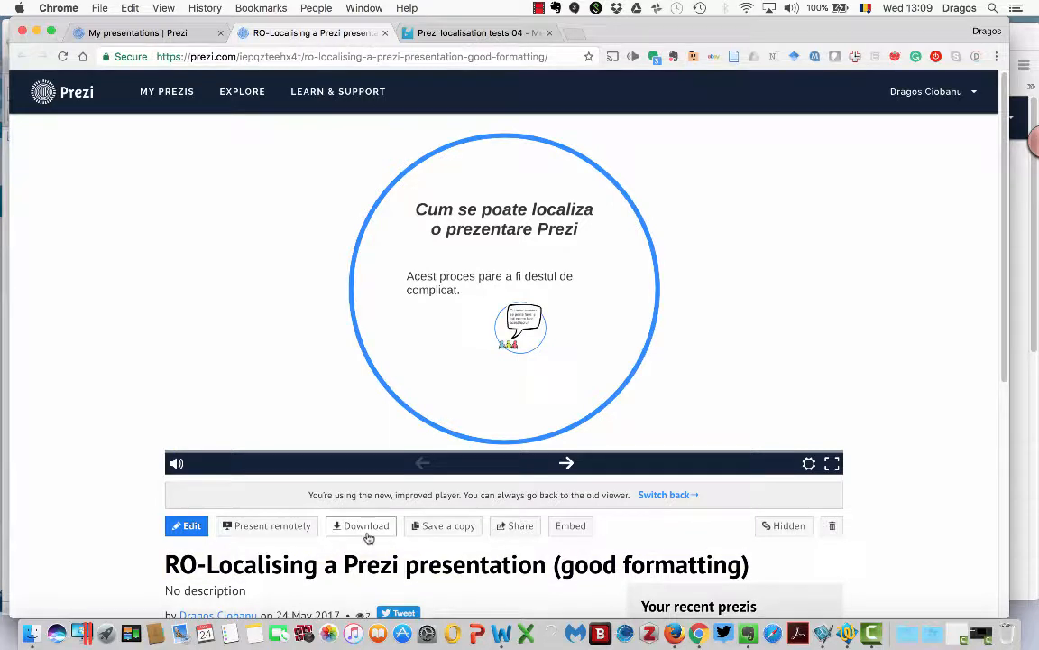
mouse_move(896, 354)
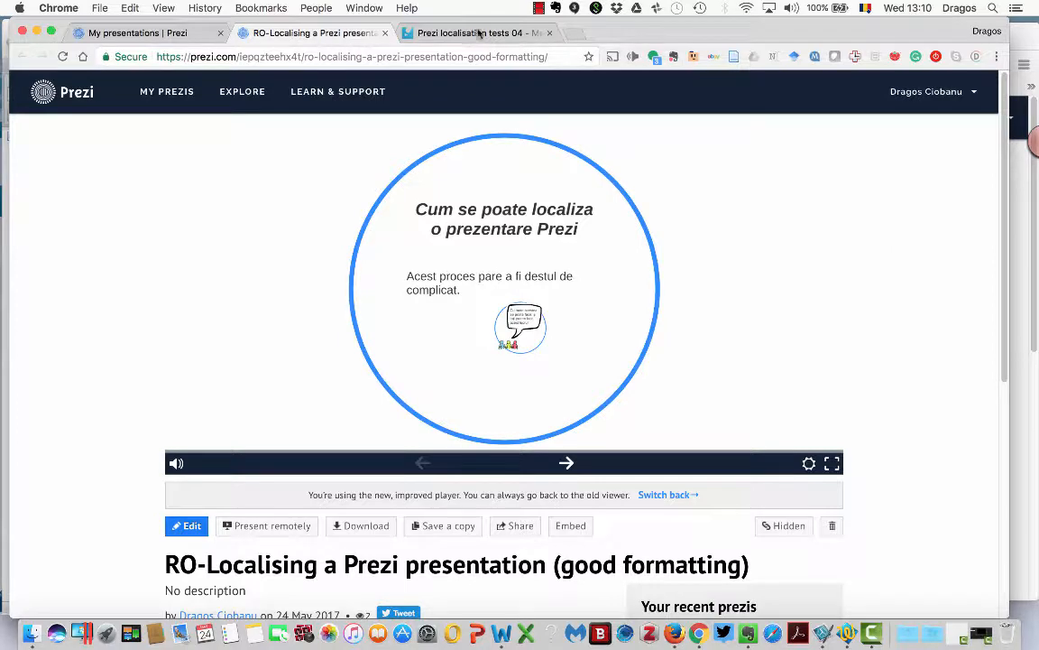
- Bring up the 'Prezi localisation tests 04 - Memsource' browser tab
left_click(473, 32)
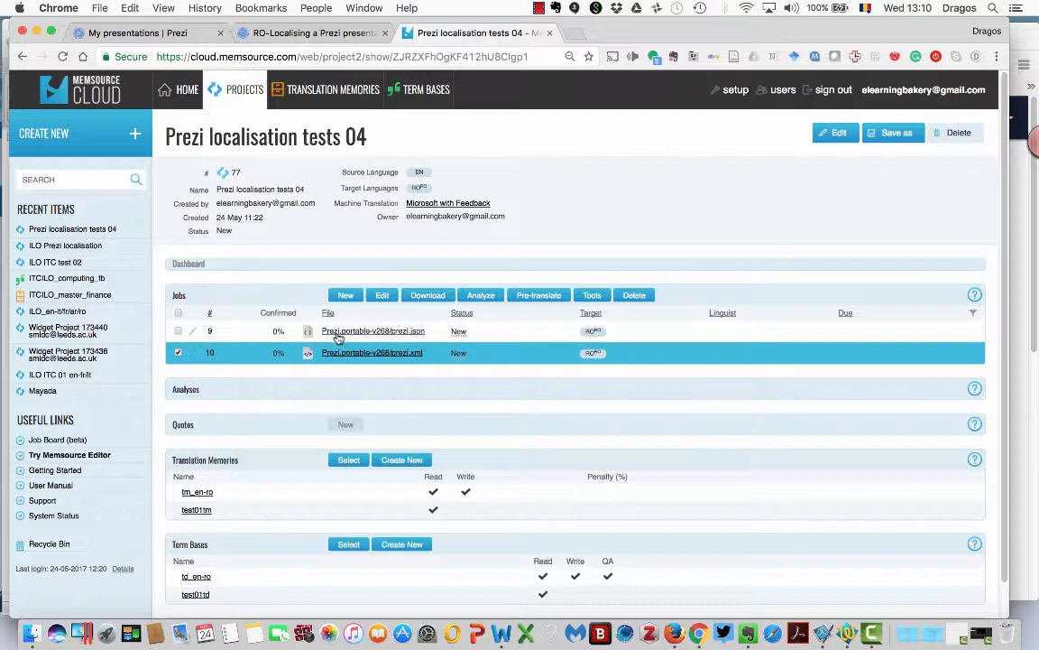
mouse_move(372, 351)
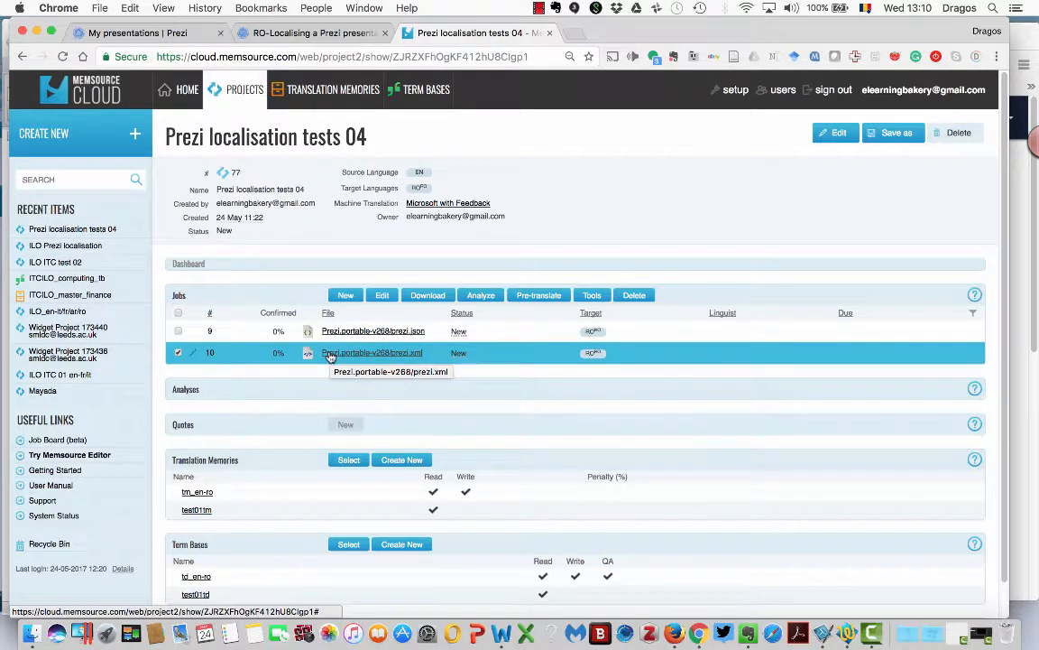
mouse_move(293, 256)
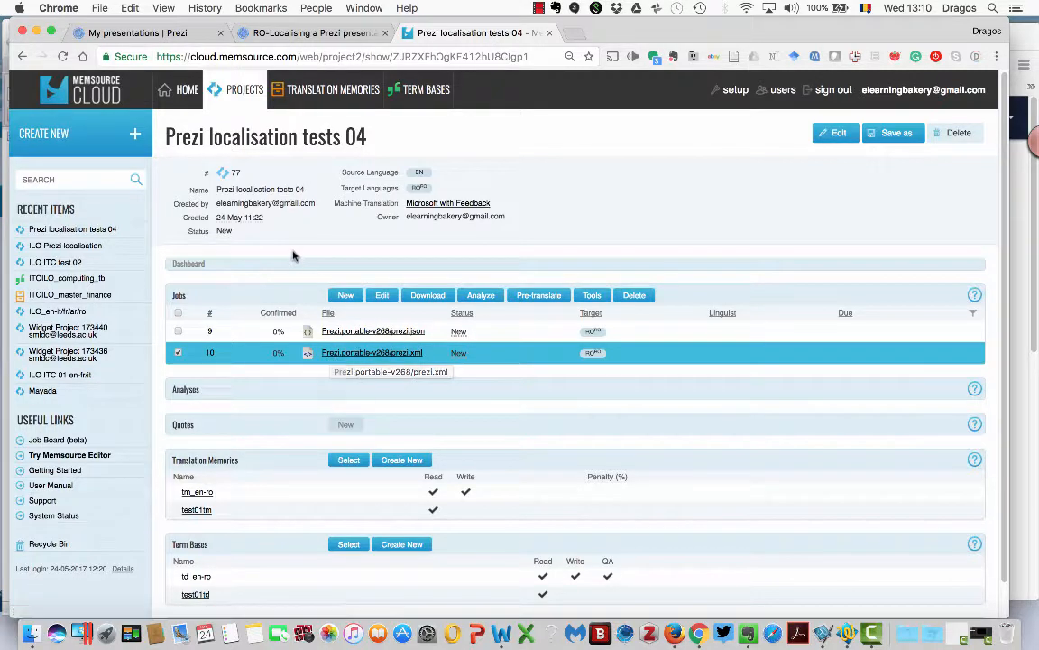
mouse_move(293, 255)
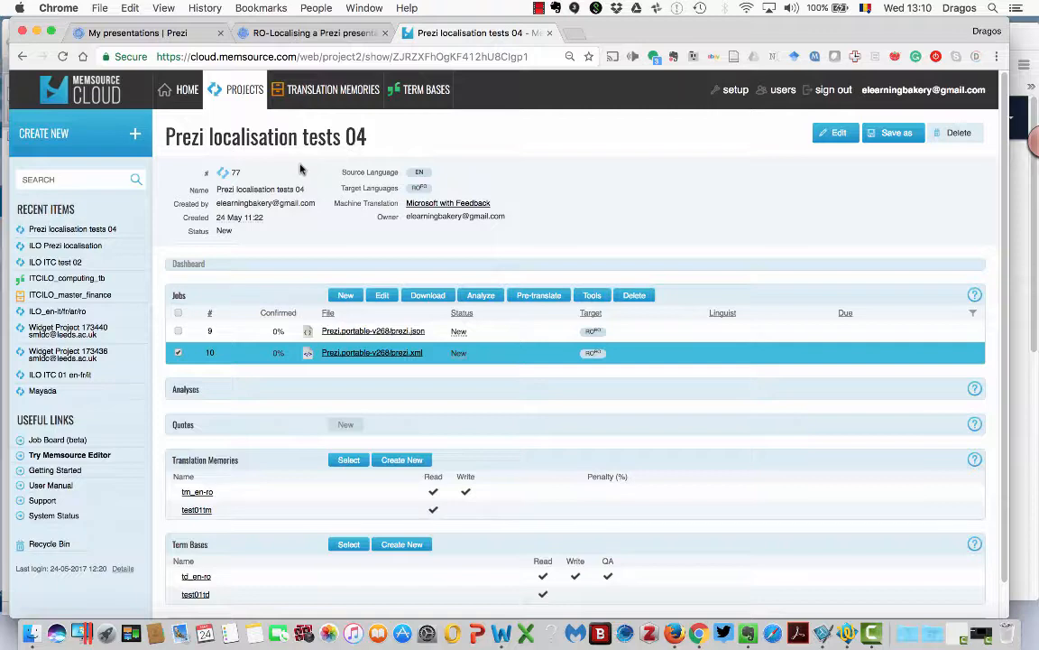
mouse_move(424, 470)
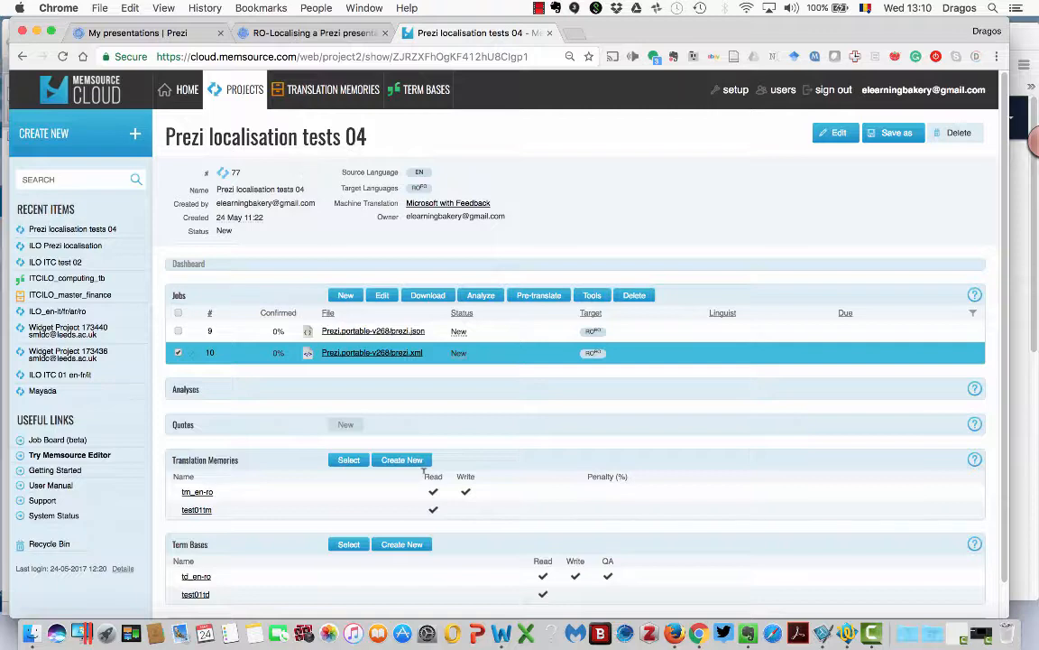
- Return to the 'RO-Localising a Prezi presentation' browser tab
left_click(312, 33)
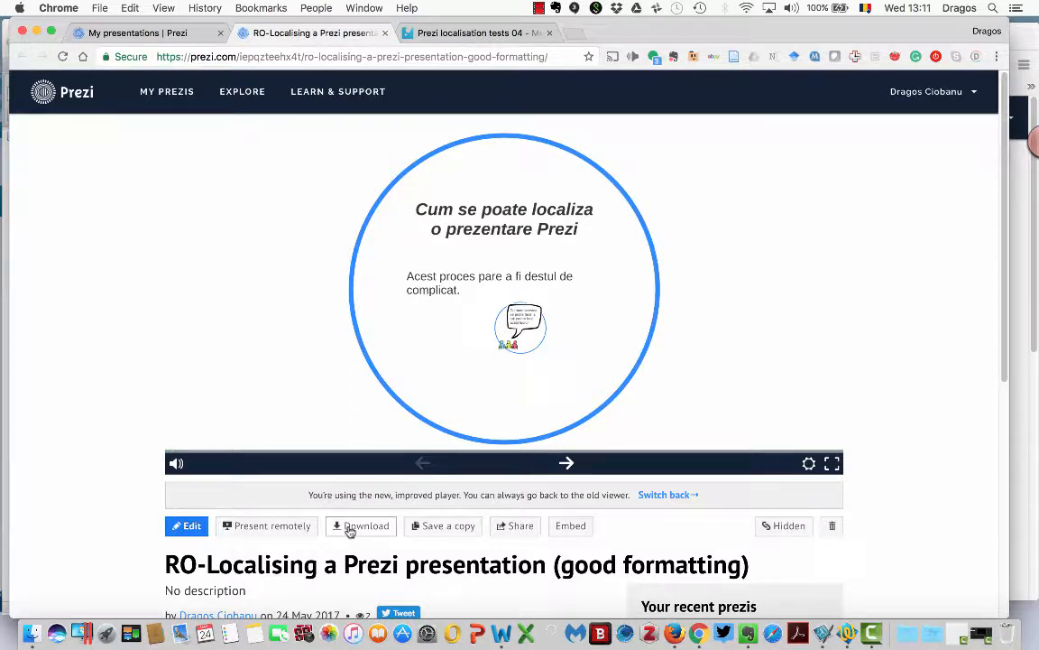
mouse_move(414, 325)
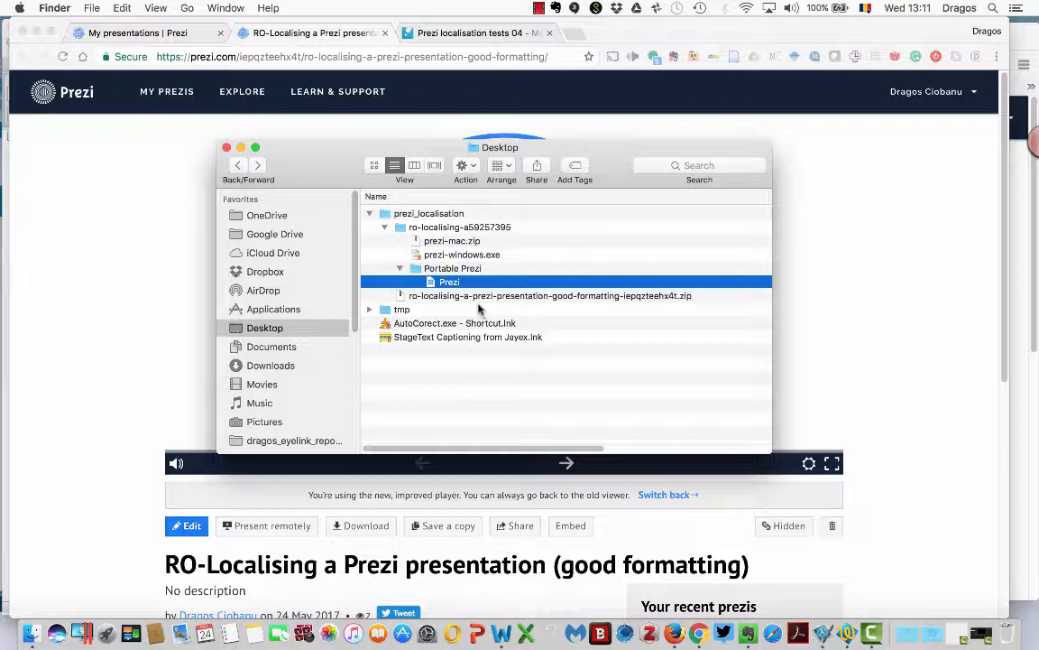
left_click(549, 295)
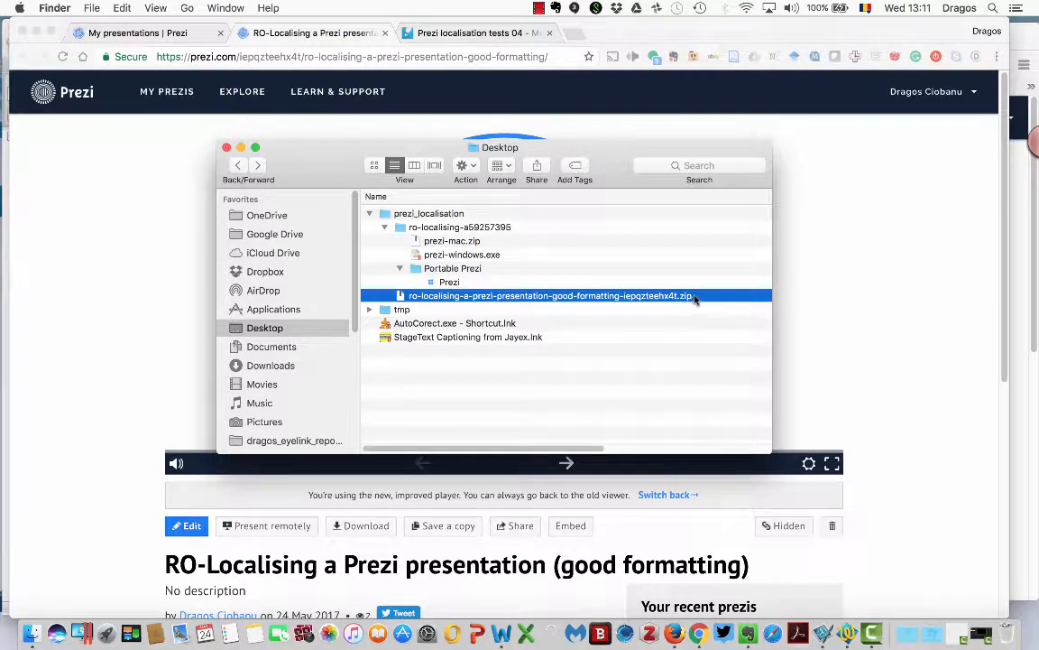
mouse_move(657, 302)
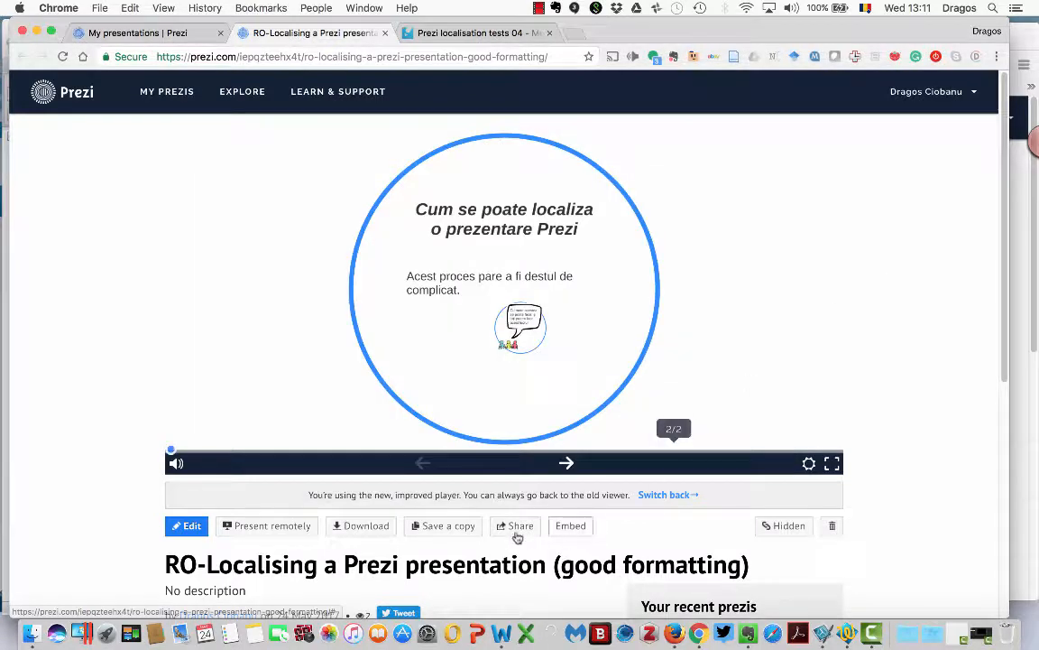
left_click(514, 525)
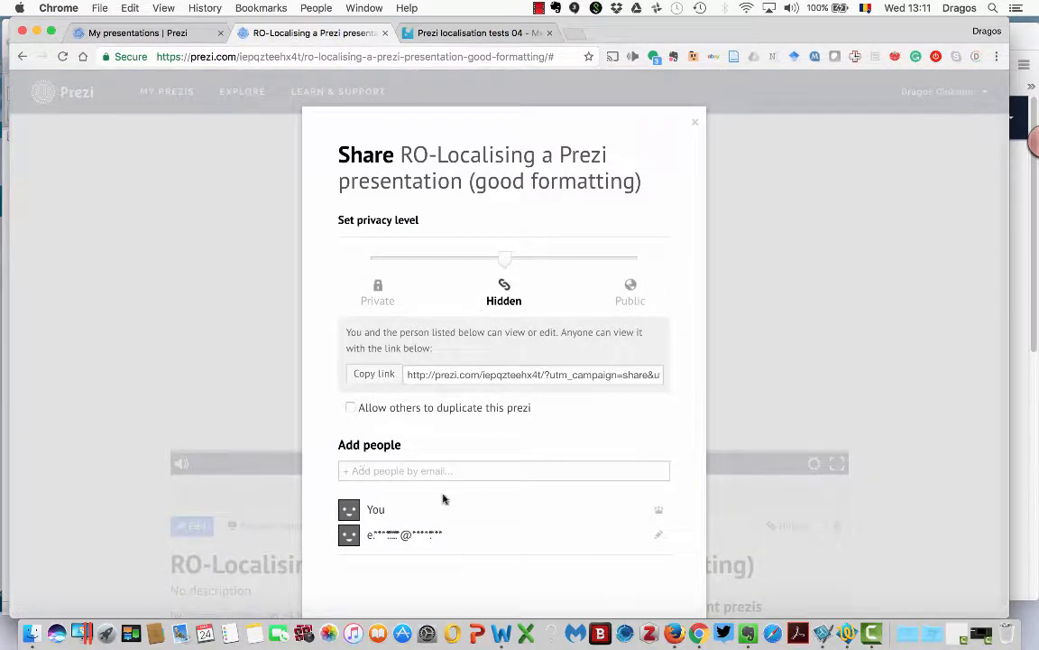
mouse_move(627, 534)
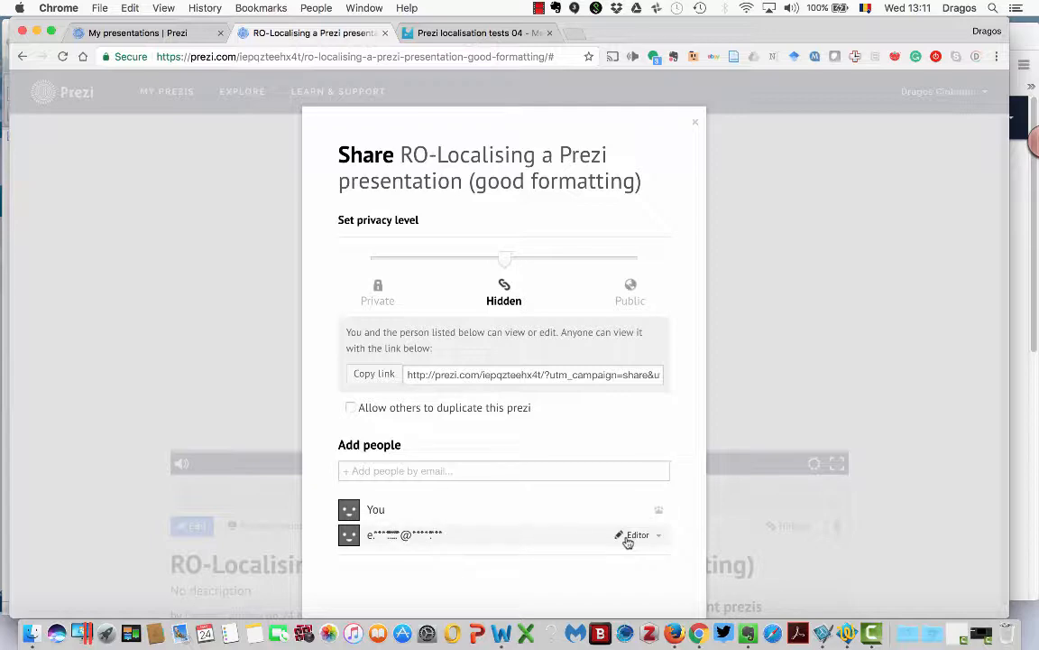
mouse_move(675, 624)
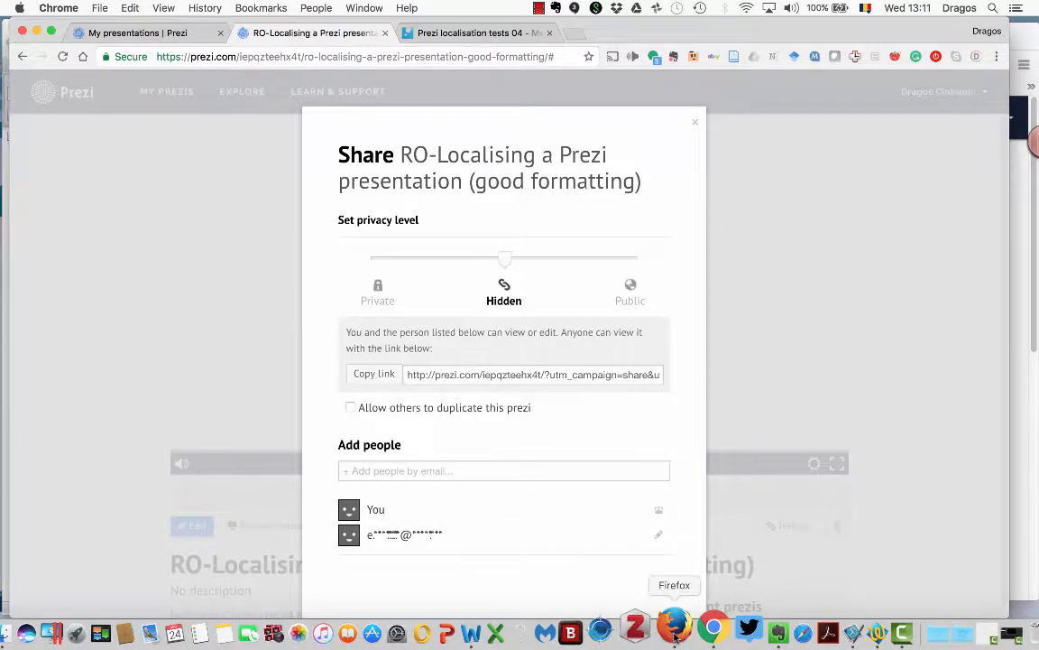
- Return to the Memsource Cloud project tab after reviewing the Hidden privacy and Editor collaborator
left_click(474, 32)
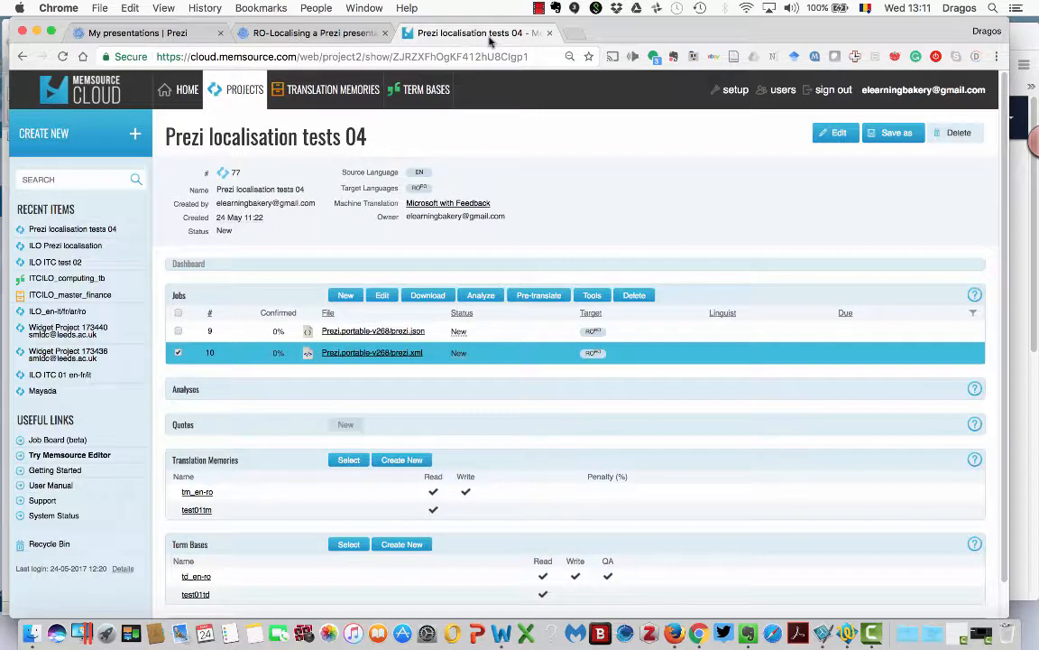
mouse_move(268, 291)
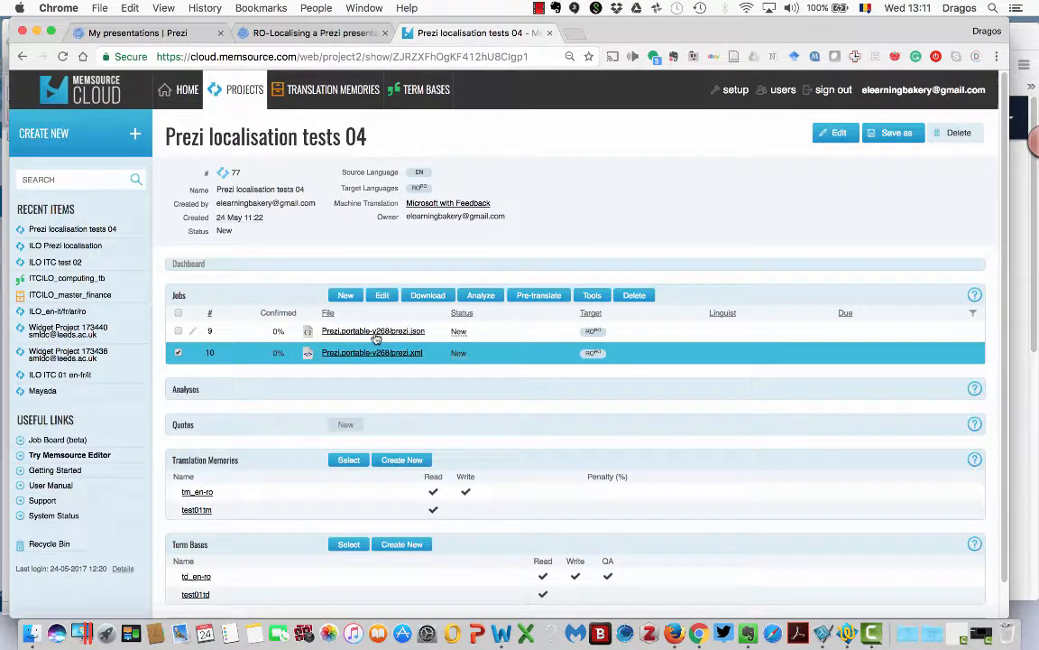
mouse_move(628, 200)
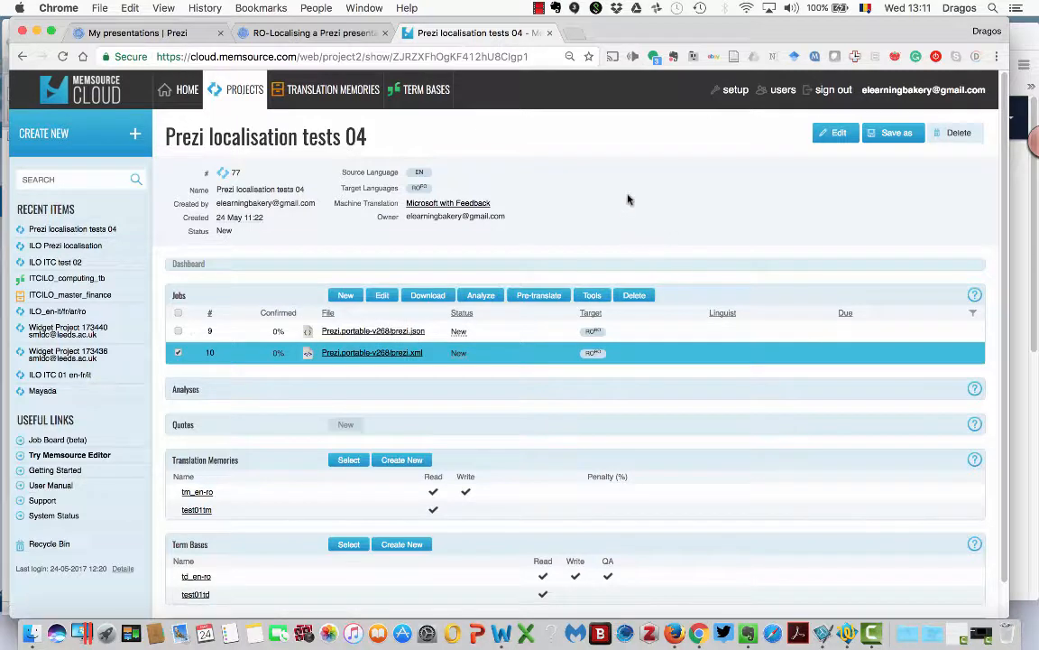
mouse_move(393, 341)
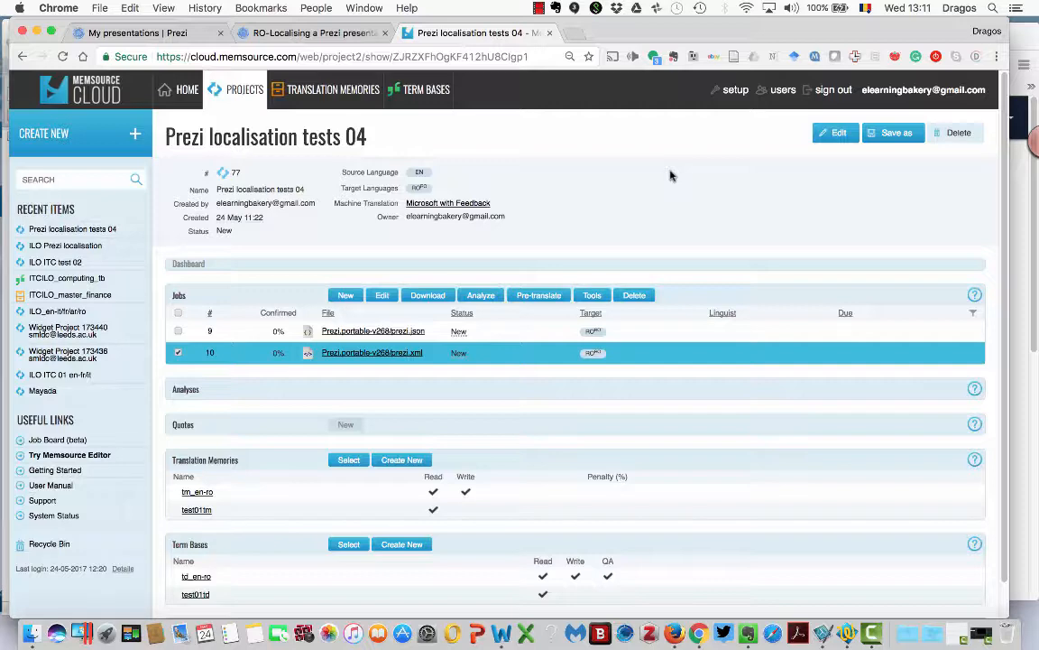
mouse_move(675, 625)
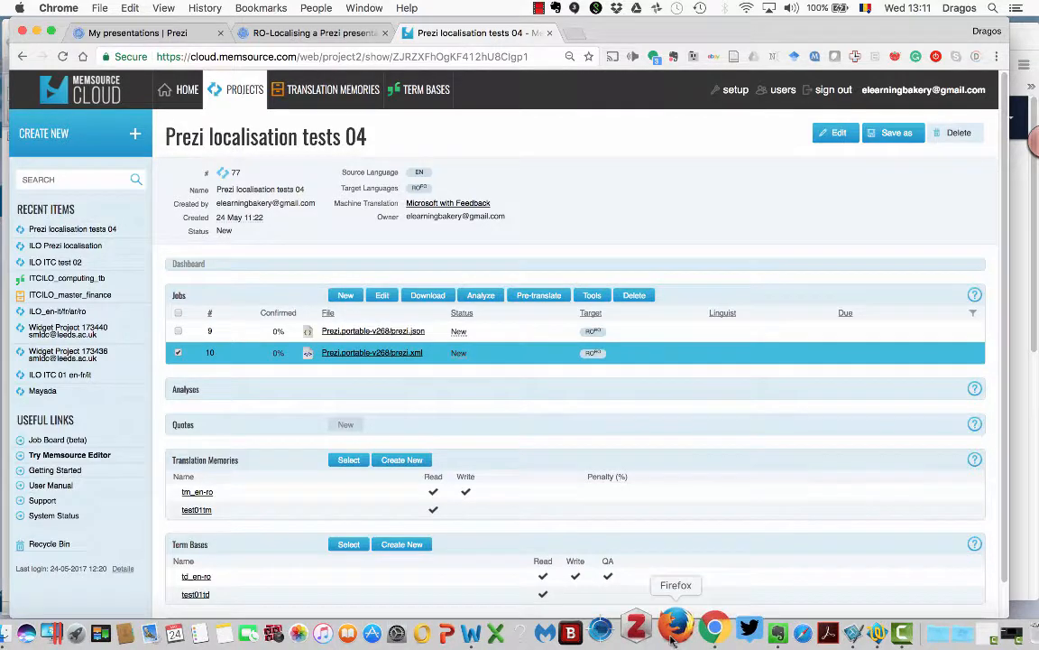
- Bring up Firefox from the Dock
left_click(675, 631)
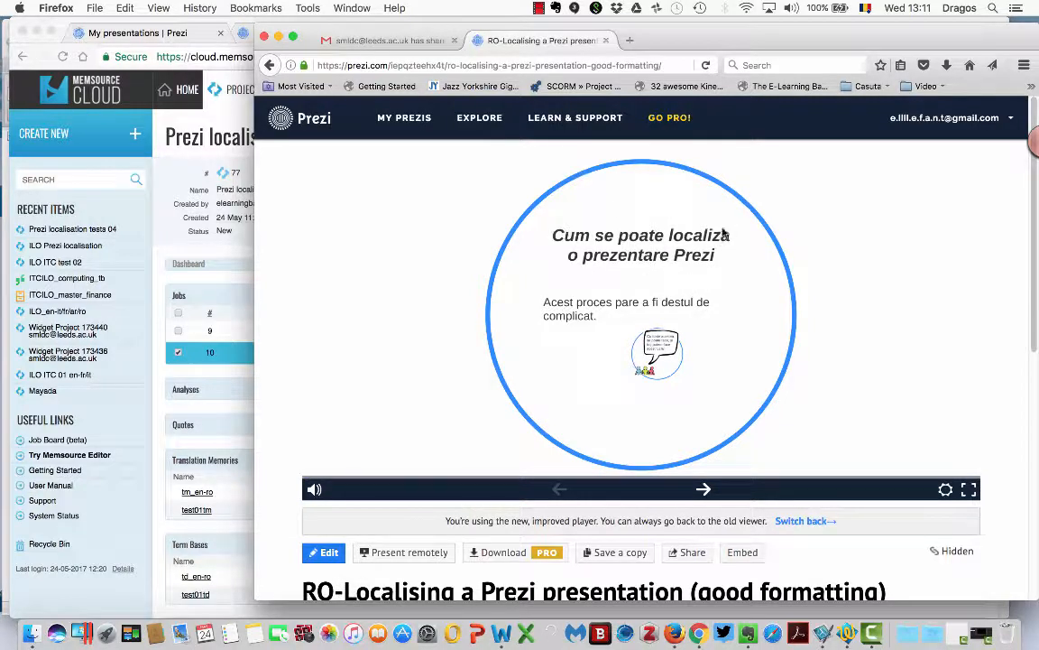
mouse_move(556, 239)
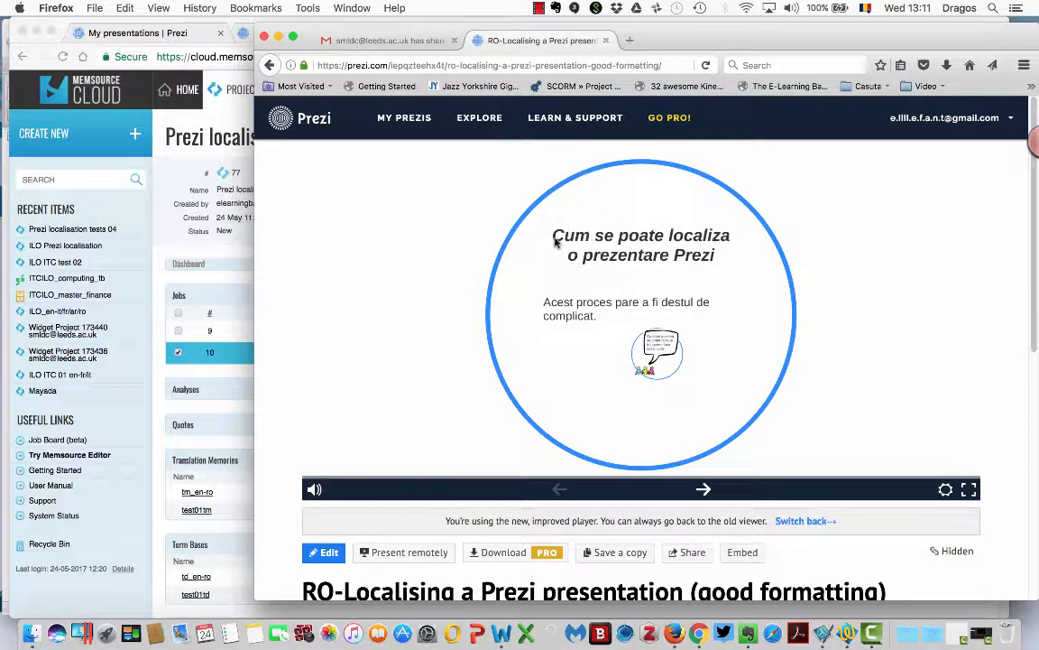
mouse_move(546, 251)
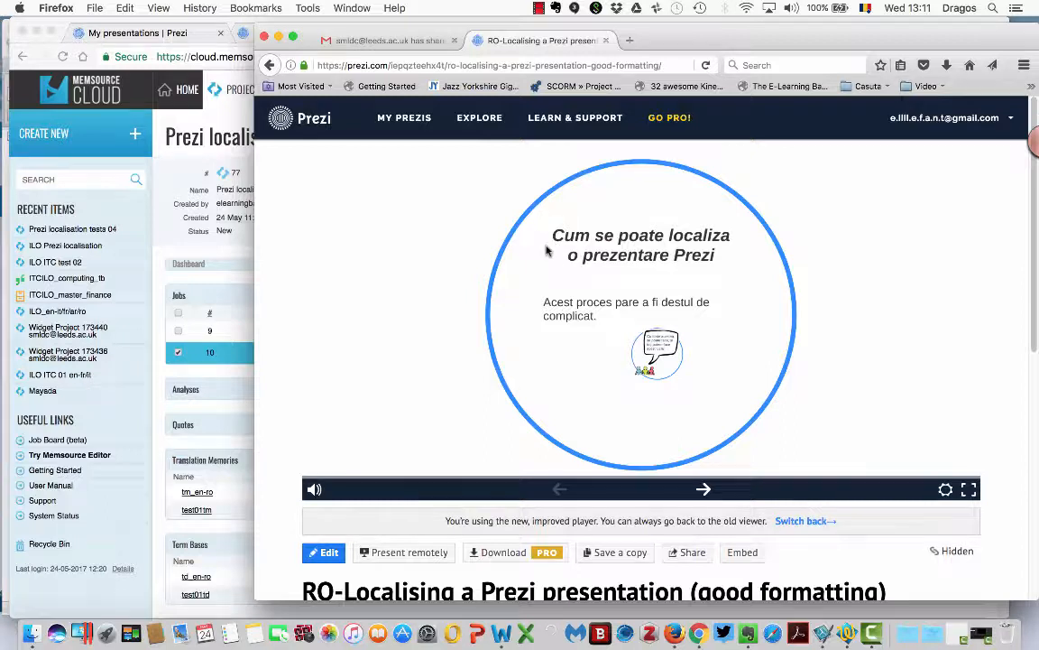
mouse_move(561, 269)
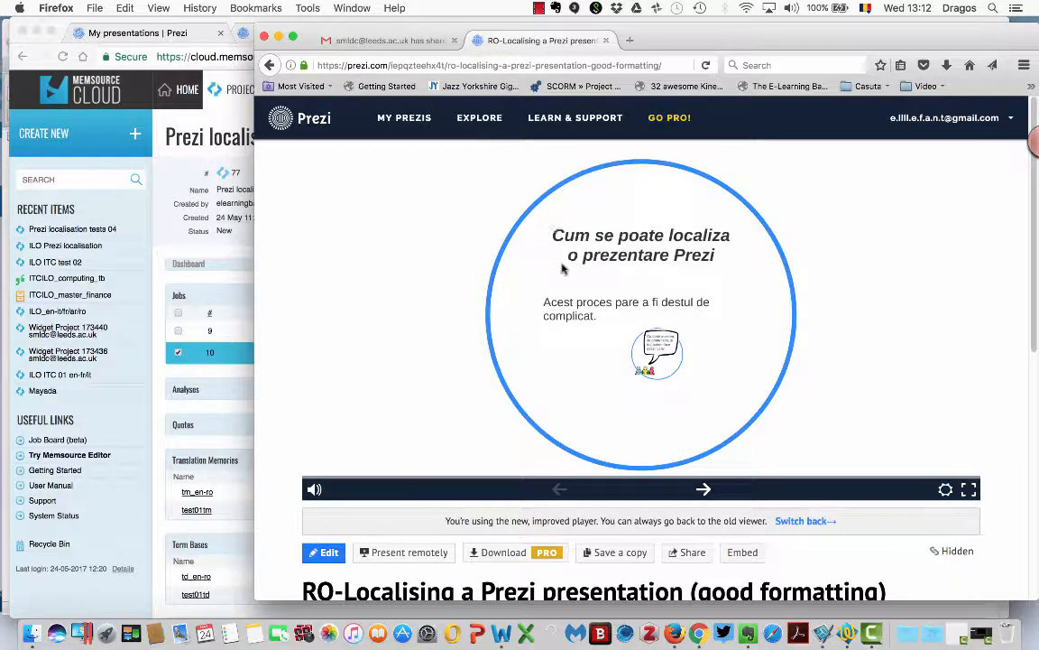
mouse_move(603, 255)
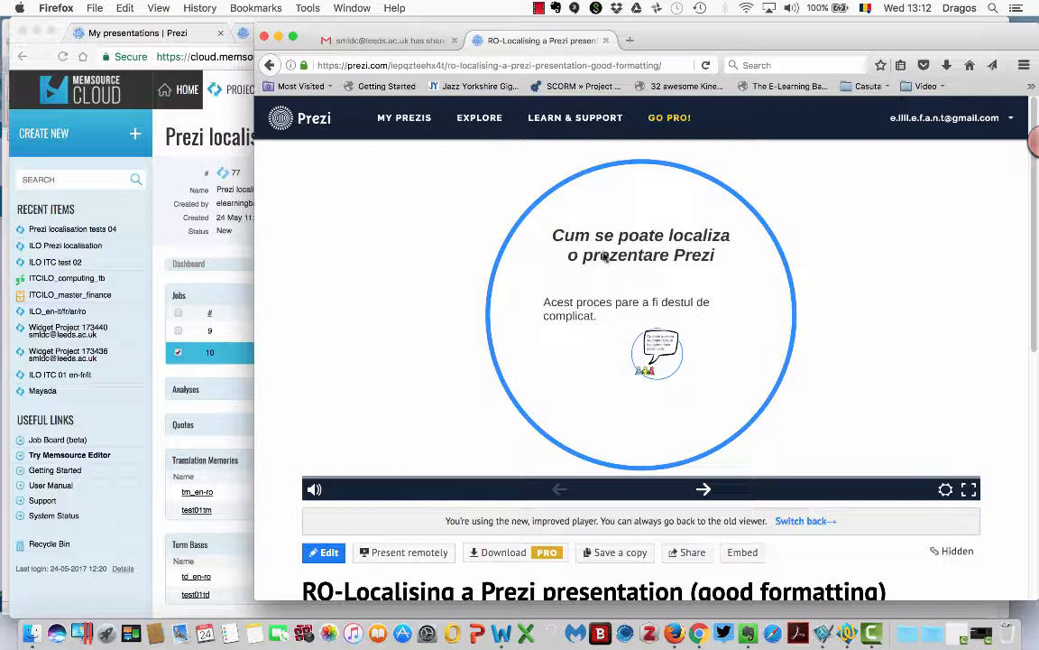